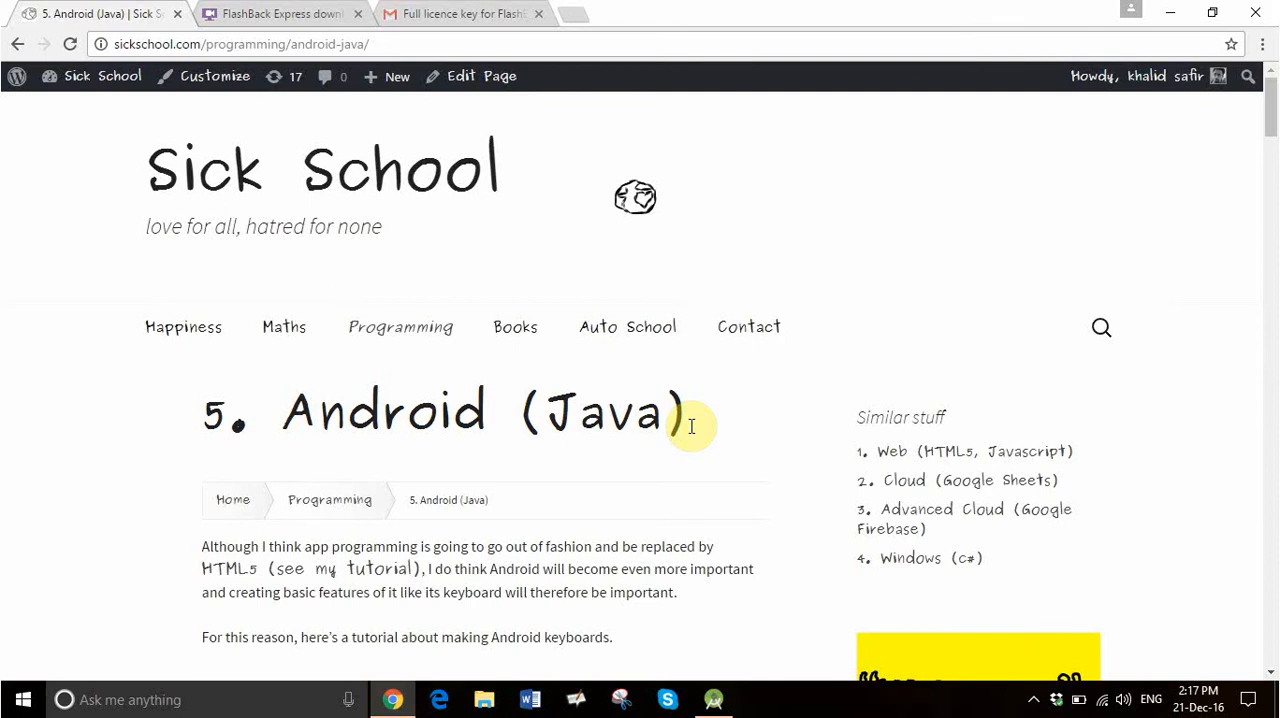
pyautogui.moveTo(948, 243)
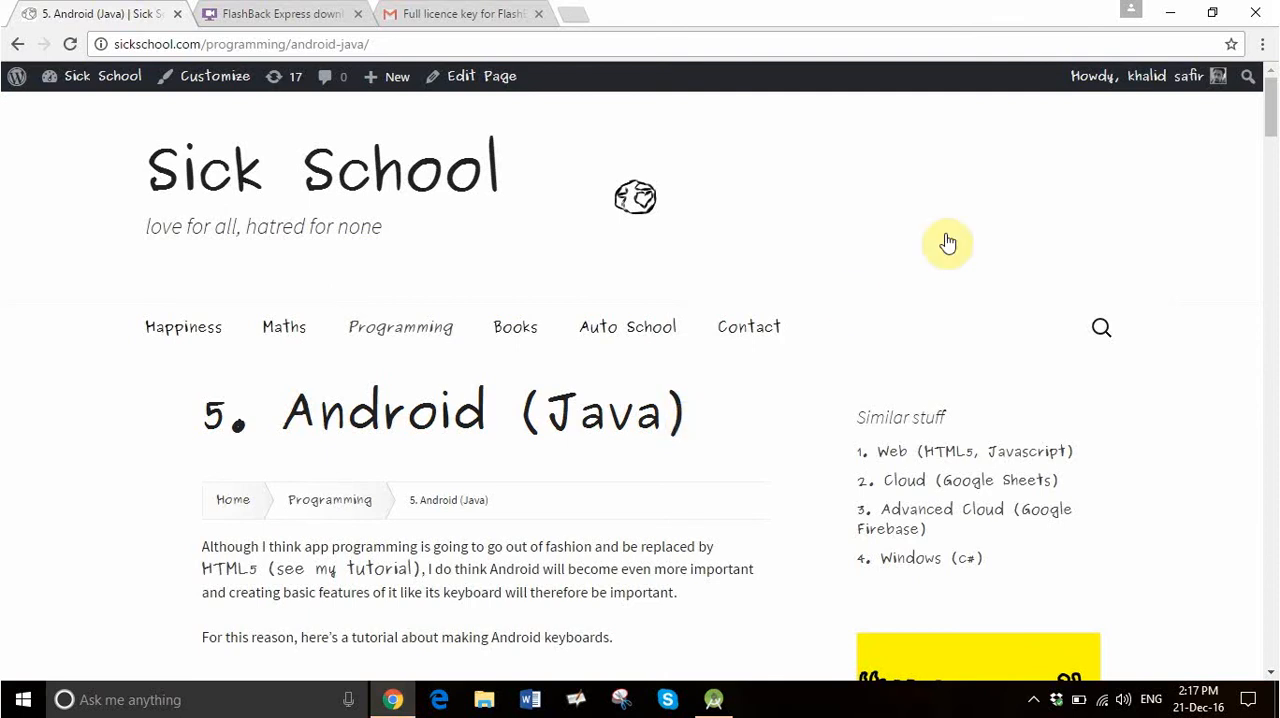
# Bring up Android Studio's Welcome window and start a new project on the configure page.
pyautogui.scroll(-3)
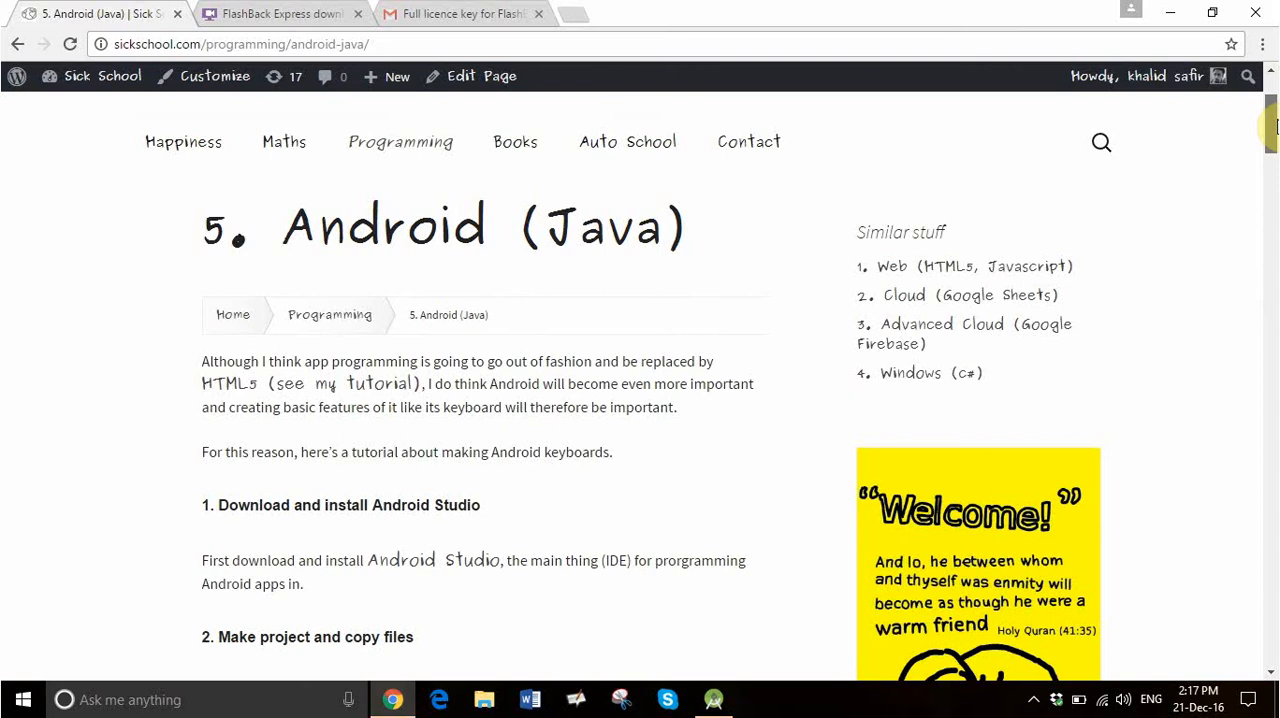
pyautogui.scroll(-3)
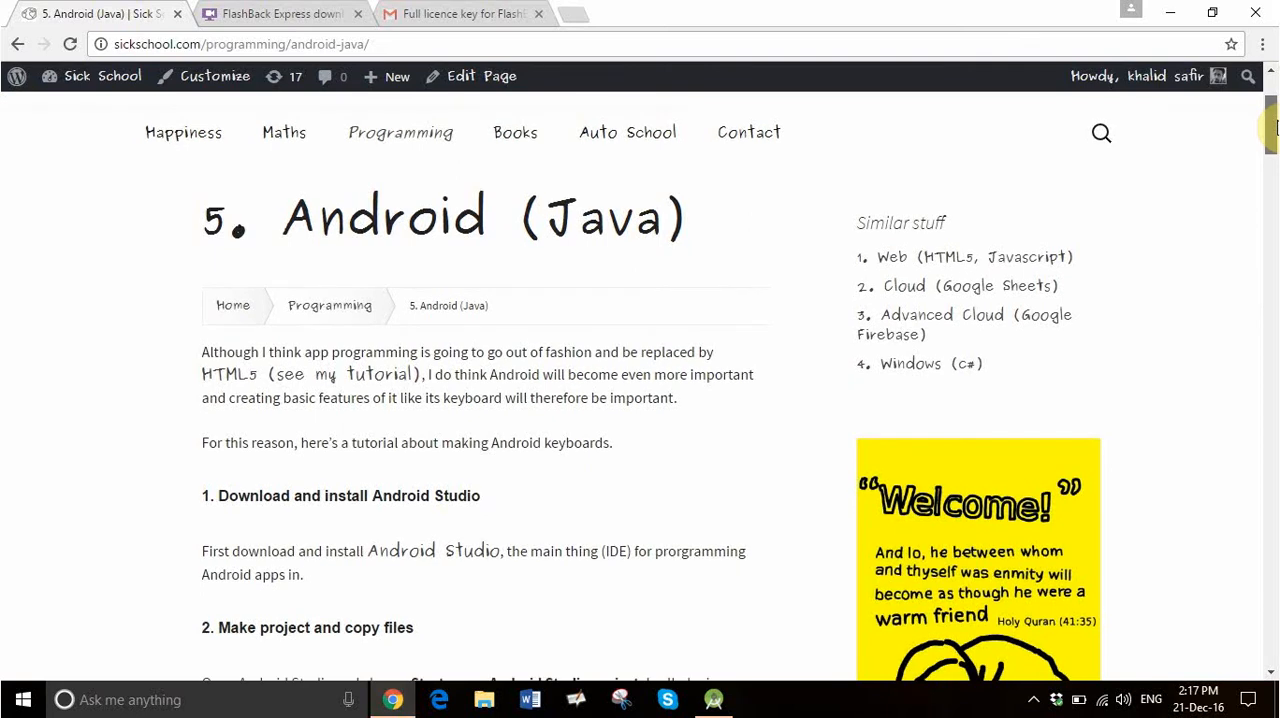
pyautogui.scroll(-3)
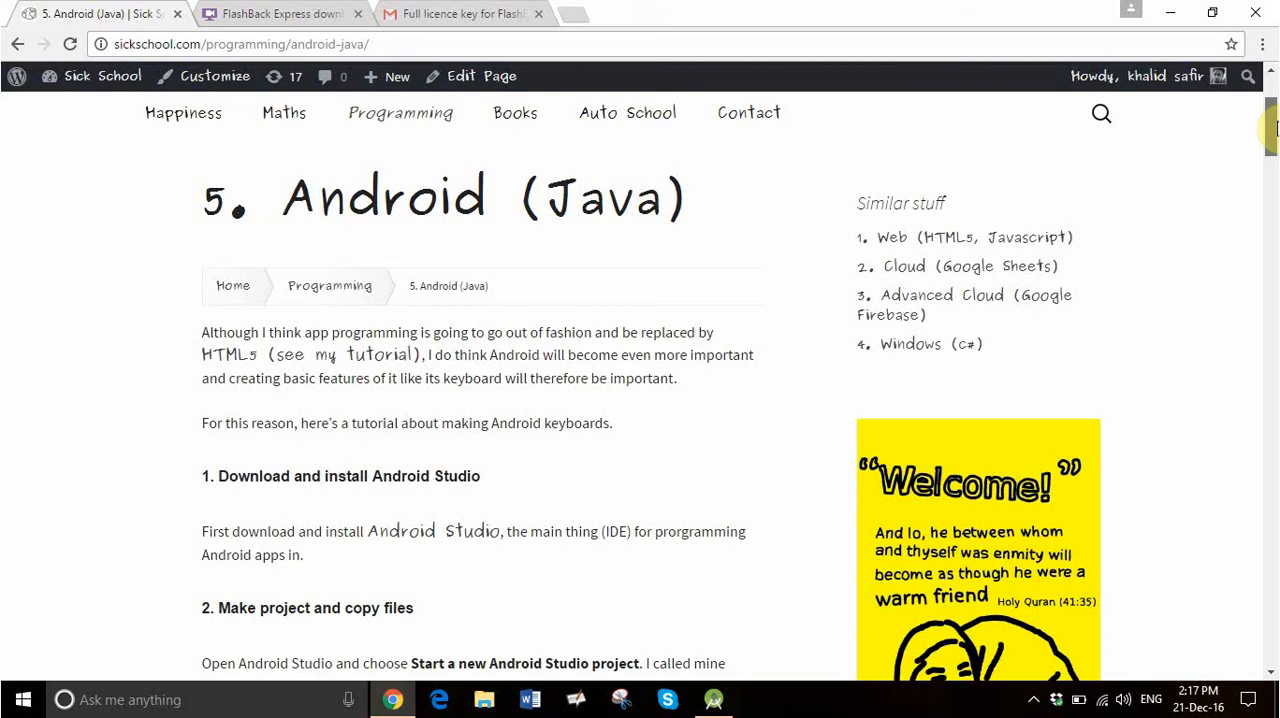
pyautogui.moveTo(438, 539)
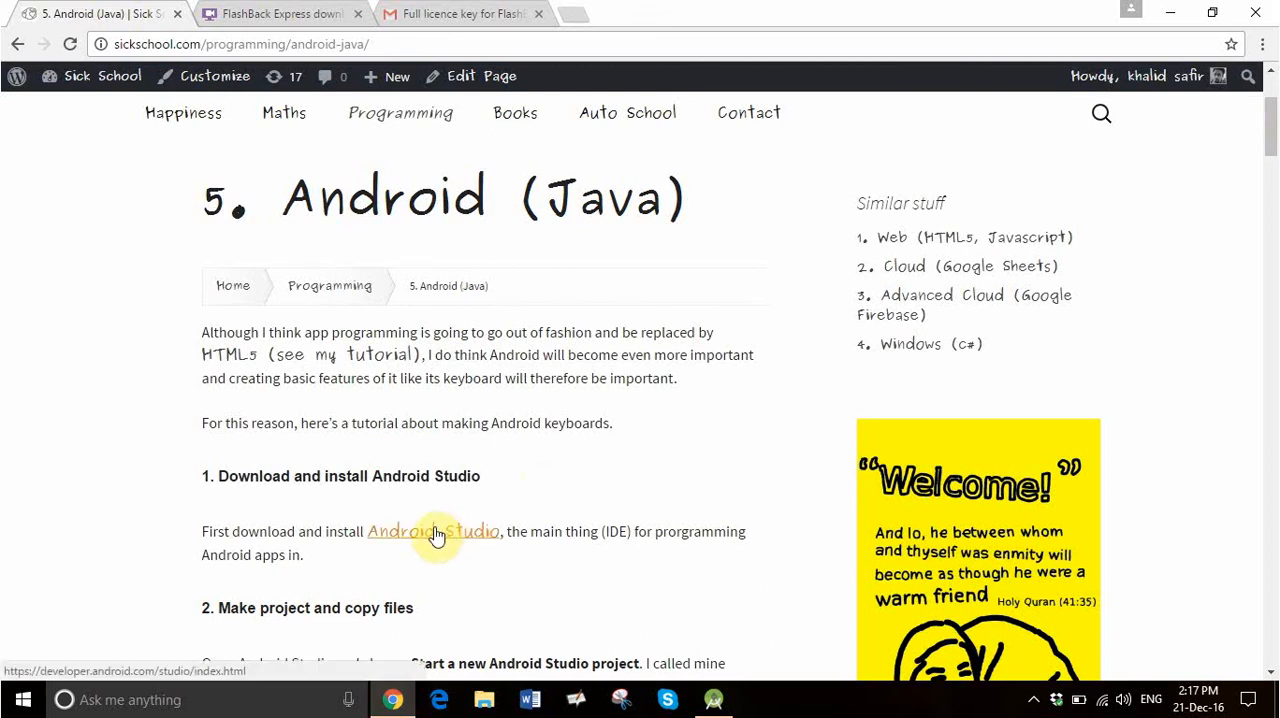
pyautogui.moveTo(483, 487)
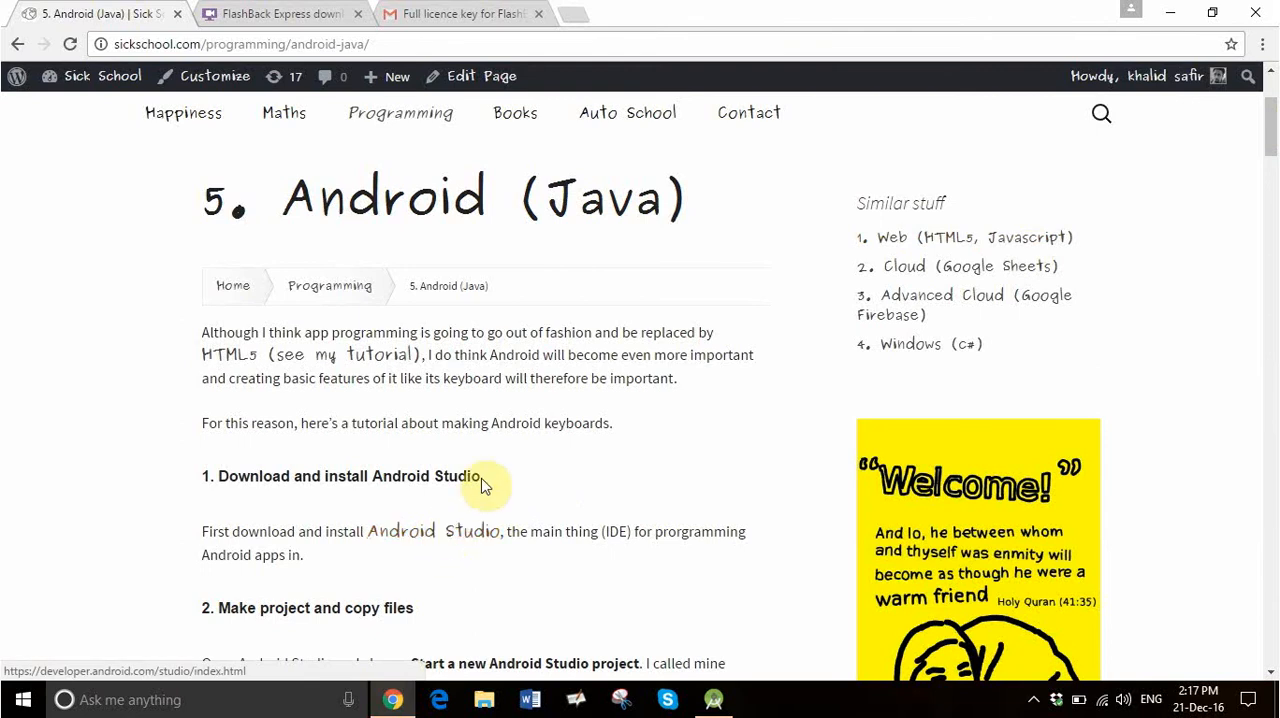
pyautogui.moveTo(503, 214)
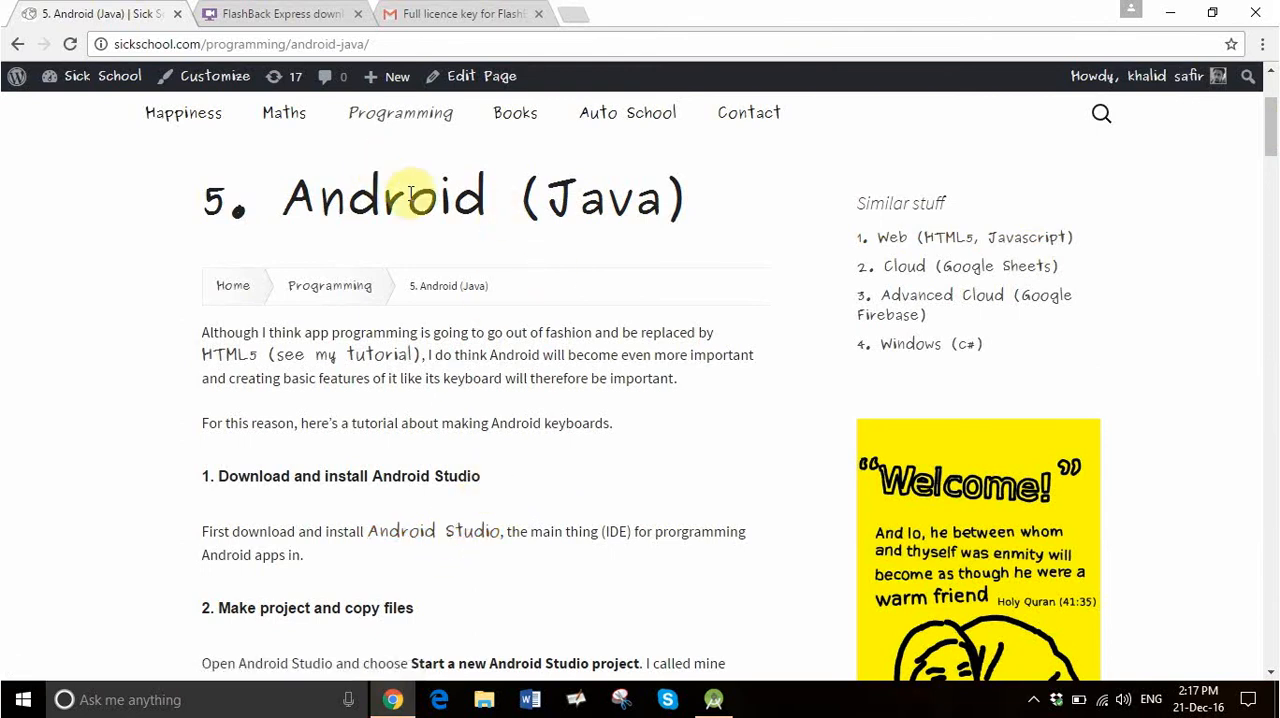
pyautogui.scroll(3)
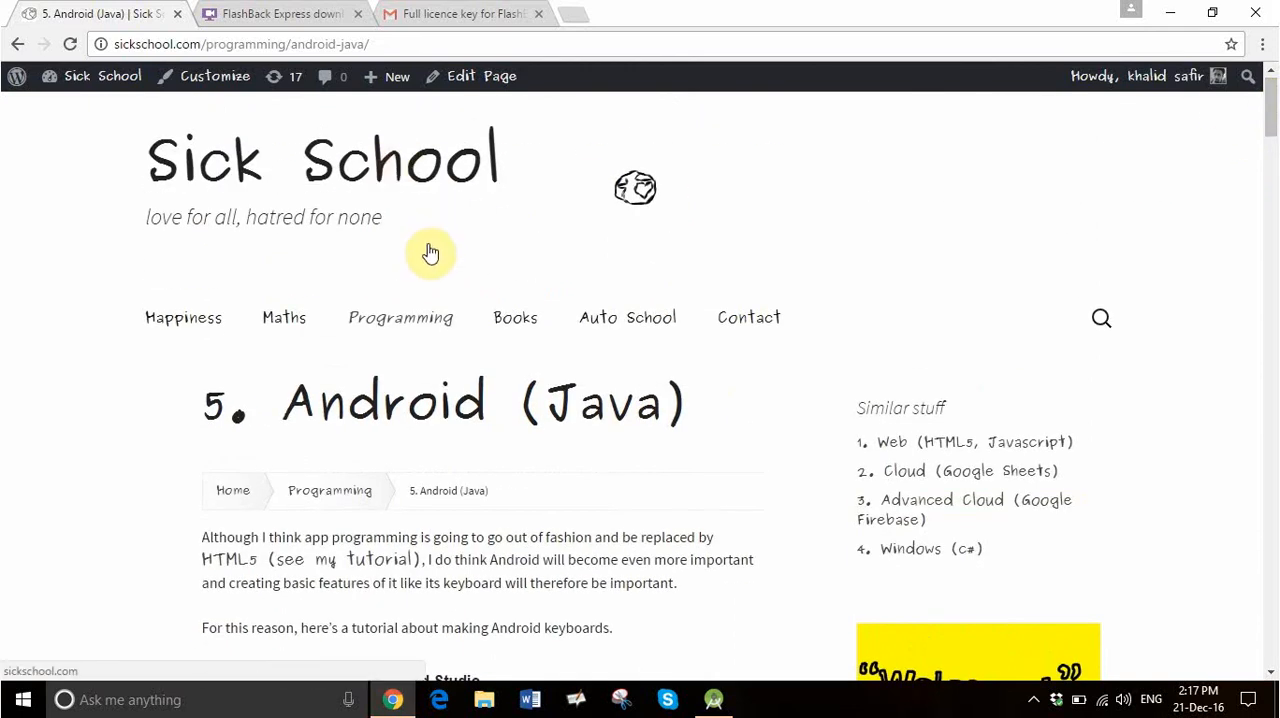
pyautogui.moveTo(430, 252)
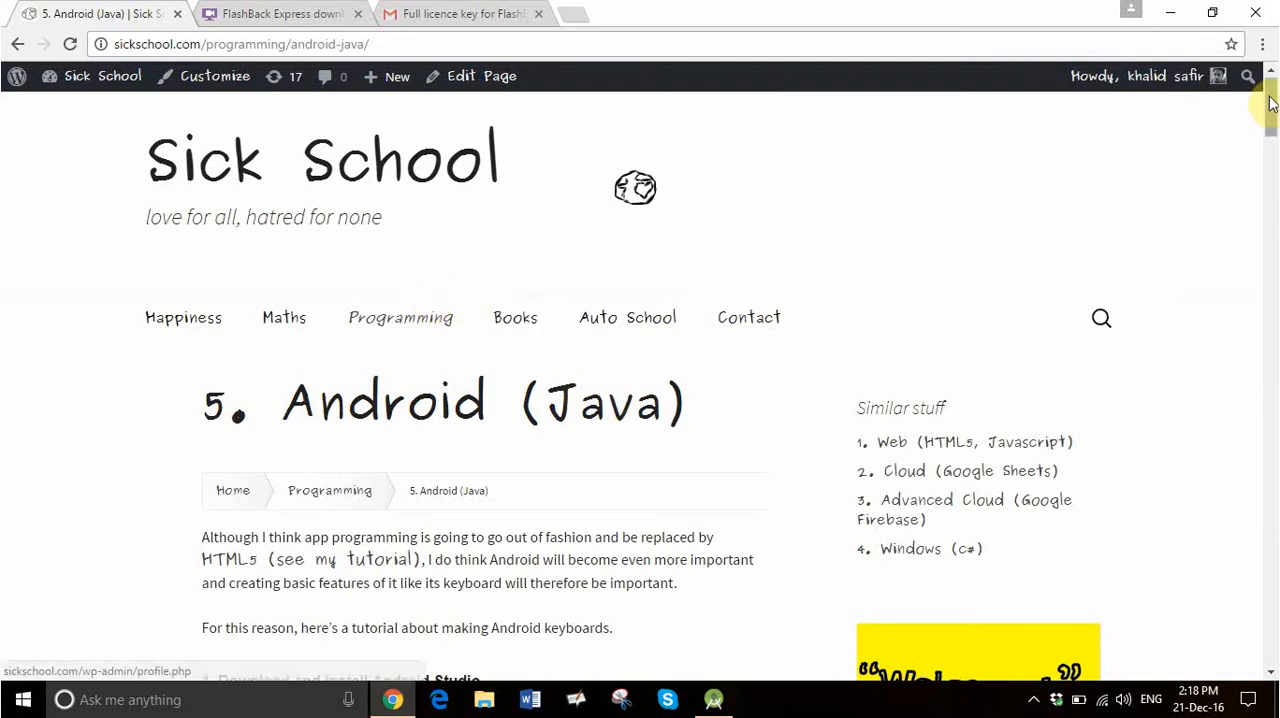
pyautogui.scroll(-3)
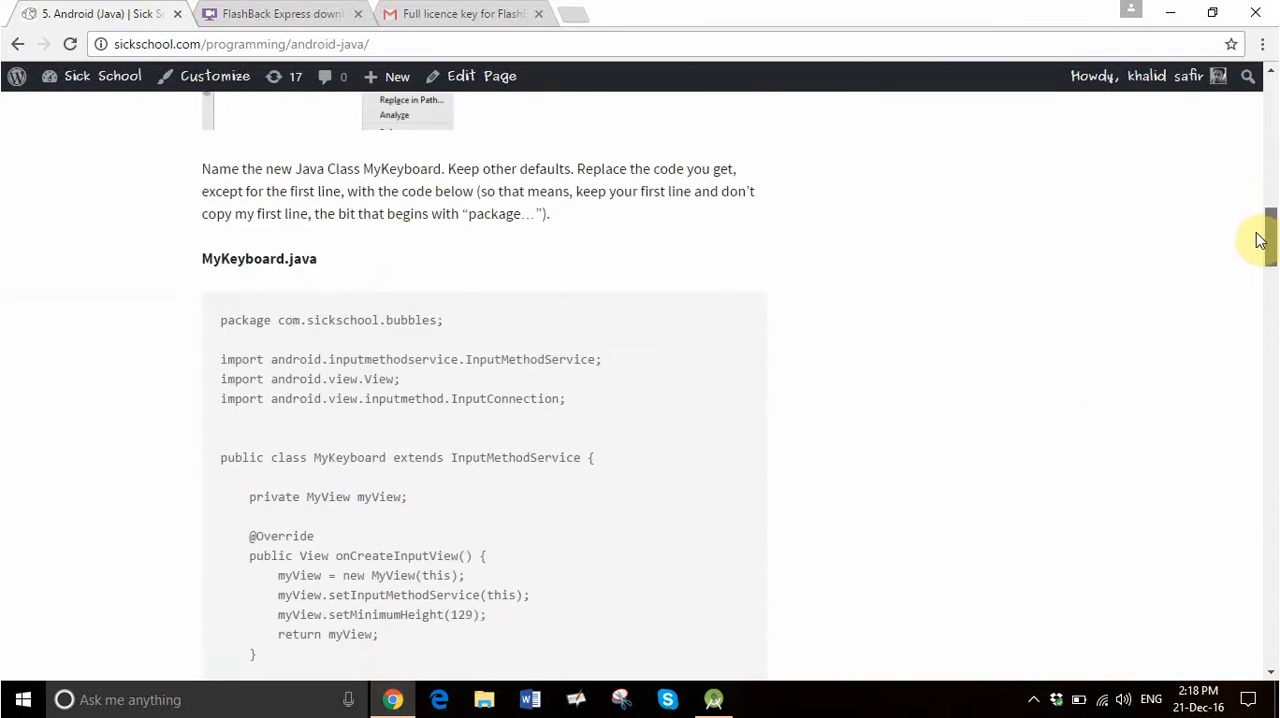
pyautogui.scroll(3)
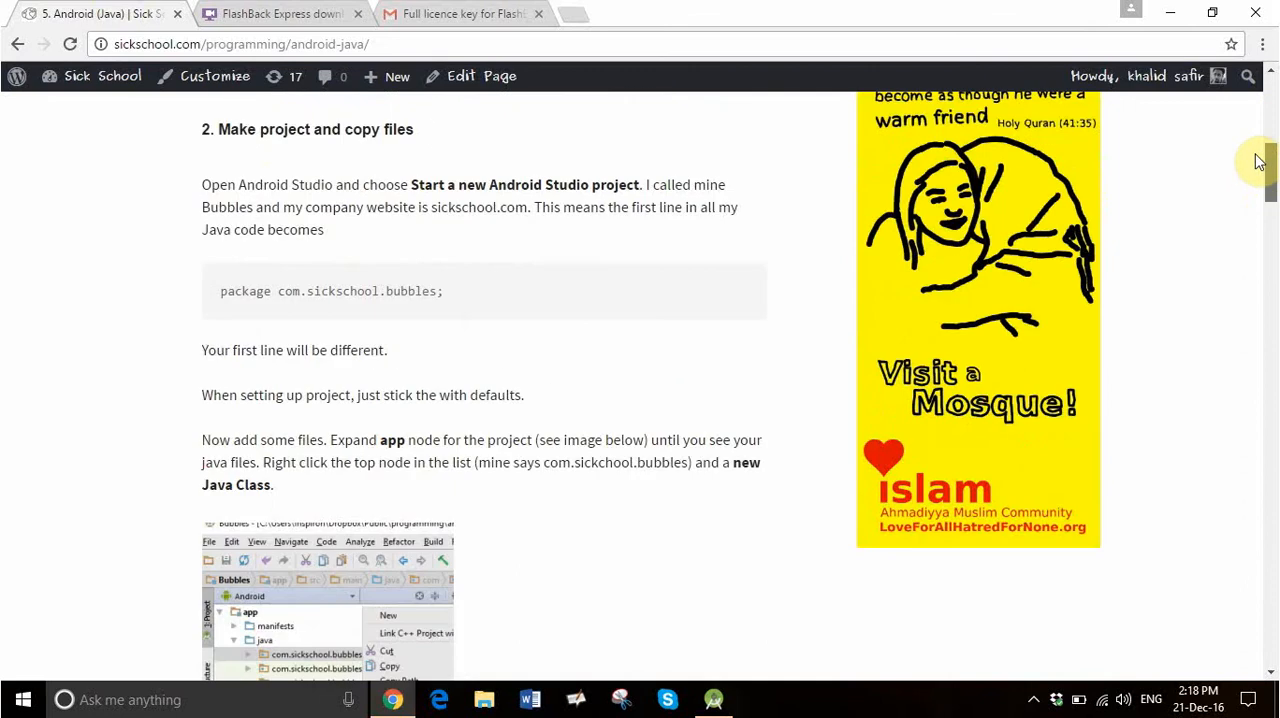
pyautogui.scroll(3)
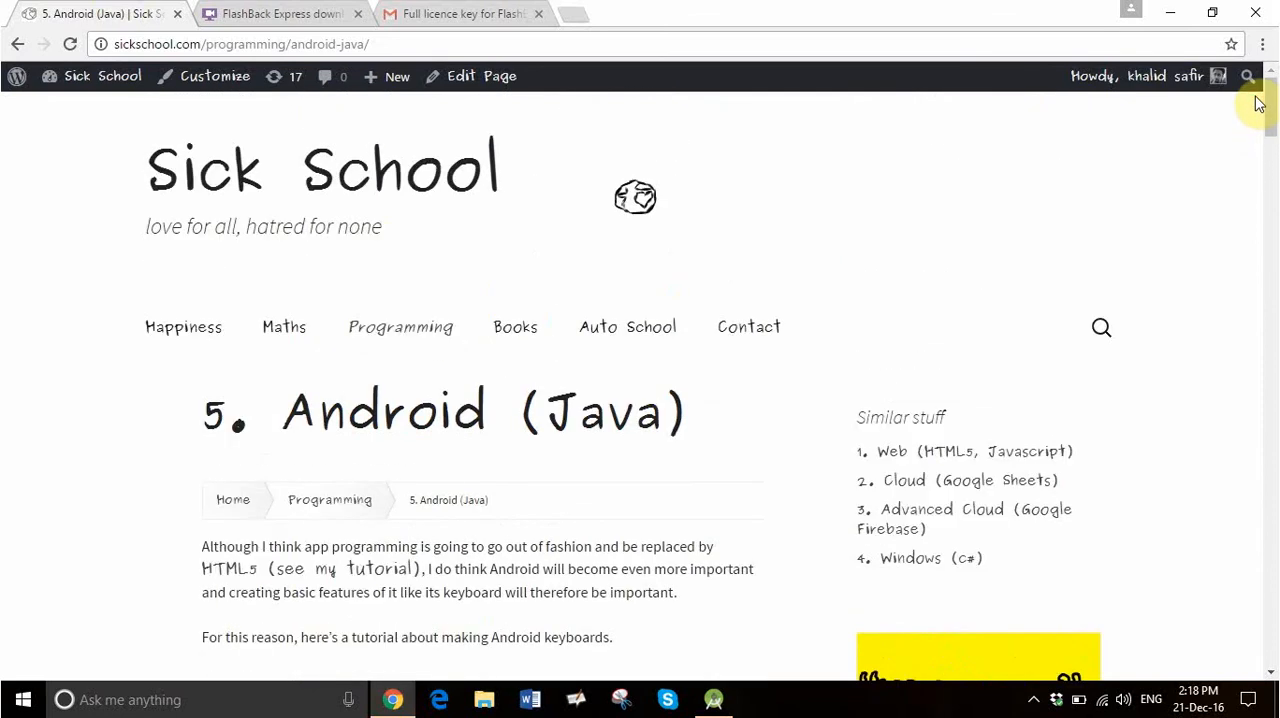
pyautogui.scroll(-3)
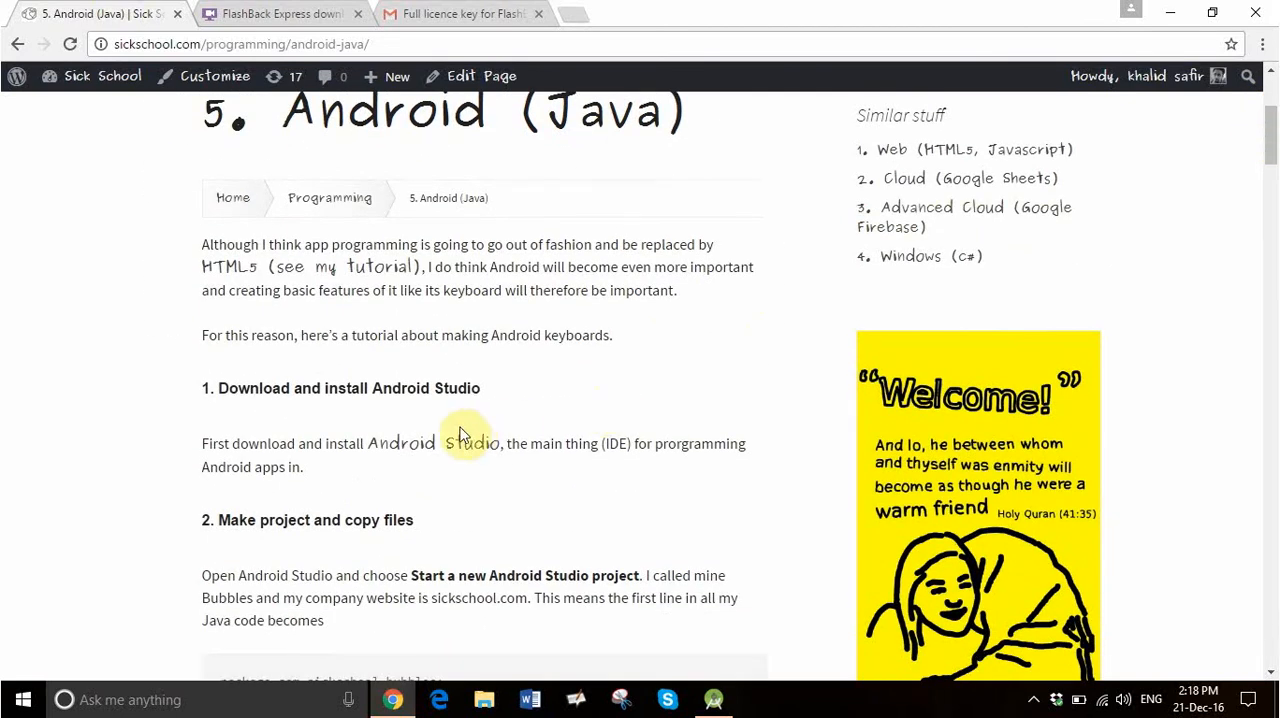
pyautogui.moveTo(548, 553)
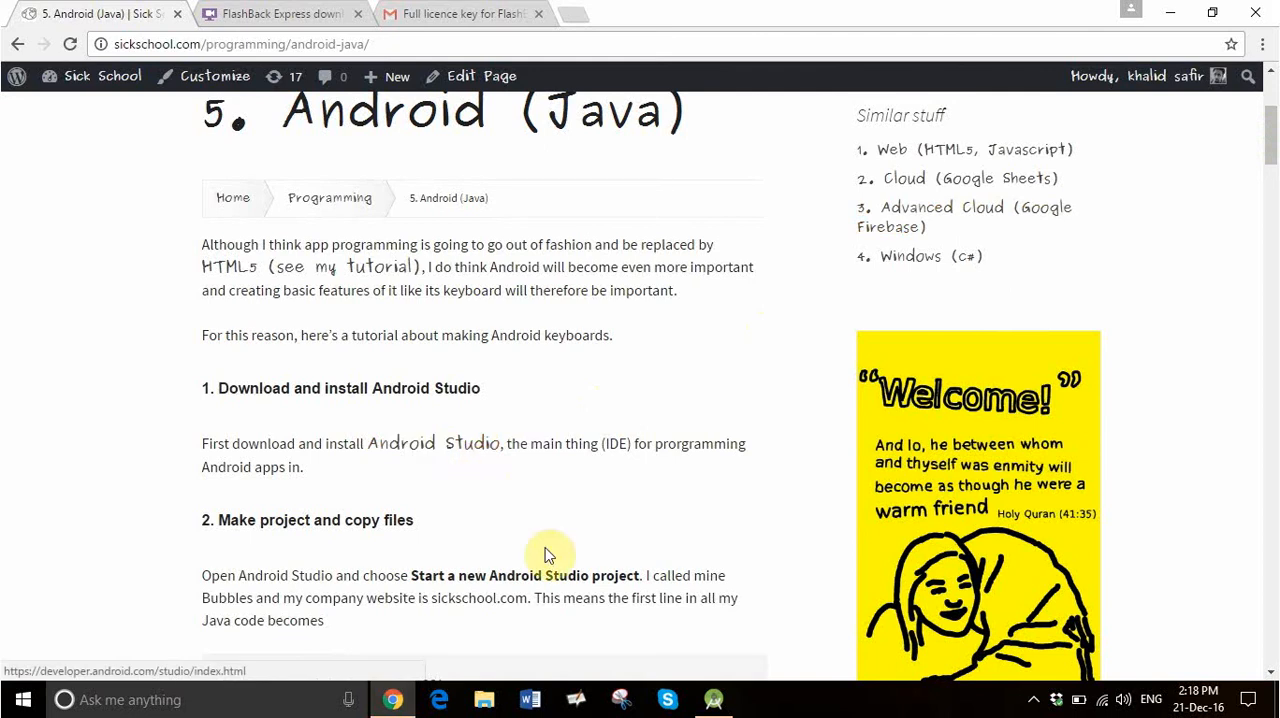
pyautogui.click(713, 699)
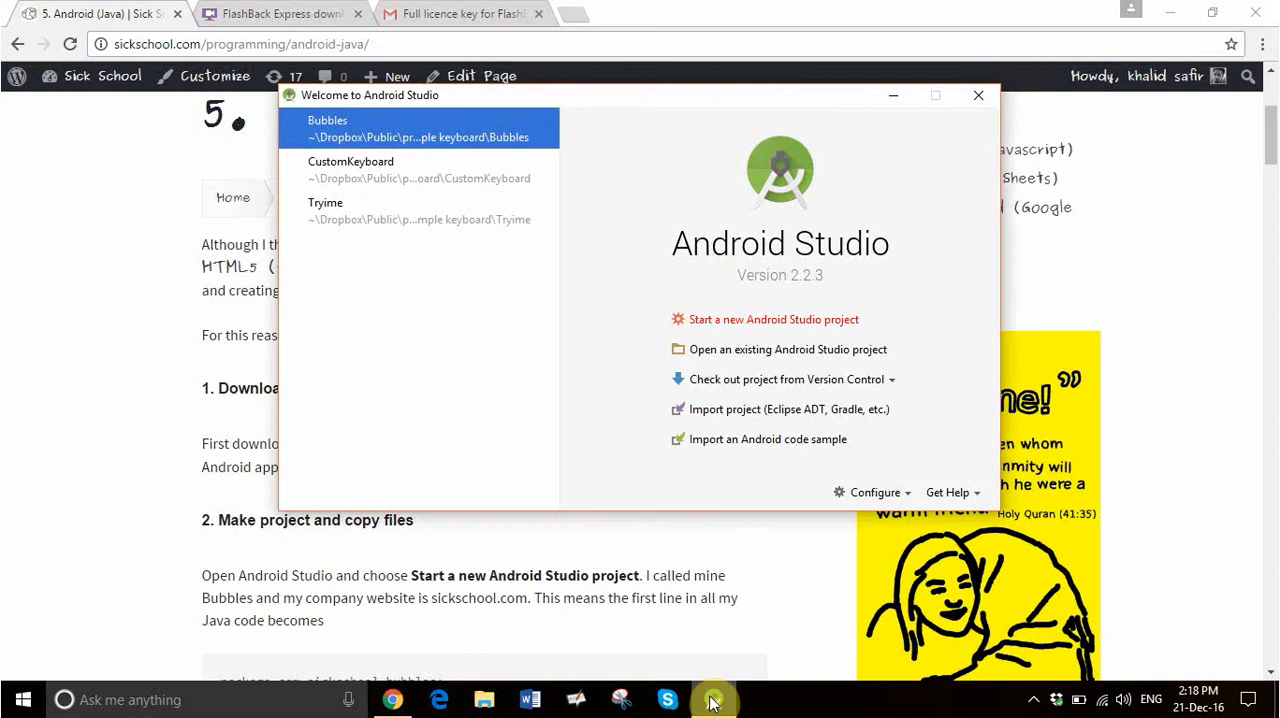
pyautogui.moveTo(345, 140)
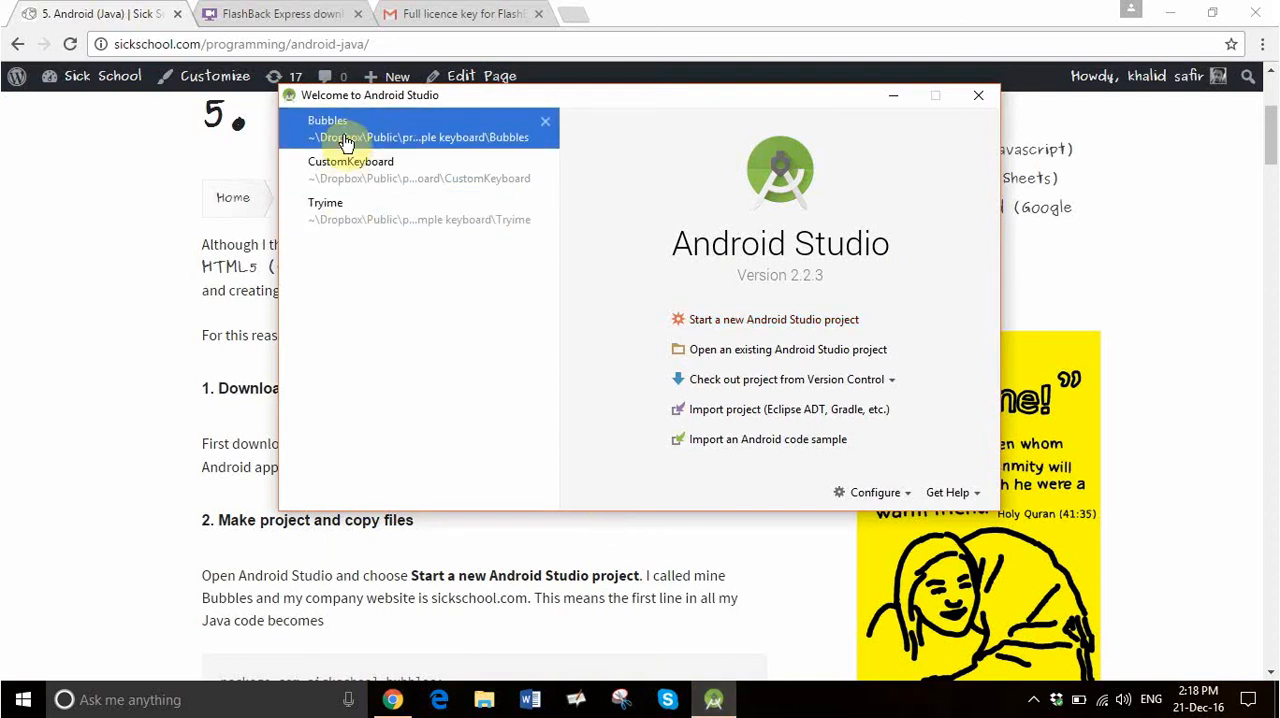
pyautogui.click(325, 210)
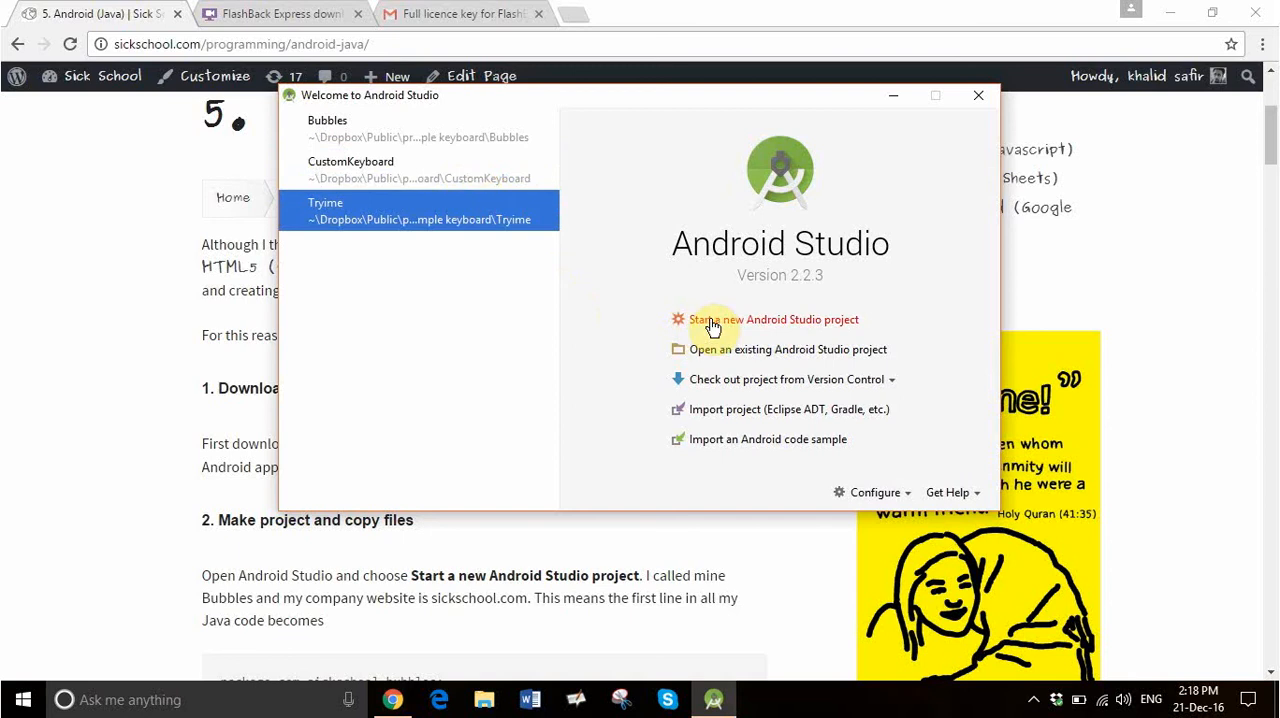
pyautogui.click(774, 319)
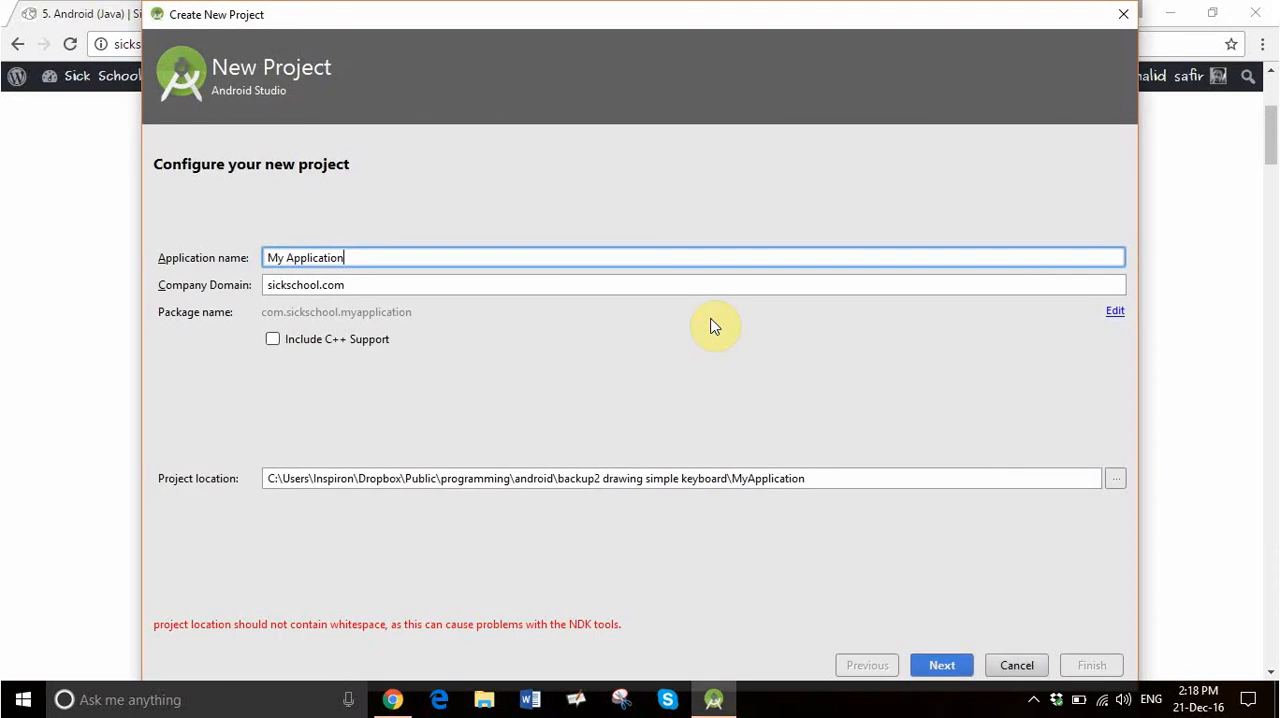
# Replace the default application name with 'Bob' and advance to the target devices page.
pyautogui.press('Backspace')
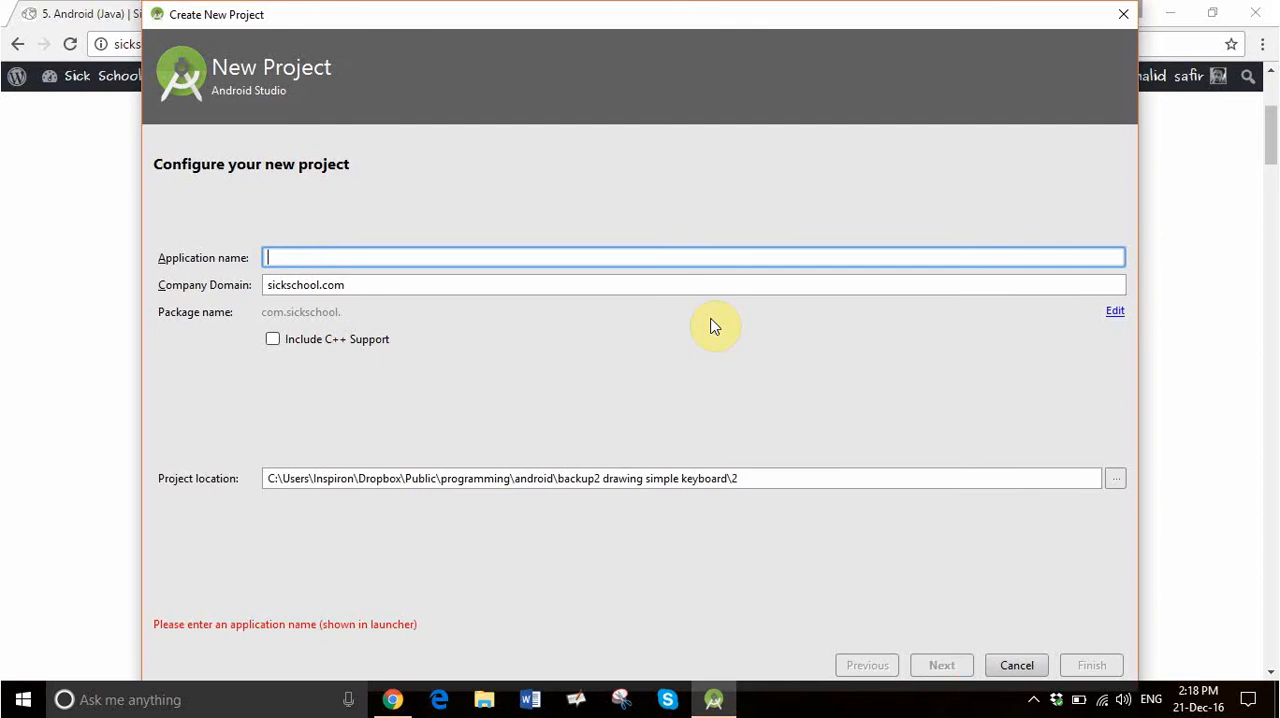
pyautogui.write('Bob')
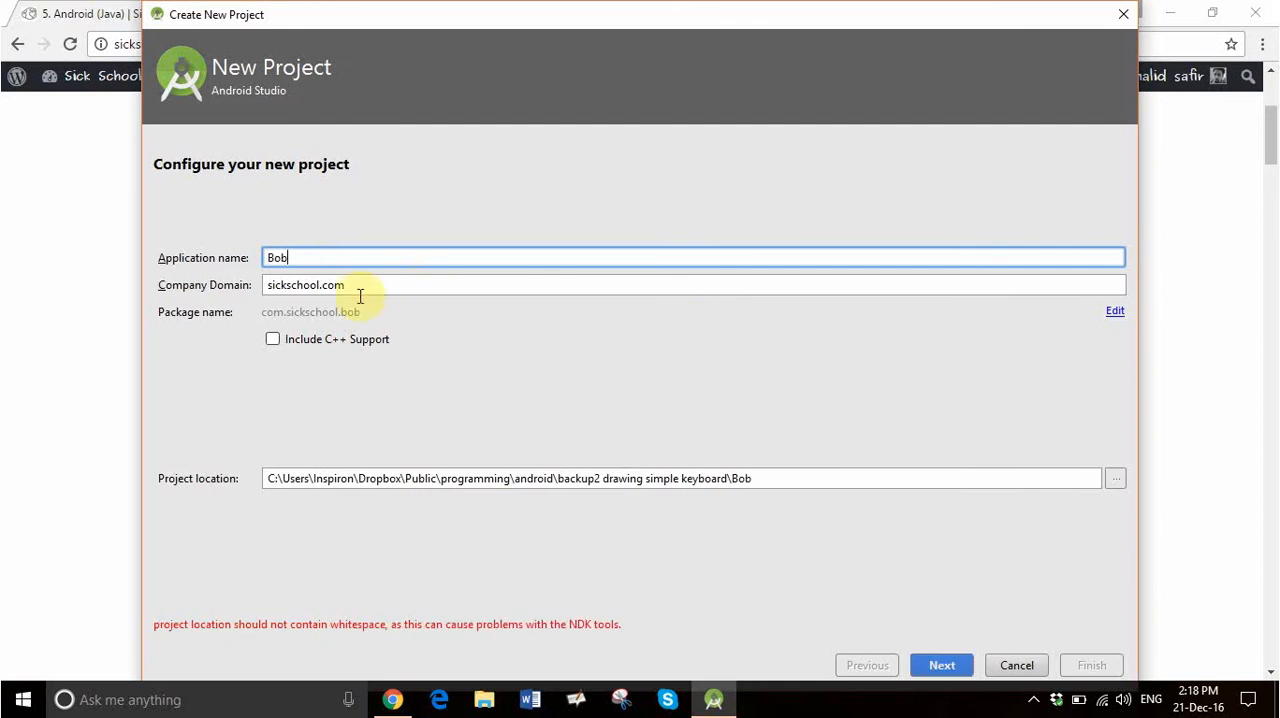
pyautogui.moveTo(410, 303)
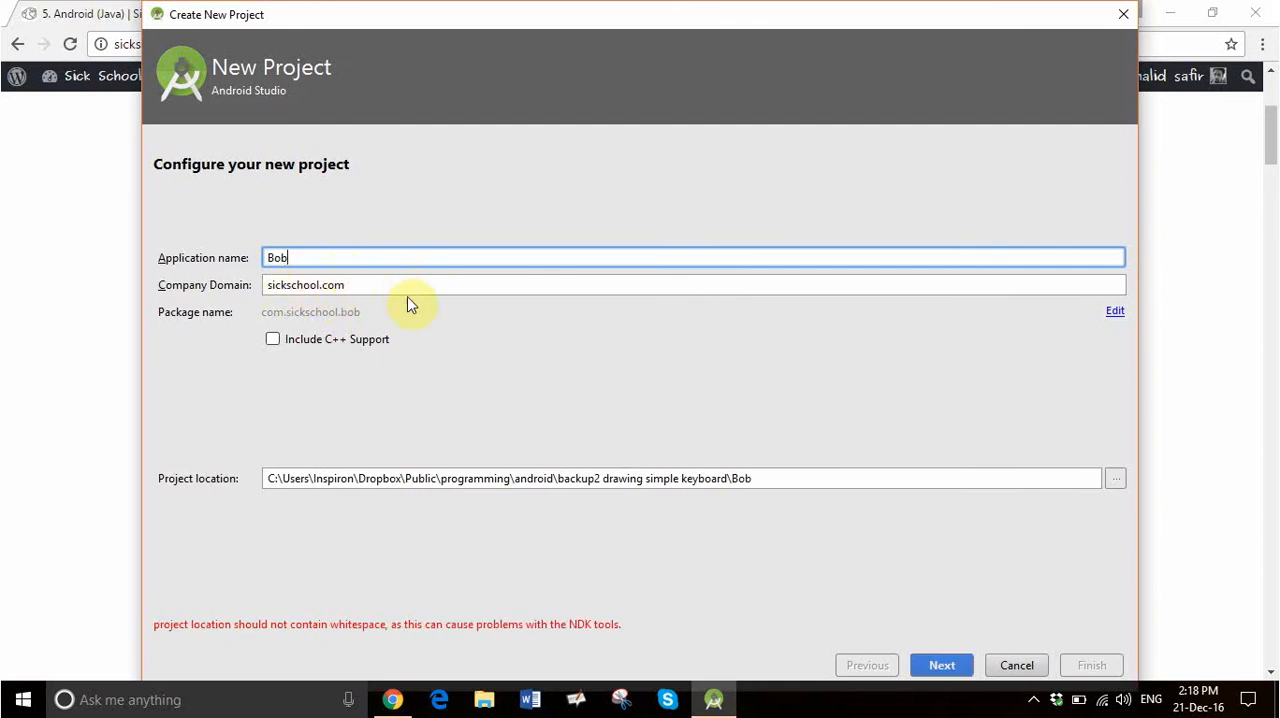
pyautogui.moveTo(636, 406)
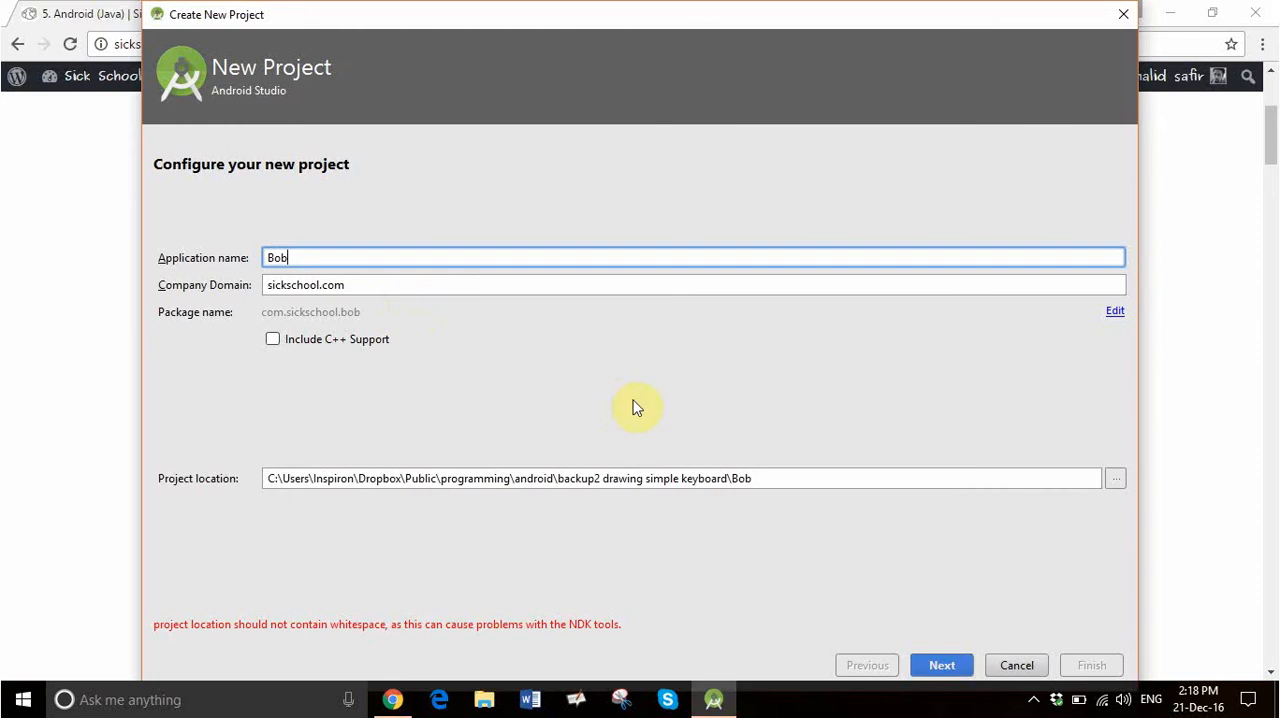
pyautogui.click(941, 664)
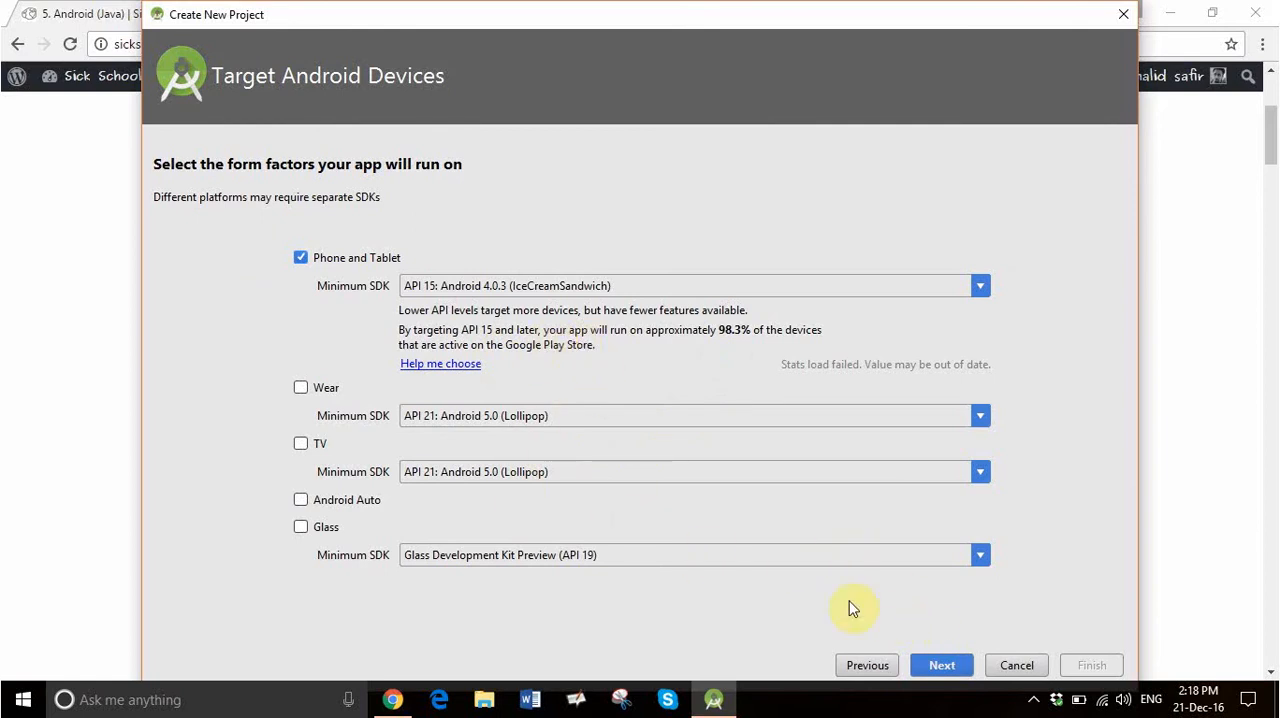
# Keep the default form factors and Empty Activity, reaching the MainActivity/activity_main customization step.
pyautogui.click(941, 665)
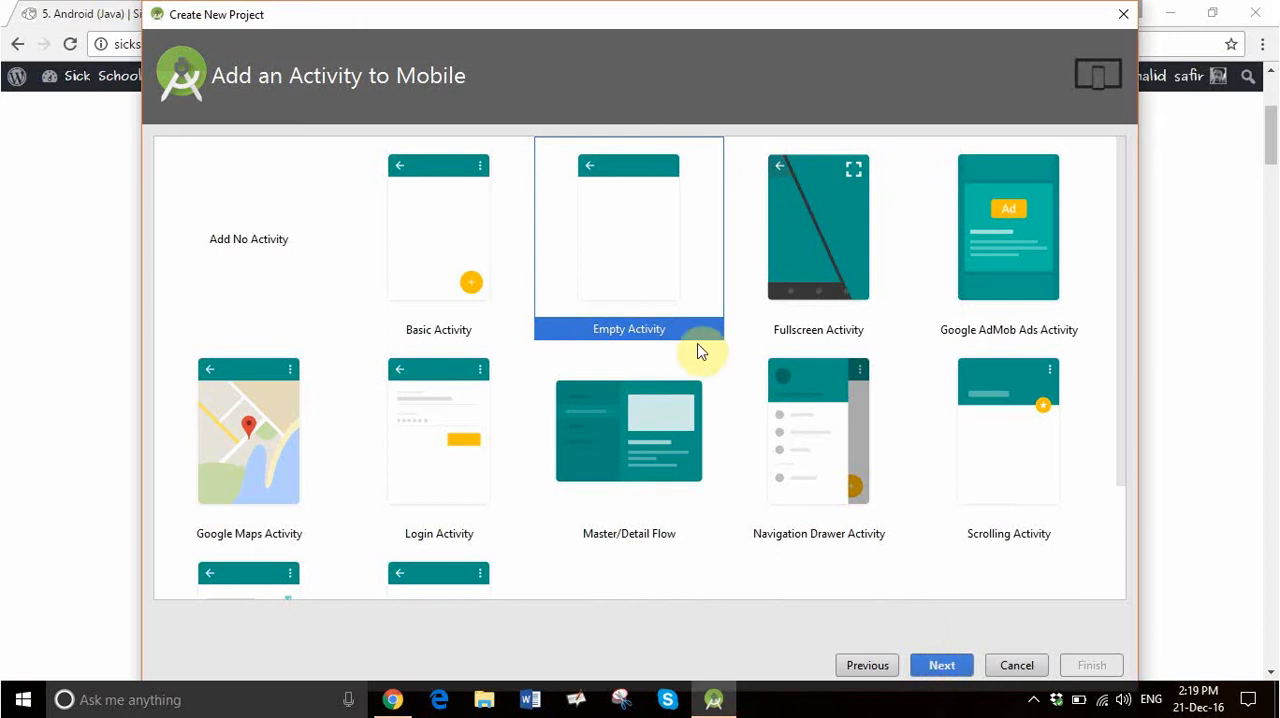
pyautogui.moveTo(577, 263)
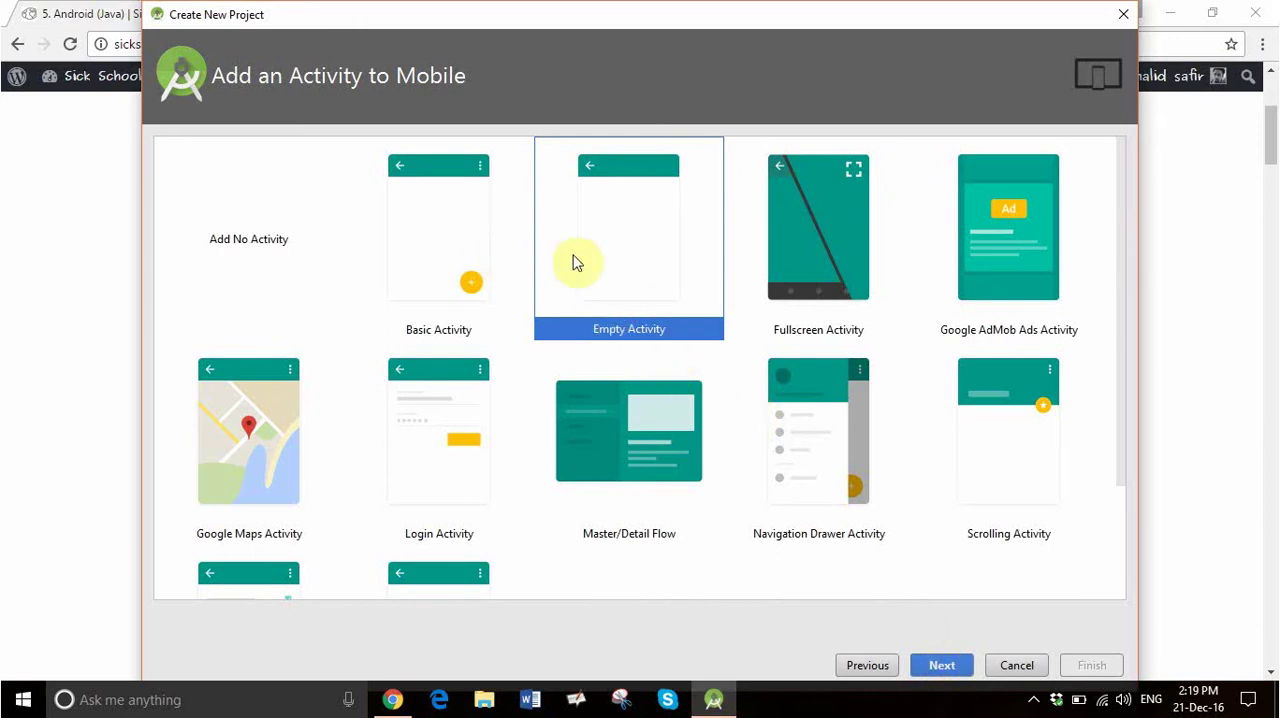
pyautogui.moveTo(581, 228)
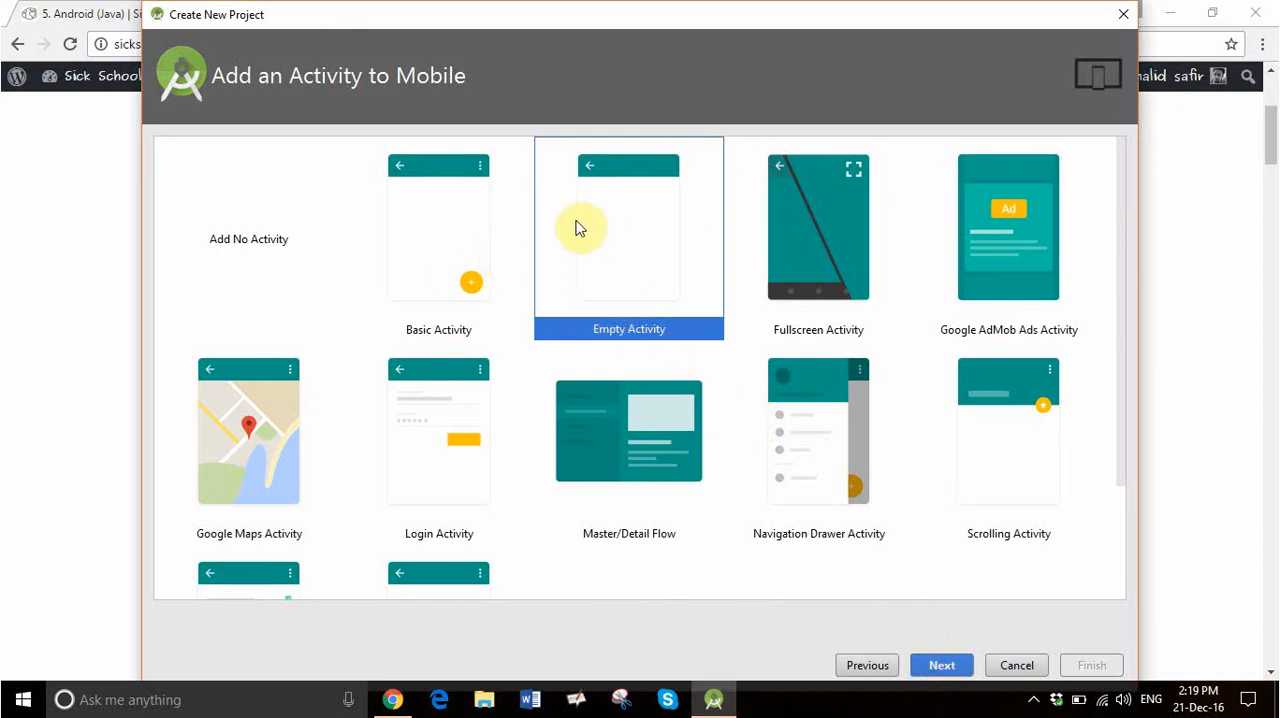
pyautogui.moveTo(487, 251)
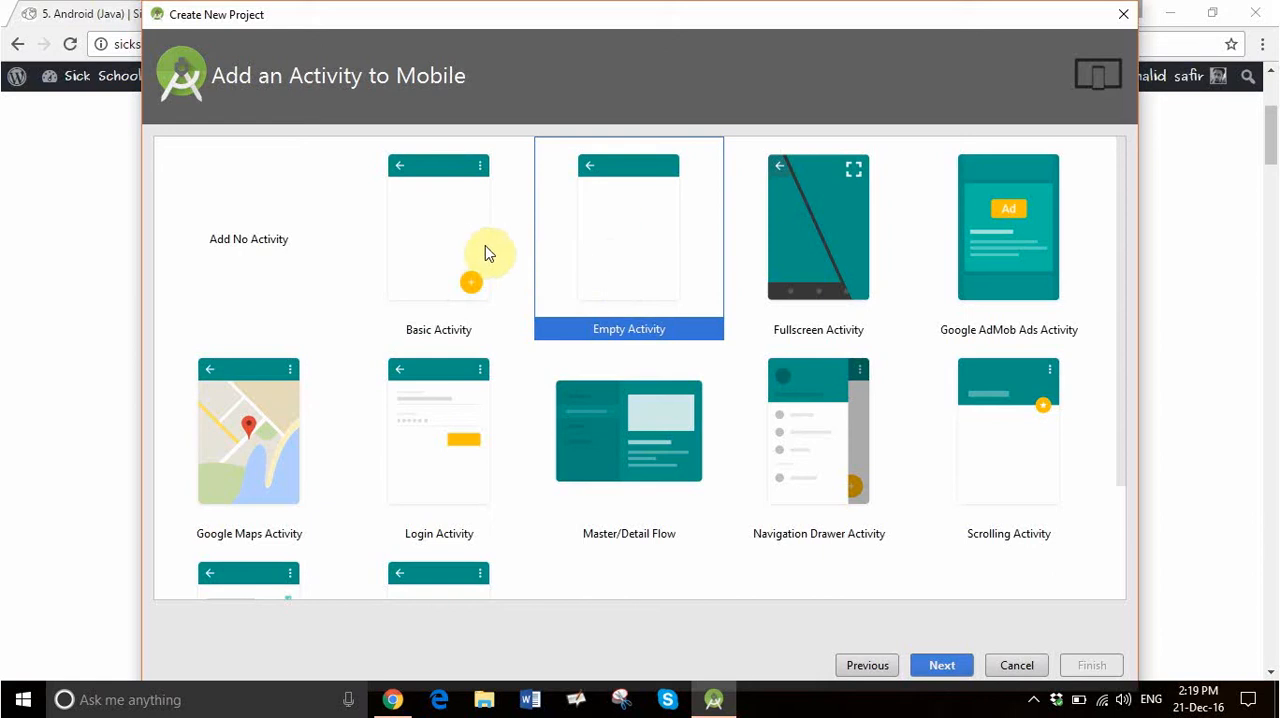
pyautogui.moveTo(525, 242)
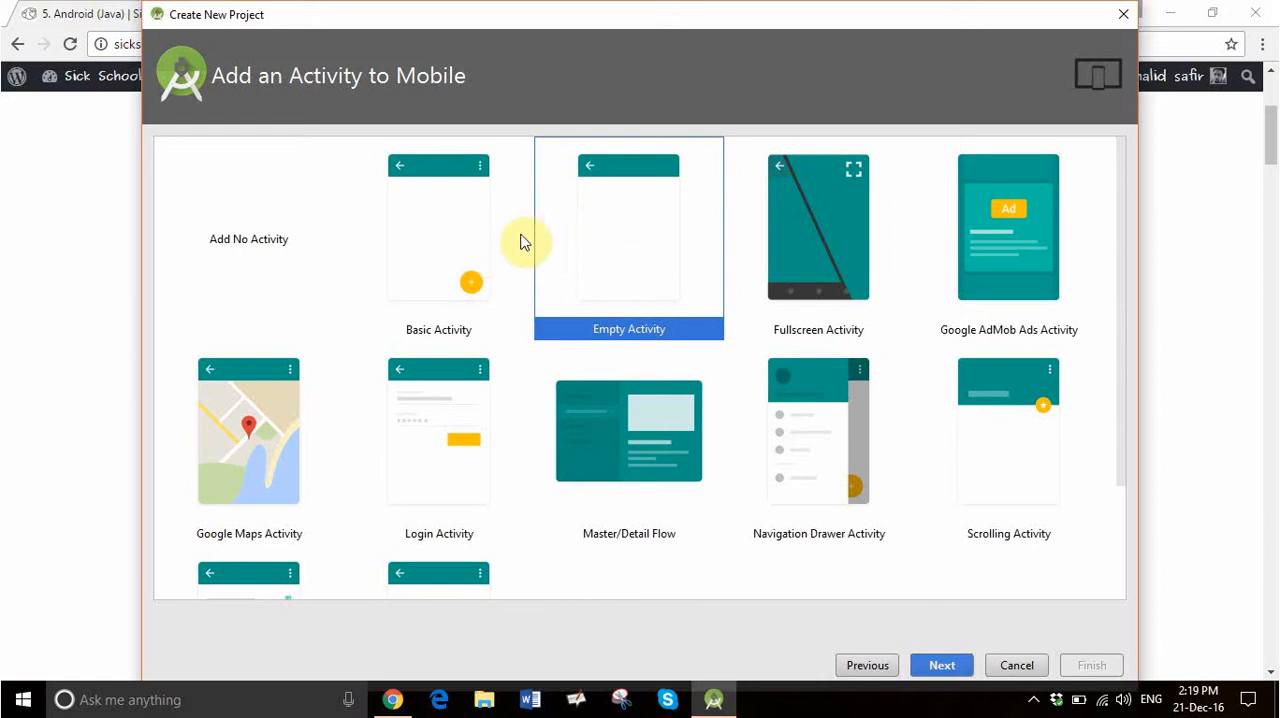
pyautogui.moveTo(483, 219)
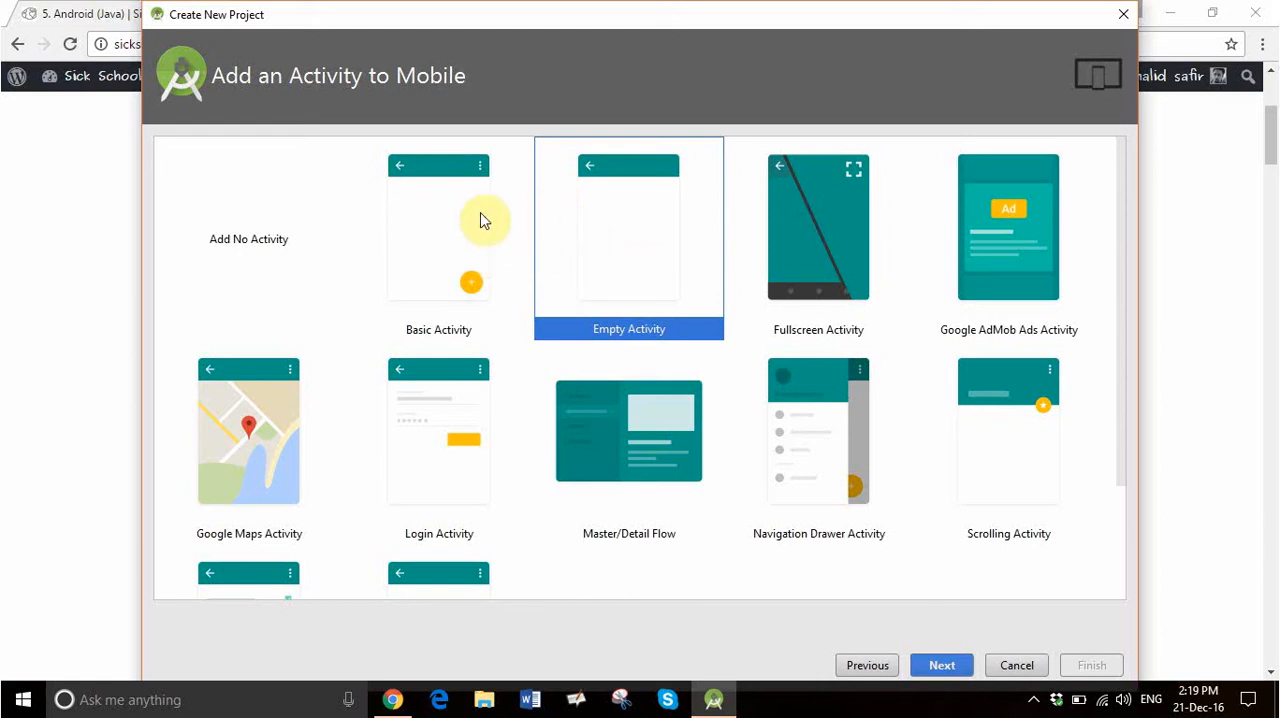
pyautogui.moveTo(510, 217)
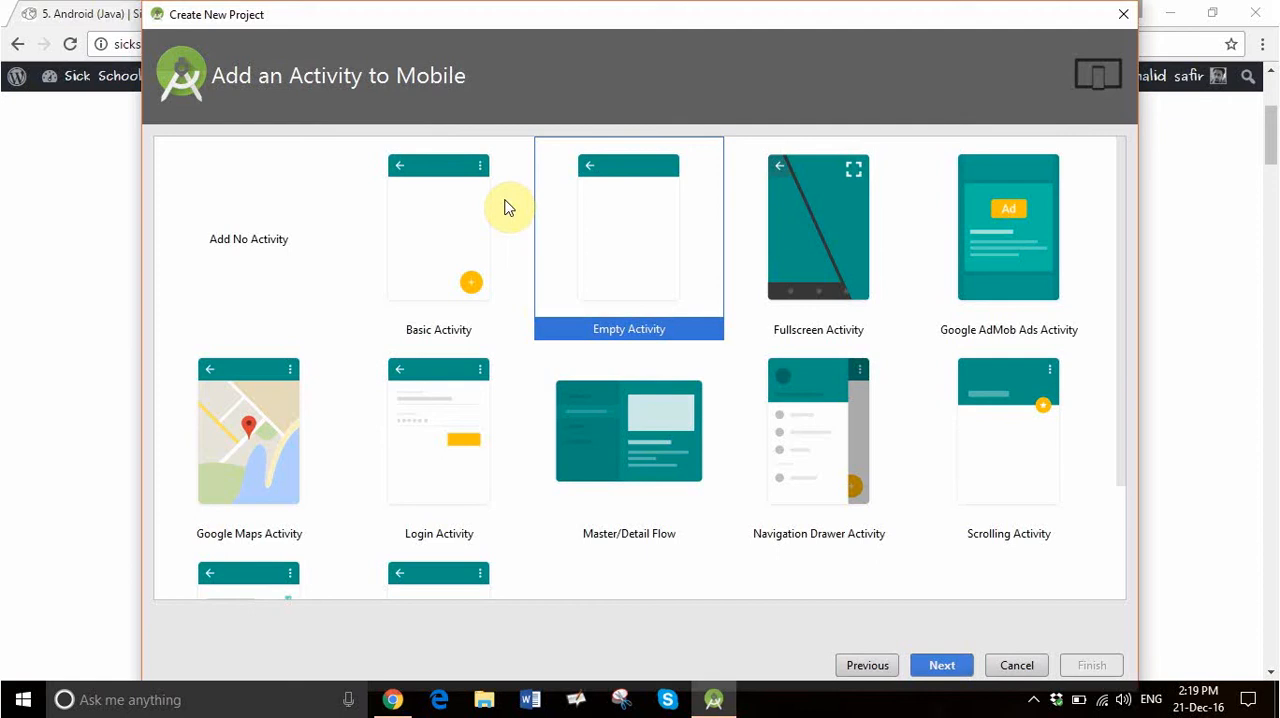
pyautogui.moveTo(471, 224)
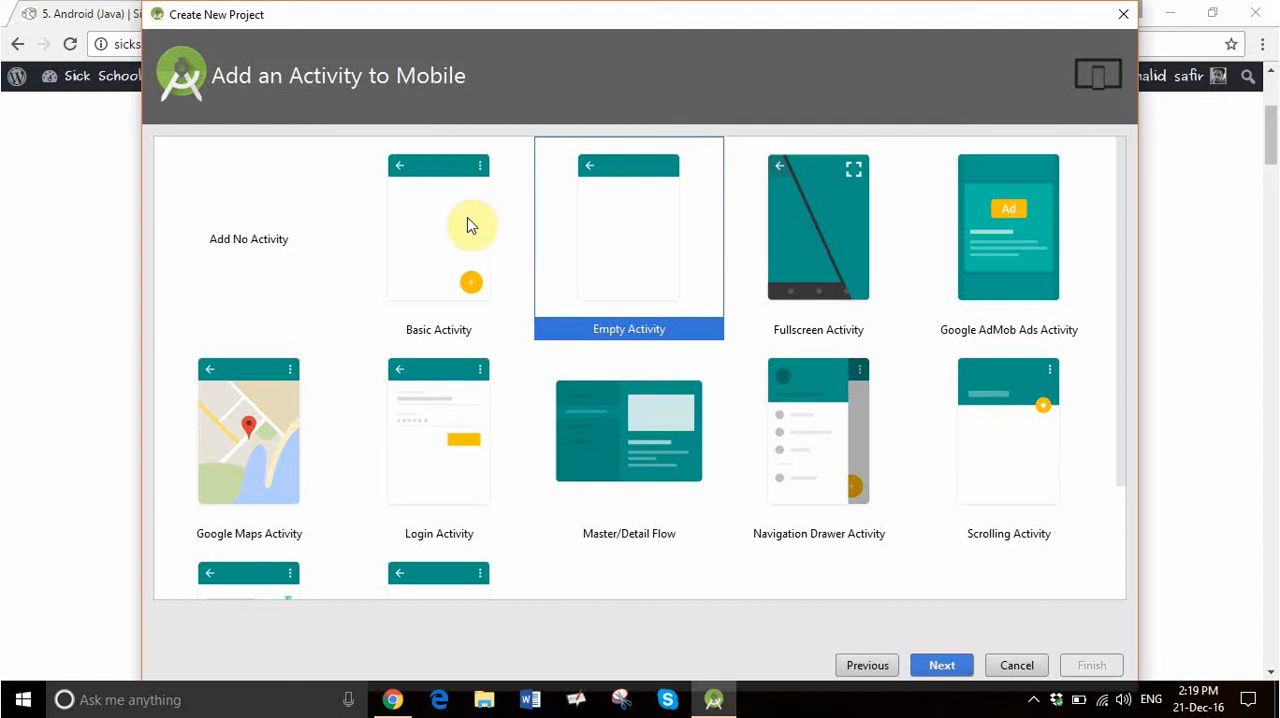
pyautogui.moveTo(510, 232)
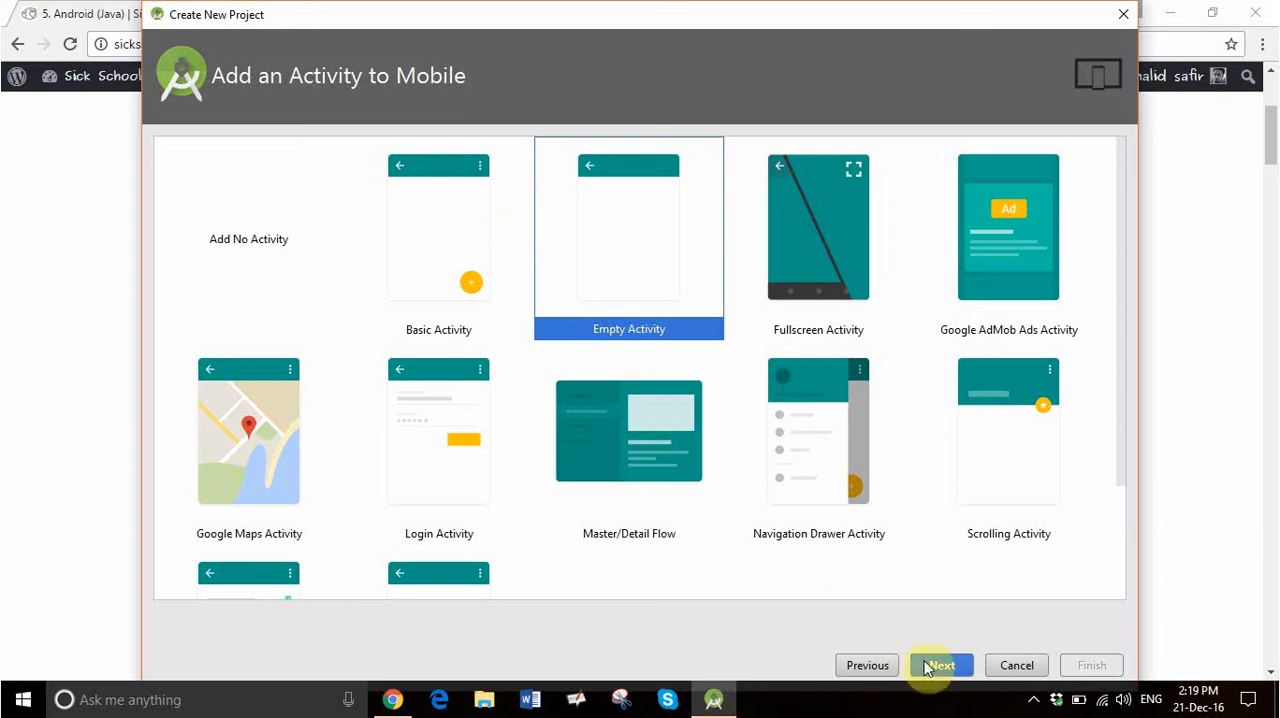
pyautogui.click(940, 665)
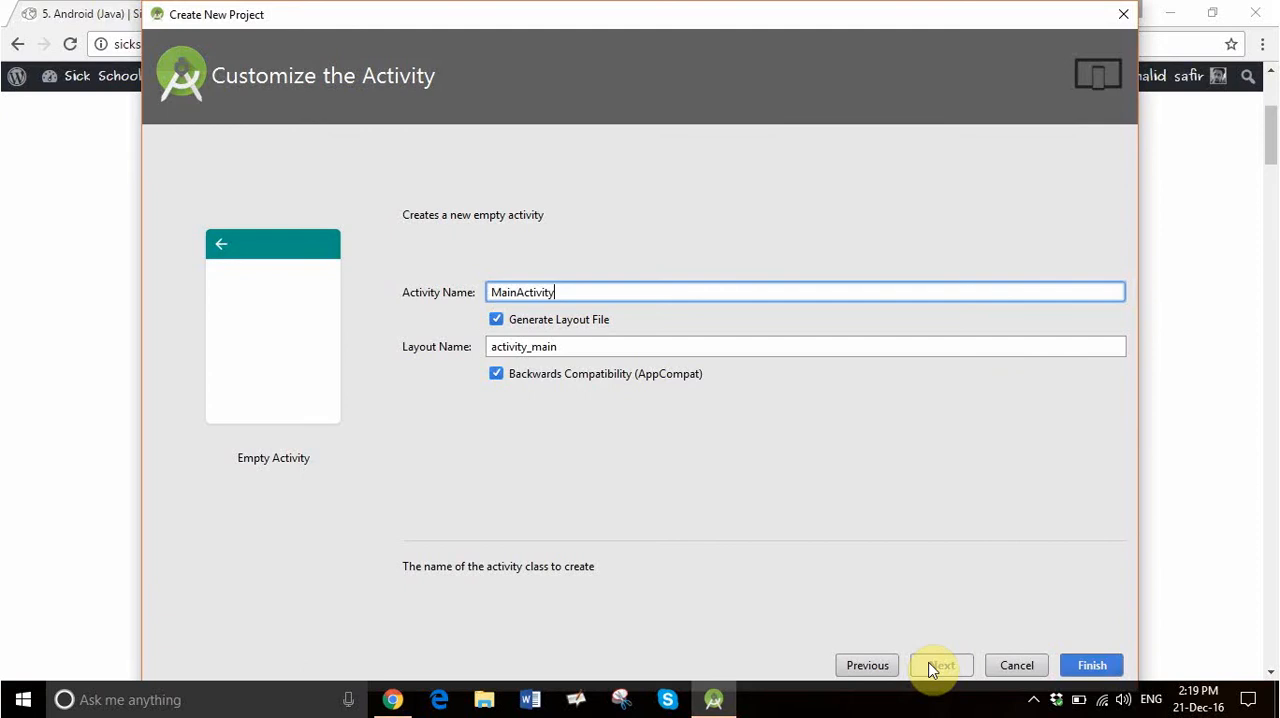
pyautogui.click(1090, 665)
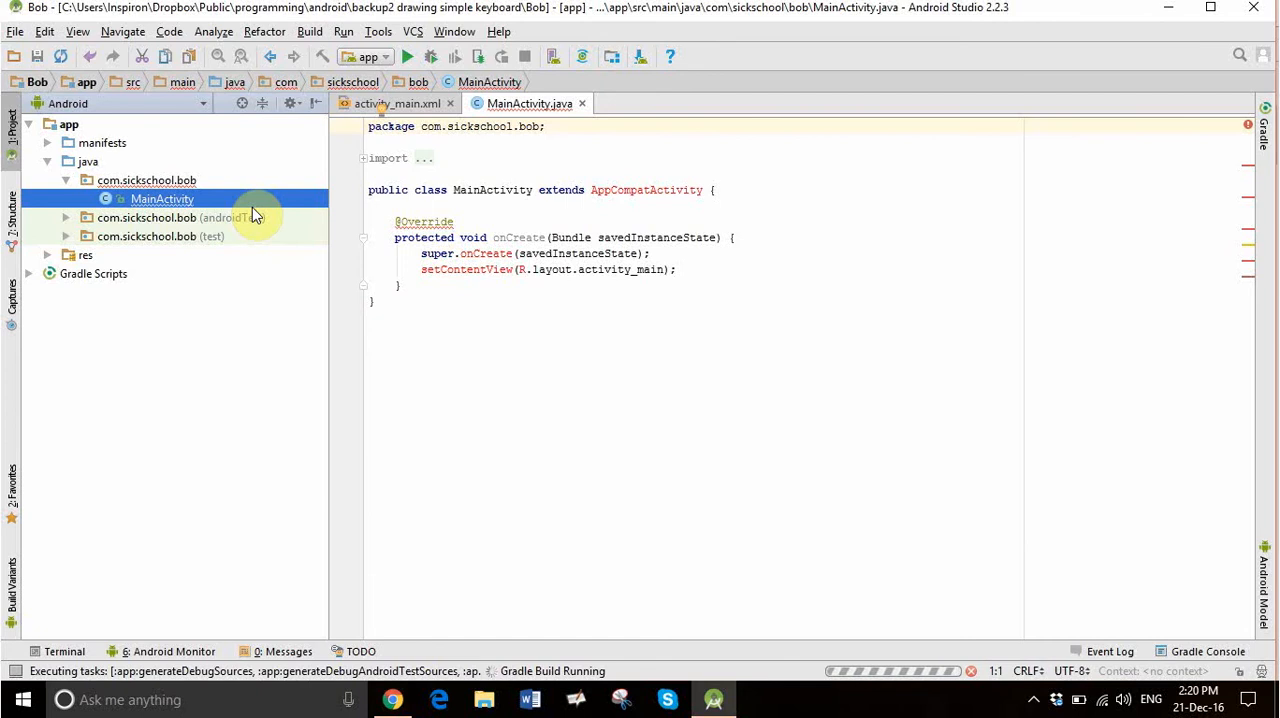
pyautogui.moveTo(287, 222)
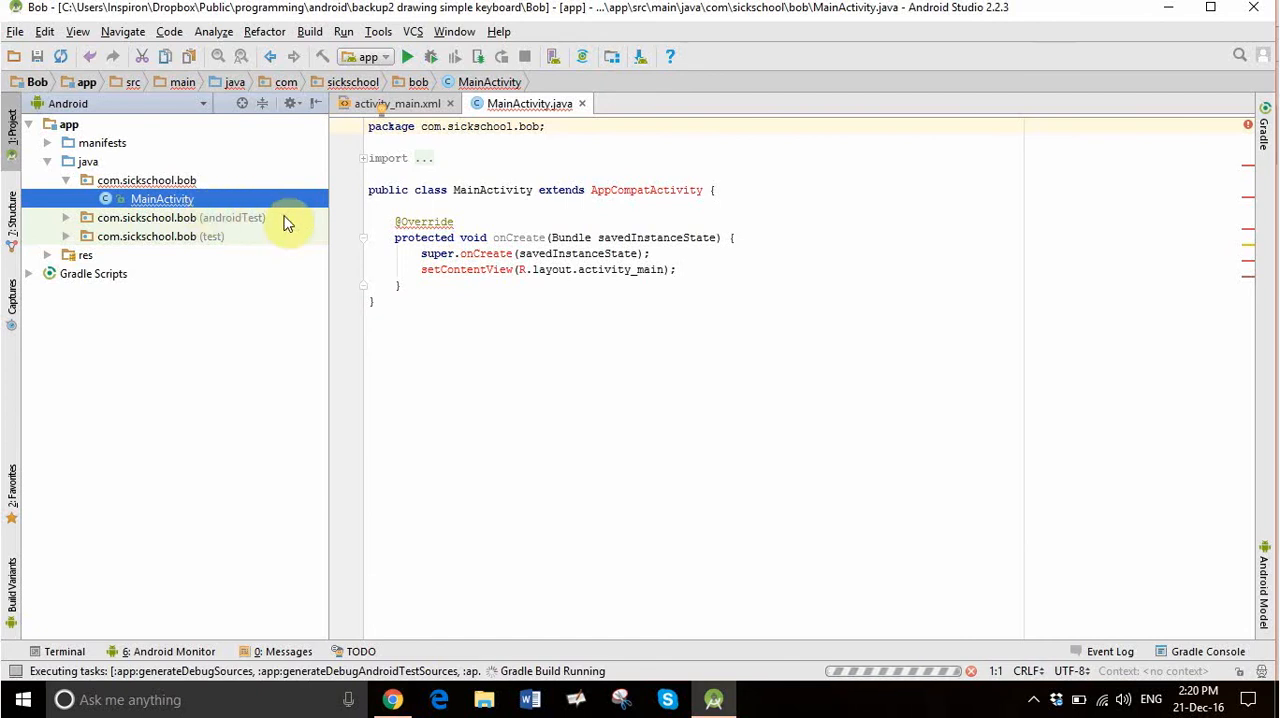
pyautogui.moveTo(445, 190)
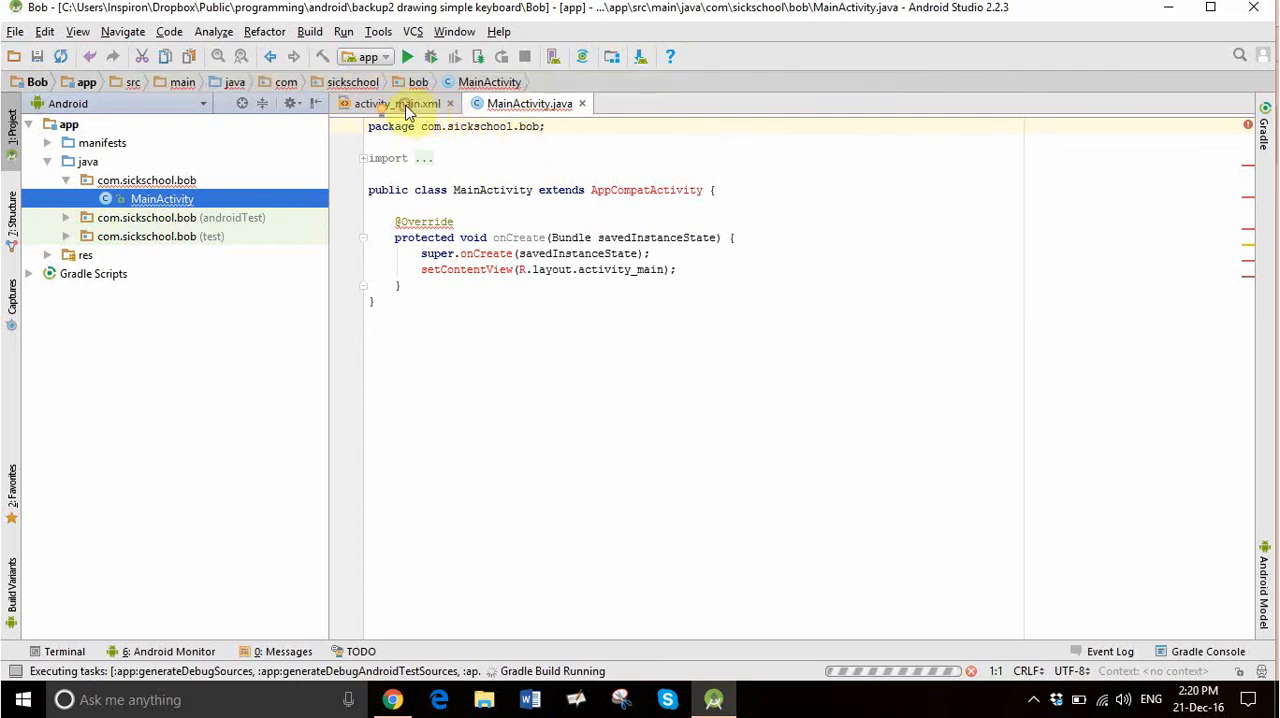
# Switch the editor to the activity_main.xml layout designer.
pyautogui.click(397, 103)
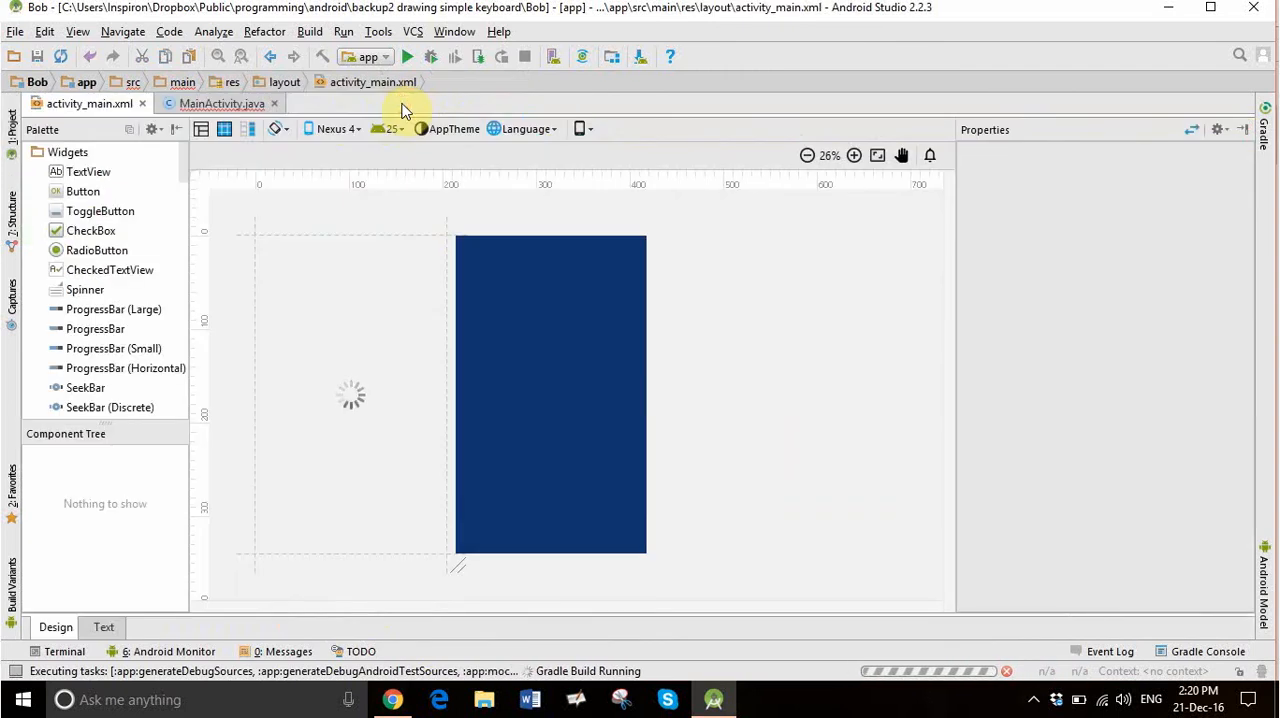
pyautogui.moveTo(376, 325)
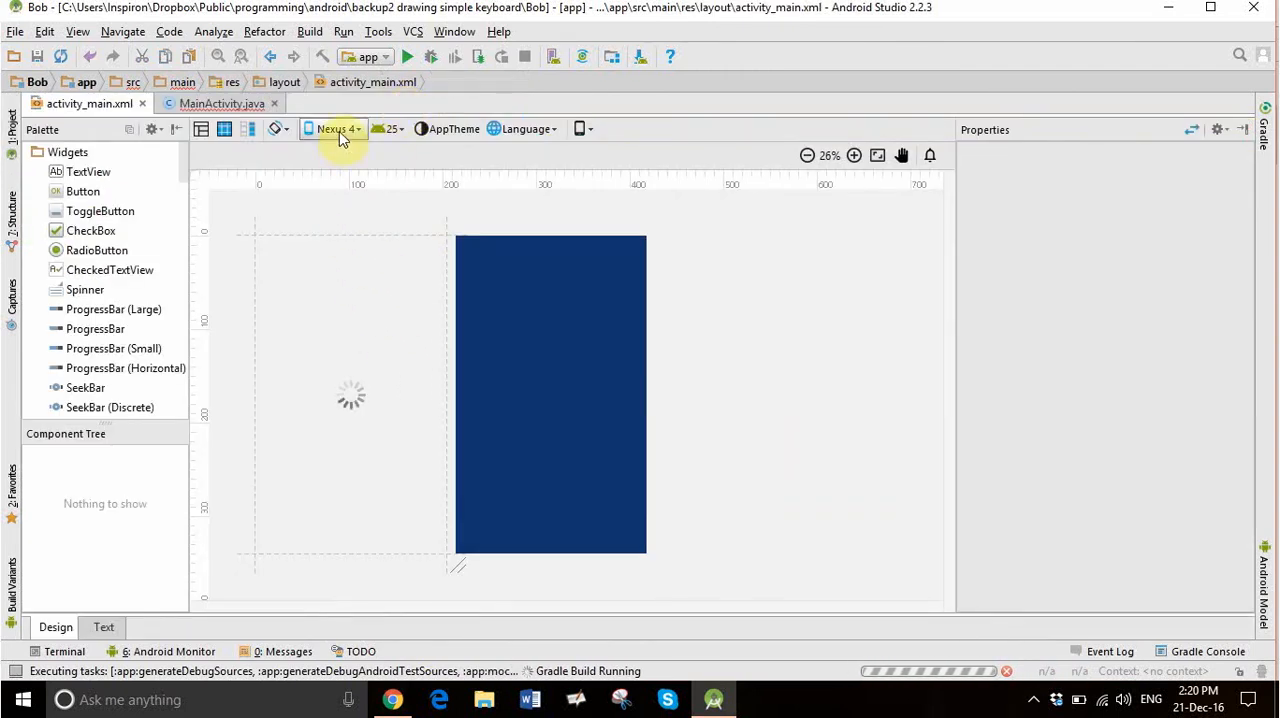
pyautogui.moveTo(342, 138)
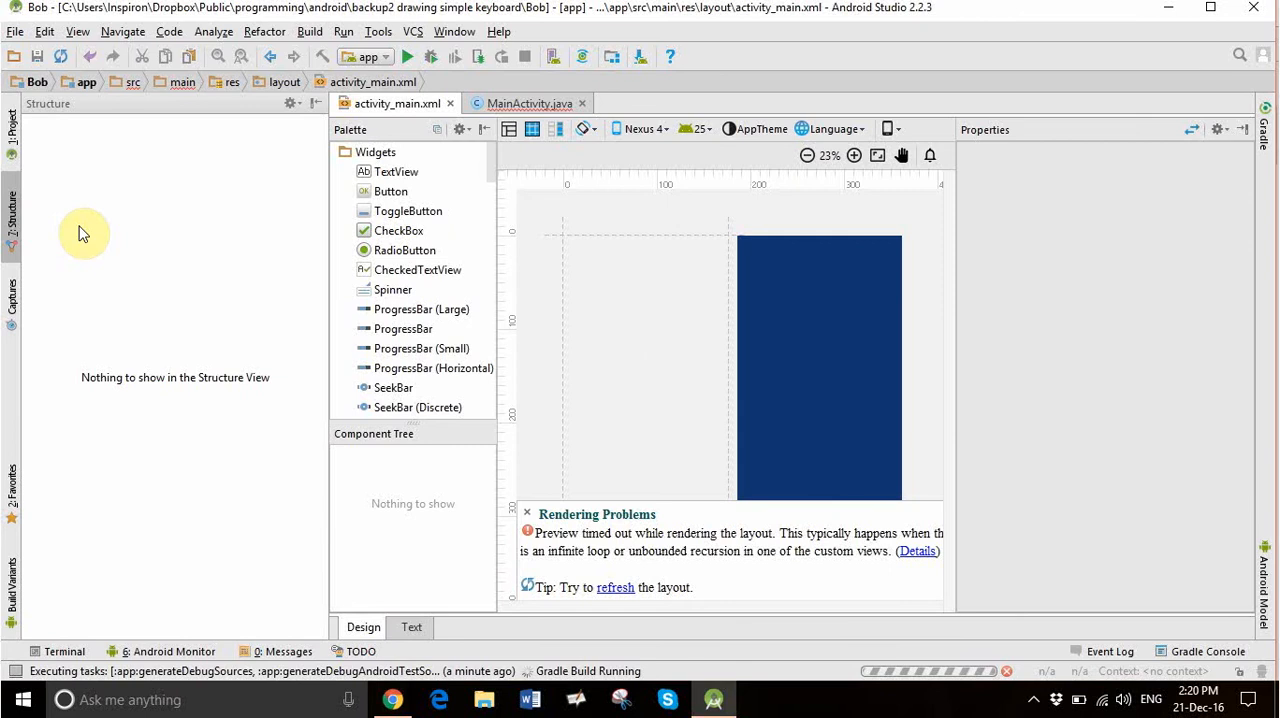
pyautogui.moveTo(13, 128)
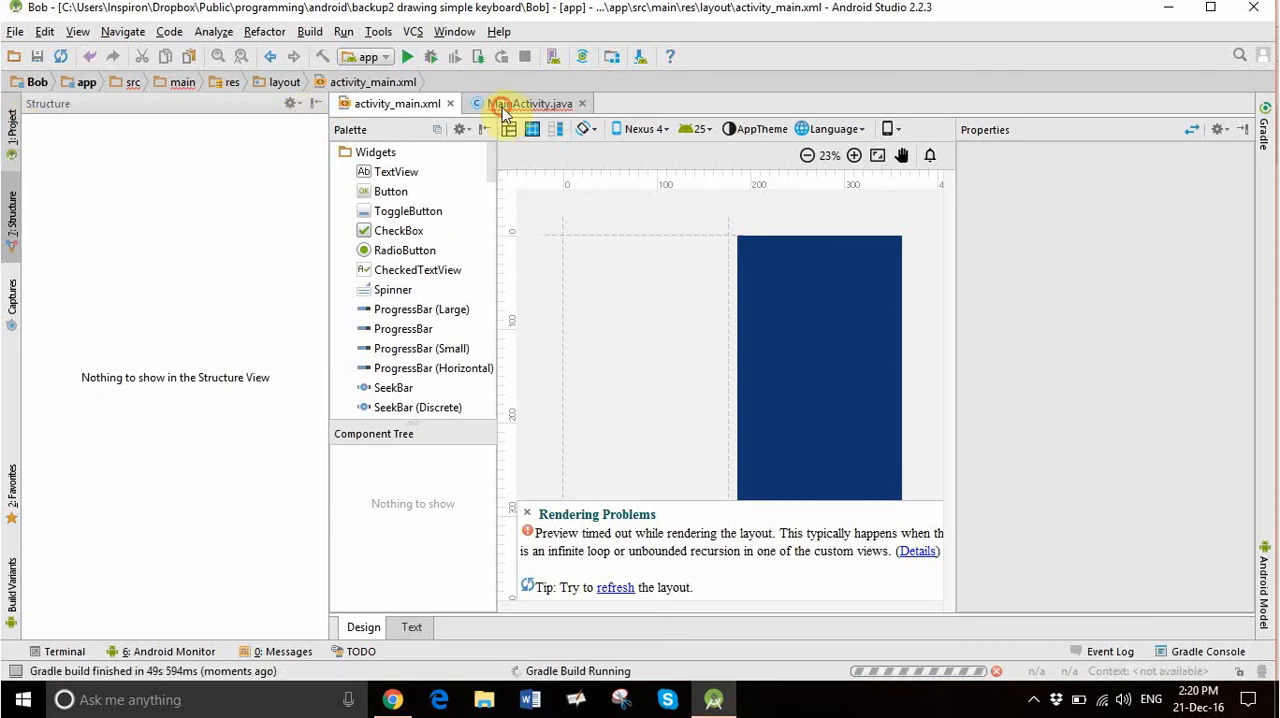
# Return to MainActivity.java and start a new Java class in the com.sickschool.bob package.
pyautogui.click(530, 103)
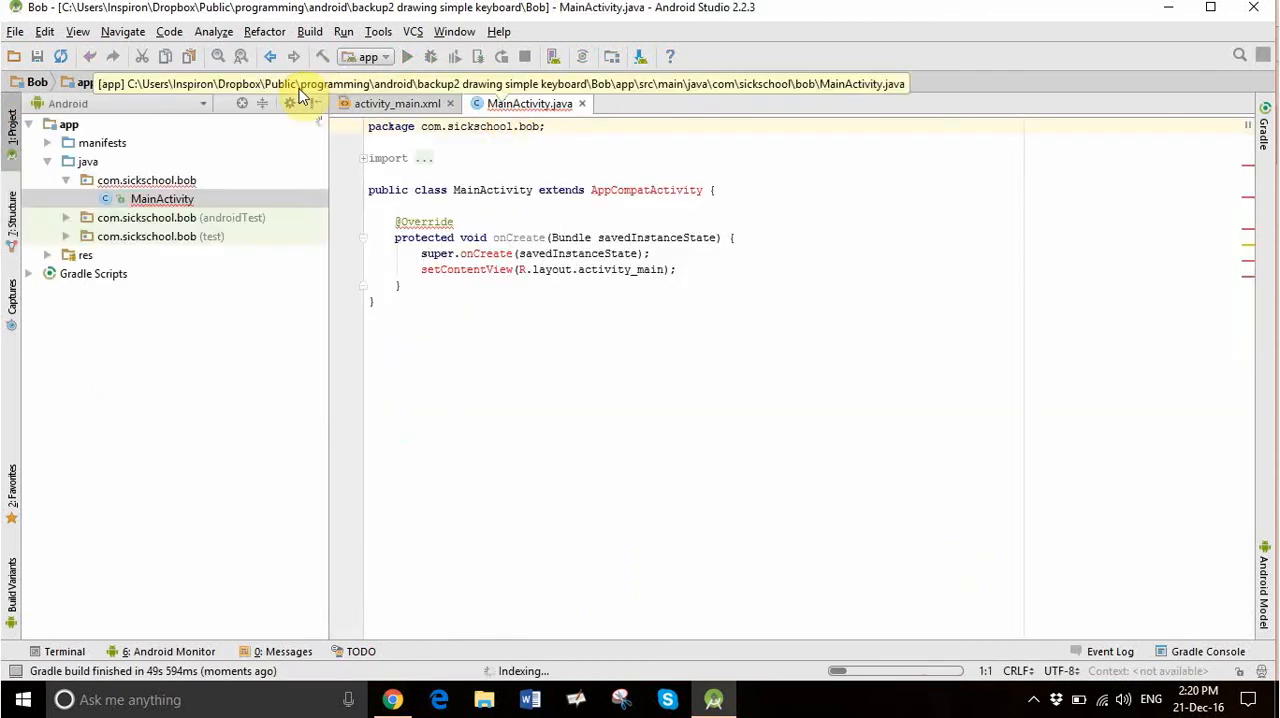
pyautogui.moveTo(100, 162)
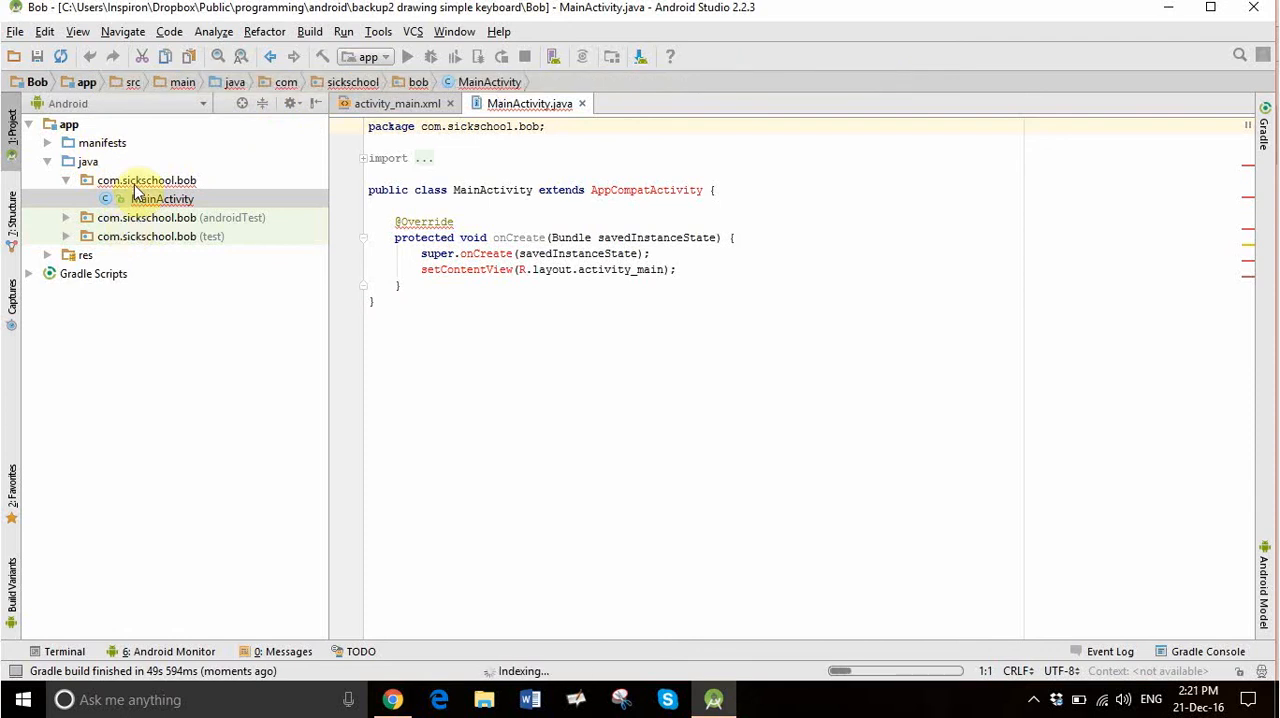
pyautogui.click(136, 180)
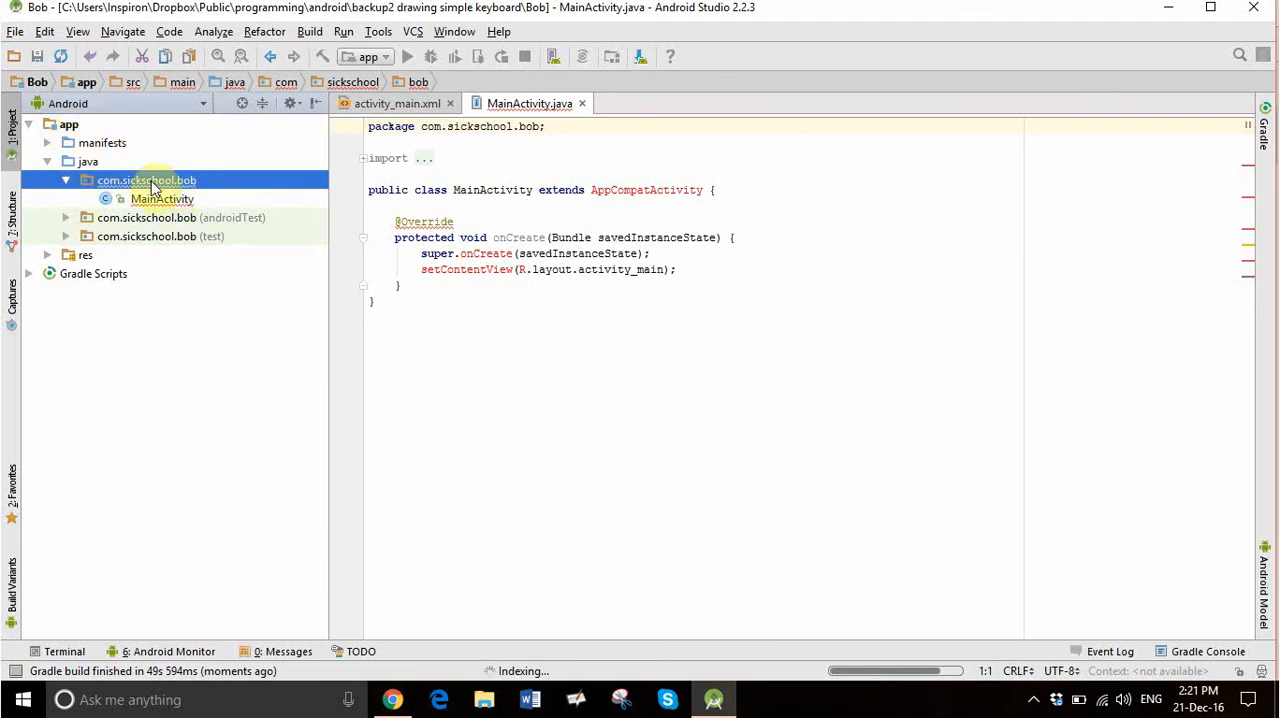
pyautogui.rightClick(147, 180)
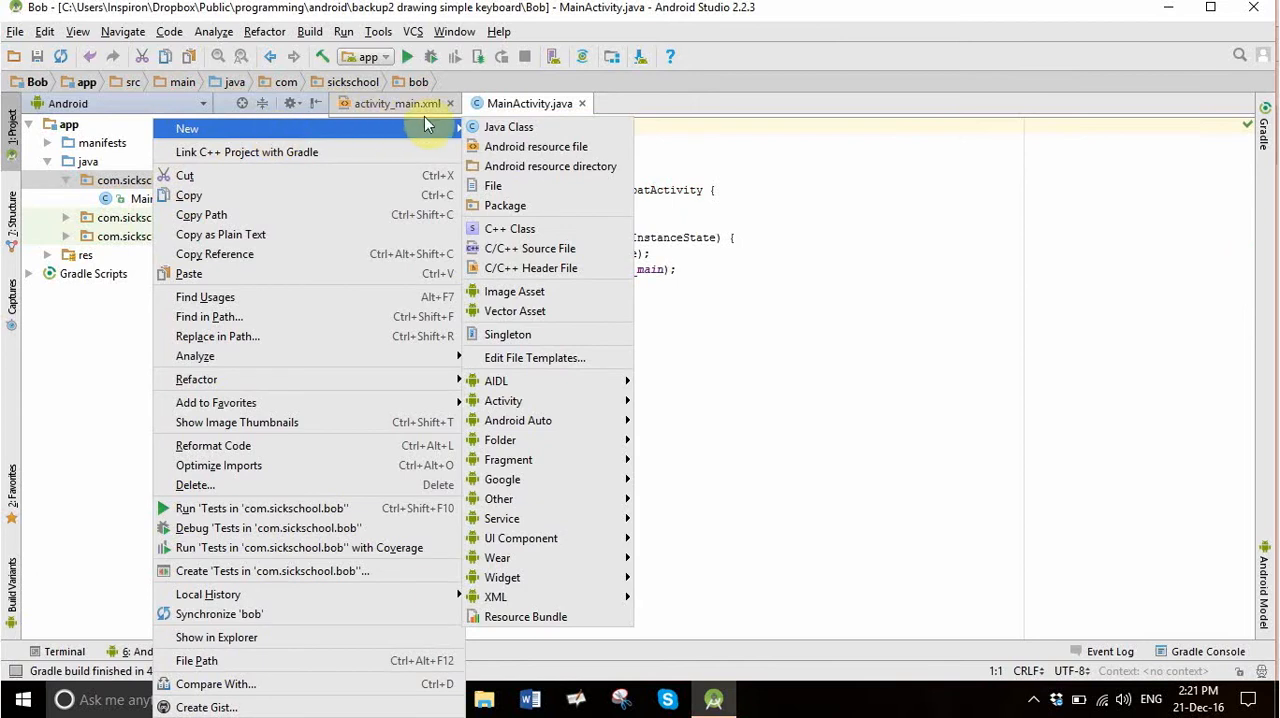
pyautogui.click(507, 126)
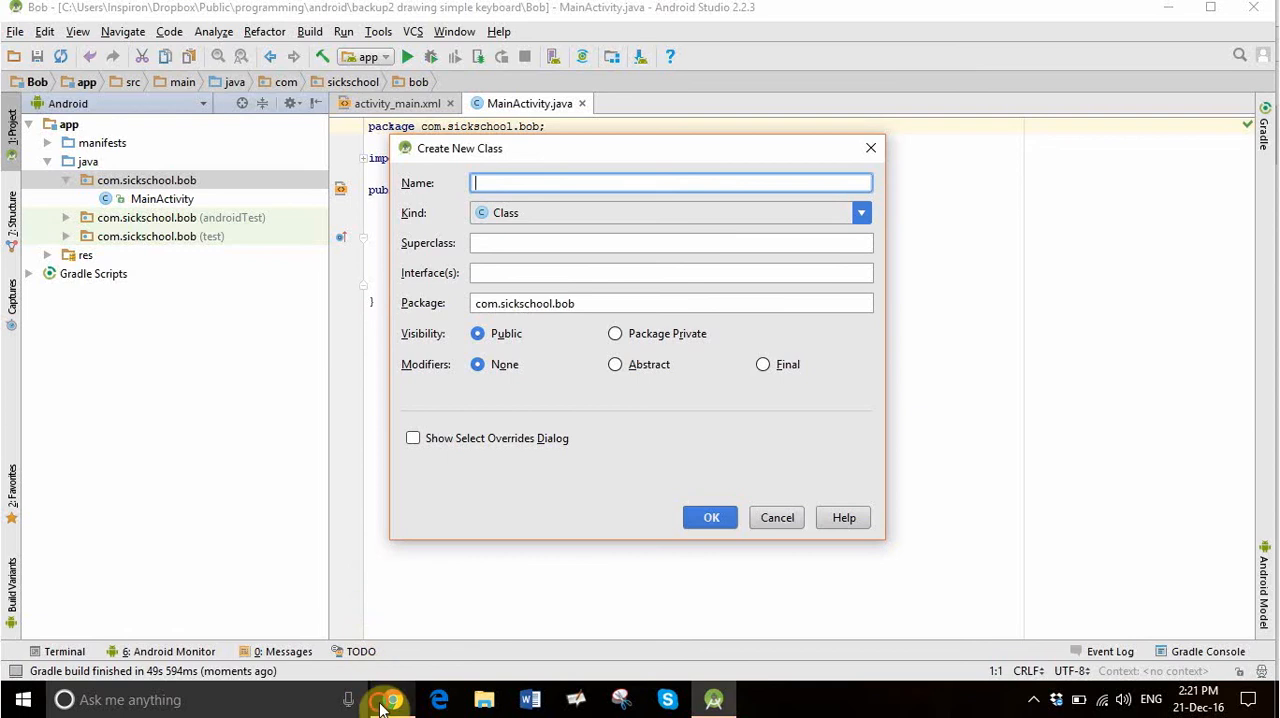
# Find and select the class name MyKeyboard in the Chrome tutorial's MyKeyboard.java section.
pyautogui.click(375, 700)
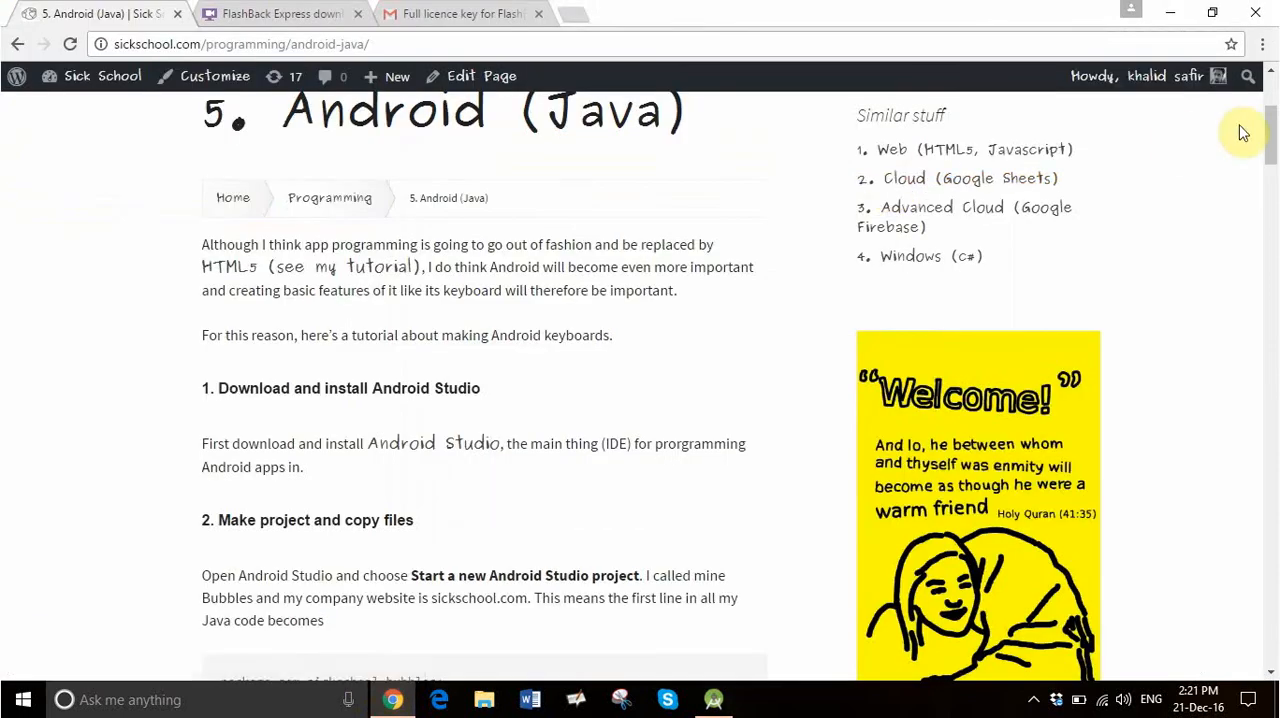
pyautogui.scroll(-3)
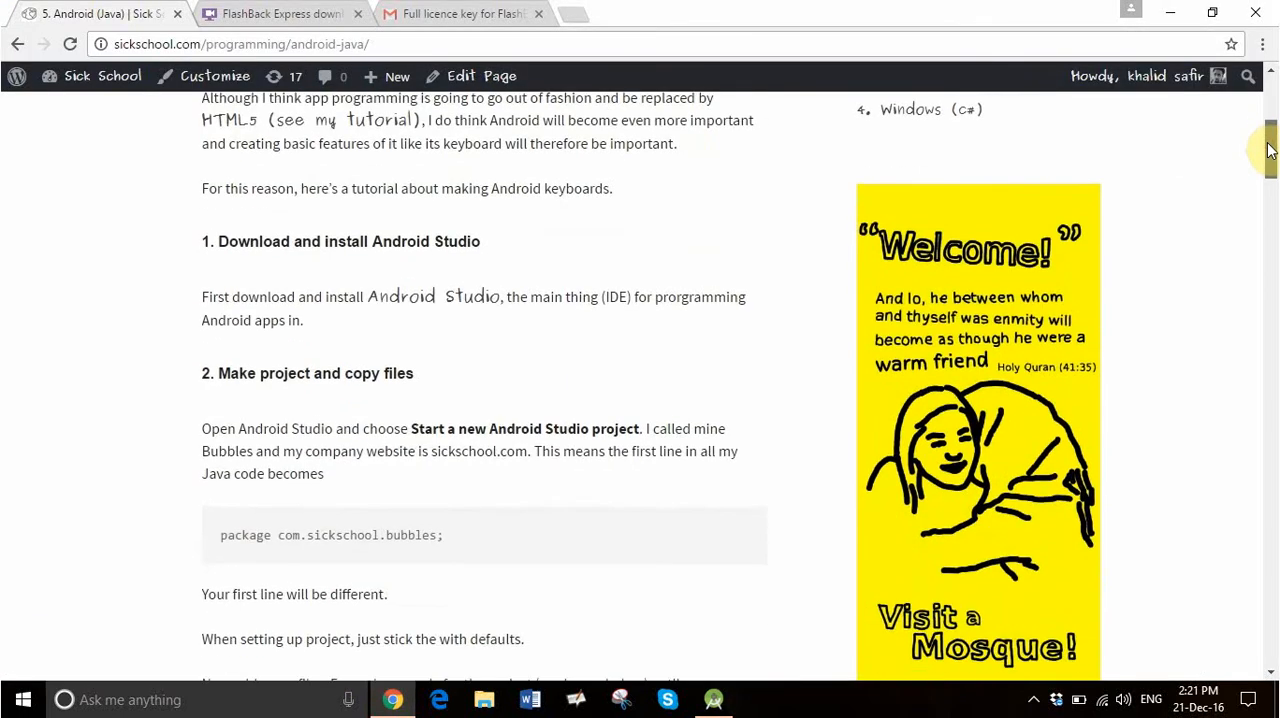
pyautogui.scroll(-3)
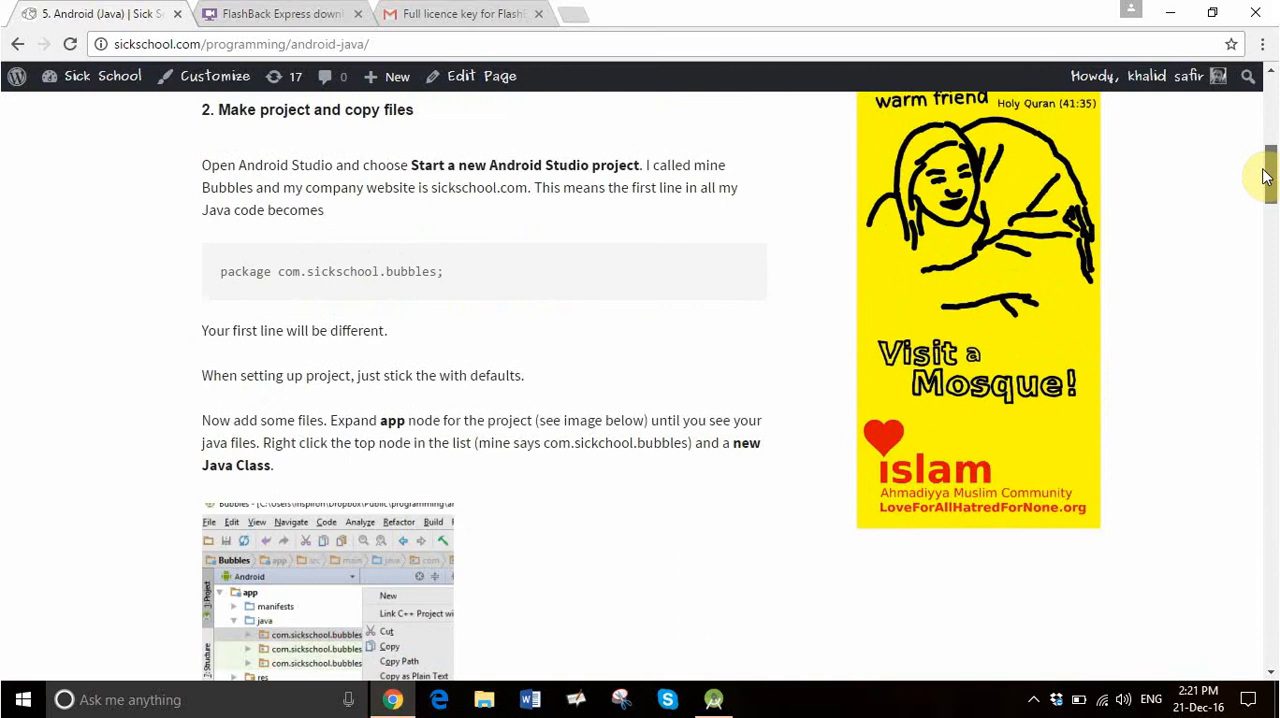
pyautogui.scroll(-3)
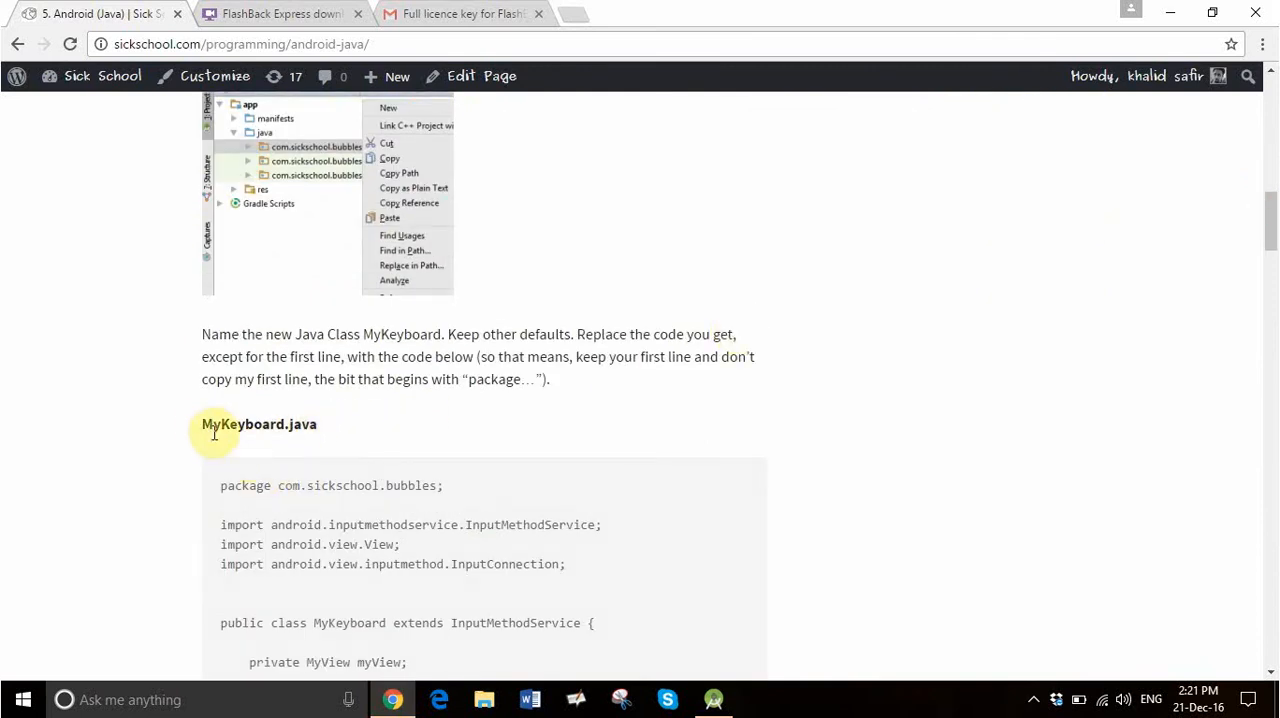
pyautogui.doubleClick(240, 424)
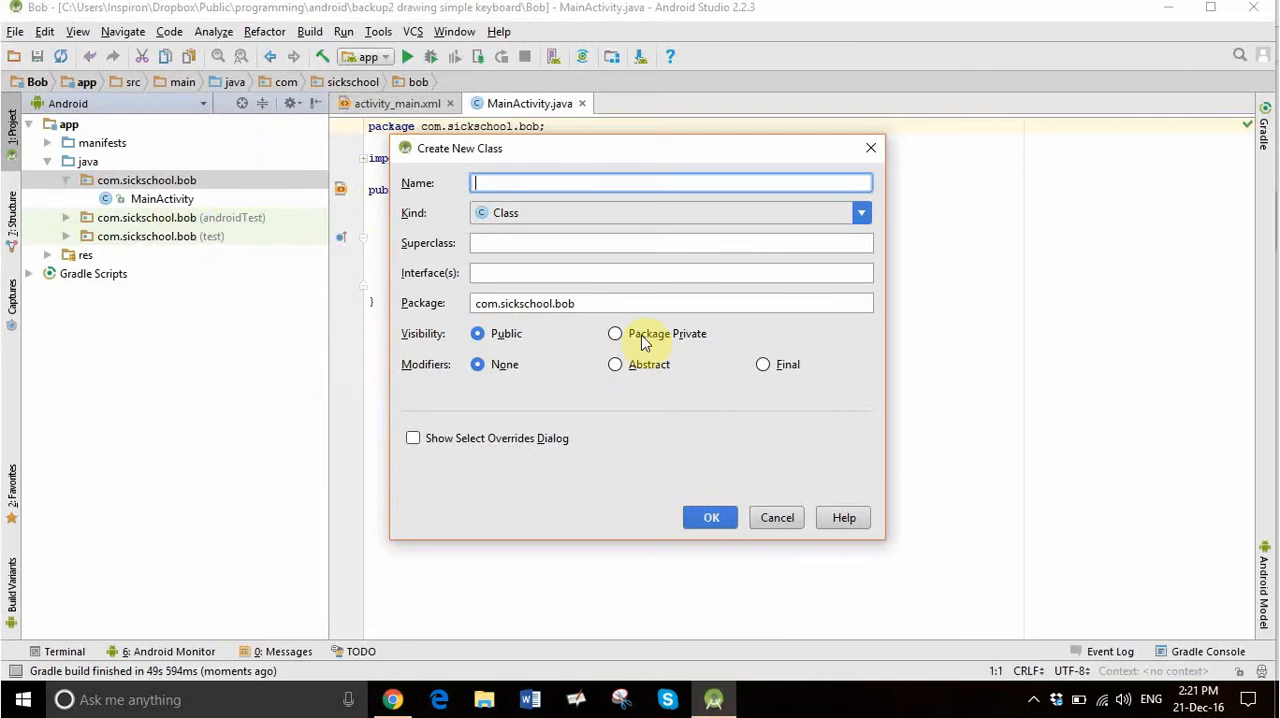
# Create the MyKeyboard class in com.sickschool.bob and return to the tutorial.
pyautogui.write('MyKeyboard')
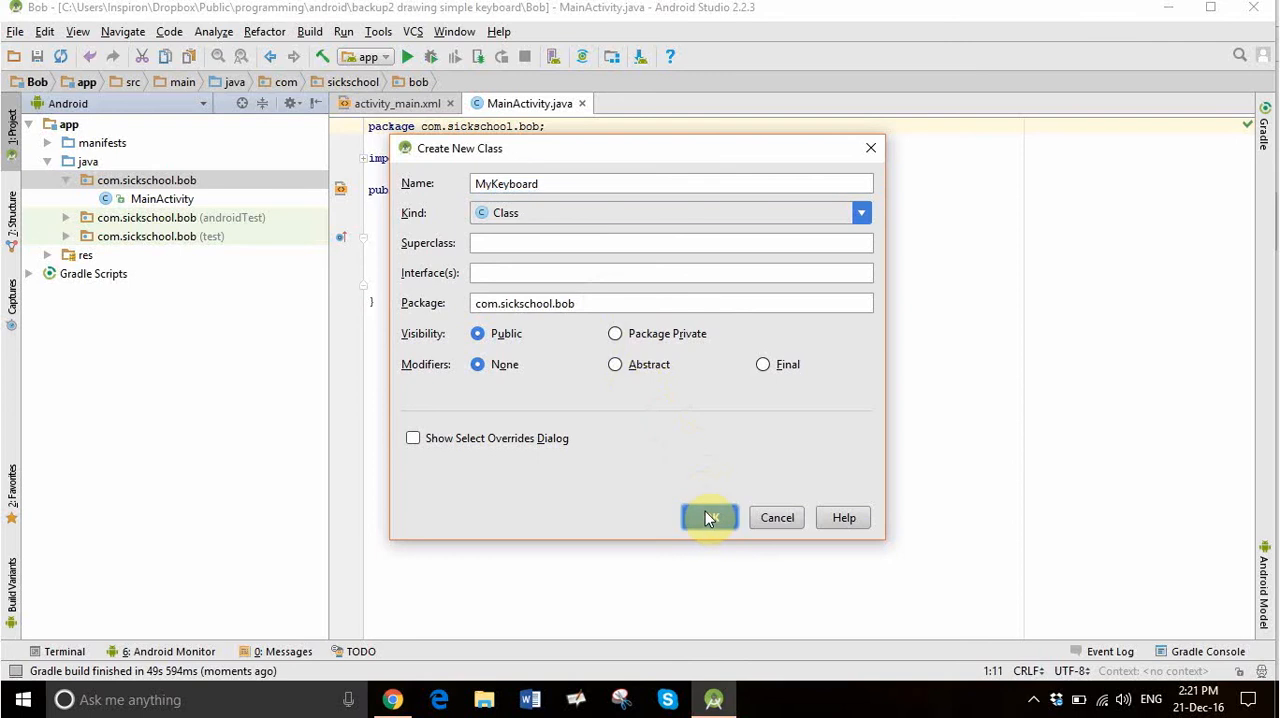
pyautogui.click(710, 517)
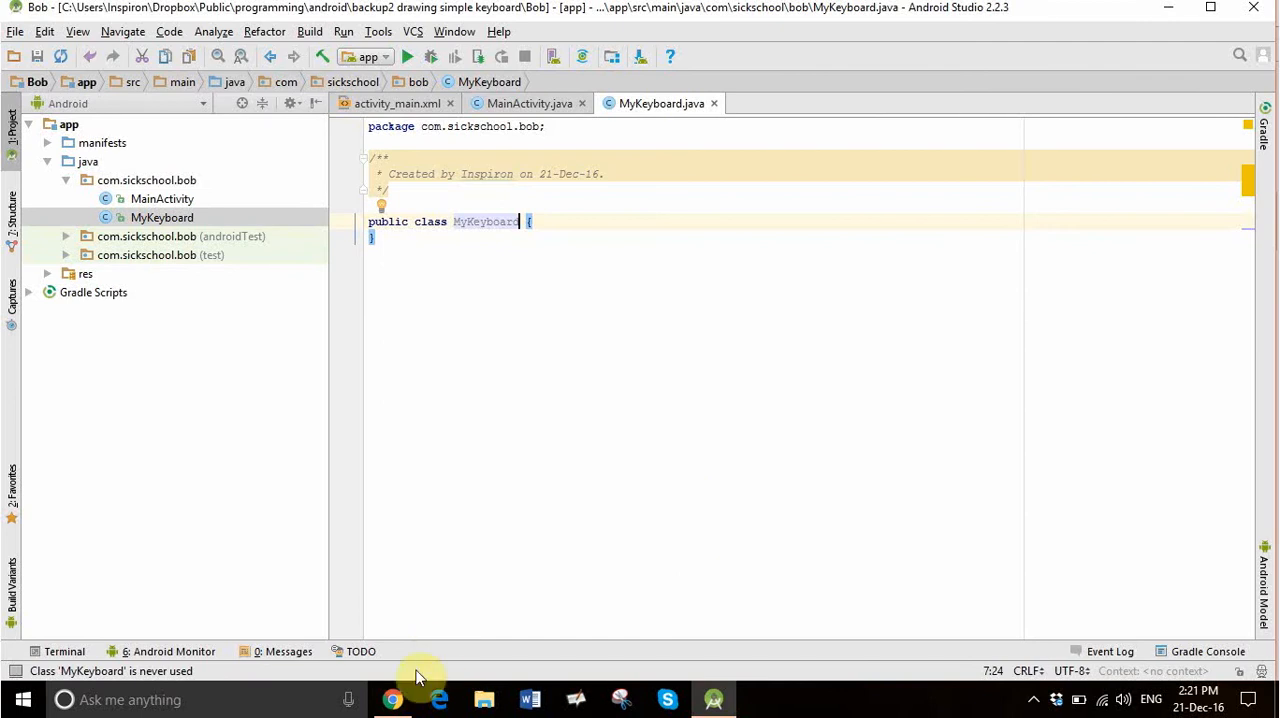
pyautogui.click(392, 700)
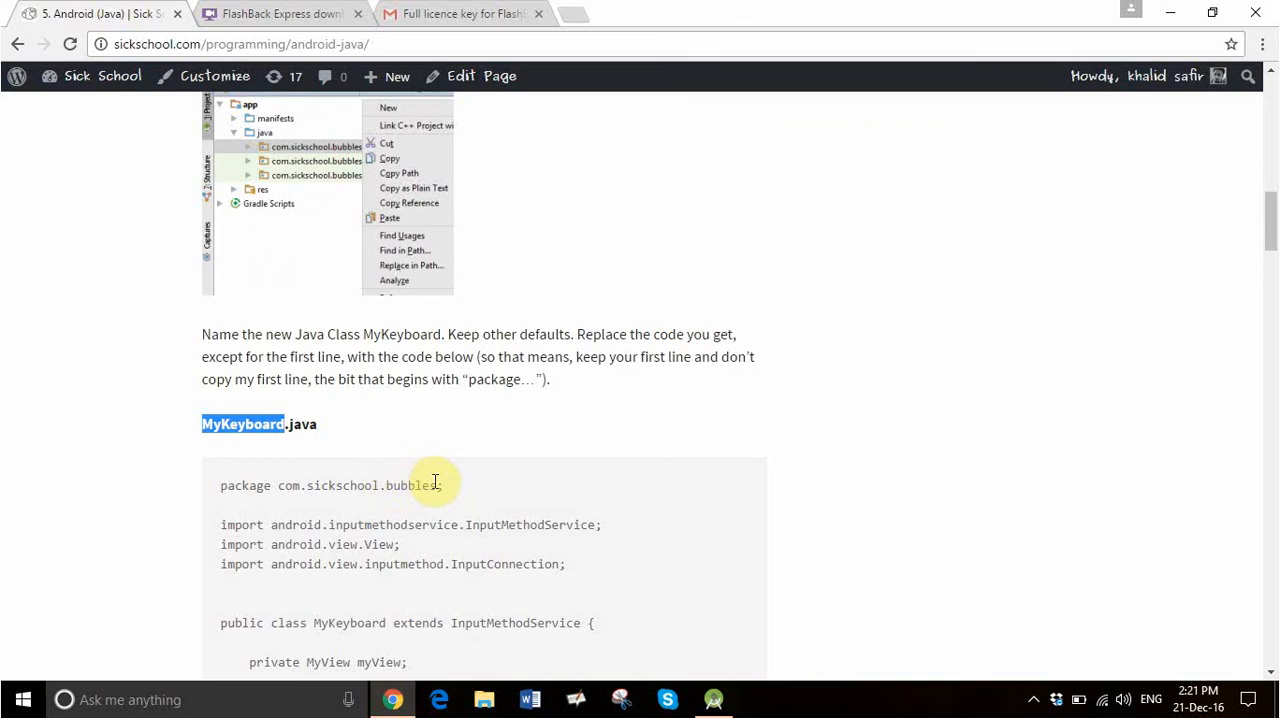
pyautogui.moveTo(313, 503)
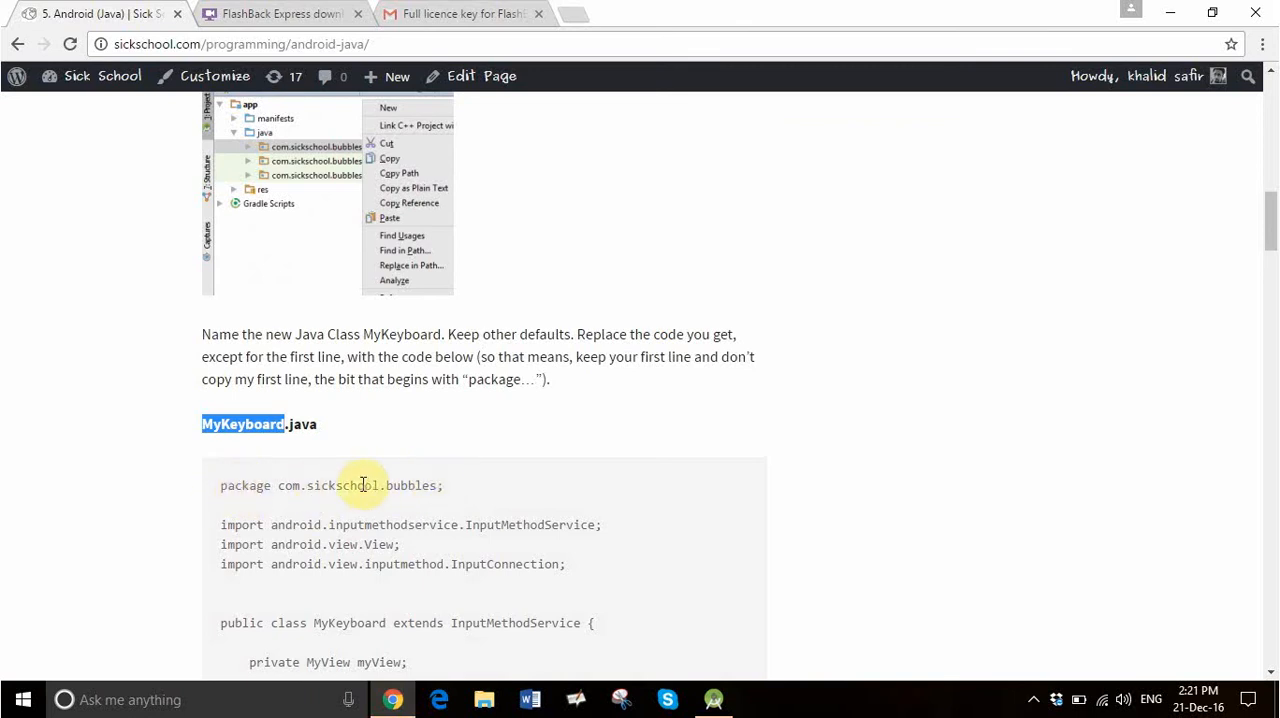
pyautogui.moveTo(550, 668)
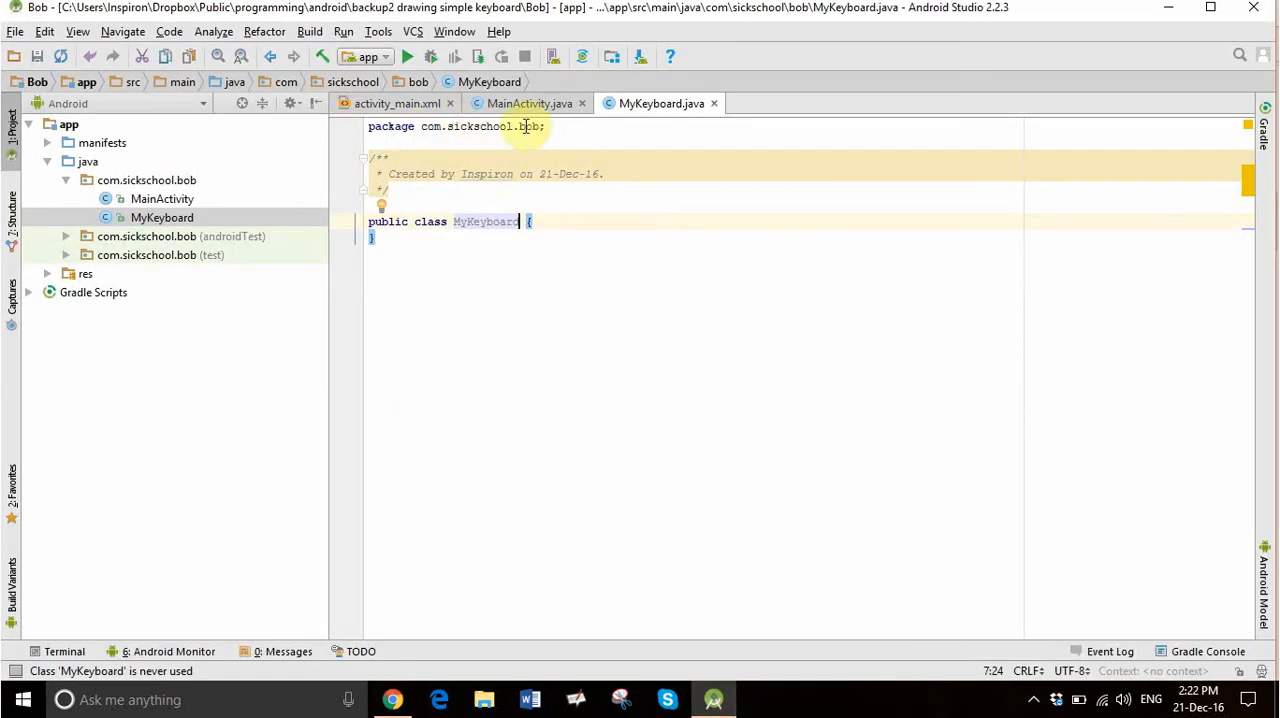
pyautogui.moveTo(424, 130)
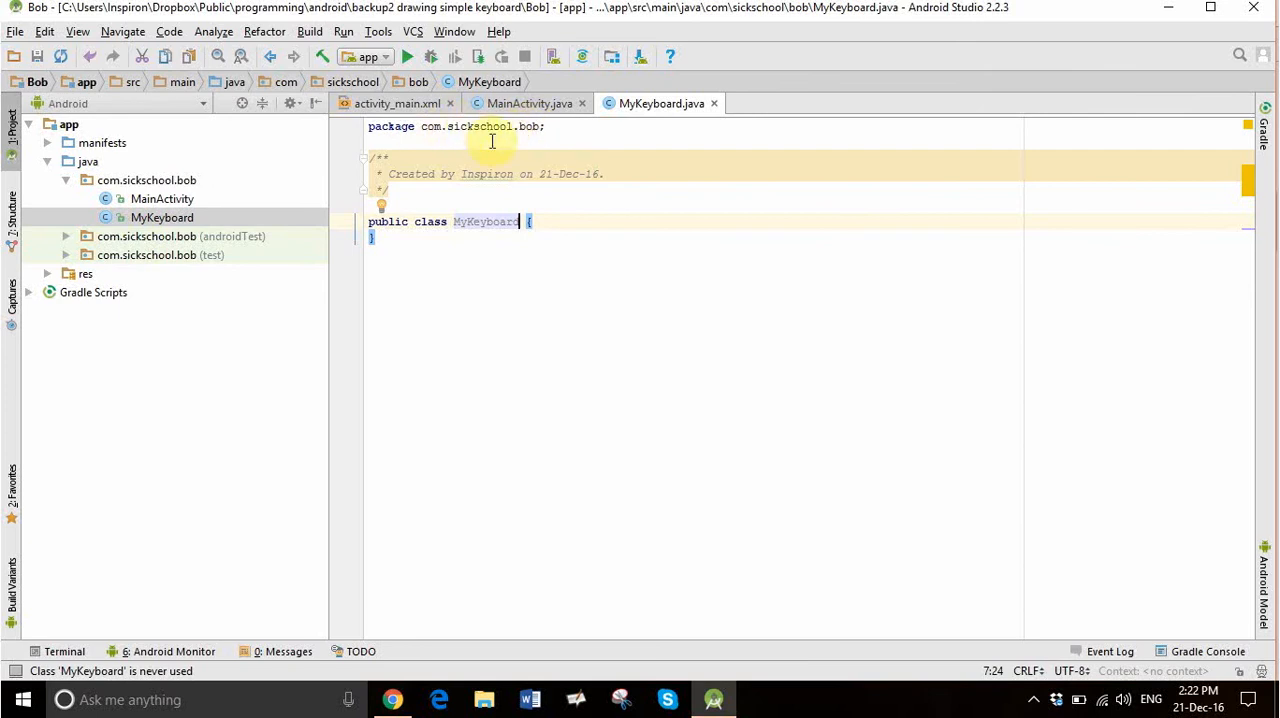
pyautogui.moveTo(525, 120)
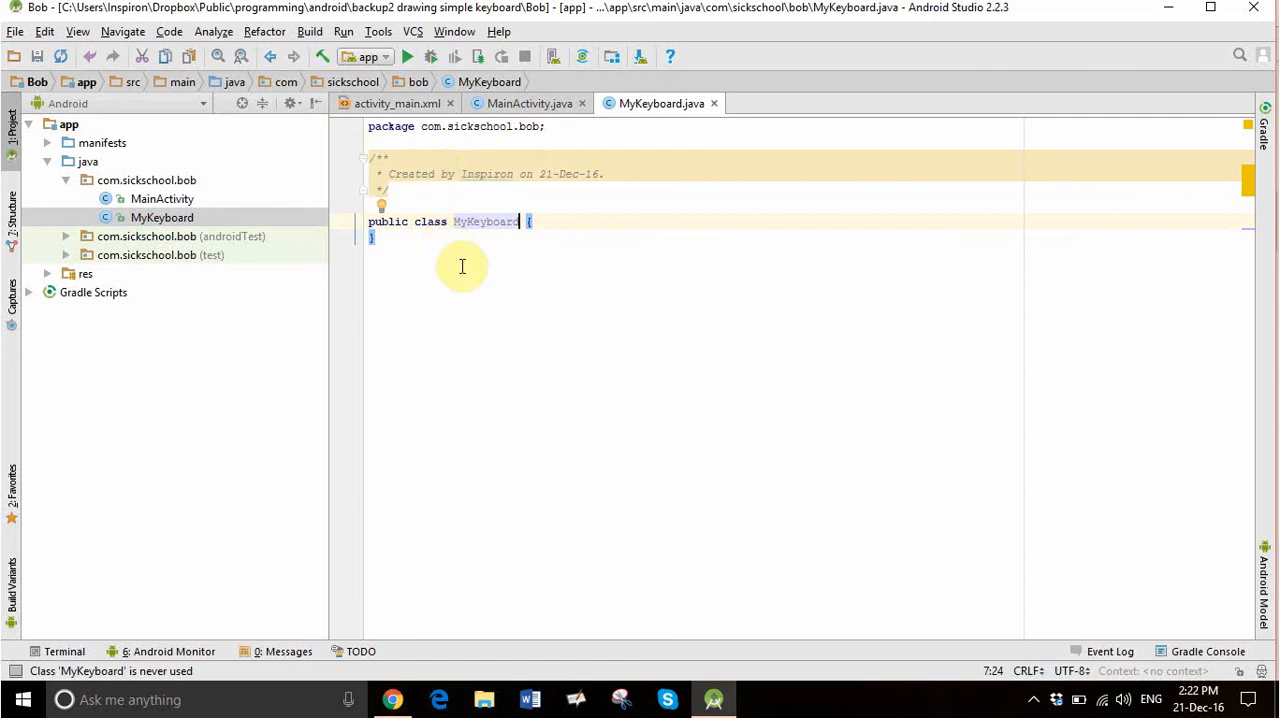
# Copy the tutorial's MyKeyboard InputMethodService code into MyKeyboard.java below the package line.
pyautogui.click(391, 700)
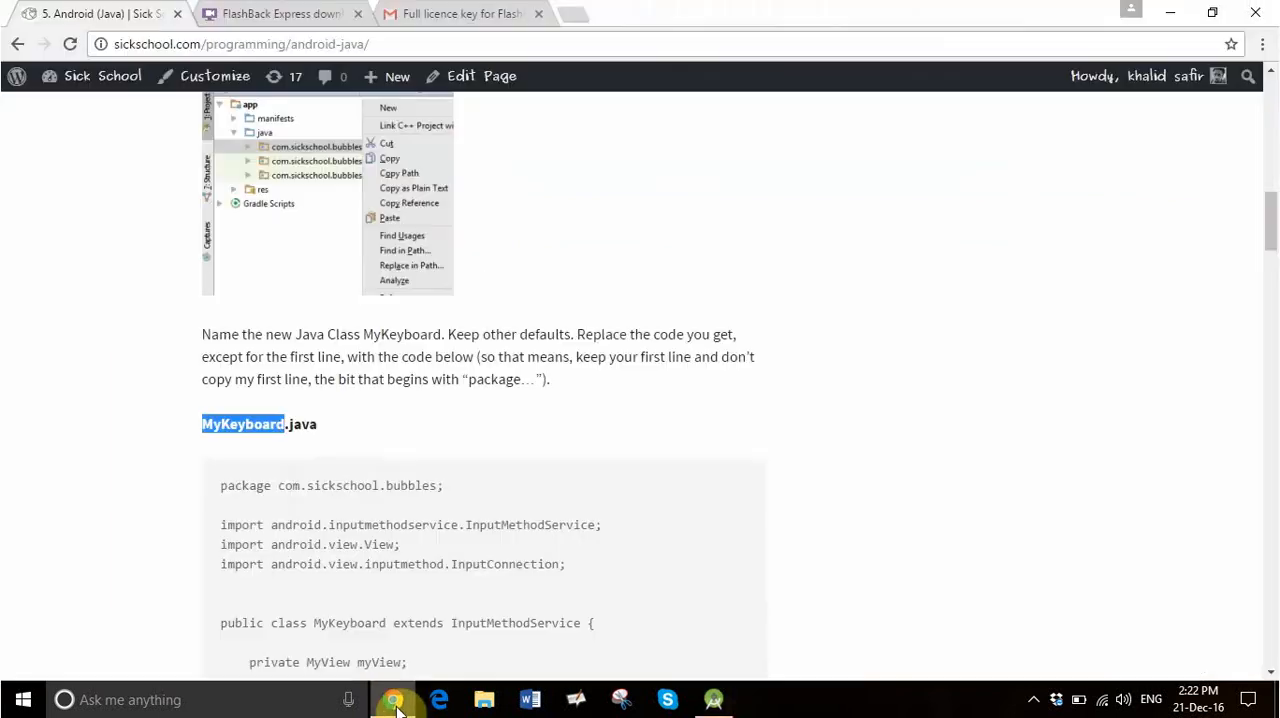
pyautogui.moveTo(222, 524)
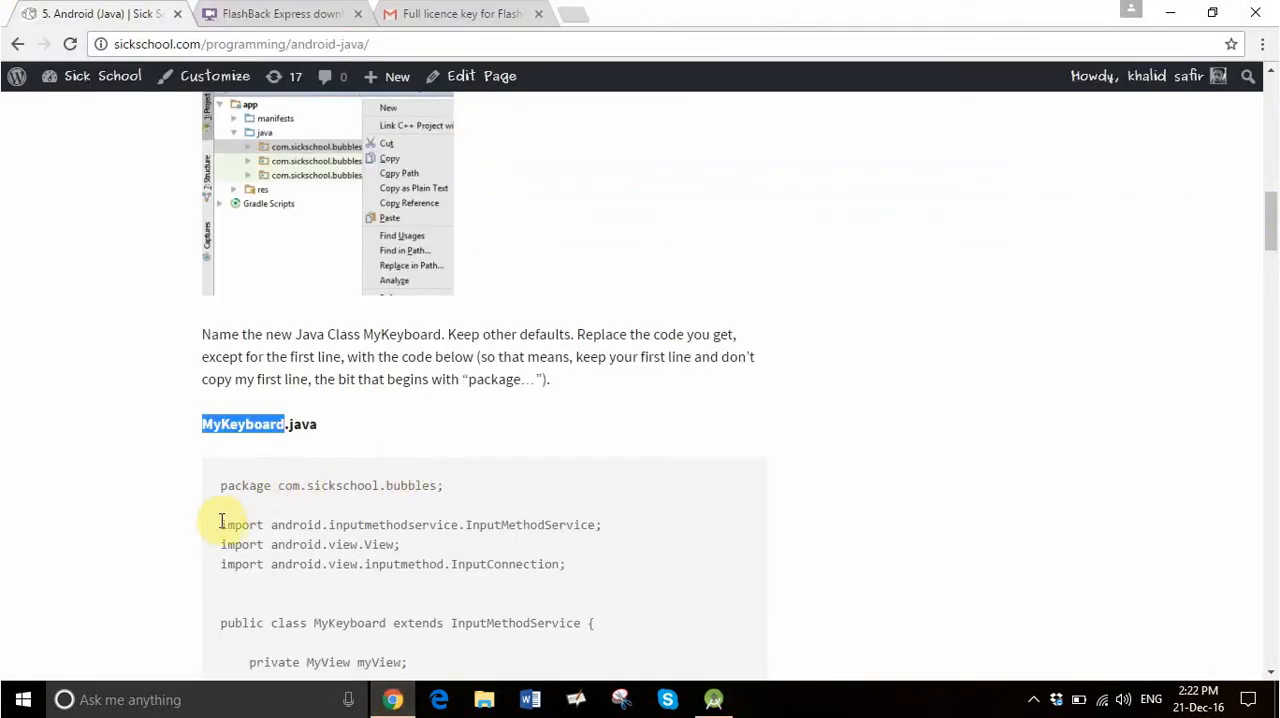
pyautogui.moveTo(220, 524); pyautogui.dragTo(565, 564)
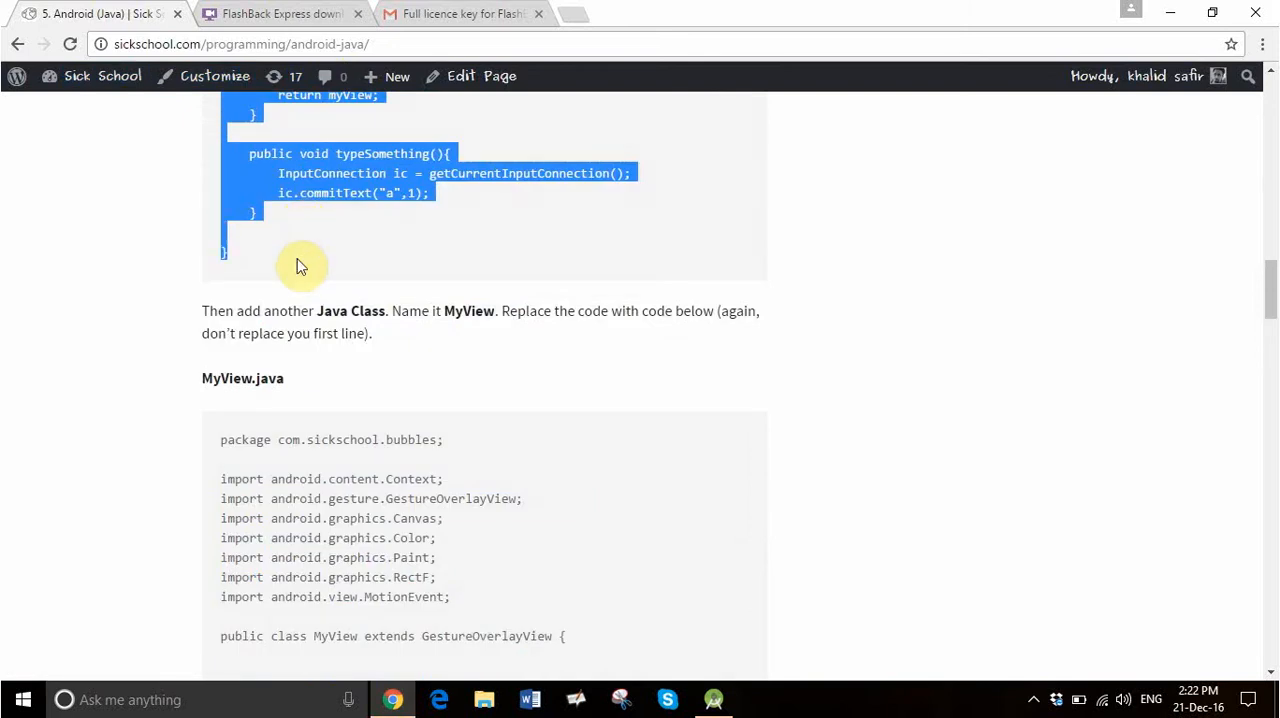
pyautogui.click(710, 699)
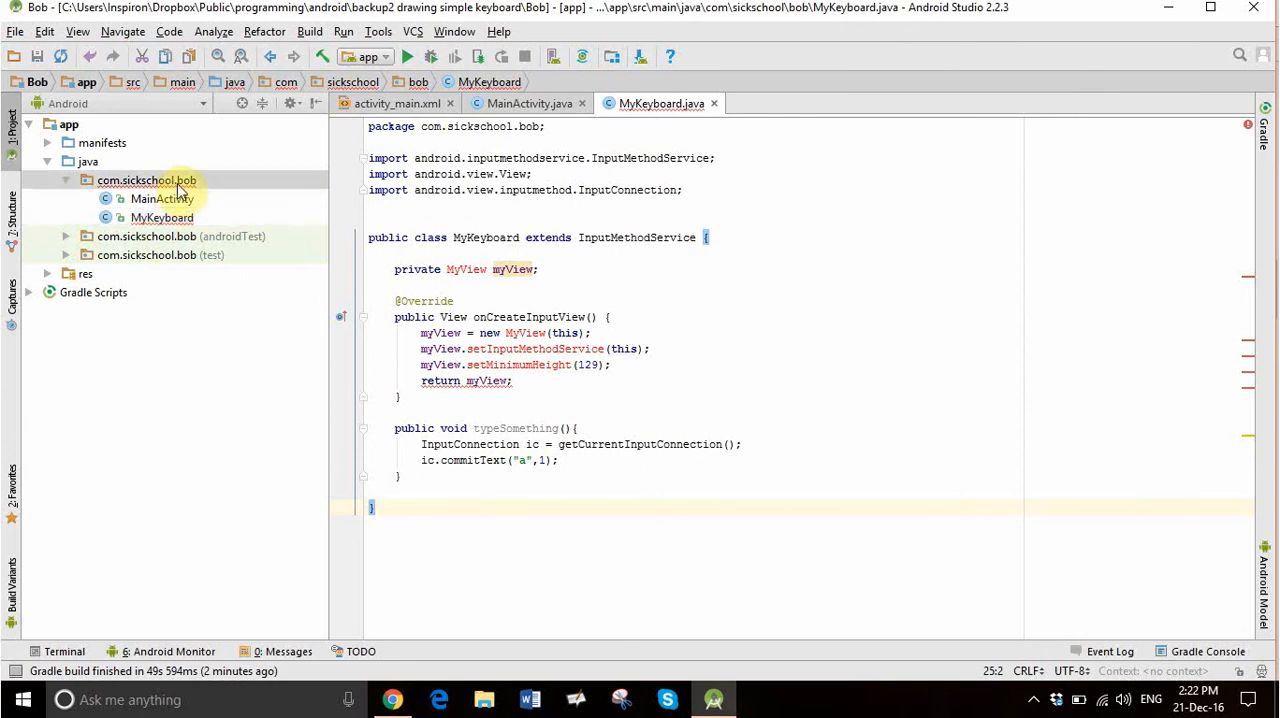
# Create an empty MyView Java class in com.sickschool.bob, using the tutorial's name.
pyautogui.rightClick(148, 180)
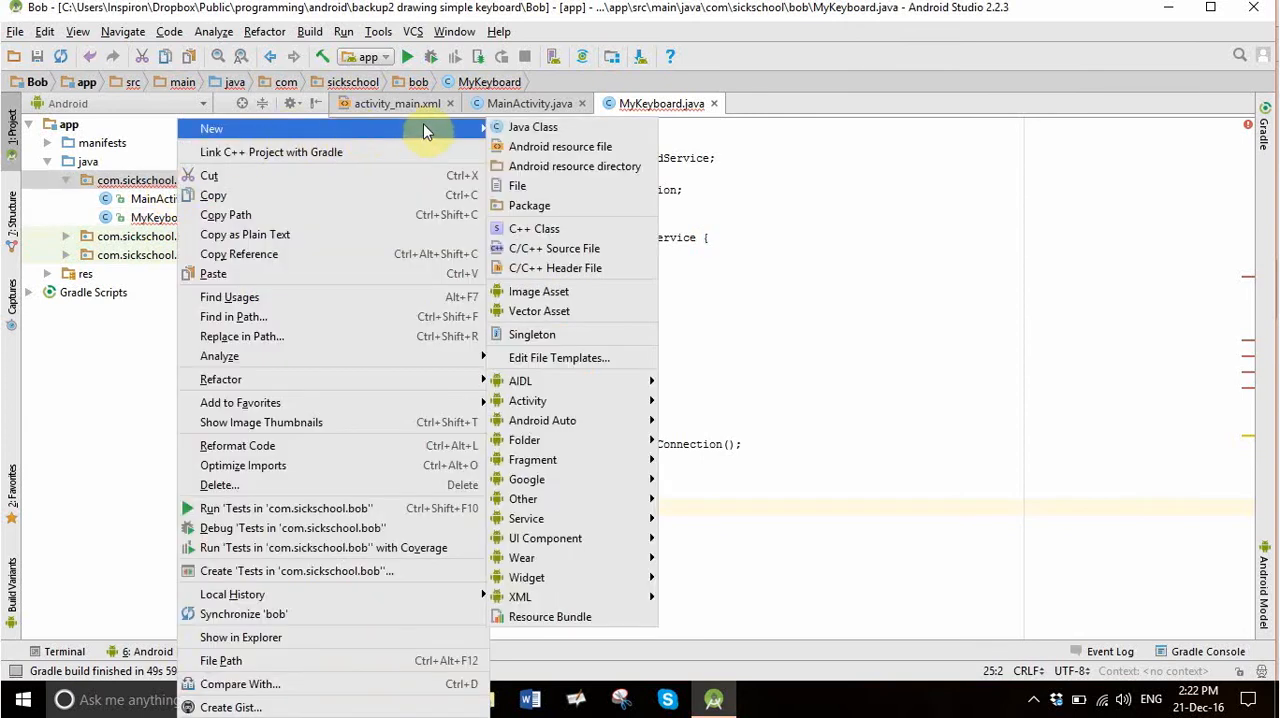
pyautogui.click(531, 126)
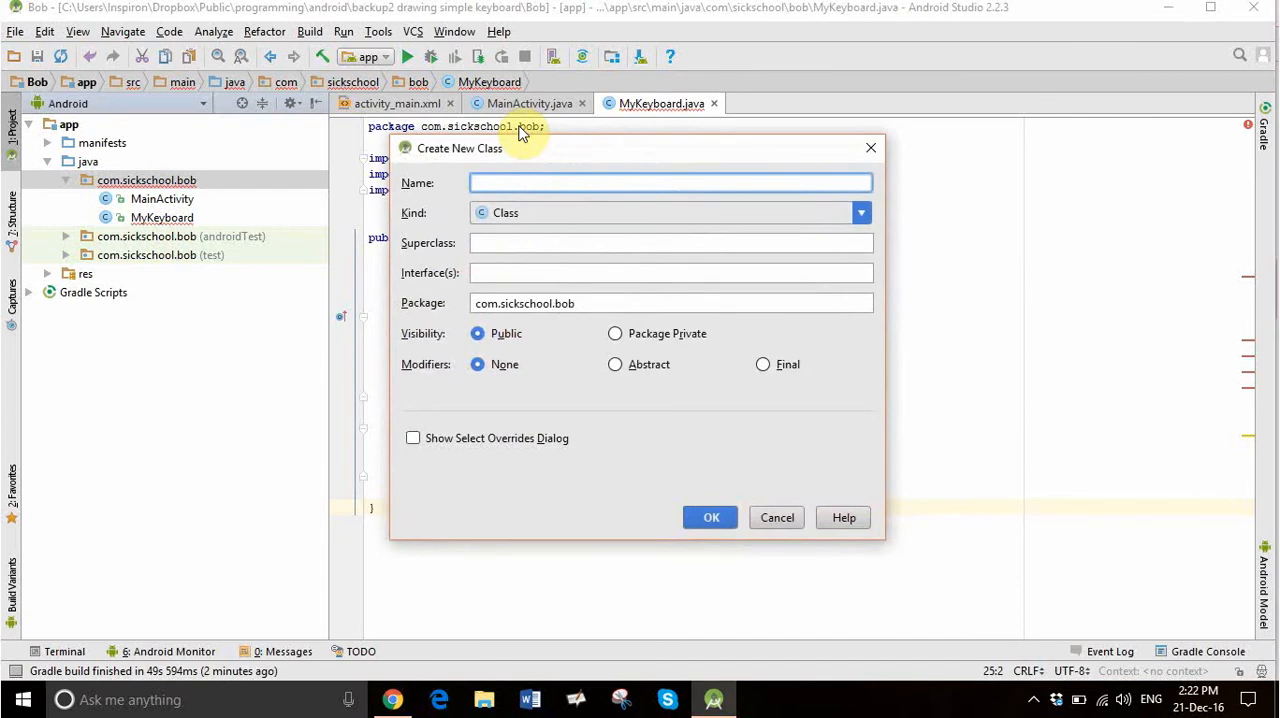
pyautogui.moveTo(610, 634)
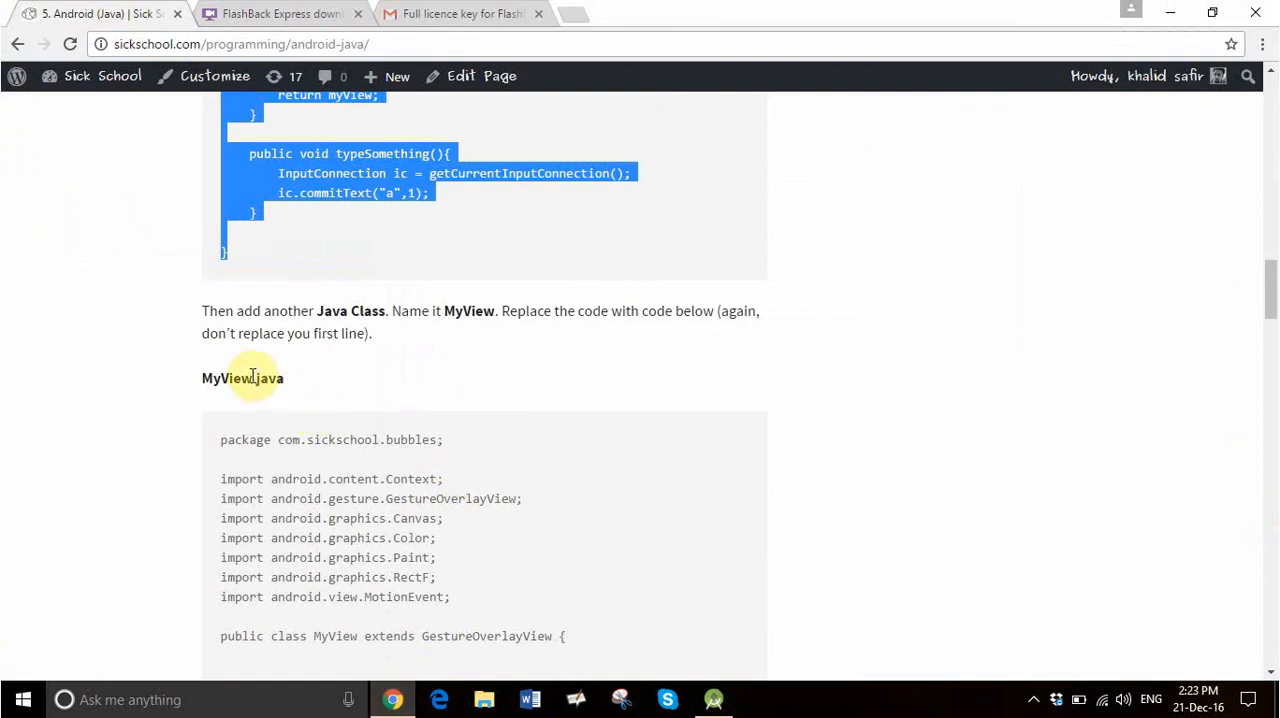
pyautogui.doubleClick(226, 378)
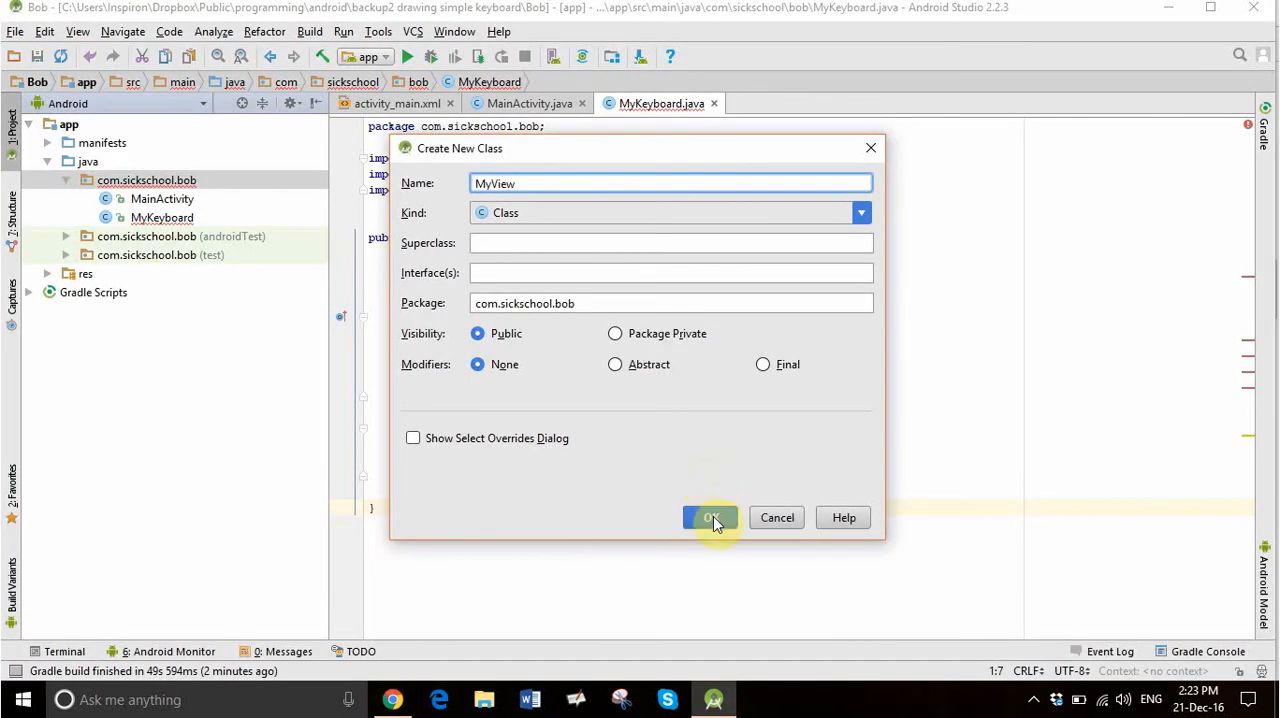
pyautogui.click(711, 517)
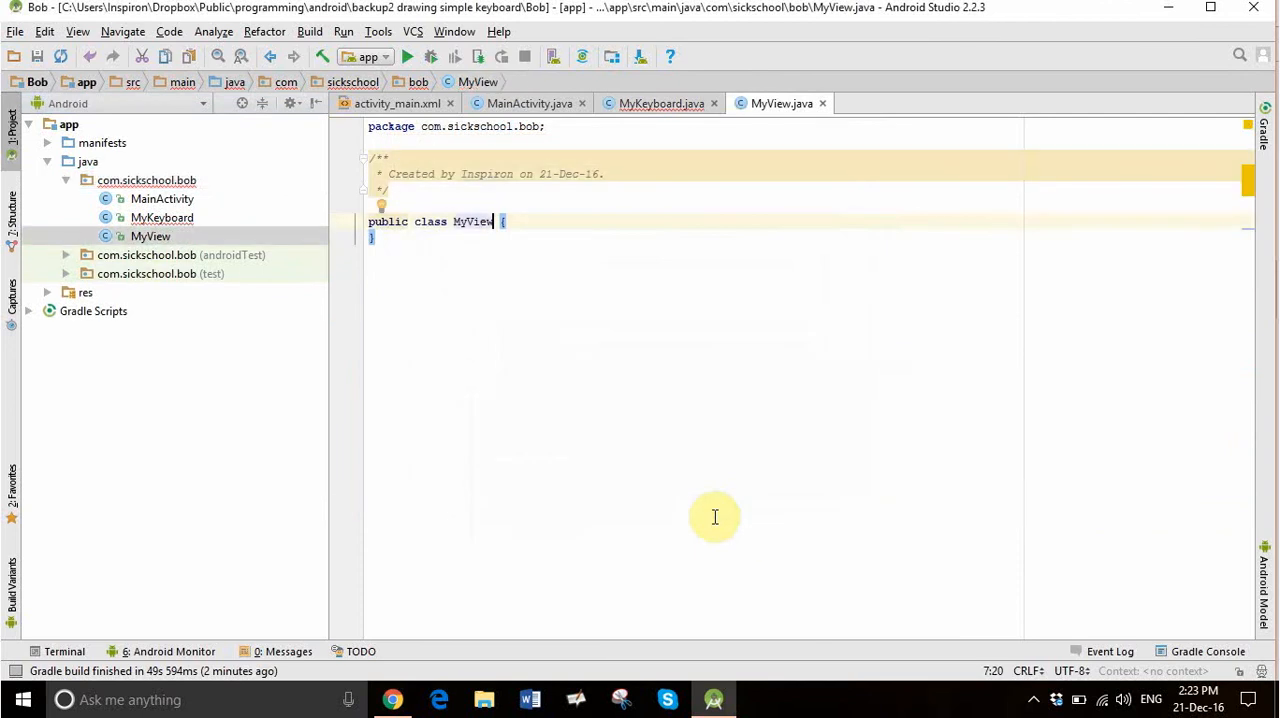
pyautogui.moveTo(495, 210)
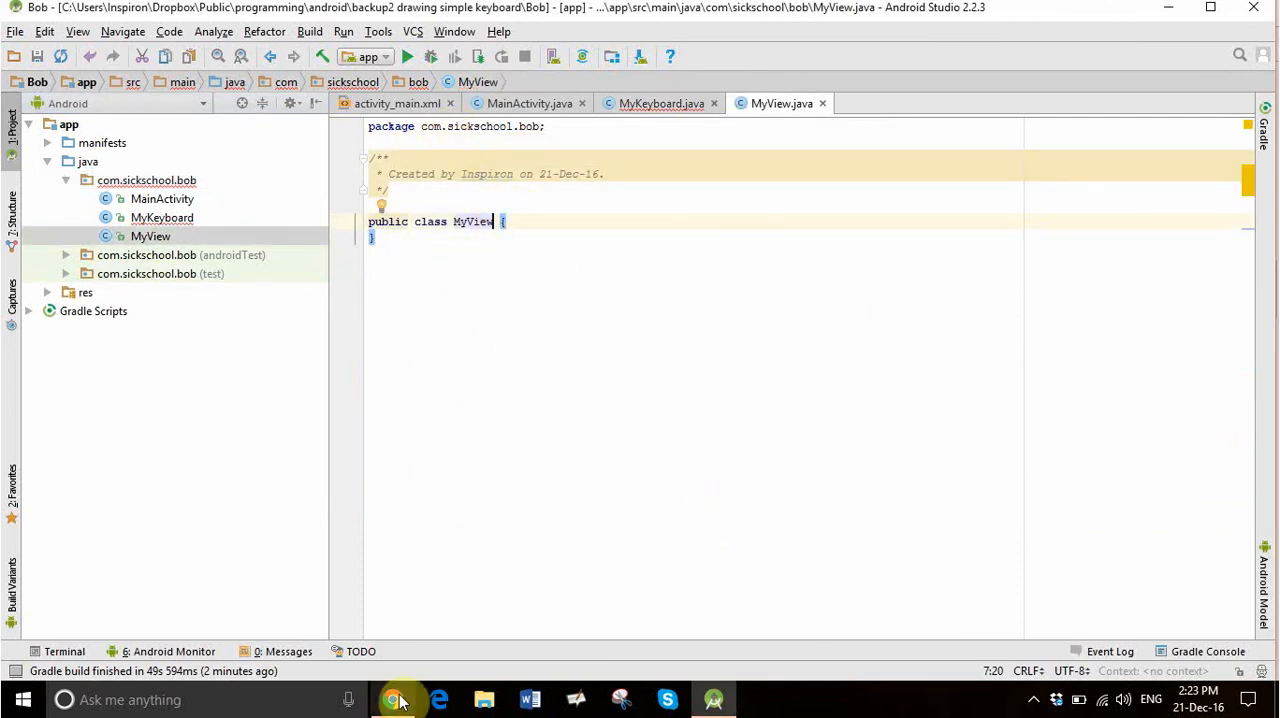
# Copy the tutorial's MyView code with onDraw and onTouchEvent into MyView.java.
pyautogui.click(399, 700)
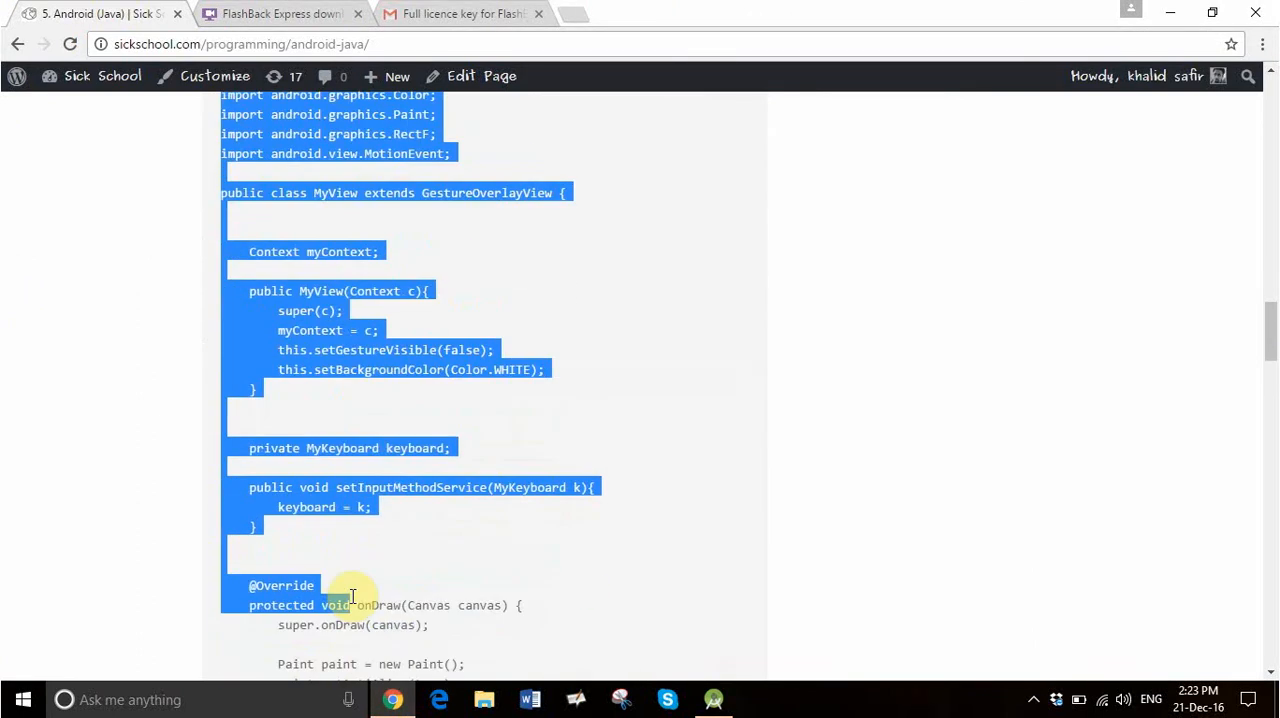
pyautogui.scroll(-3)
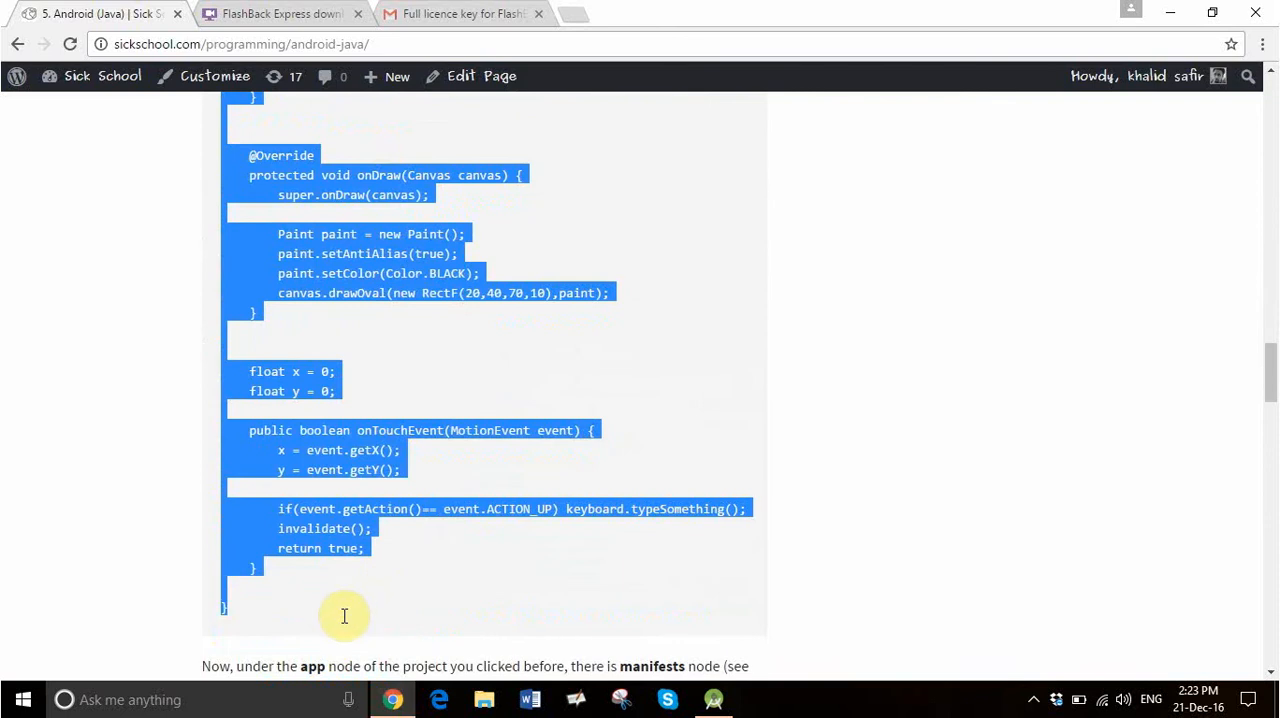
pyautogui.moveTo(347, 624)
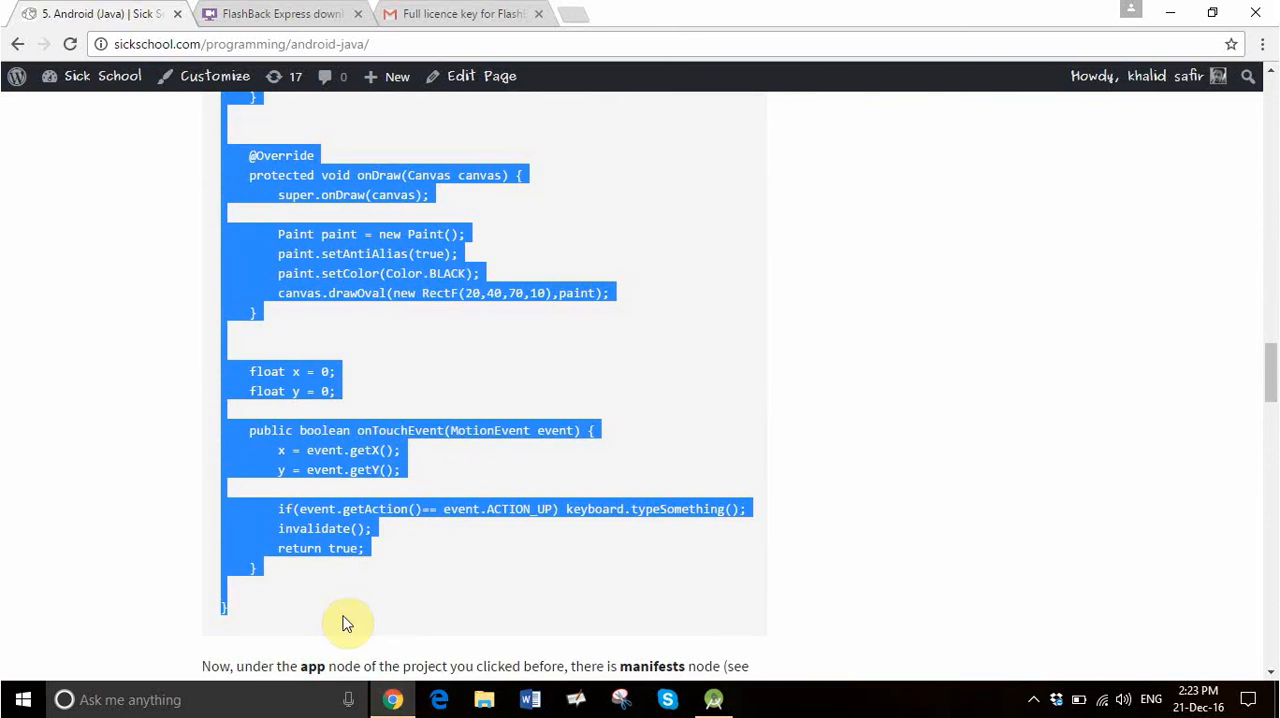
pyautogui.click(389, 700)
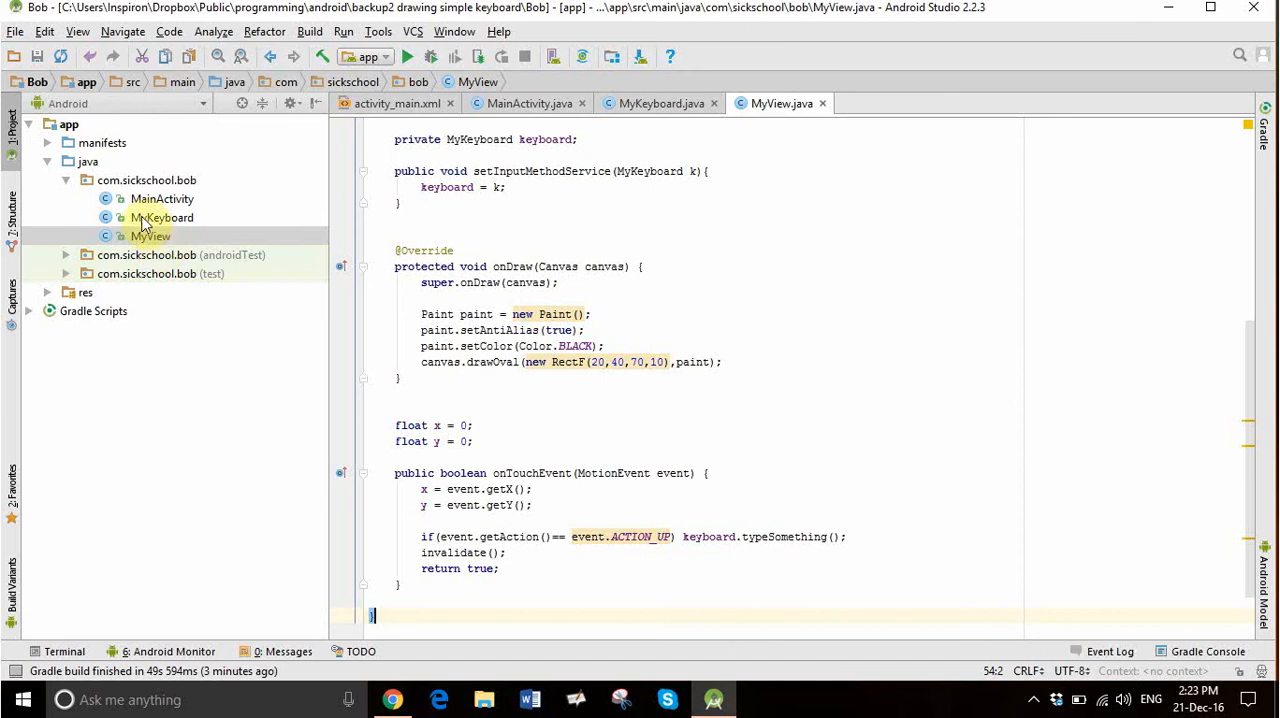
# Expand the manifests folder and open AndroidManifest.xml.
pyautogui.click(47, 142)
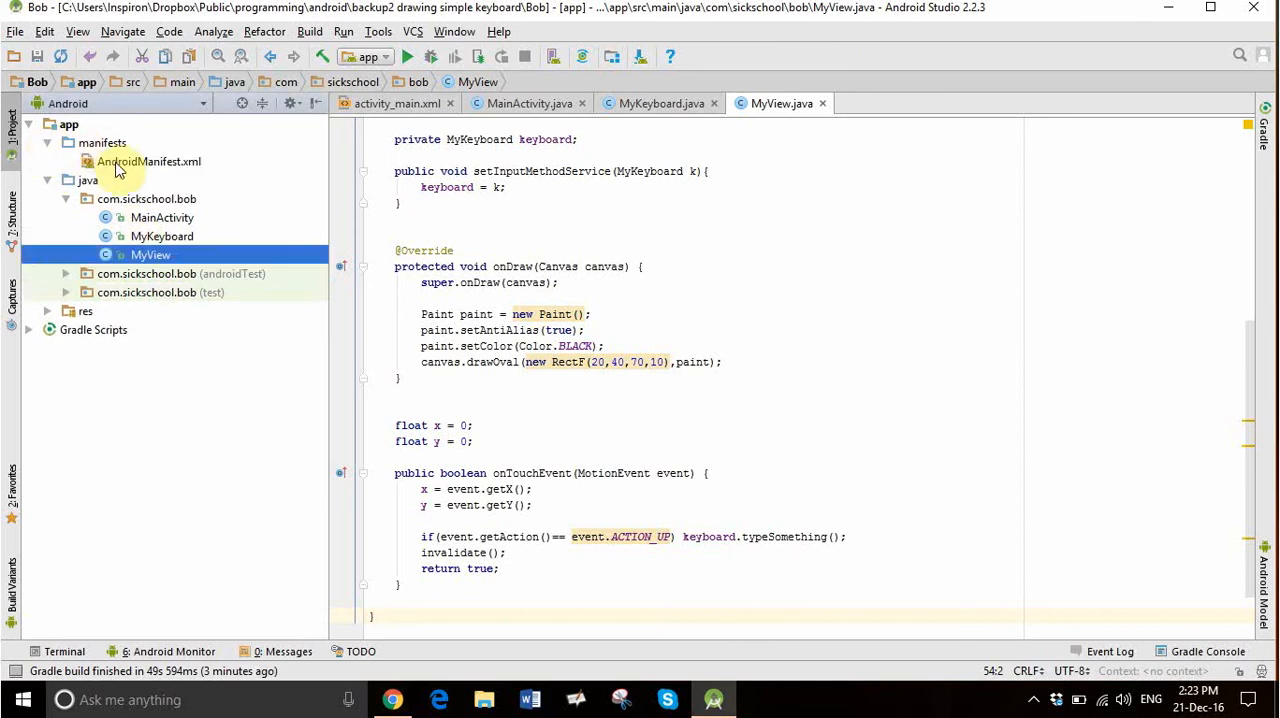
pyautogui.doubleClick(148, 161)
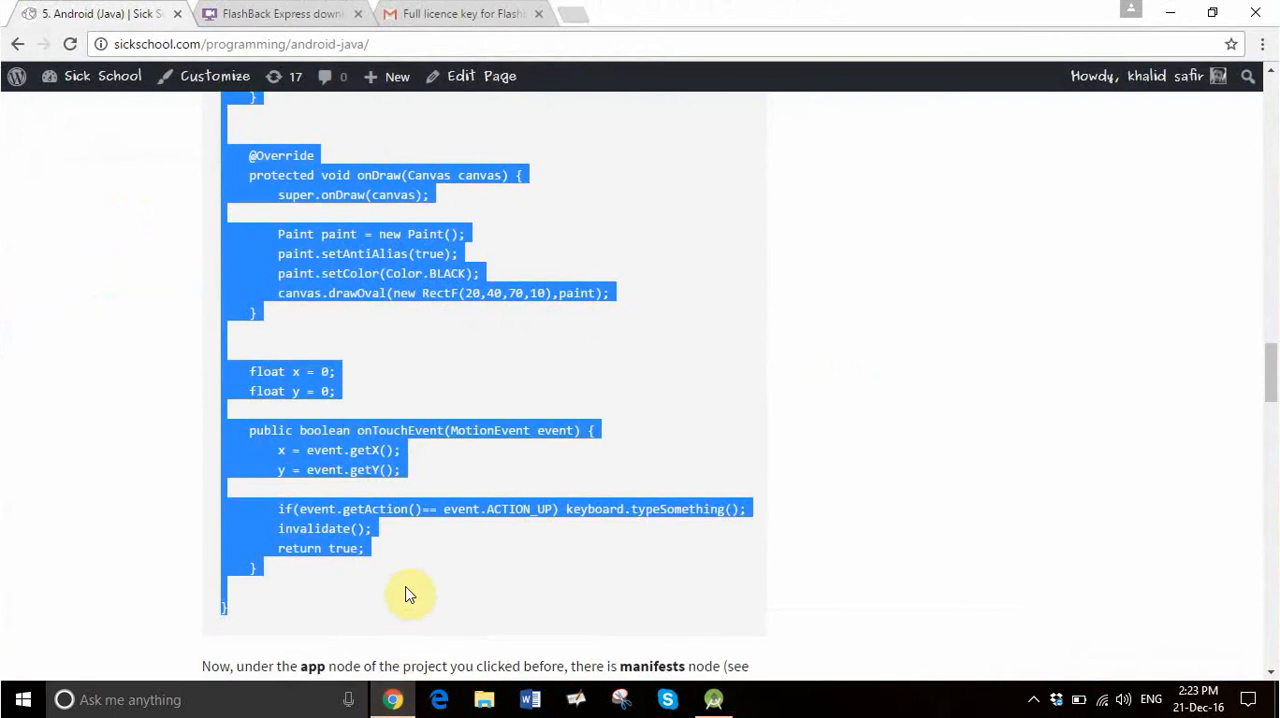
pyautogui.moveTo(433, 562)
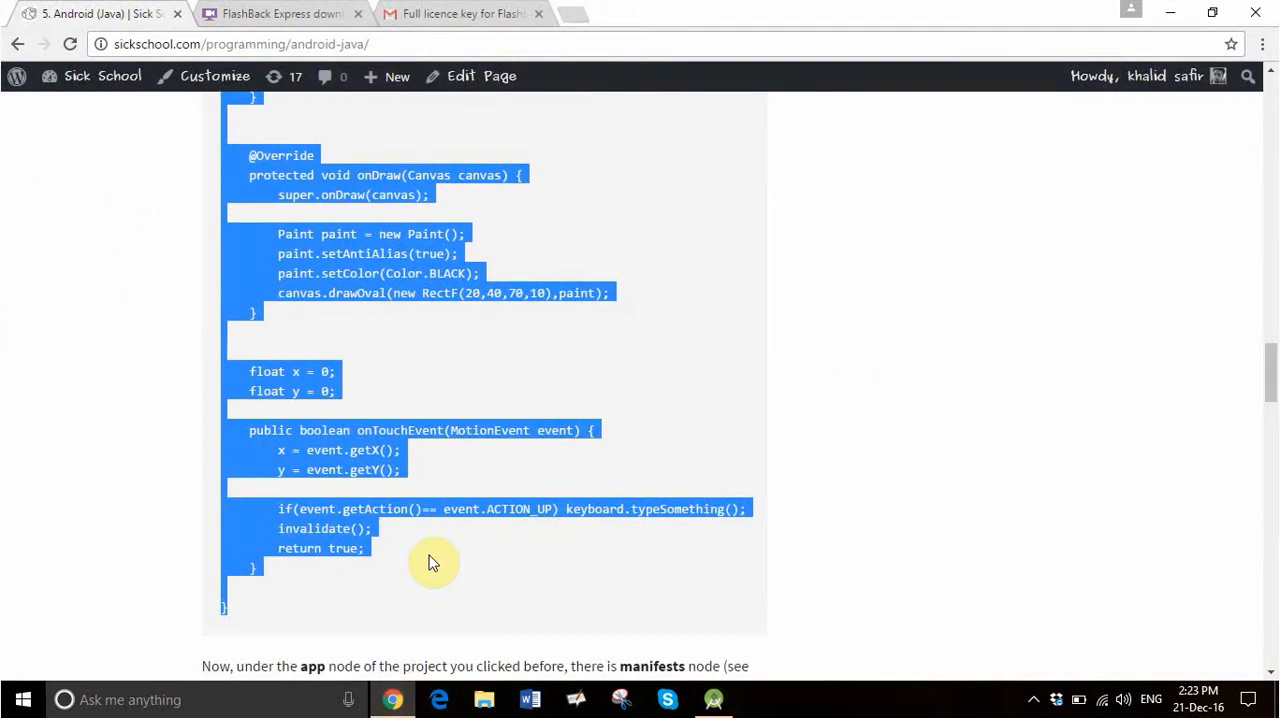
# Paste the tutorial's MyKeyboard service block after the activity tag in AndroidManifest.xml.
pyautogui.click(434, 560)
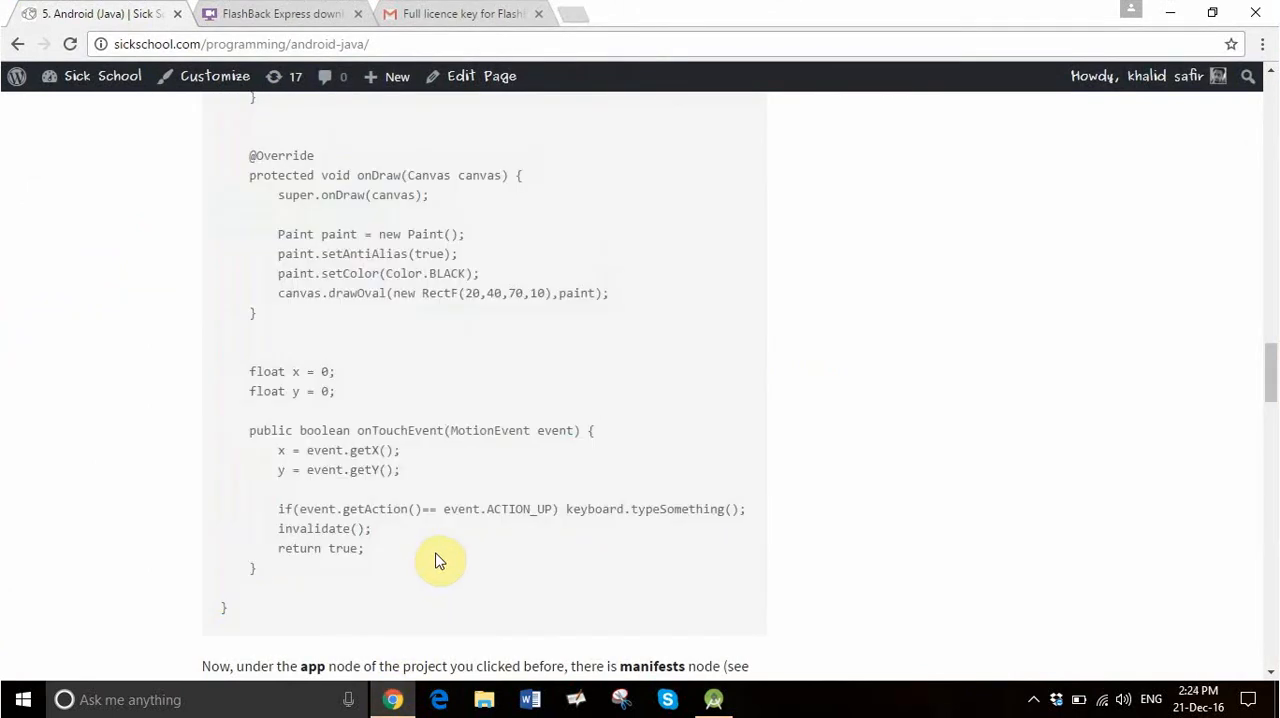
pyautogui.scroll(-3)
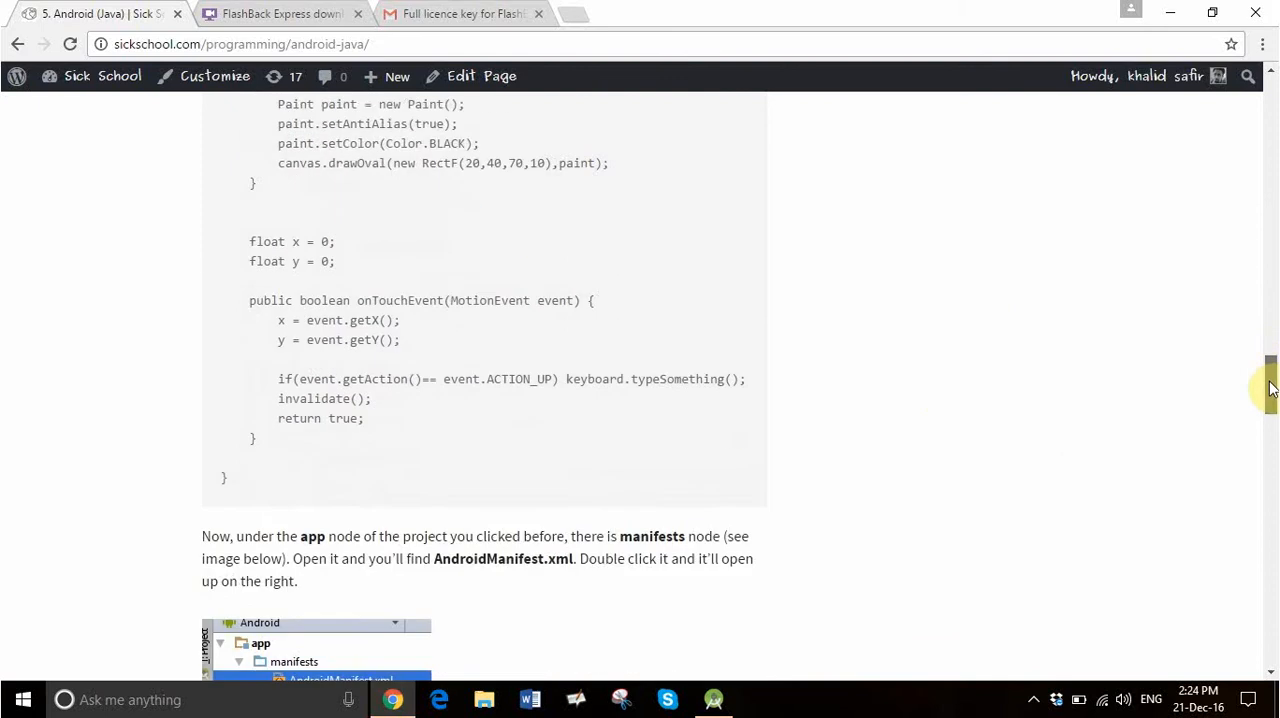
pyautogui.scroll(-3)
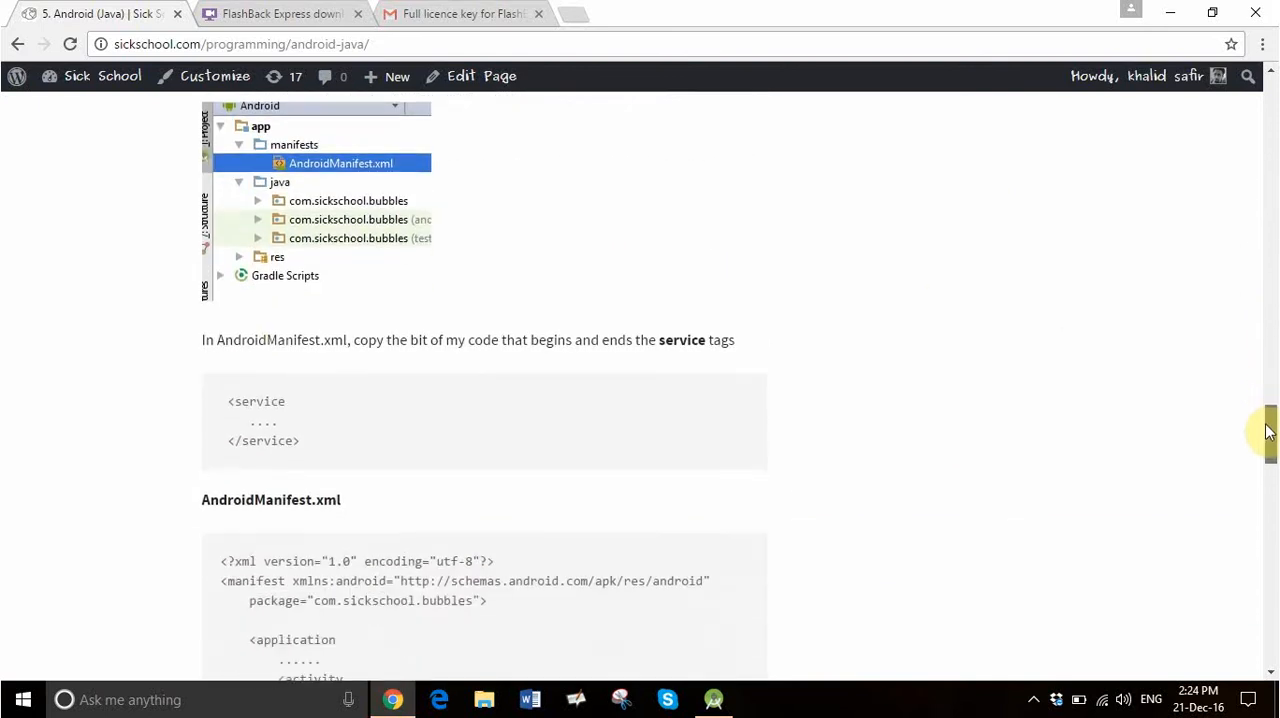
pyautogui.scroll(-3)
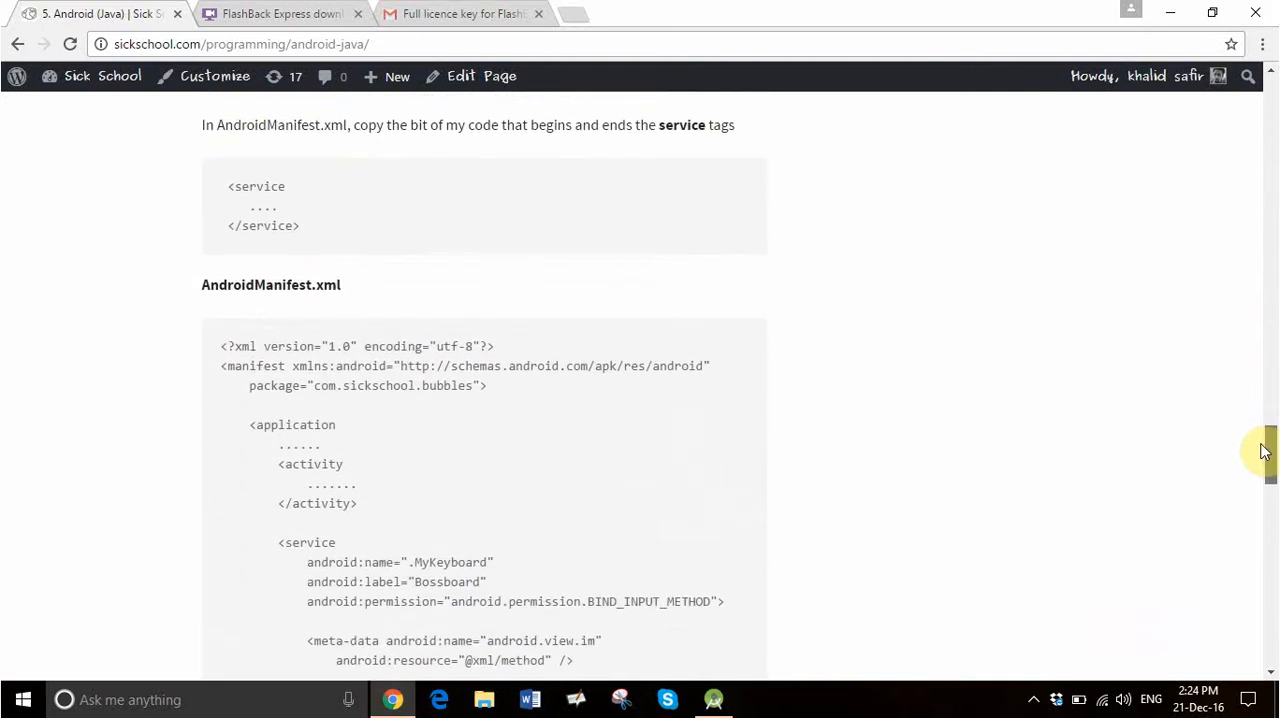
pyautogui.scroll(-3)
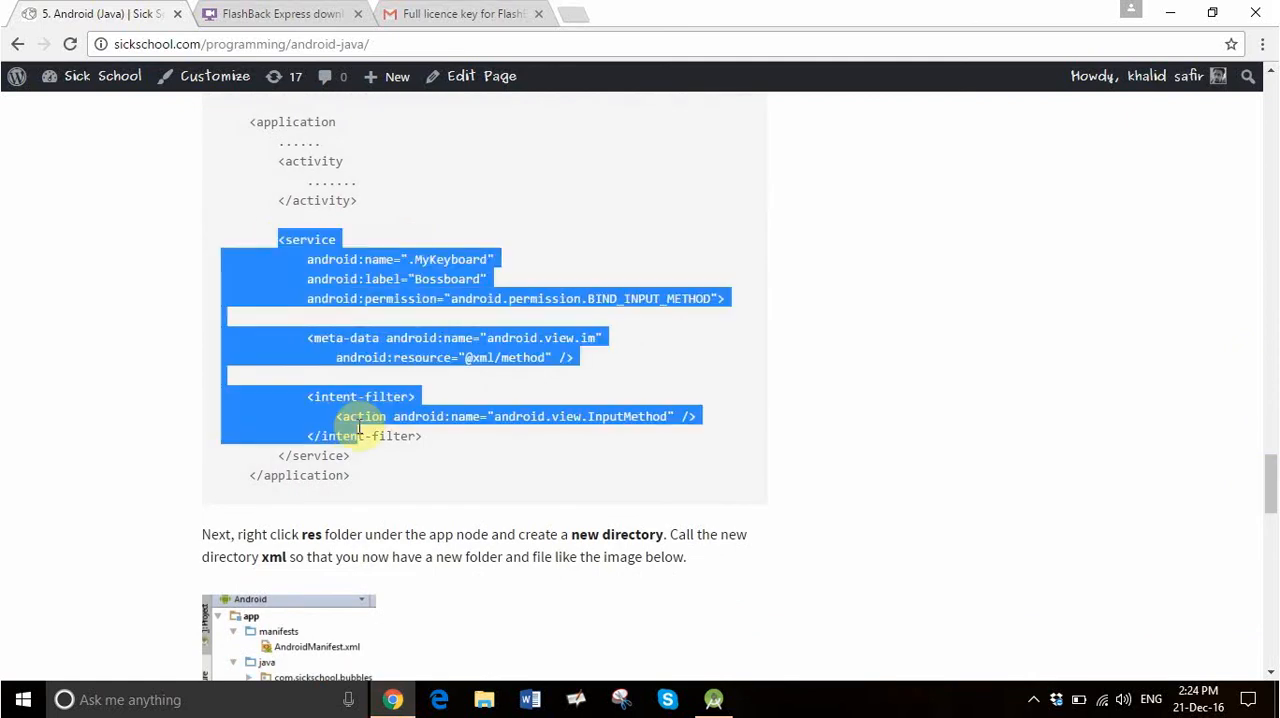
pyautogui.moveTo(360, 420); pyautogui.dragTo(374, 460)
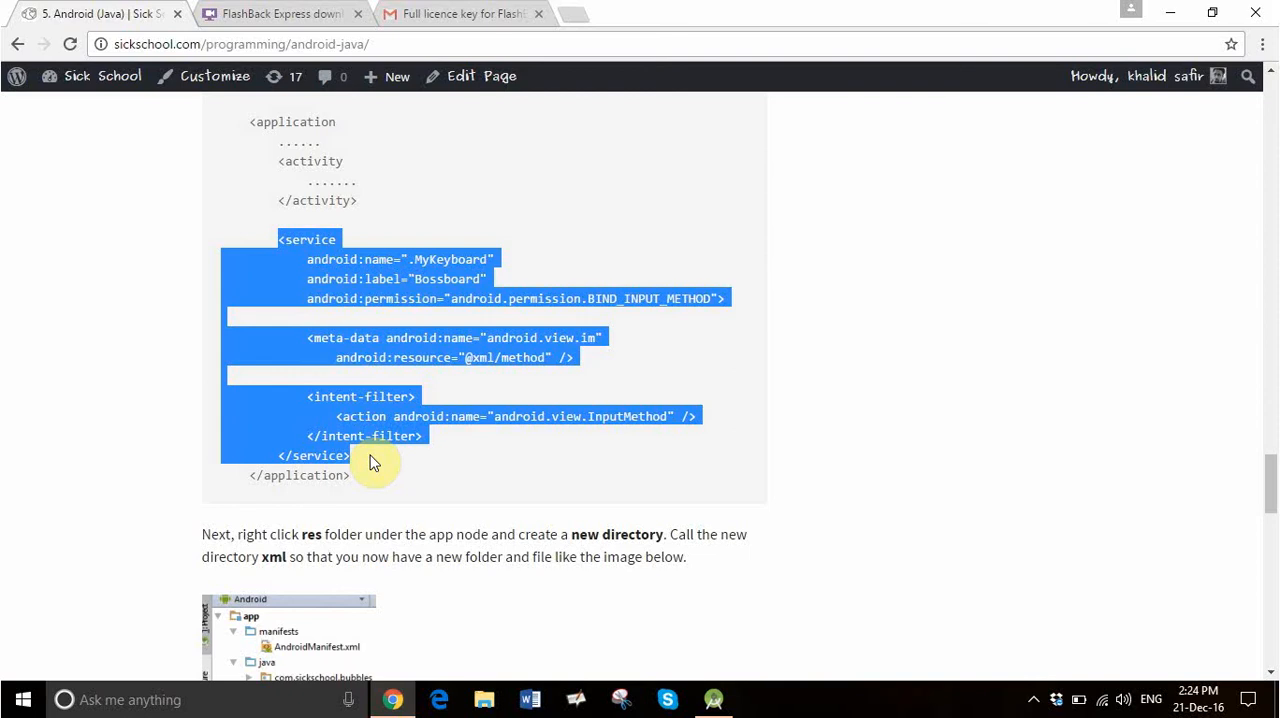
pyautogui.moveTo(520, 662)
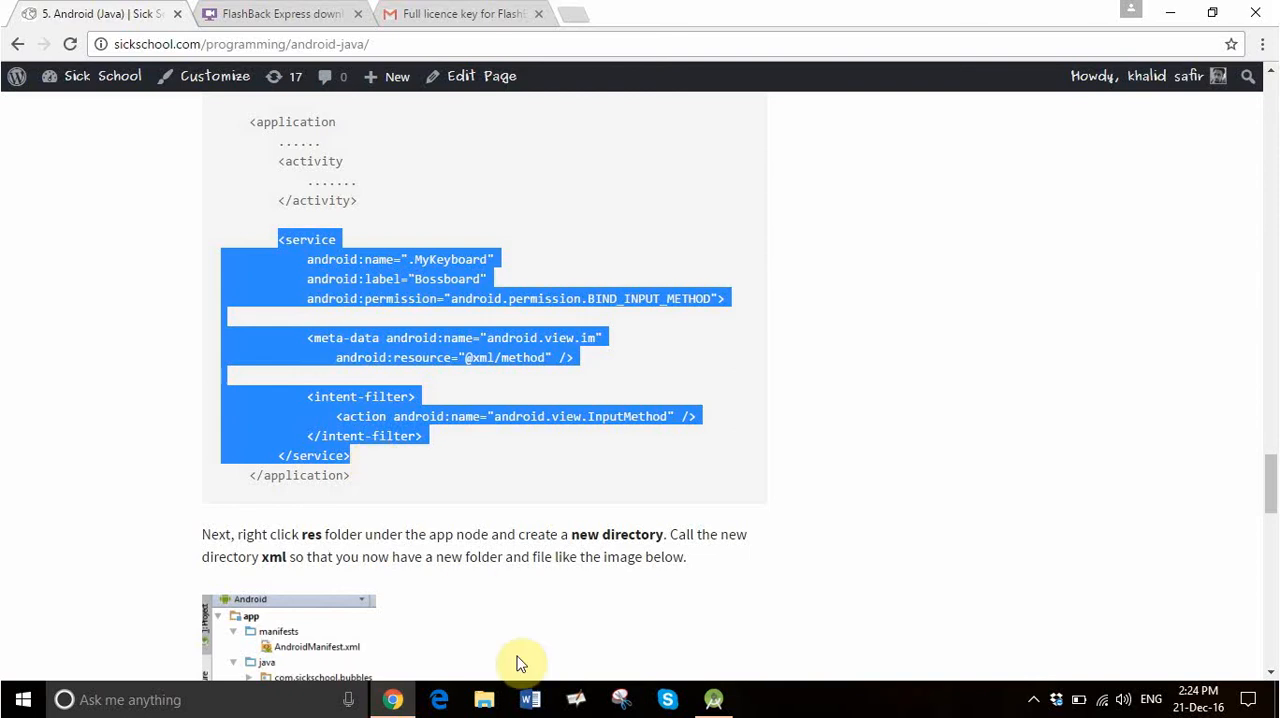
pyautogui.moveTo(712, 699)
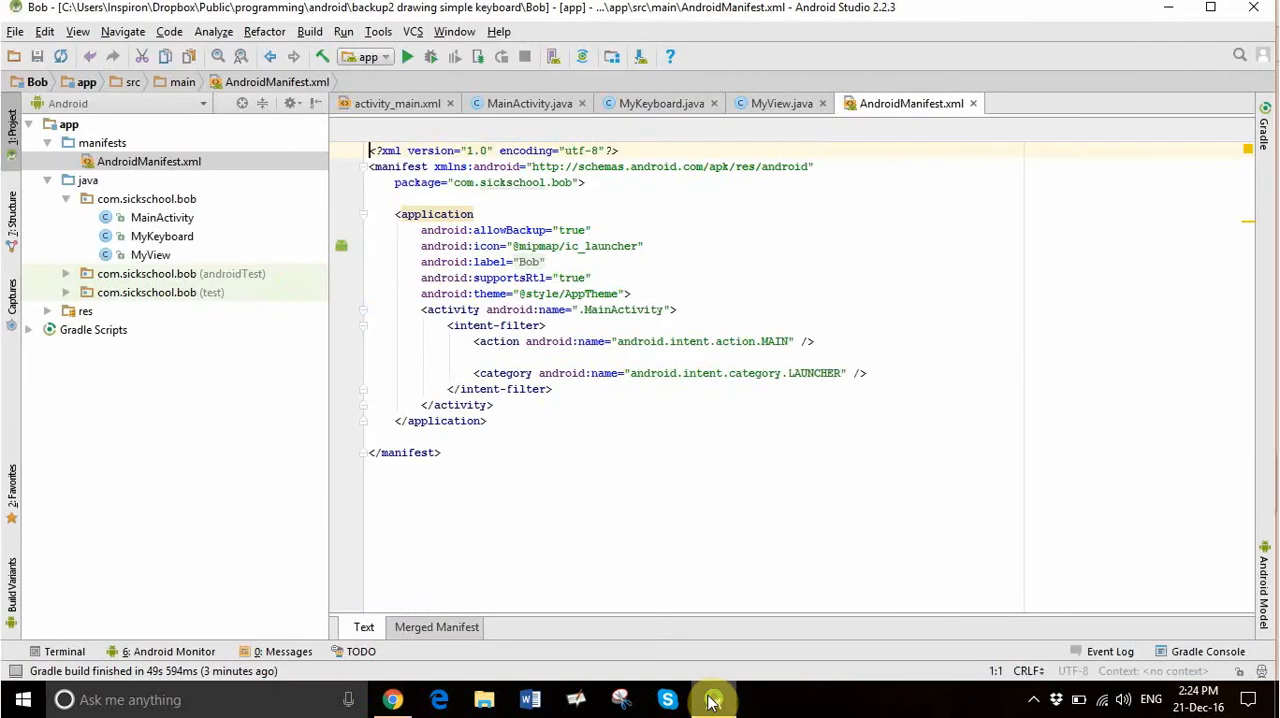
pyautogui.moveTo(566, 595)
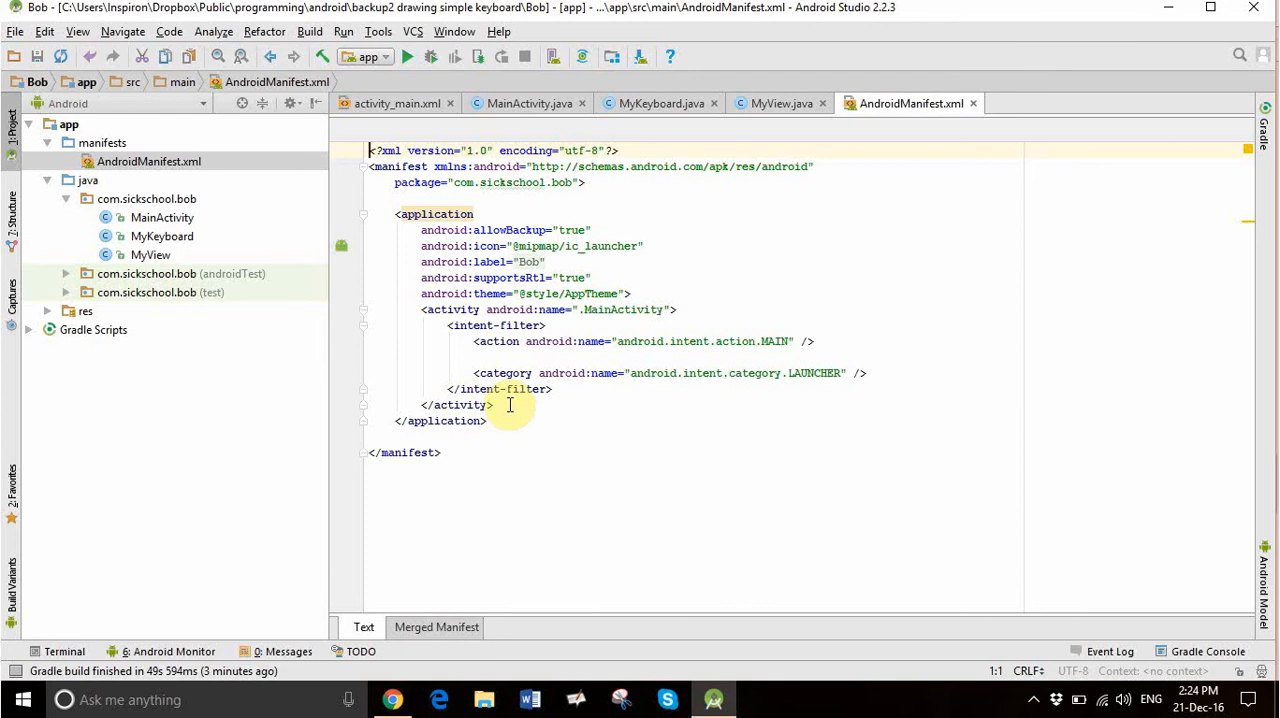
pyautogui.click(493, 405)
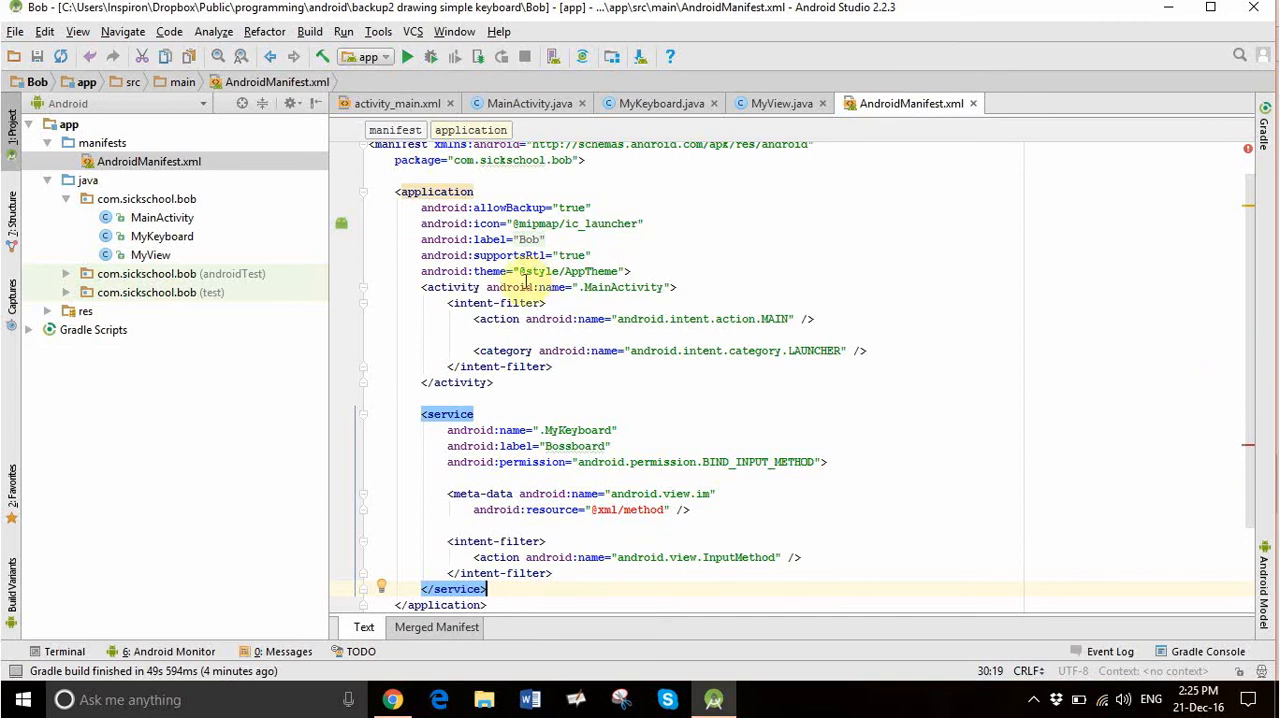
# Create a new directory named xml inside the res folder.
pyautogui.click(48, 311)
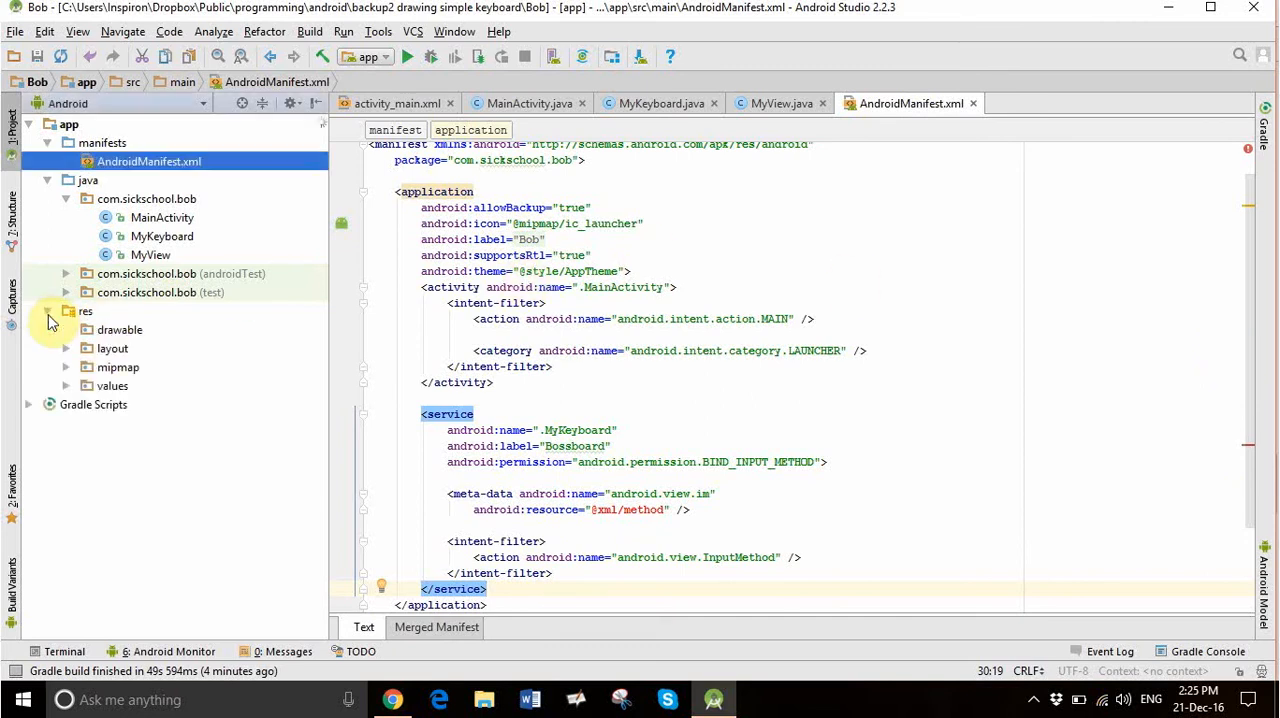
pyautogui.moveTo(73, 311)
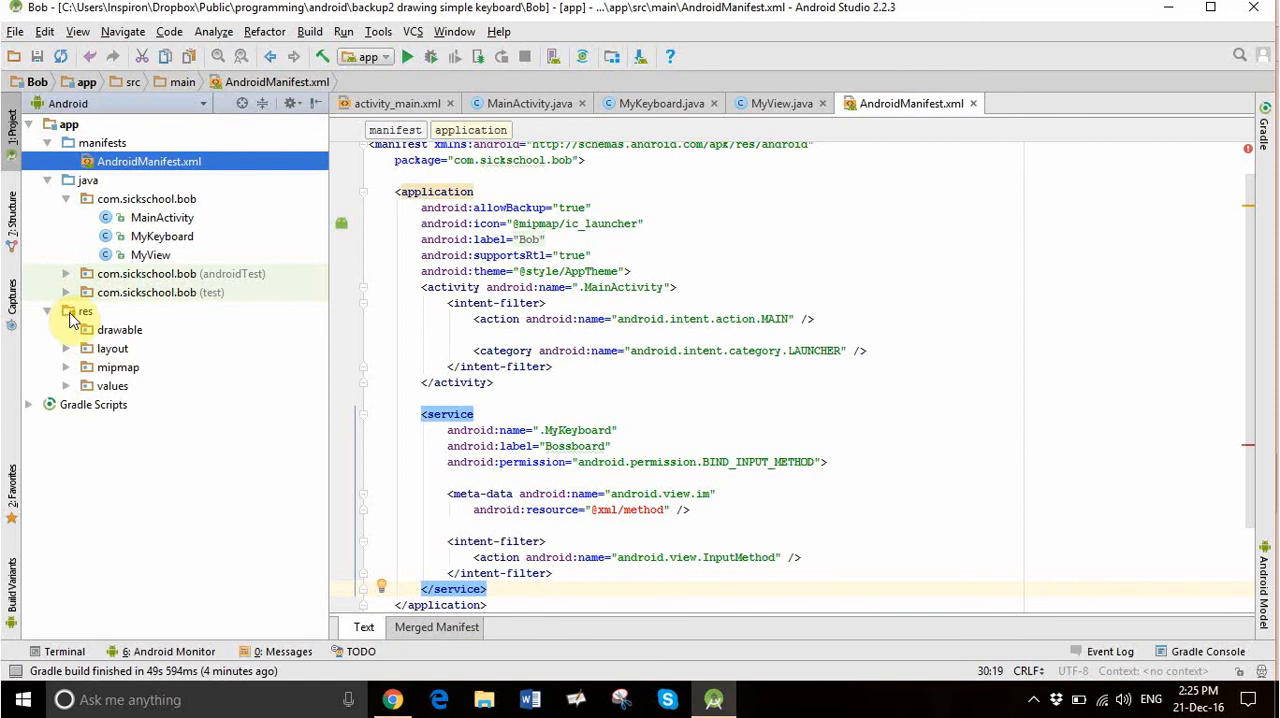
pyautogui.rightClick(85, 311)
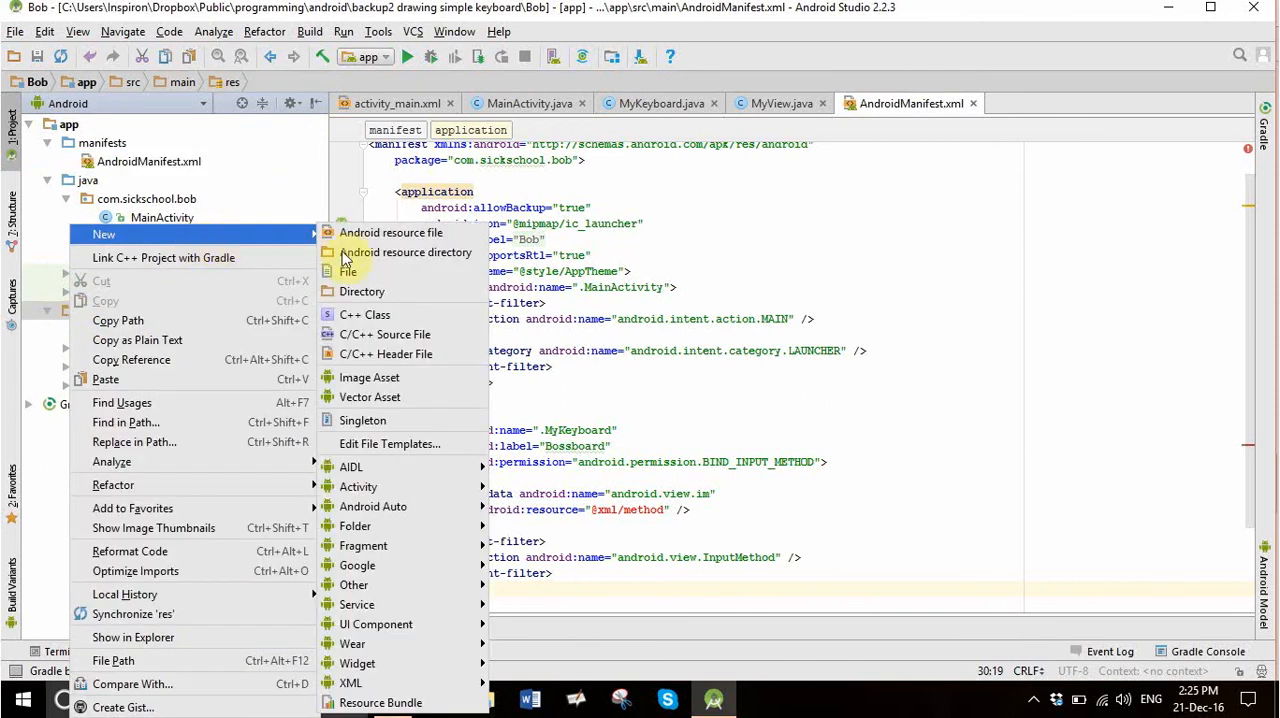
pyautogui.click(364, 291)
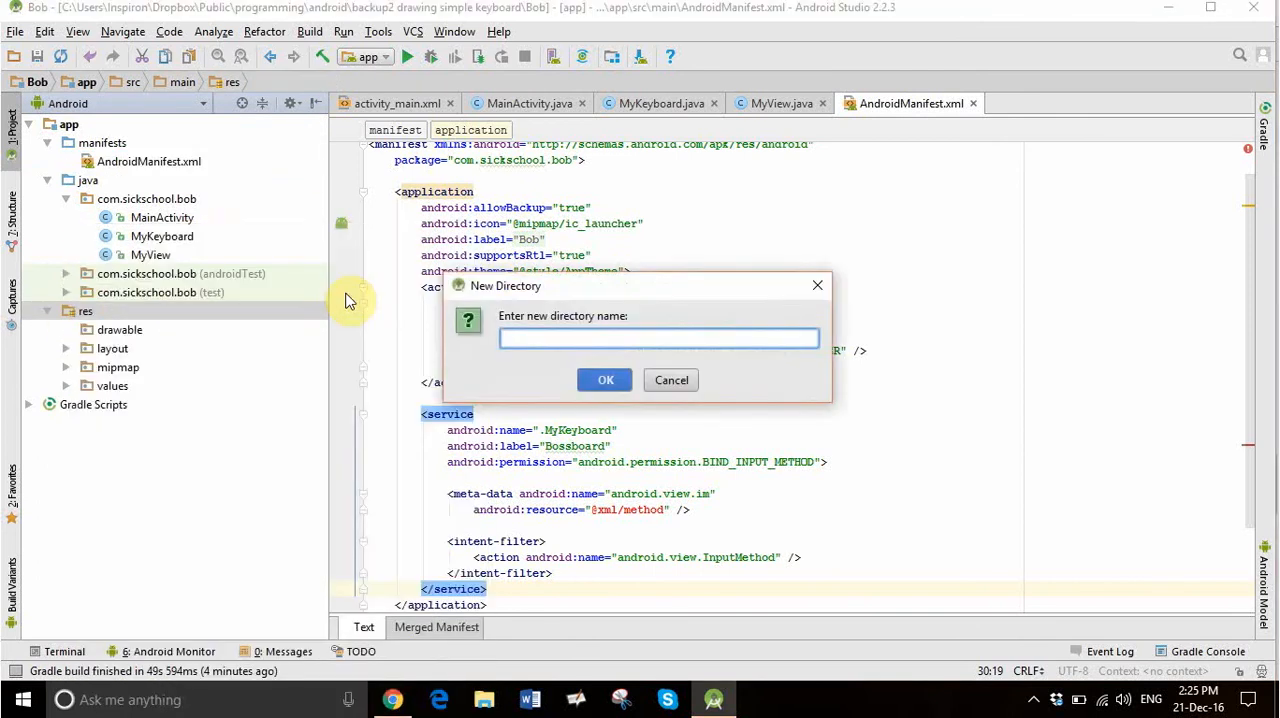
pyautogui.write('xml')
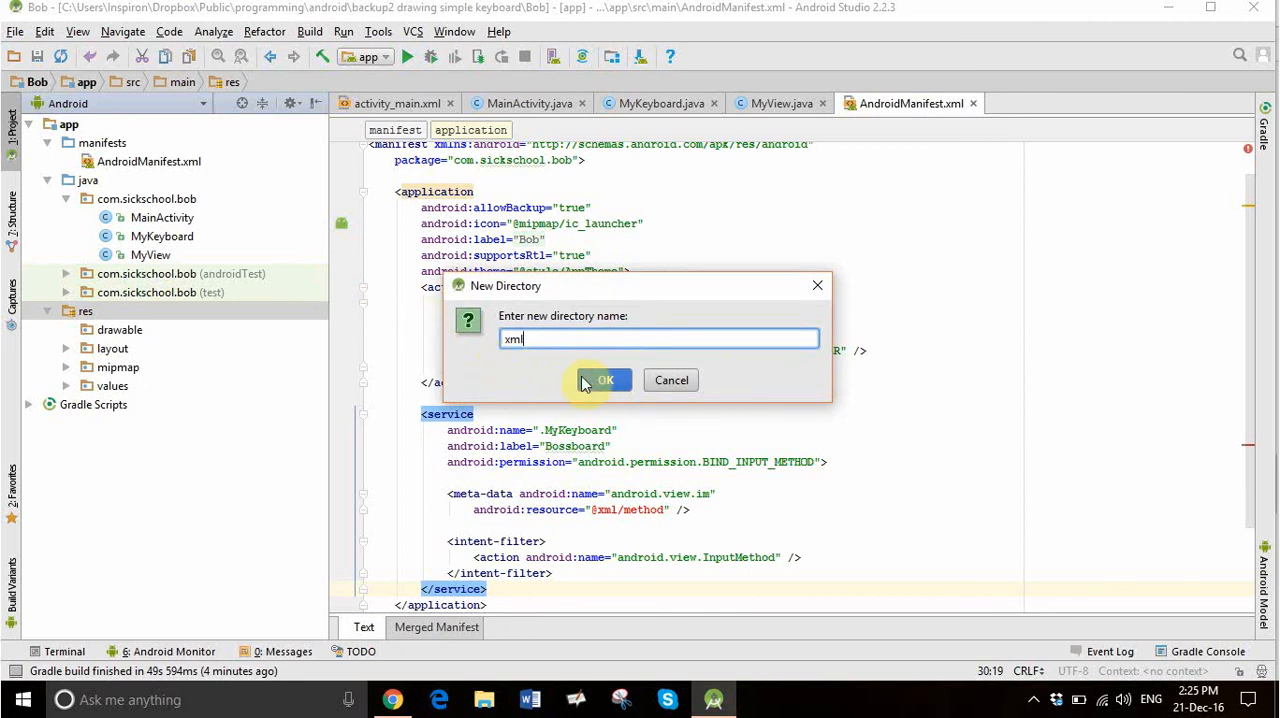
pyautogui.click(604, 380)
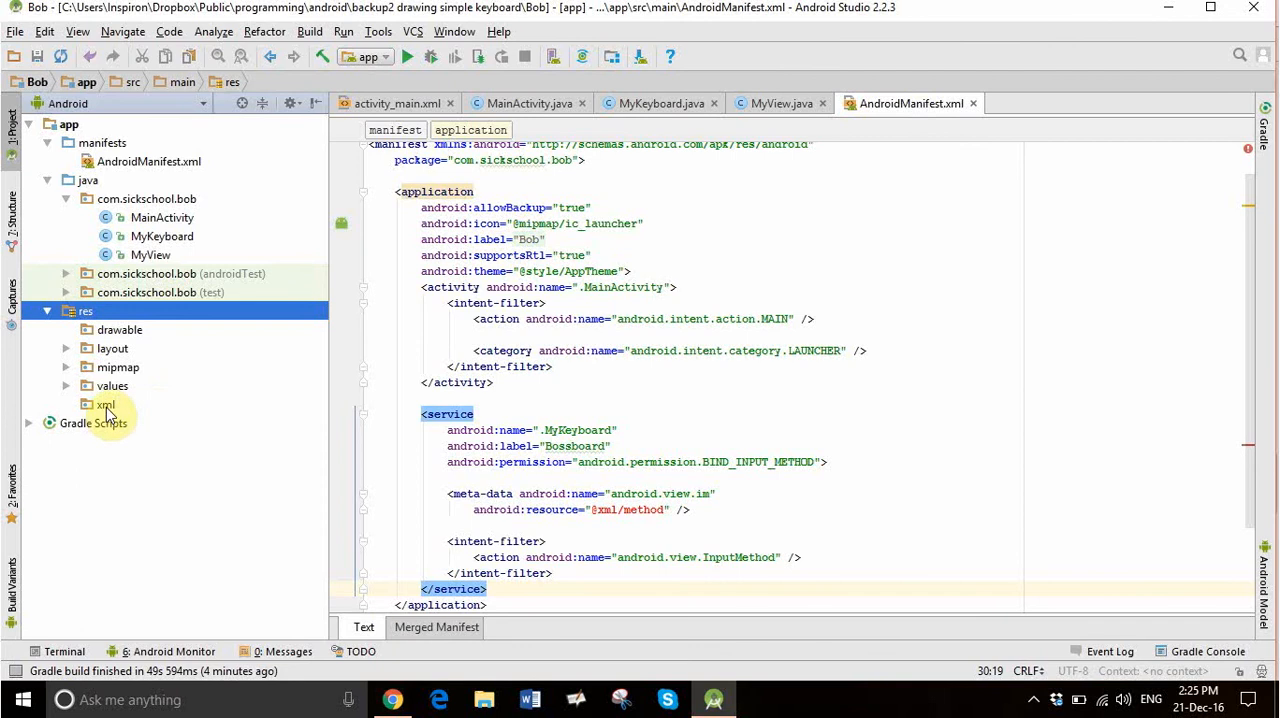
# Start a new Android resource file in the xml folder.
pyautogui.rightClick(106, 404)
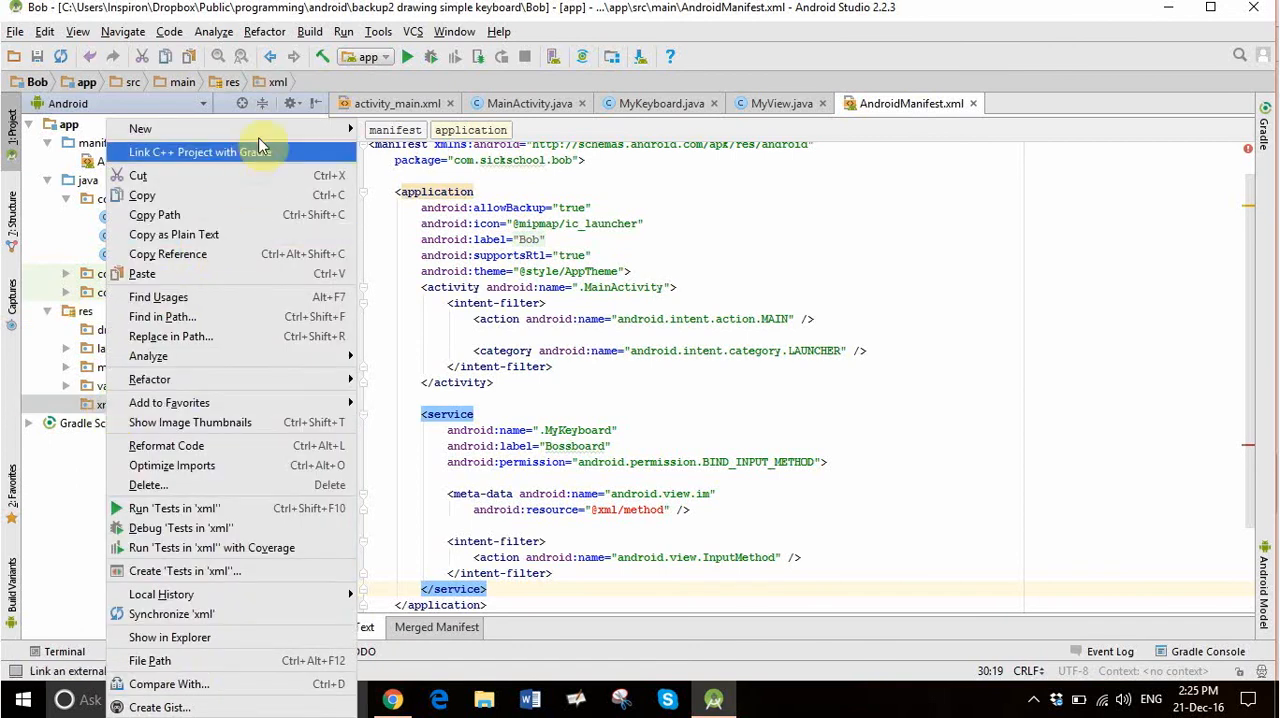
pyautogui.moveTo(140, 128)
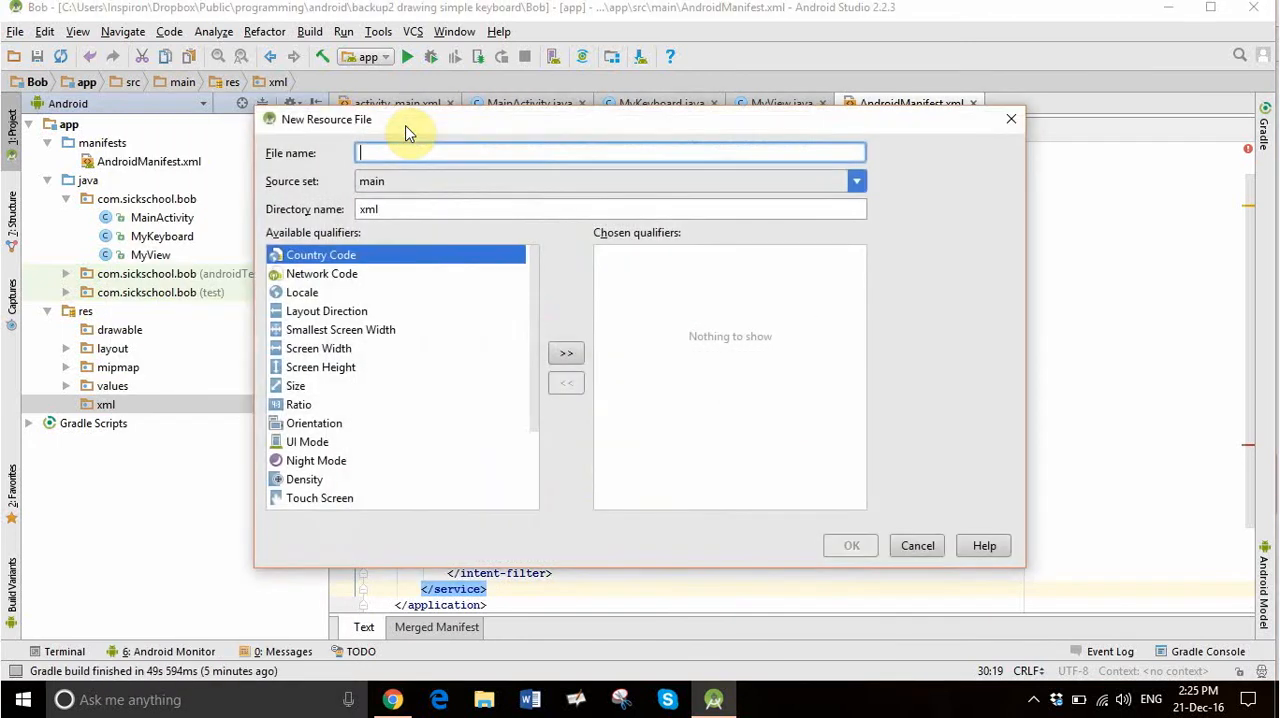
pyautogui.write('m')
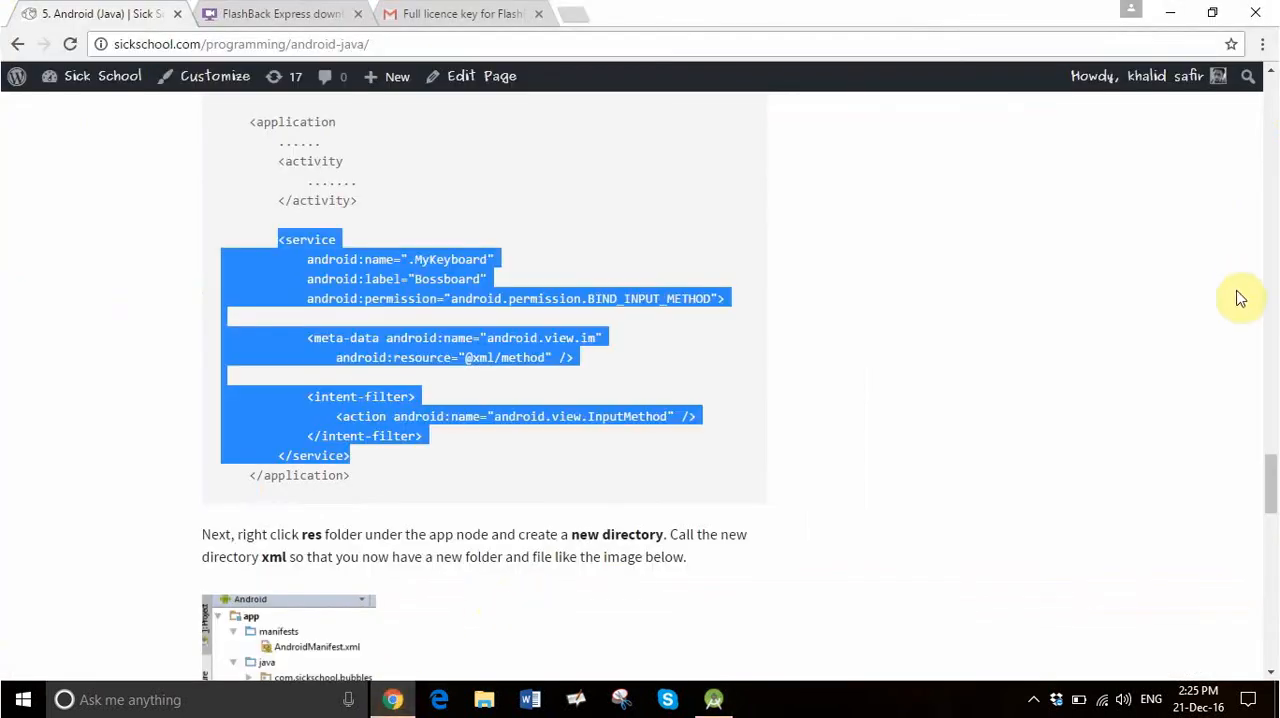
# Scroll to the tutorial's method.xml section and select the word 'method'.
pyautogui.scroll(-3)
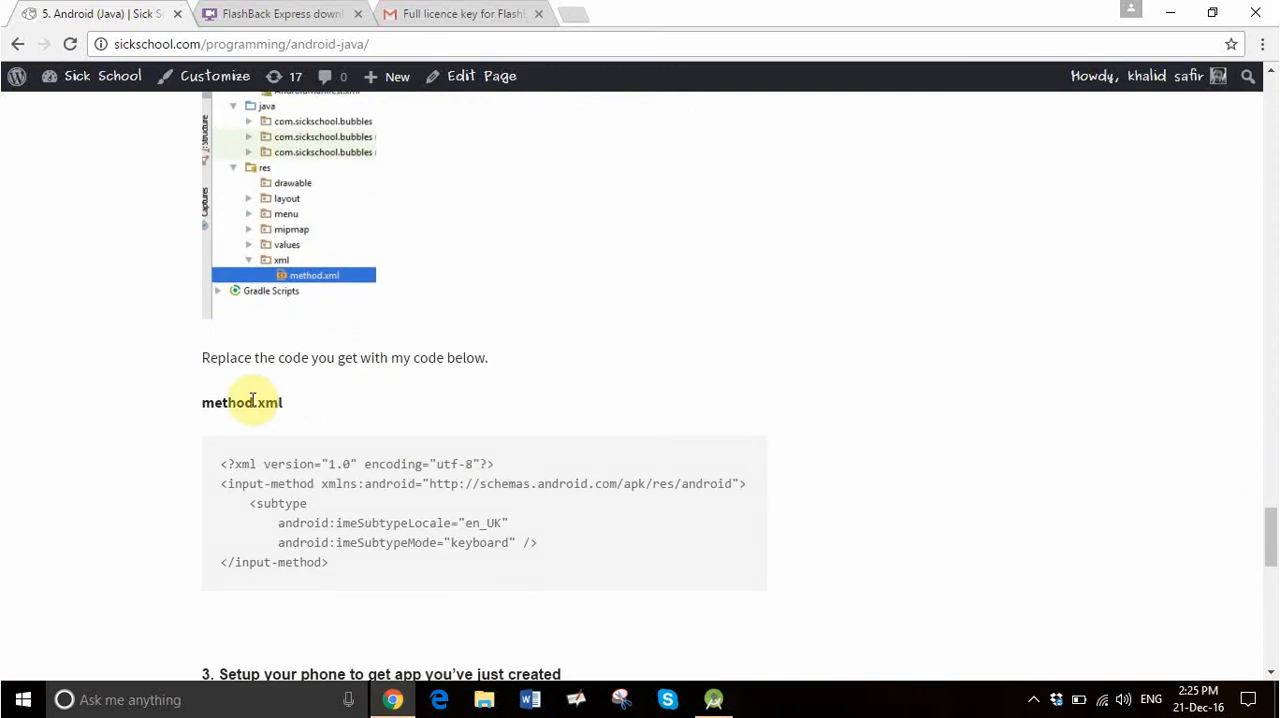
pyautogui.doubleClick(228, 402)
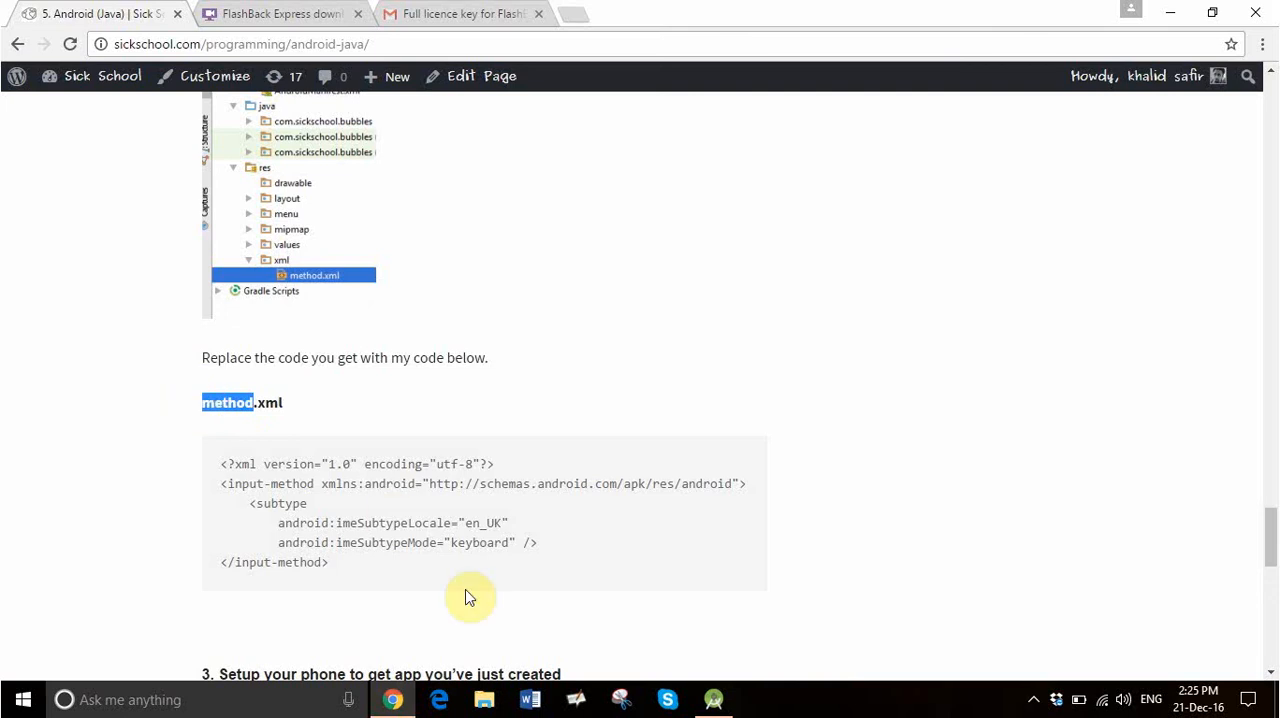
pyautogui.moveTo(710, 700)
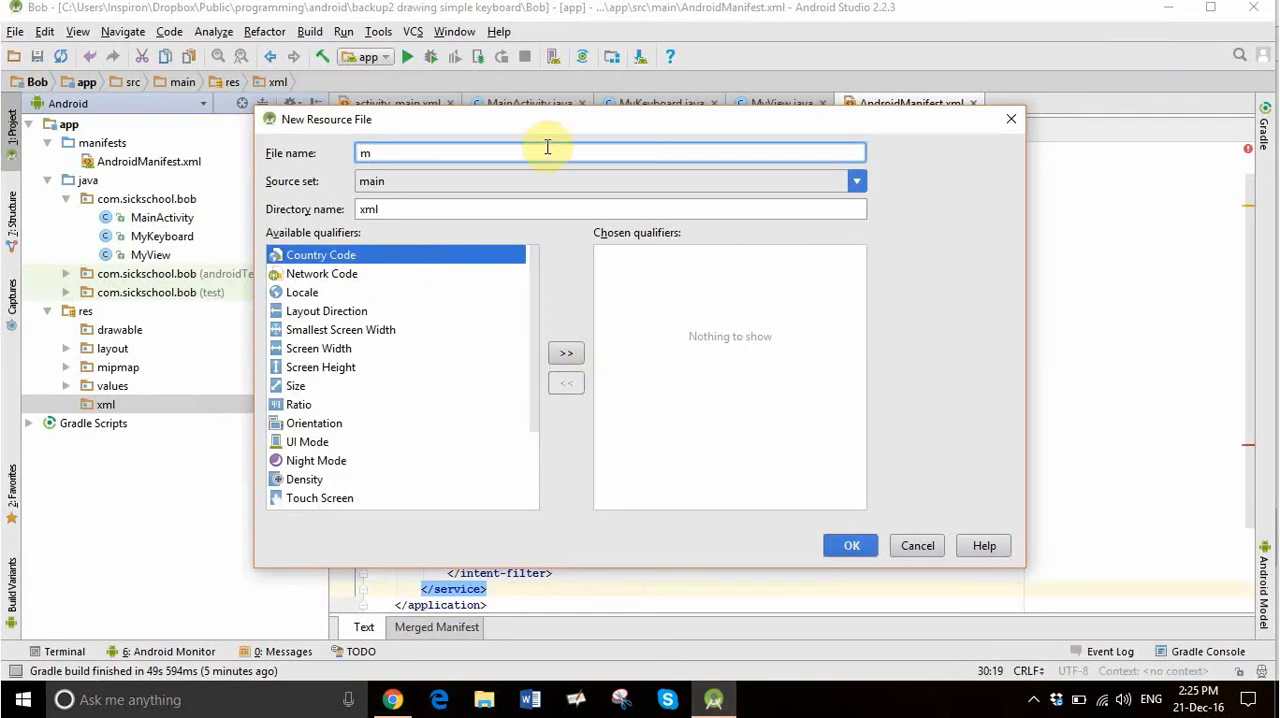
# Name the new resource file 'method' and create it.
pyautogui.press('BackSpace')
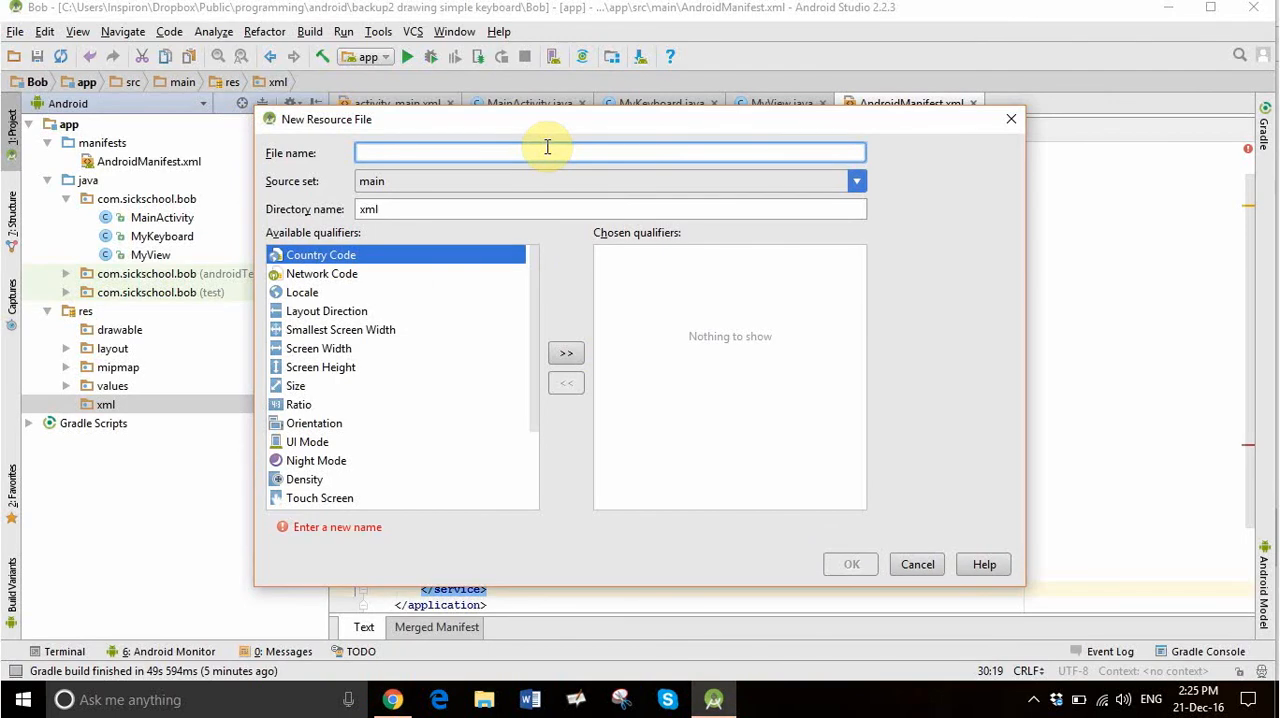
pyautogui.write('method')
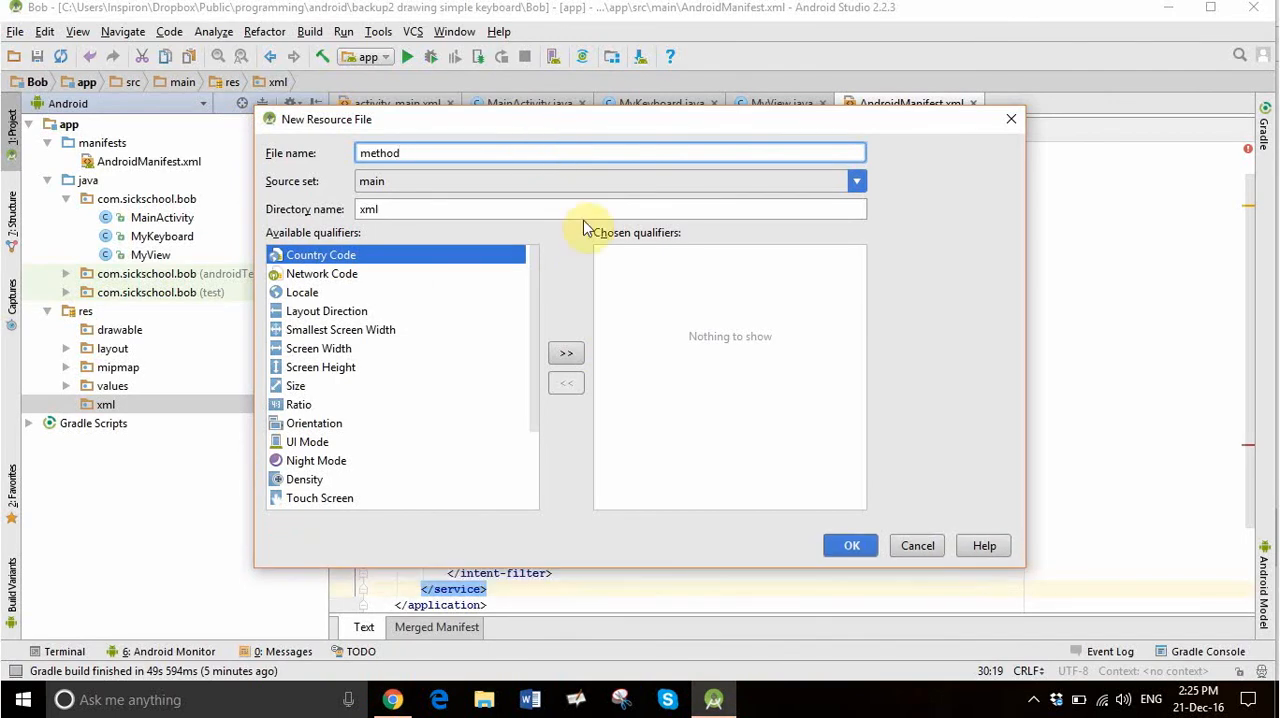
pyautogui.click(851, 545)
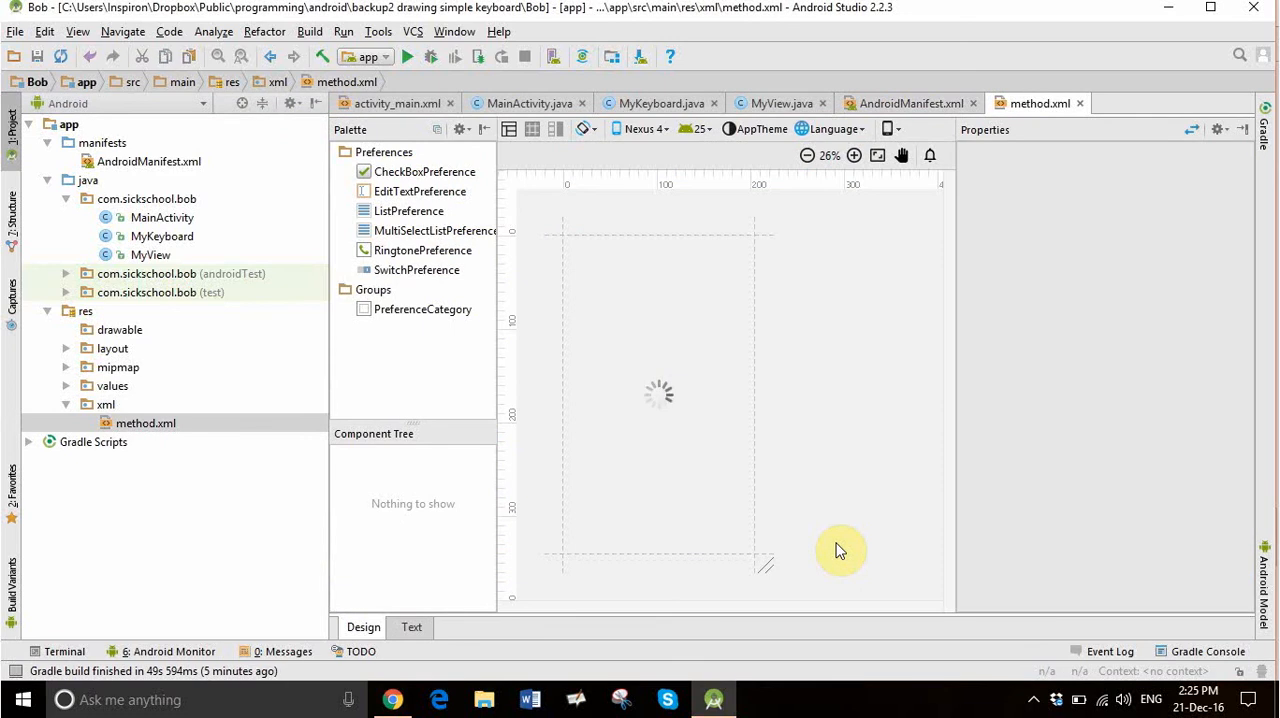
pyautogui.moveTo(672, 394)
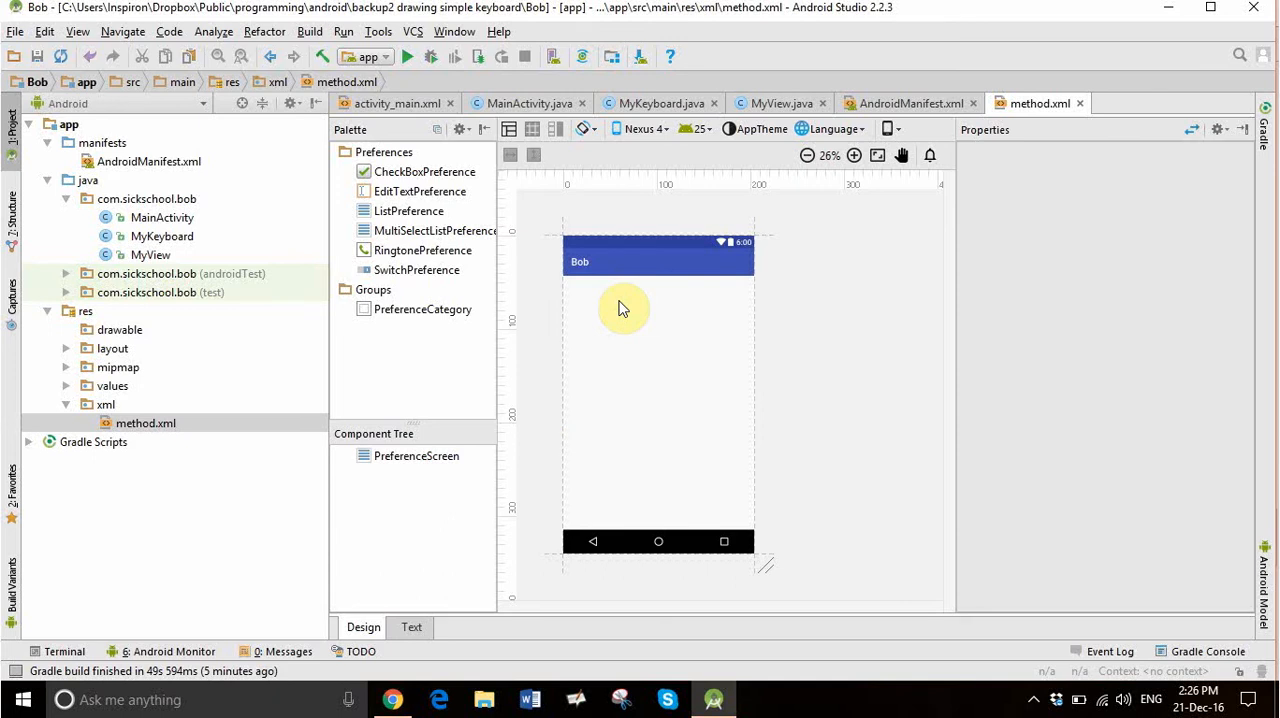
pyautogui.moveTo(665, 349)
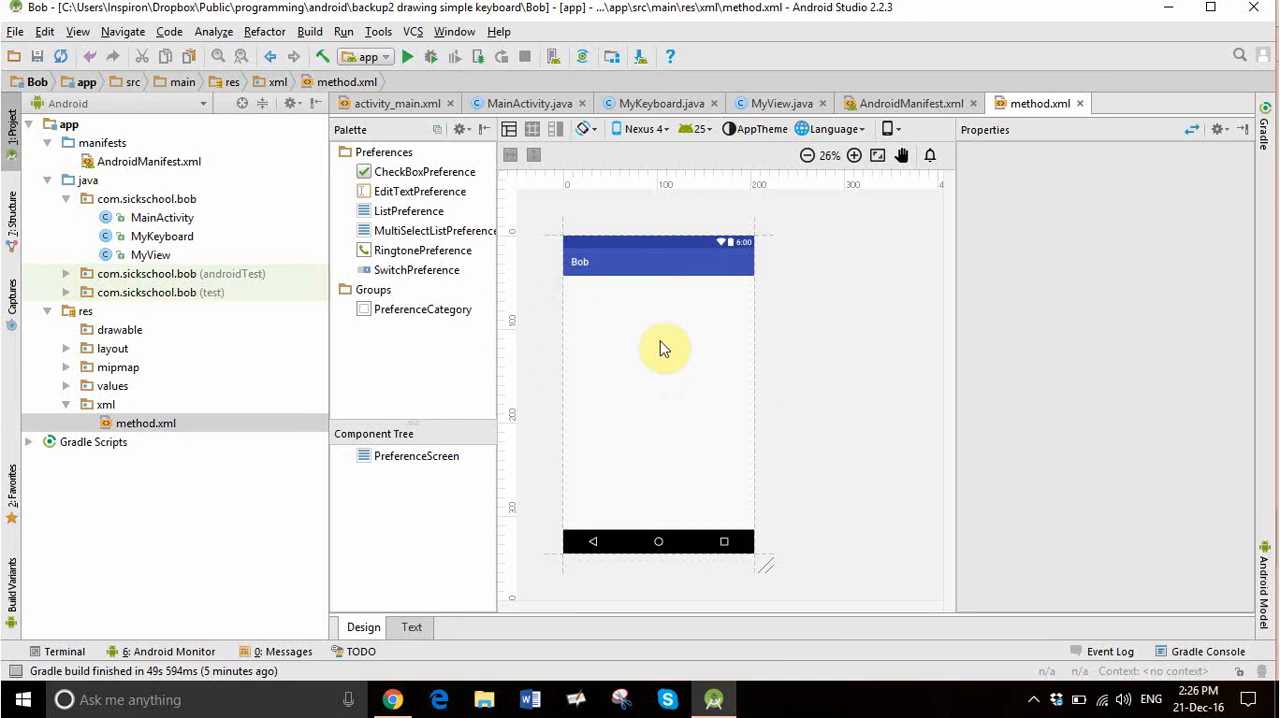
pyautogui.moveTo(626, 310)
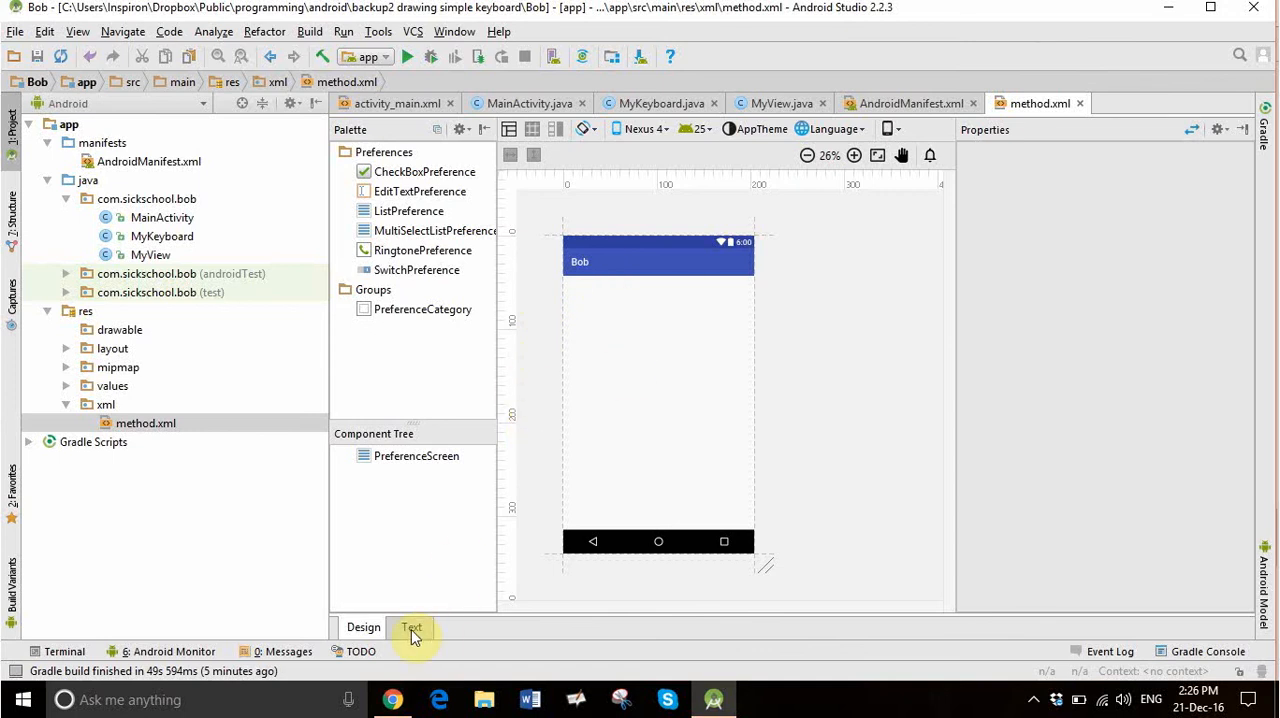
# View method.xml's PreferenceScreen source, then return to the tutorial.
pyautogui.click(411, 627)
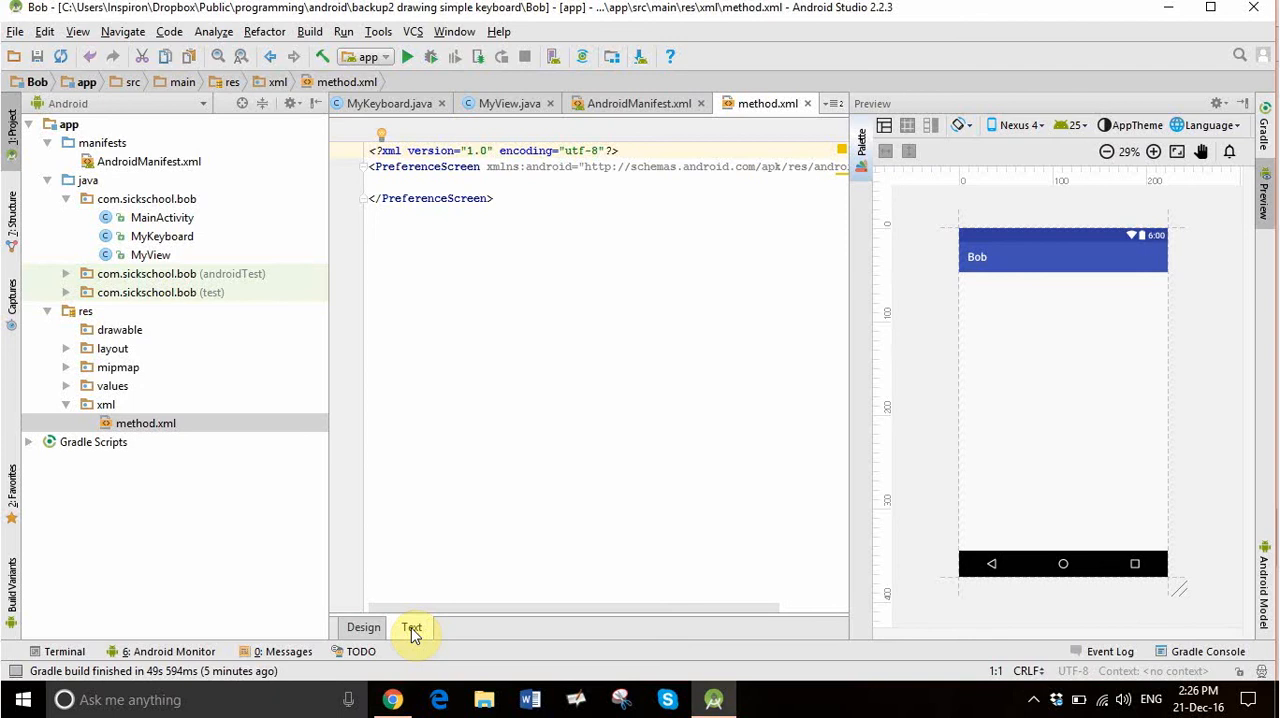
pyautogui.click(390, 700)
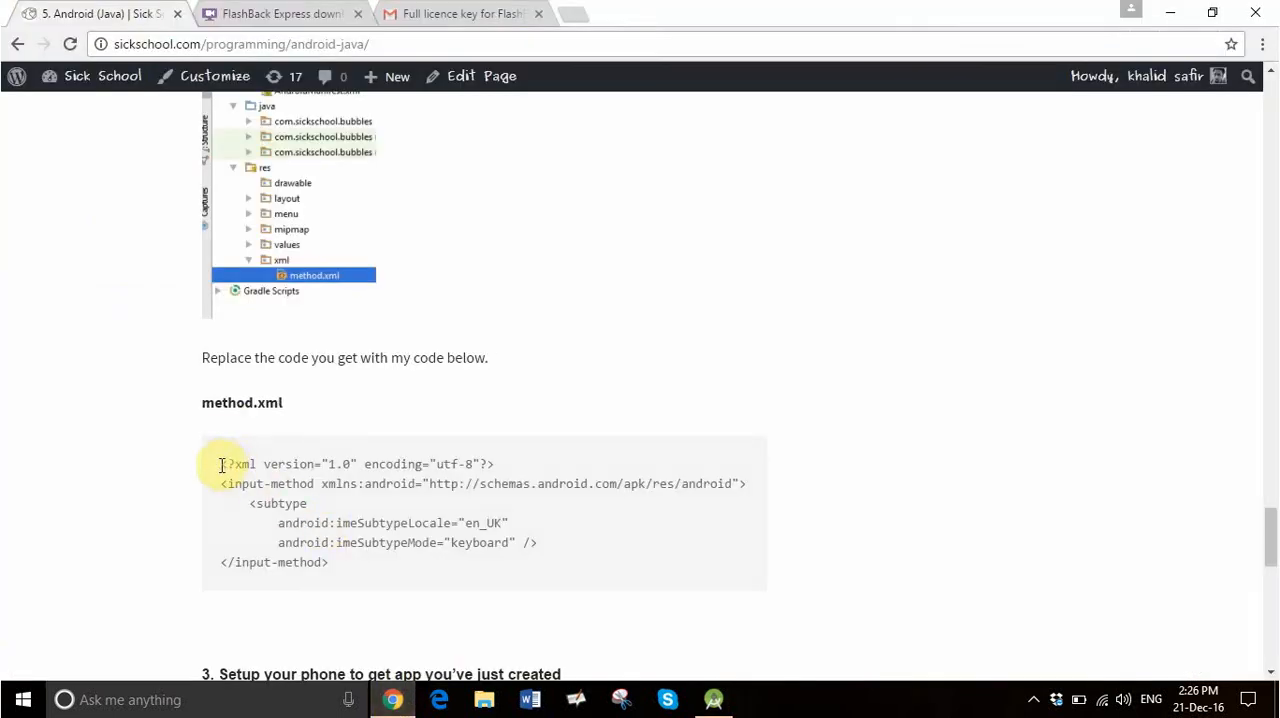
# Copy the tutorial's method.xml code and switch to Android Studio to paste it.
pyautogui.moveTo(220, 463); pyautogui.dragTo(335, 562)
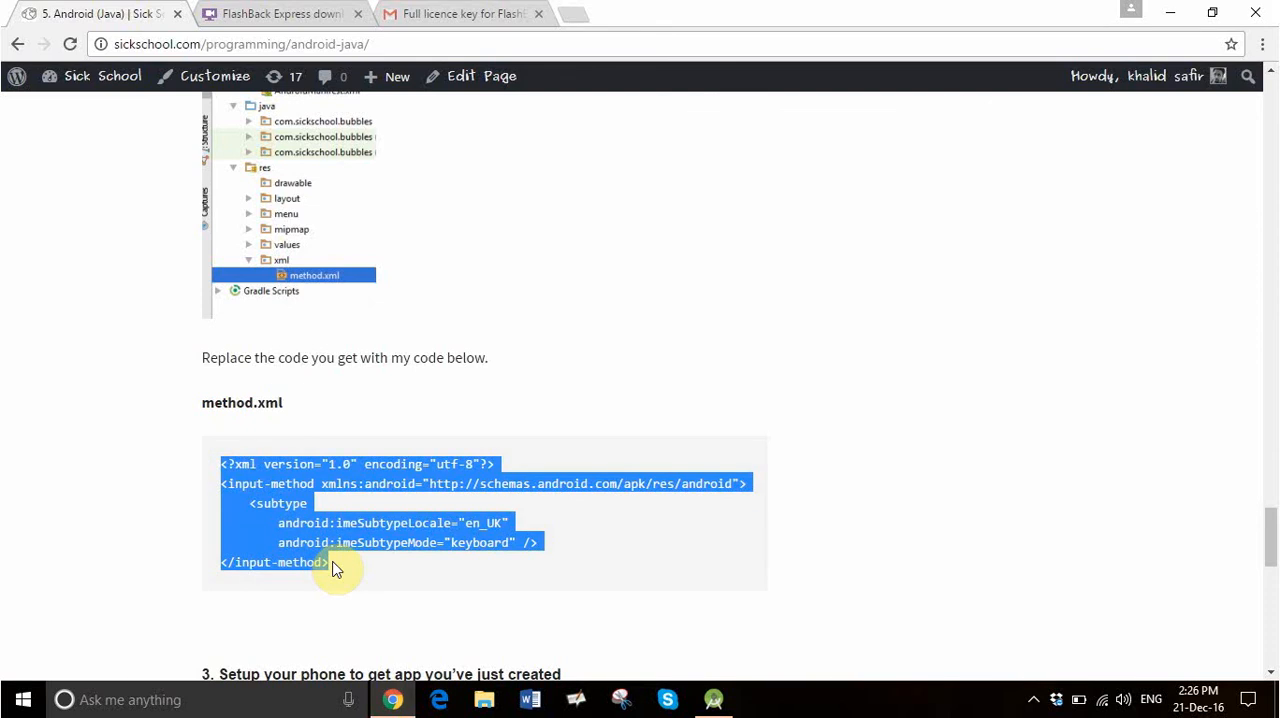
pyautogui.click(713, 698)
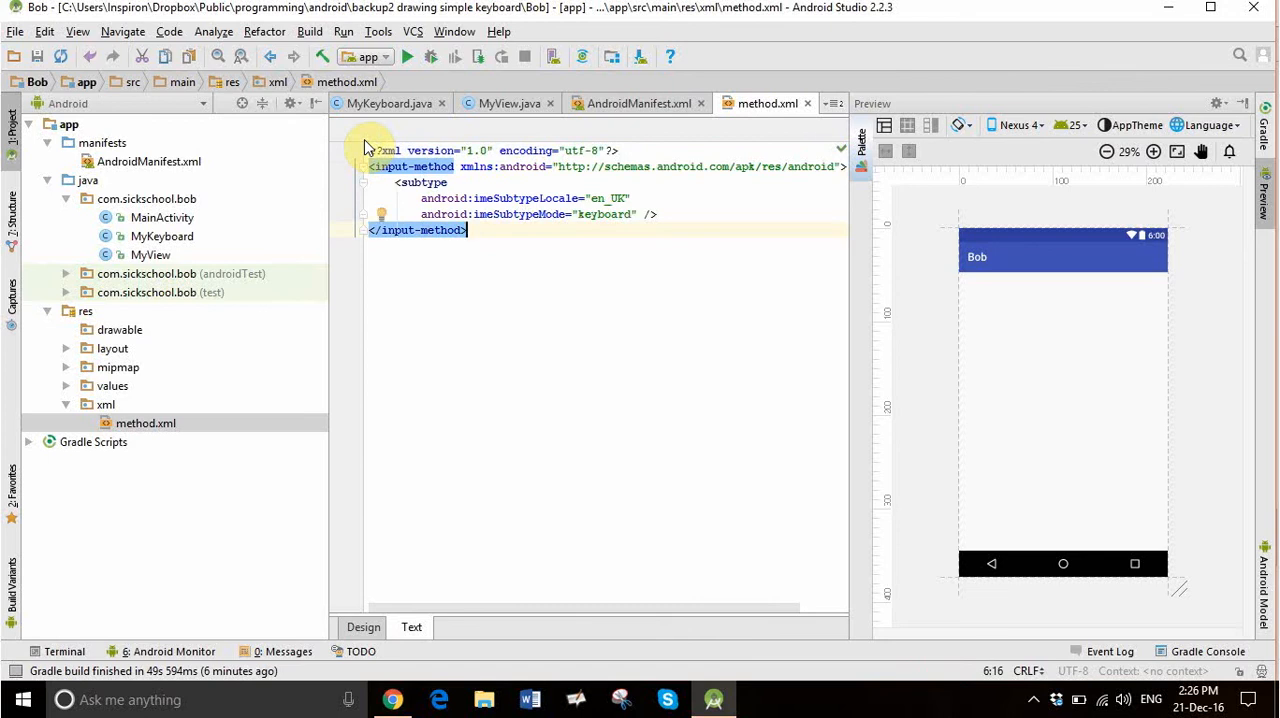
pyautogui.click(470, 230)
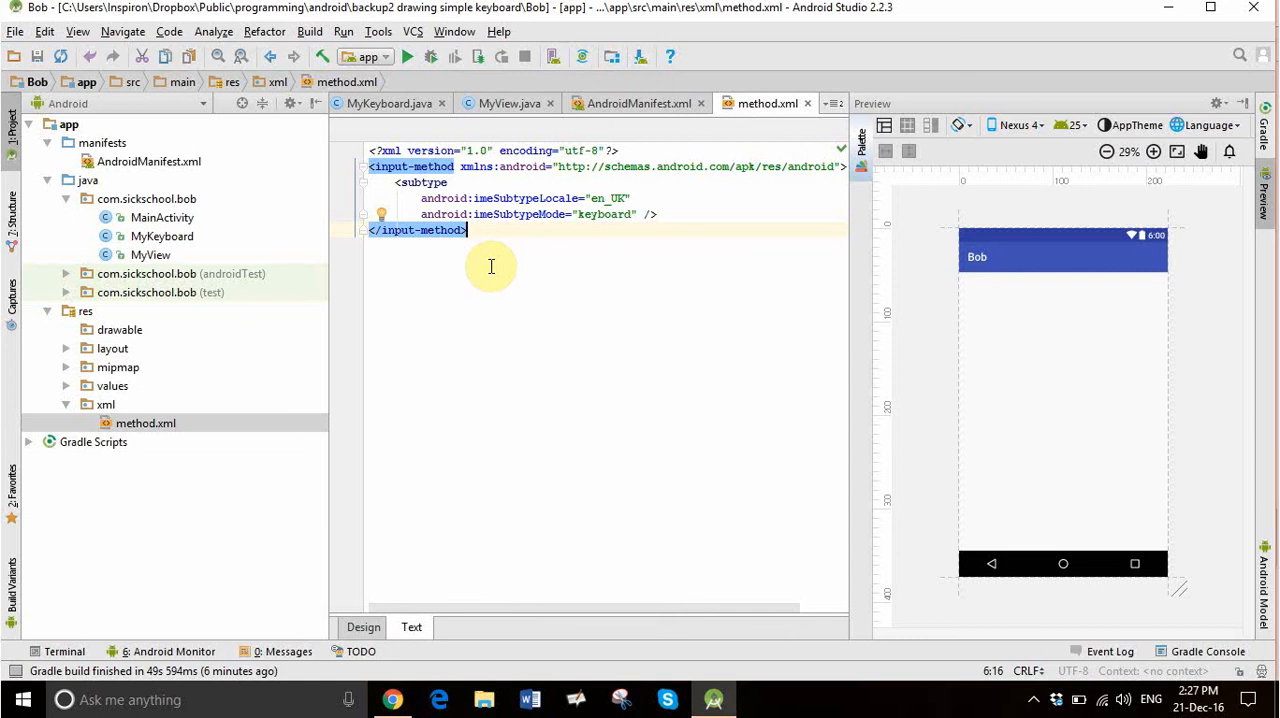
pyautogui.moveTo(486, 269)
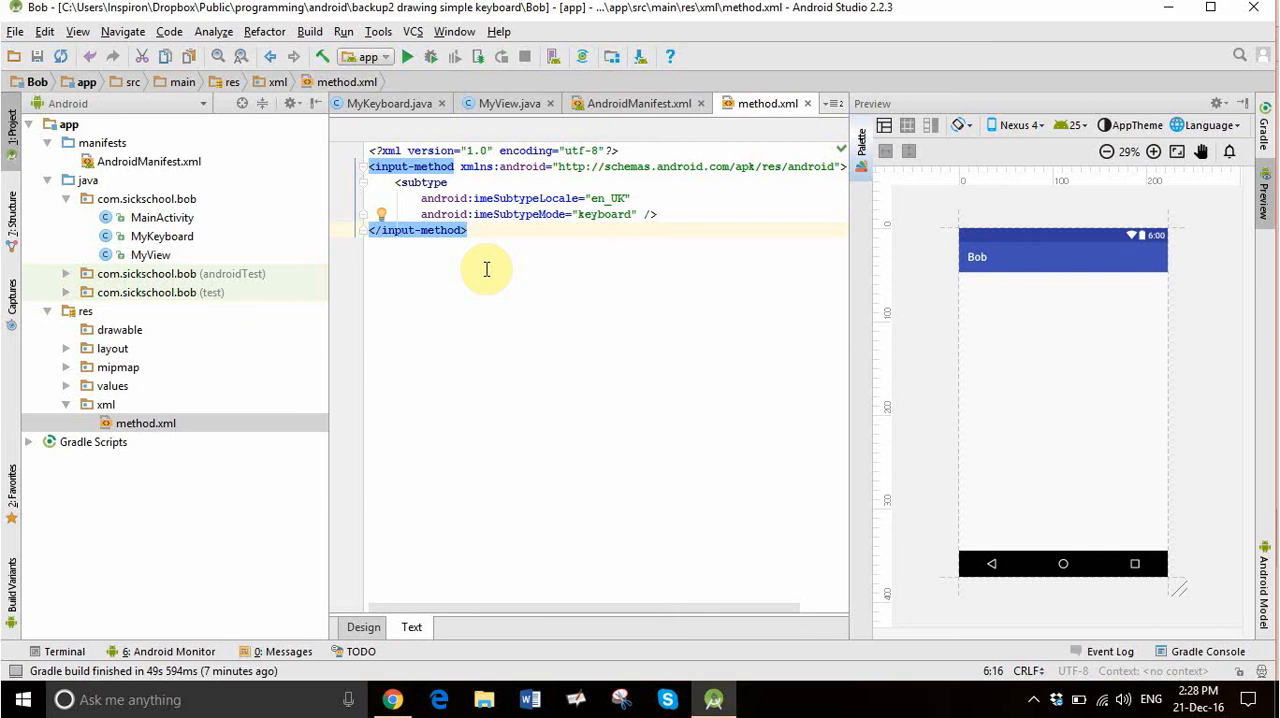
# Run Bob on the connected Samsung GT-I8190N phone.
pyautogui.click(401, 56)
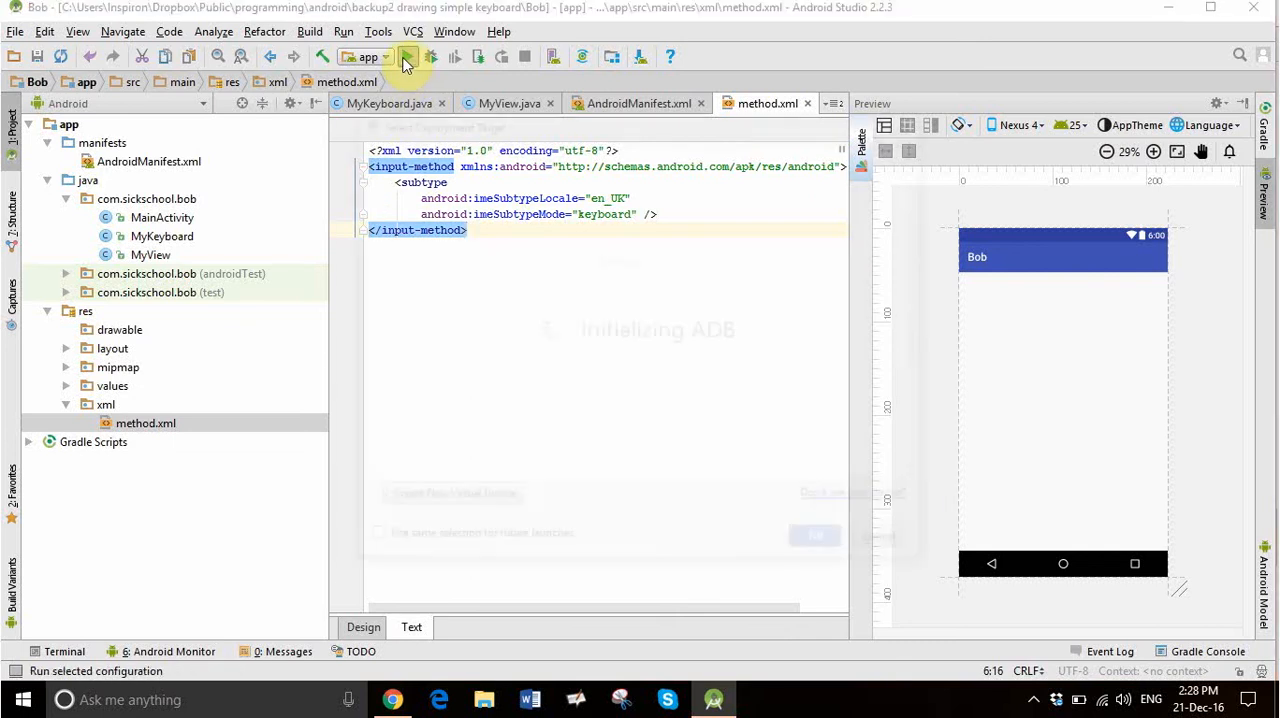
pyautogui.click(404, 56)
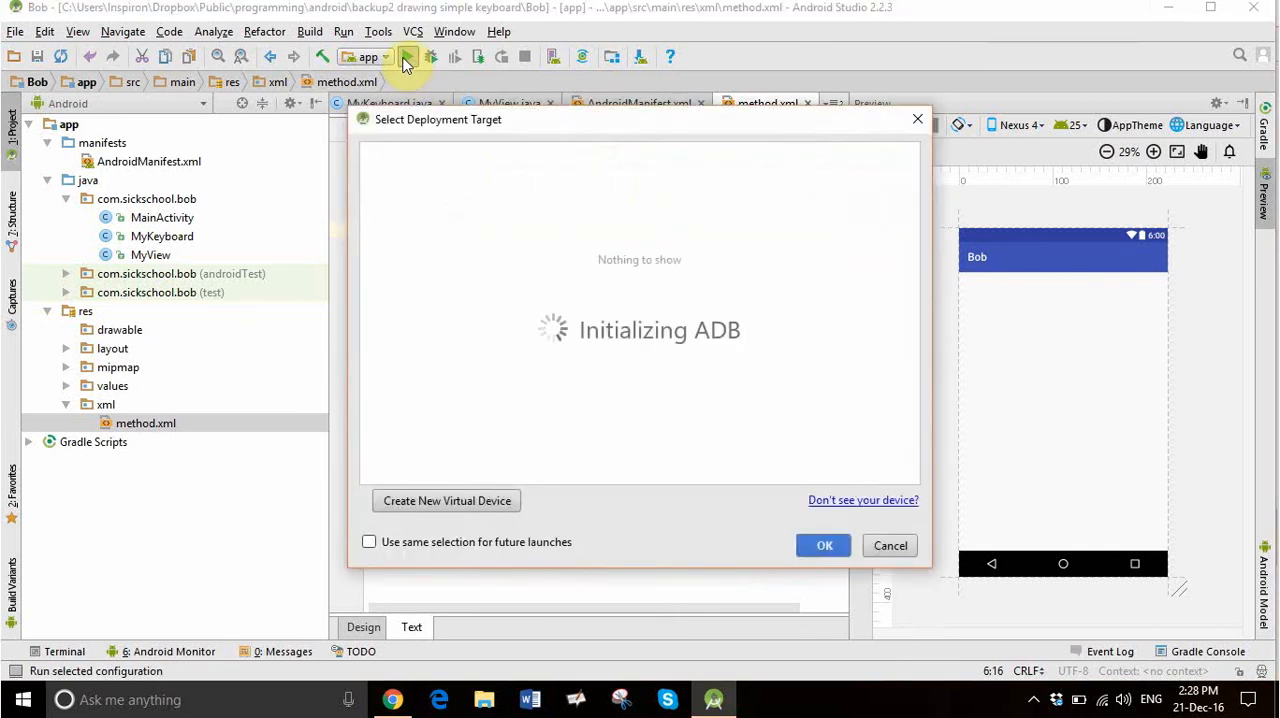
pyautogui.moveTo(456, 213)
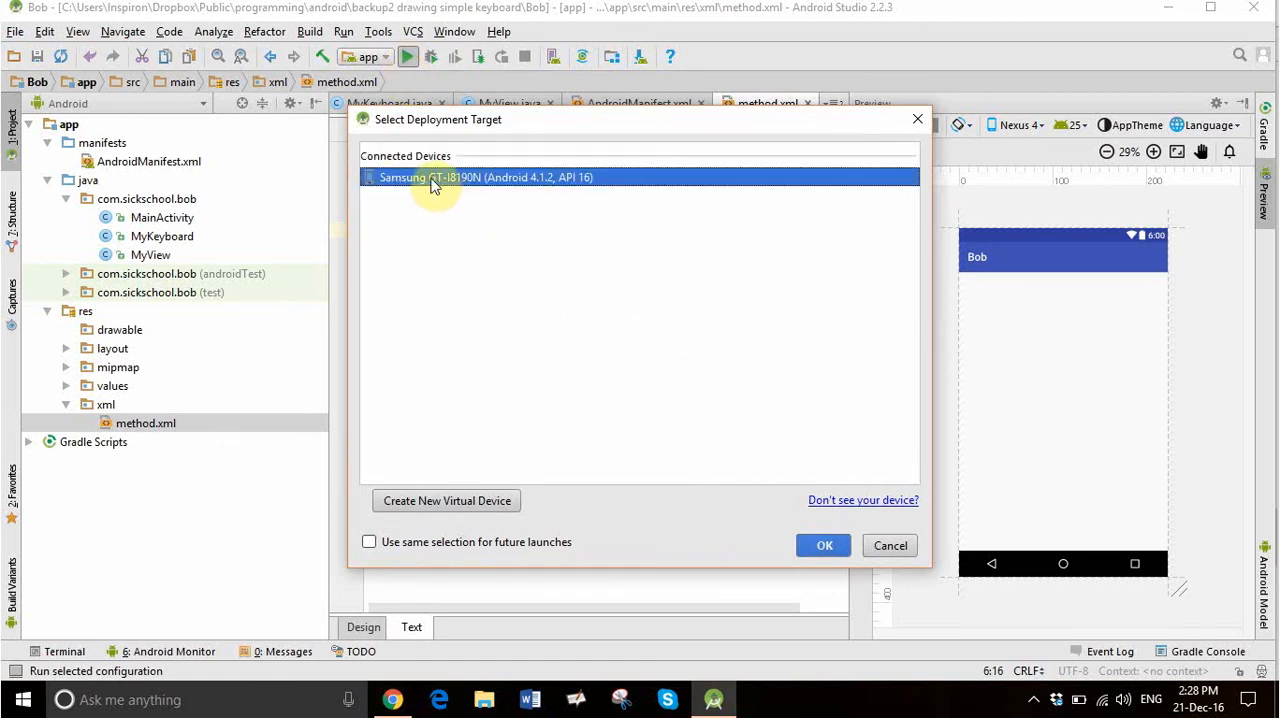
pyautogui.moveTo(551, 216)
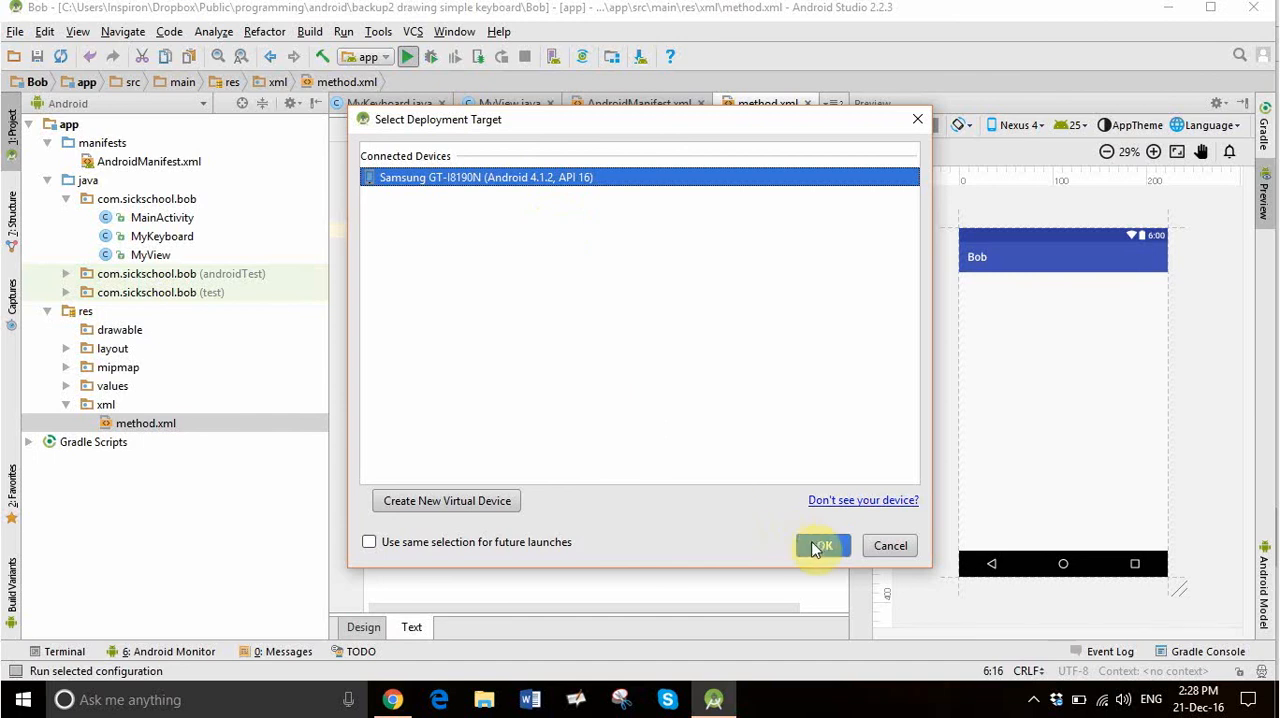
pyautogui.click(821, 545)
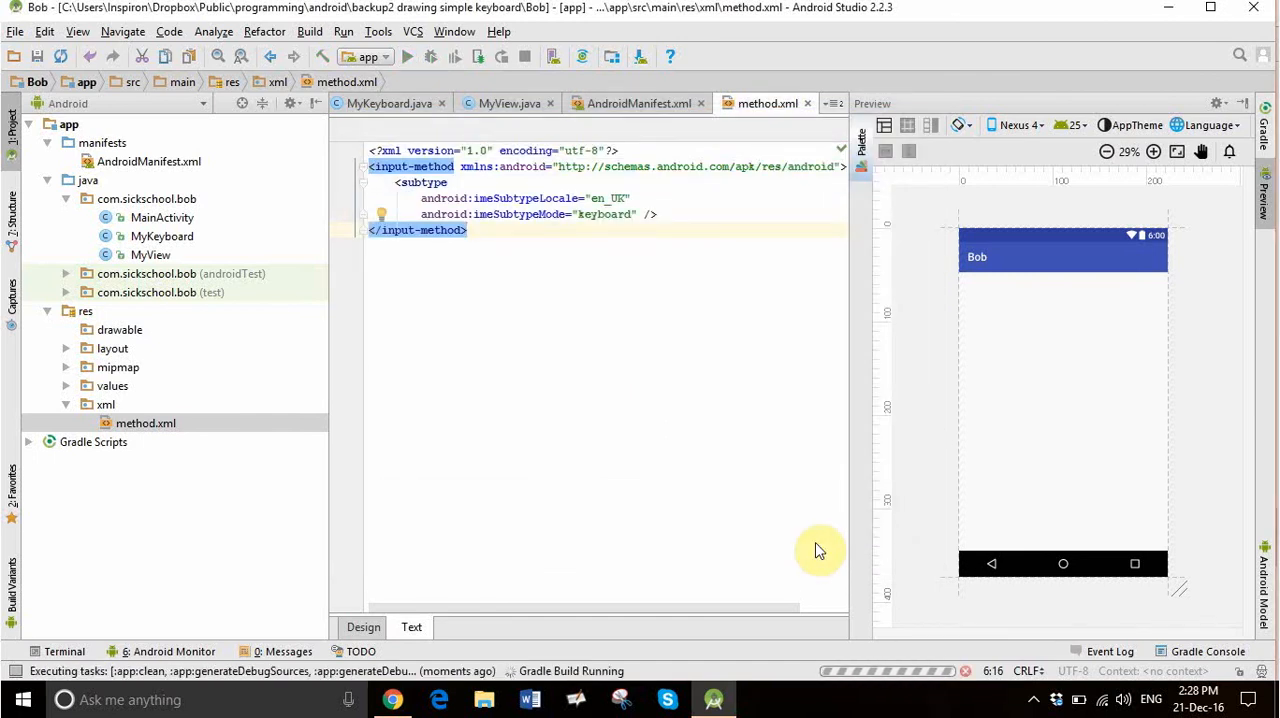
pyautogui.moveTo(595, 670)
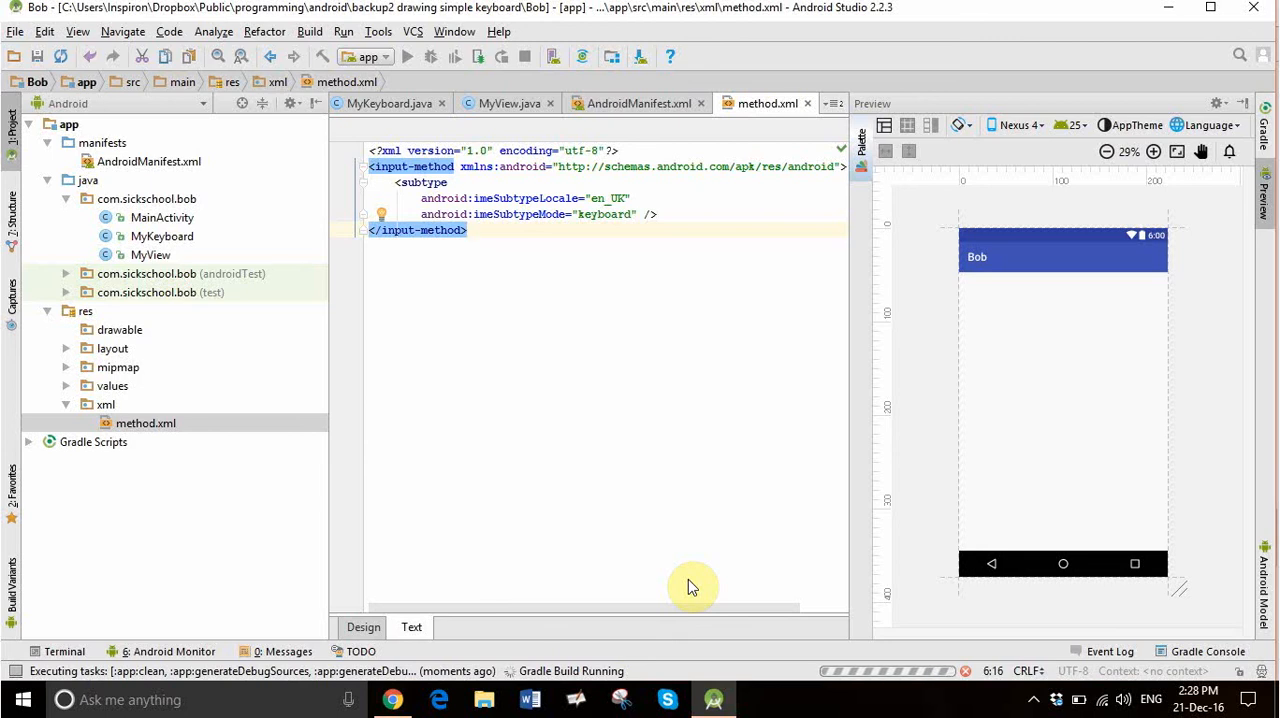
pyautogui.moveTo(1087, 281)
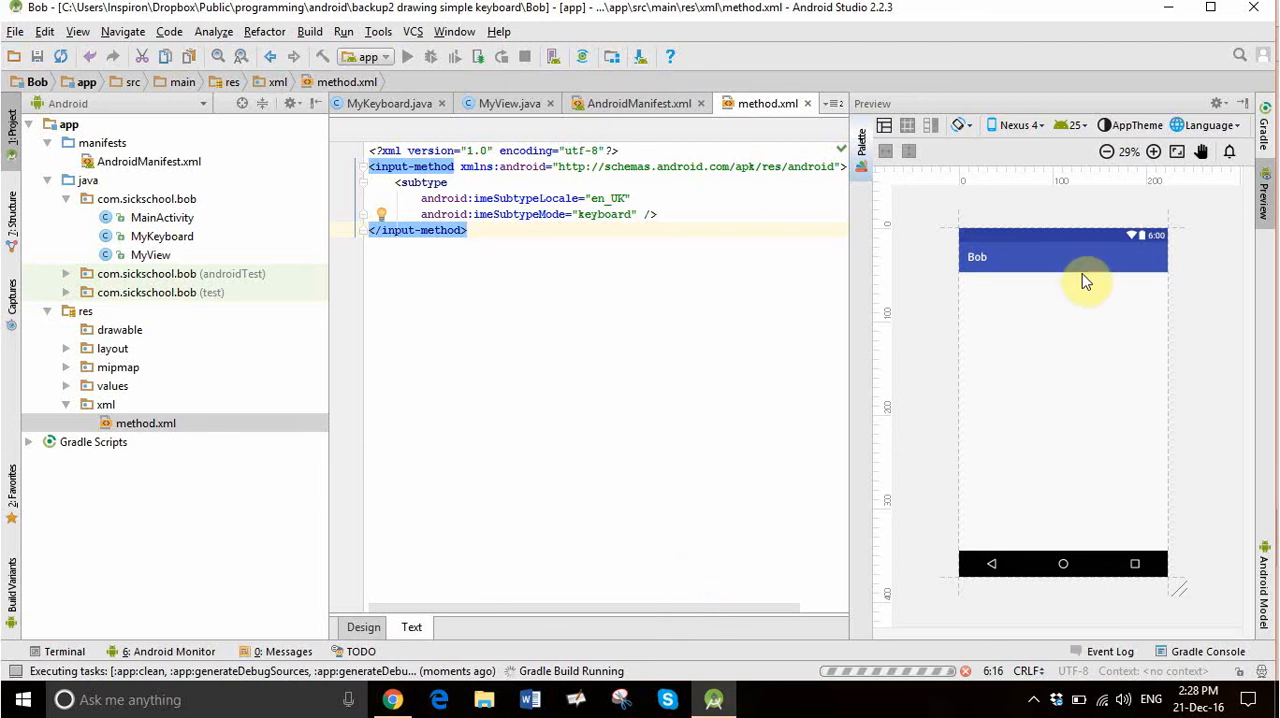
pyautogui.moveTo(1054, 258)
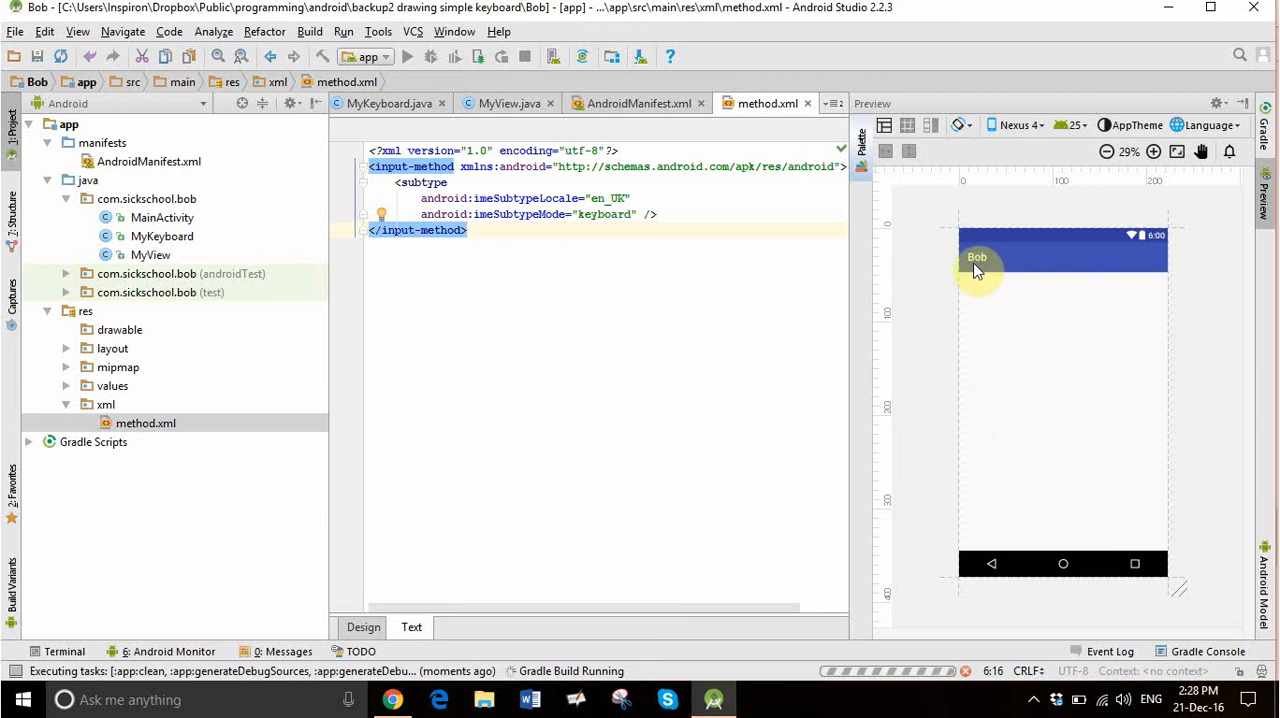
pyautogui.moveTo(985, 416)
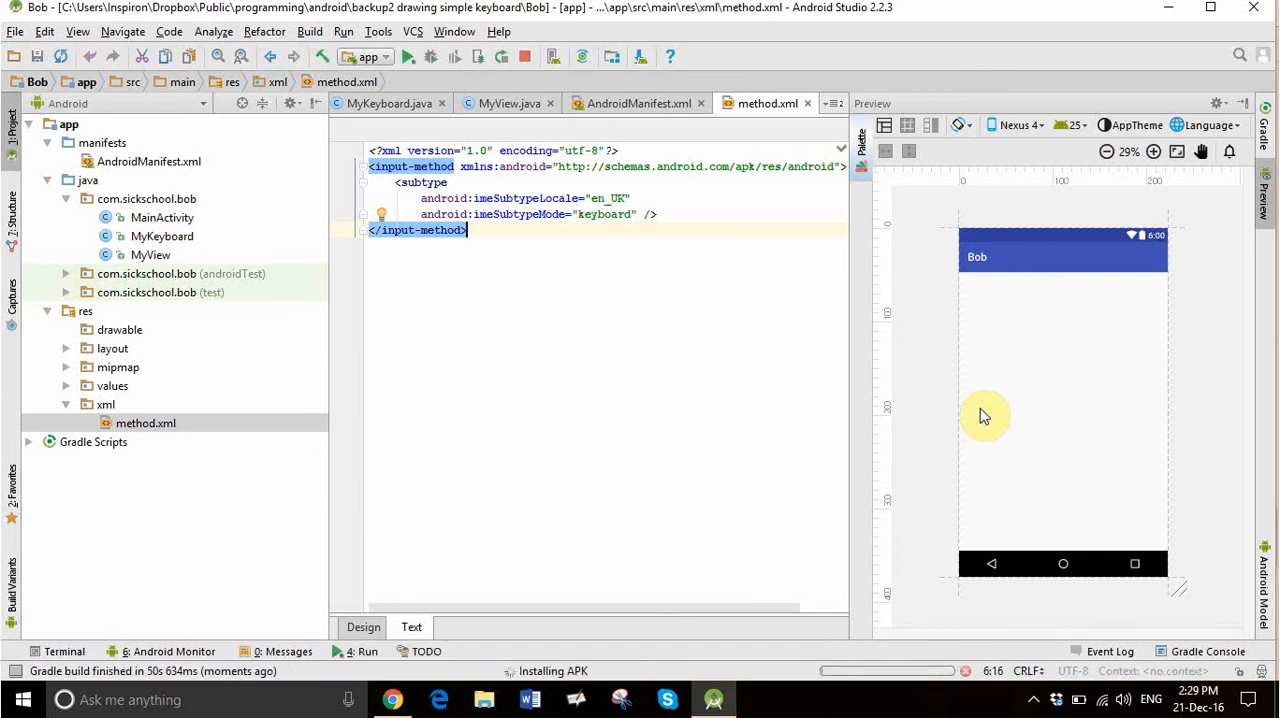
pyautogui.moveTo(660, 103)
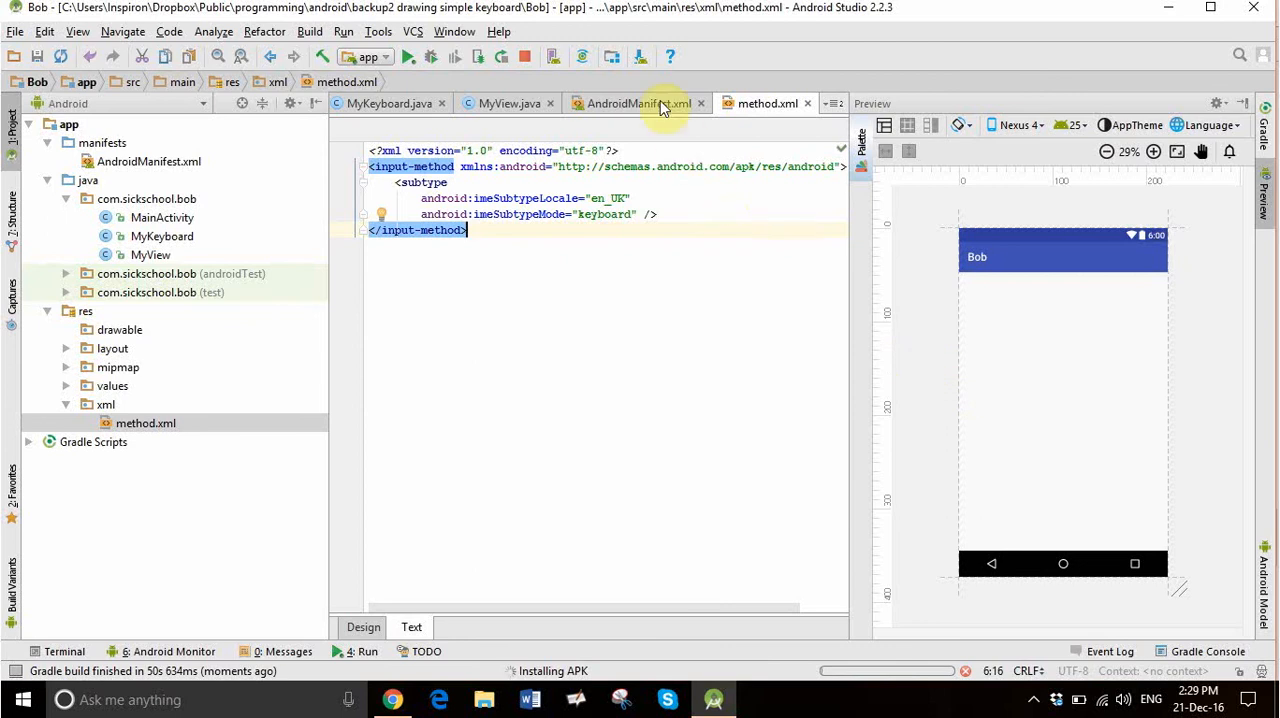
# Open the activity_main.xml layout in the design editor.
pyautogui.click(640, 103)
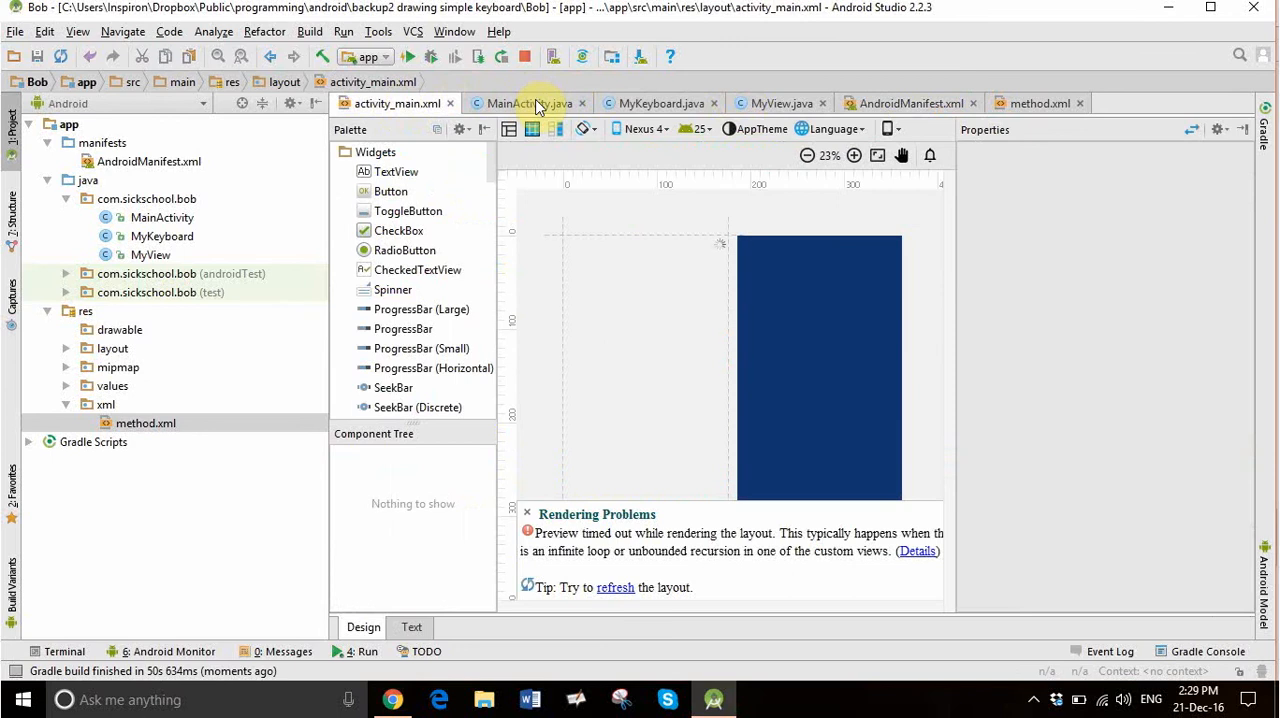
# Review MyKeyboard and the Manifest's keyboard service, close activity_main.xml, and hide the Project panel.
pyautogui.click(656, 103)
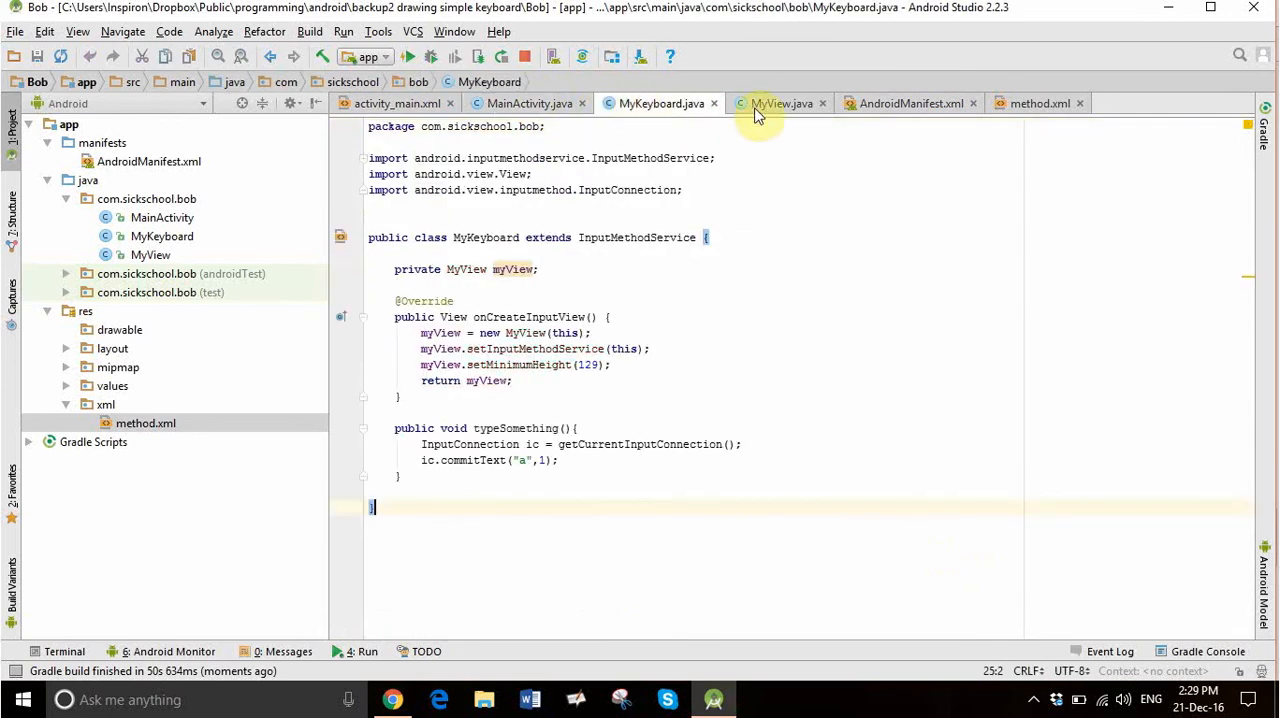
pyautogui.click(912, 103)
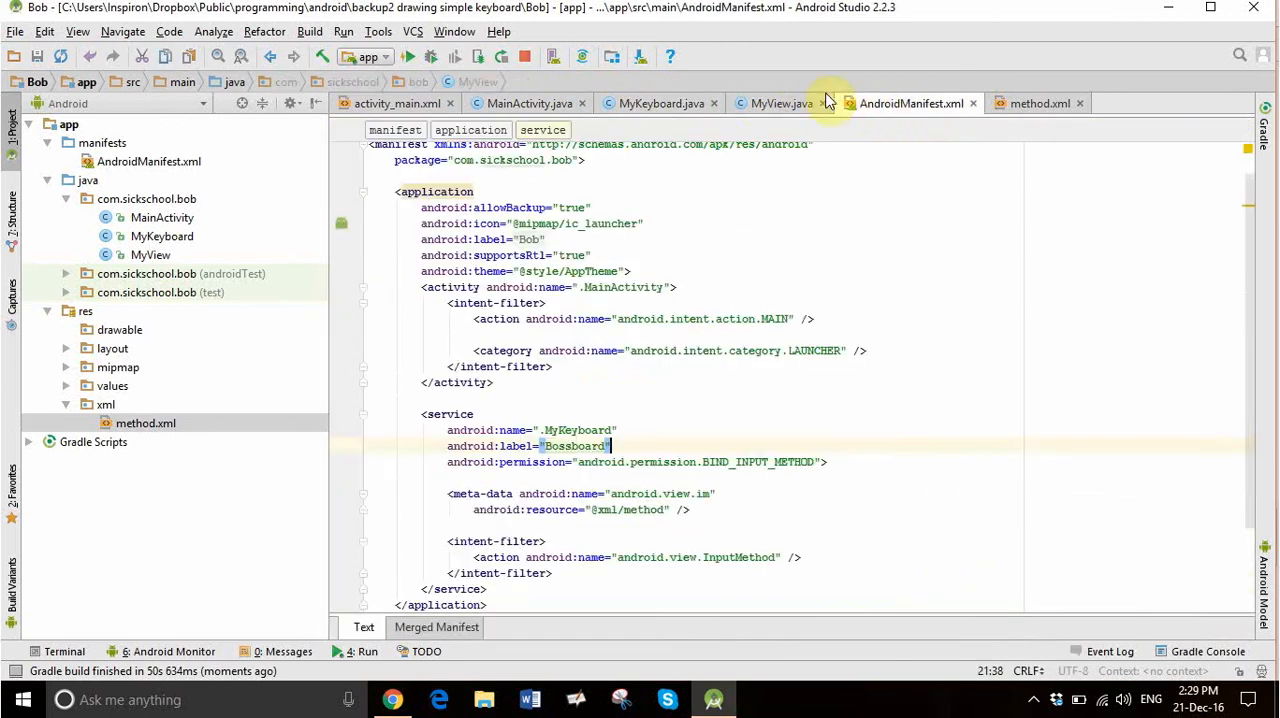
pyautogui.click(661, 103)
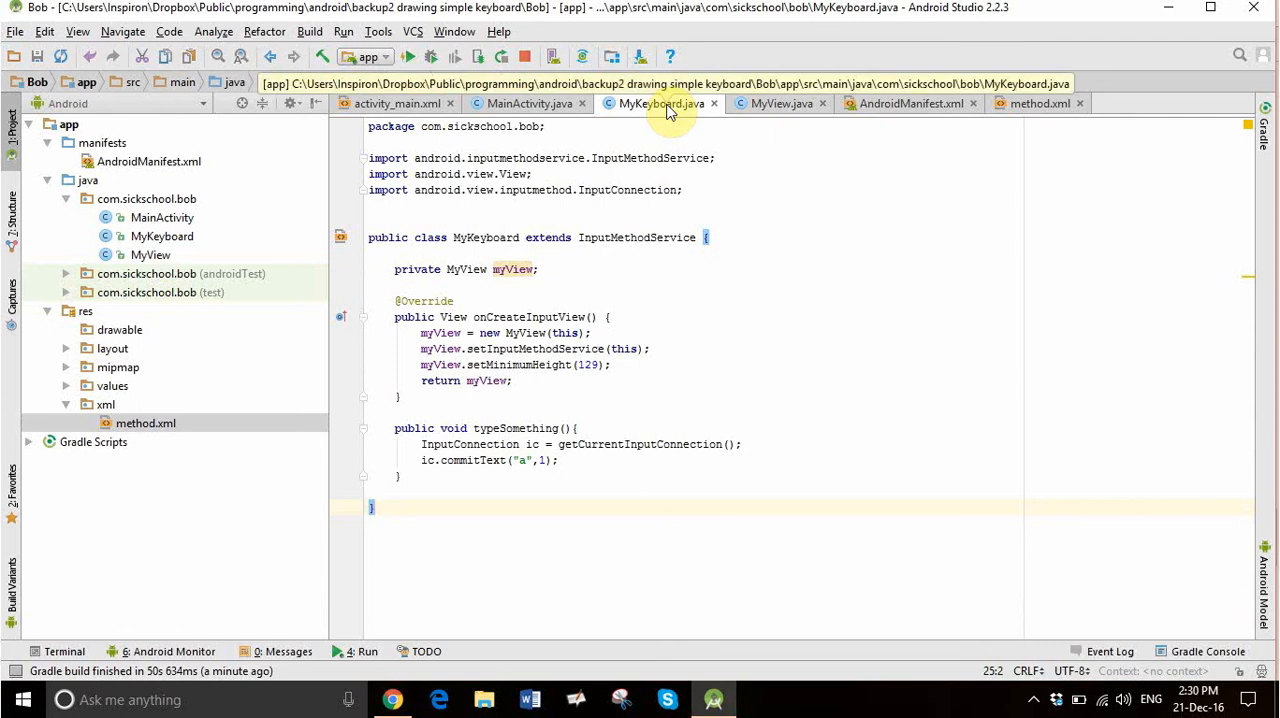
pyautogui.click(660, 104)
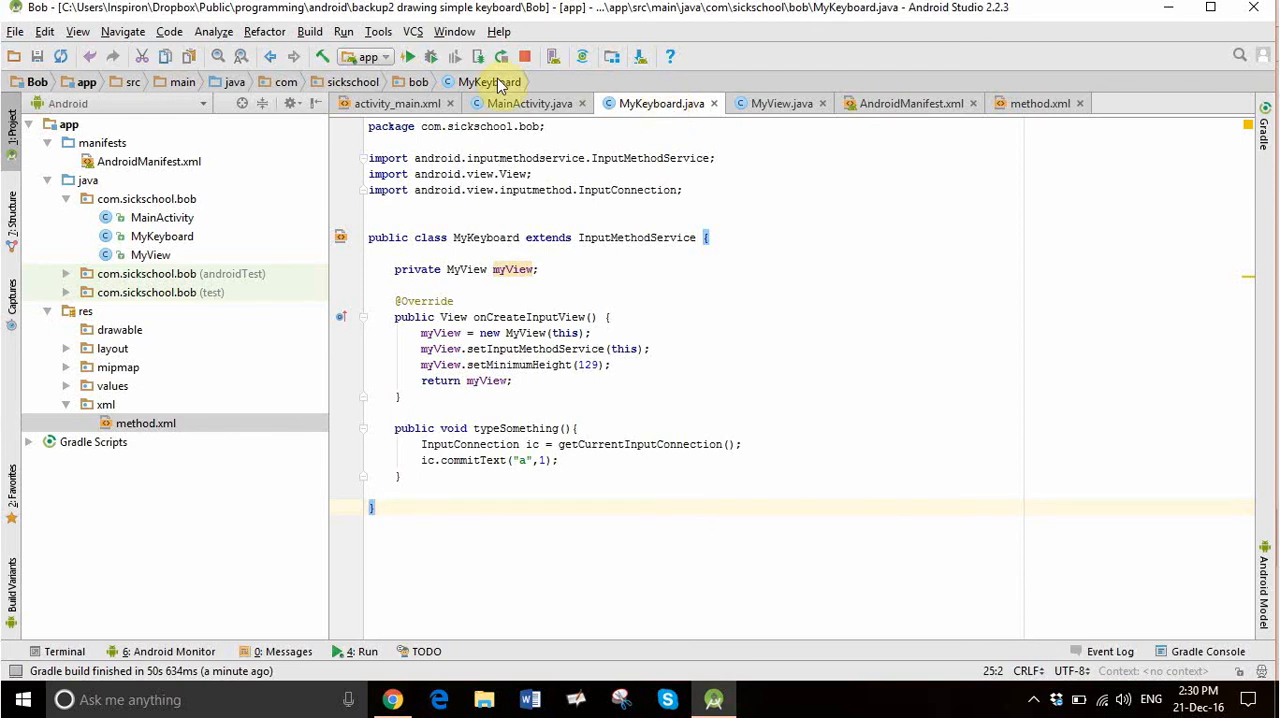
pyautogui.click(412, 103)
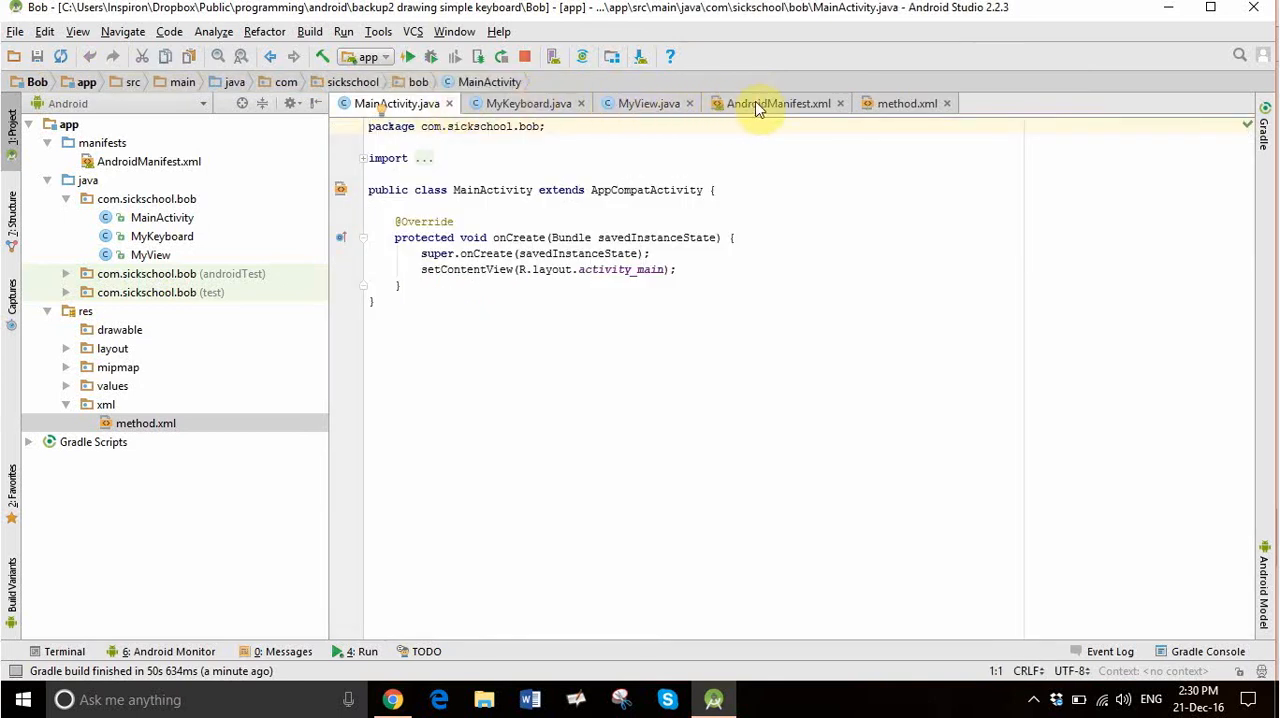
pyautogui.click(775, 103)
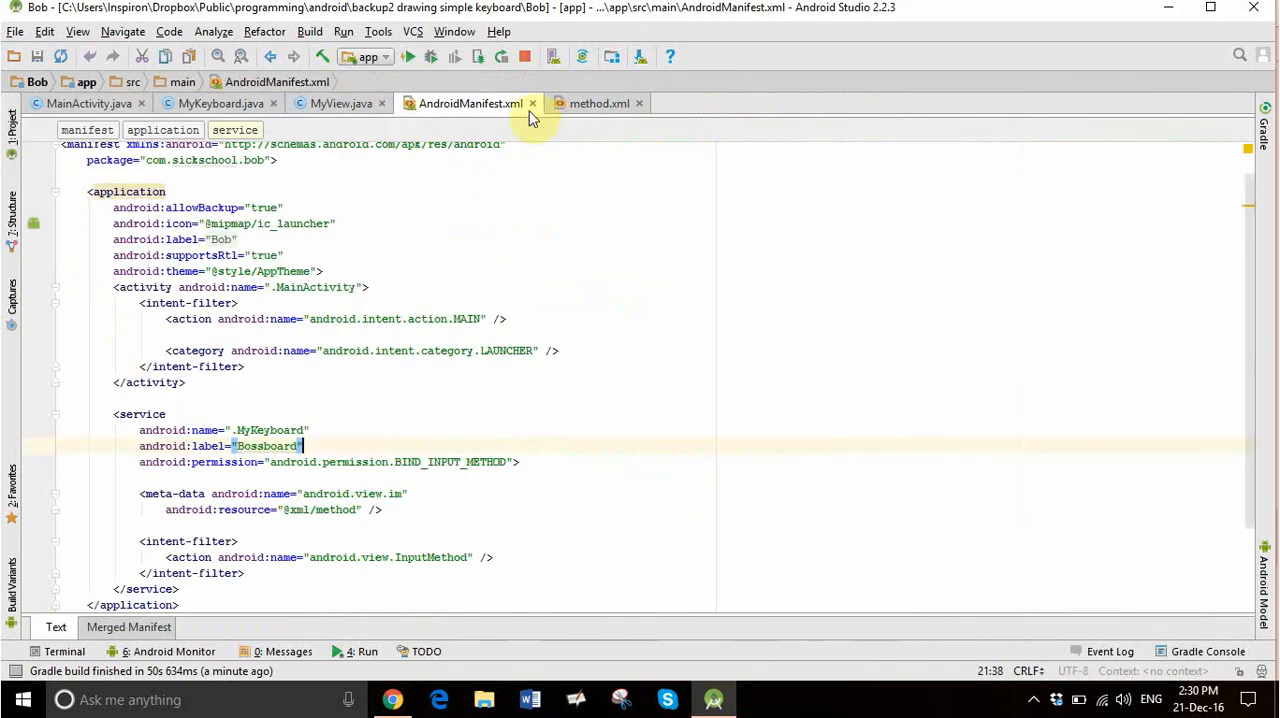
pyautogui.moveTo(298, 487)
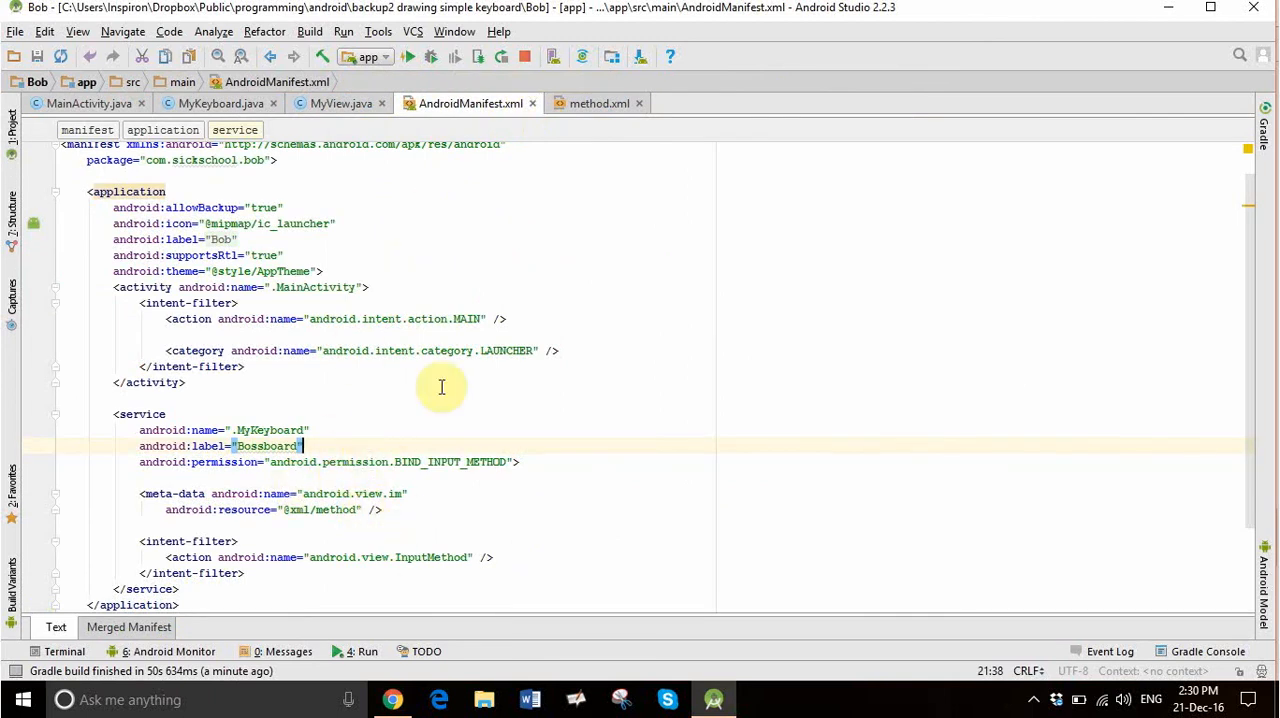
pyautogui.moveTo(535, 110)
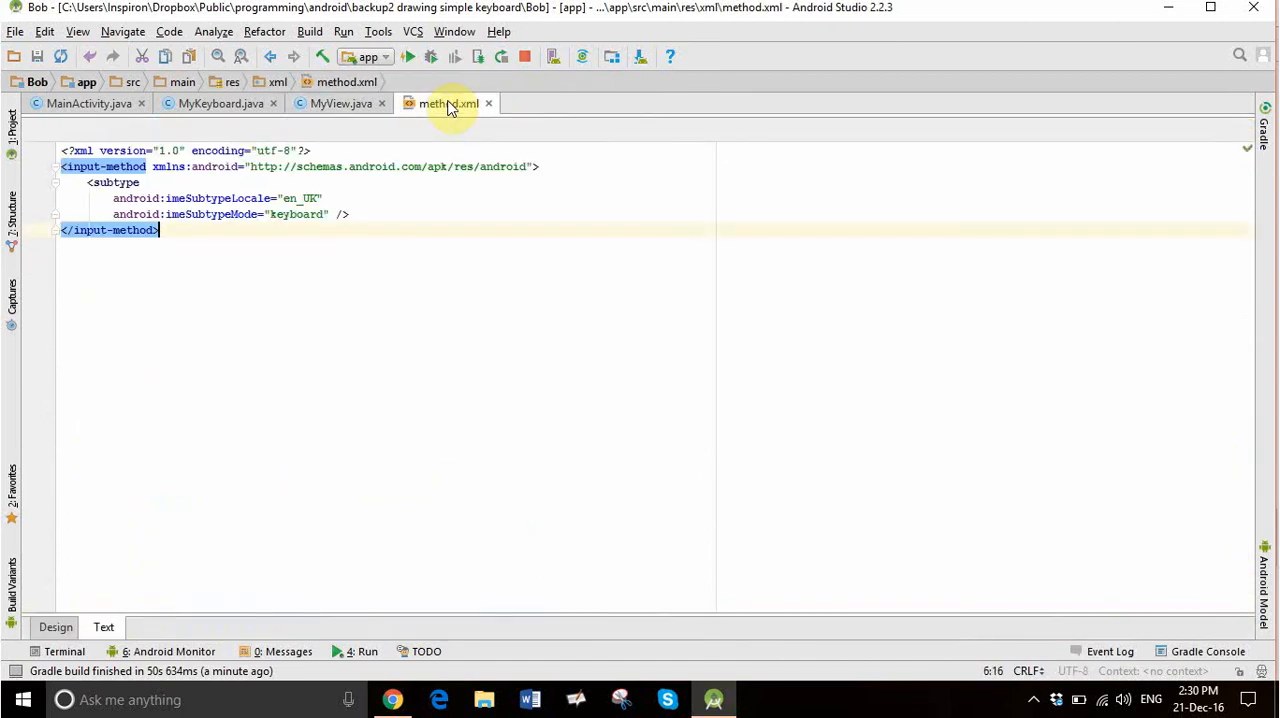
pyautogui.moveTo(308, 198)
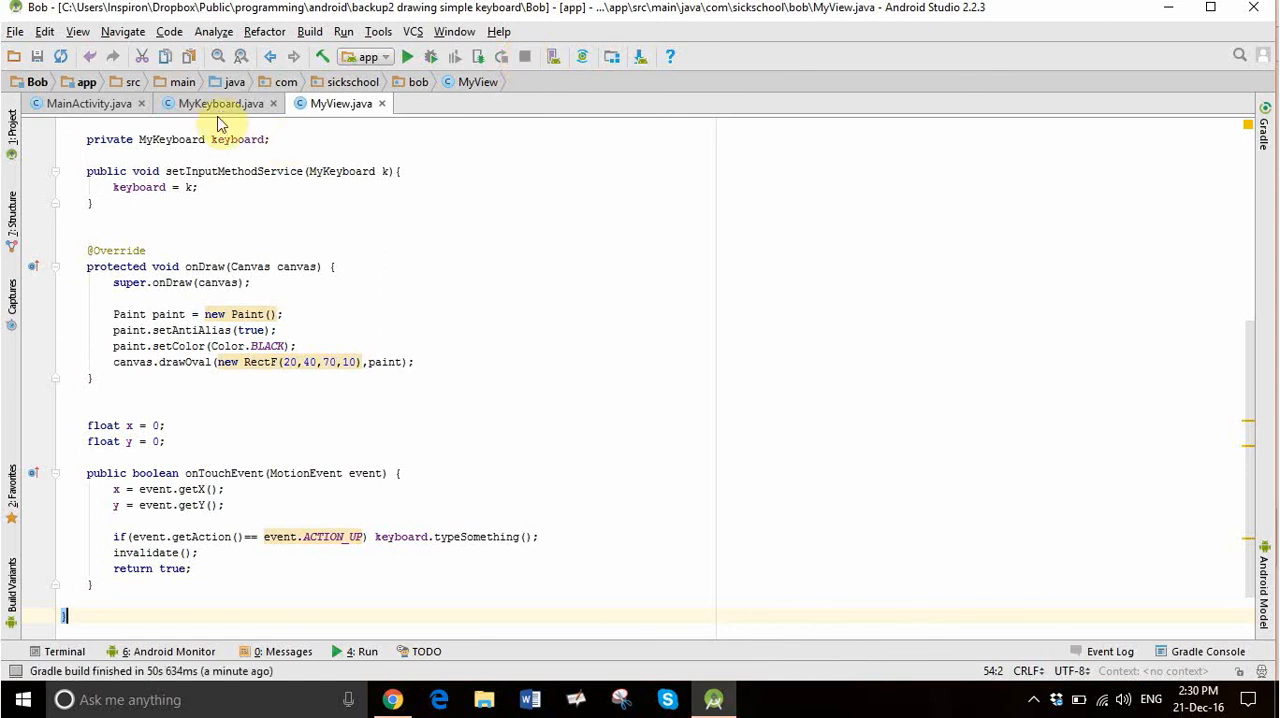
# Close MainActivity.java and compare the MyView and MyKeyboard class code.
pyautogui.click(208, 104)
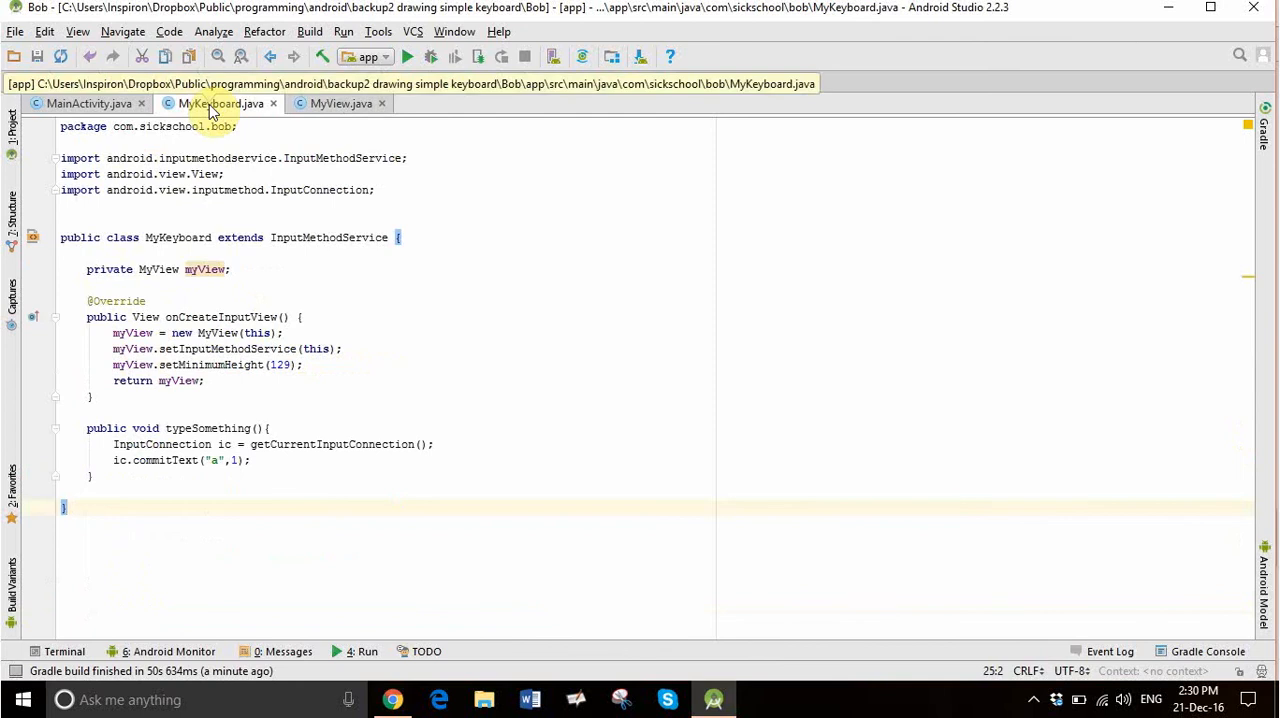
pyautogui.click(78, 104)
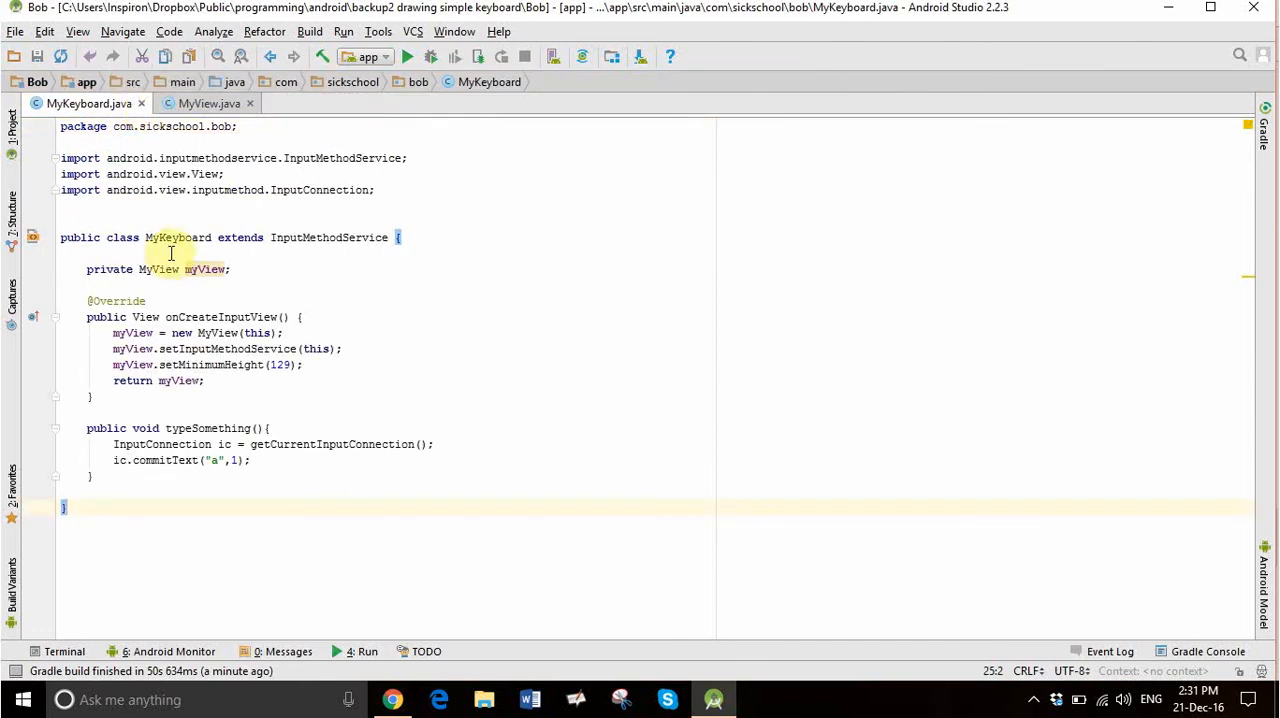
pyautogui.moveTo(200, 290)
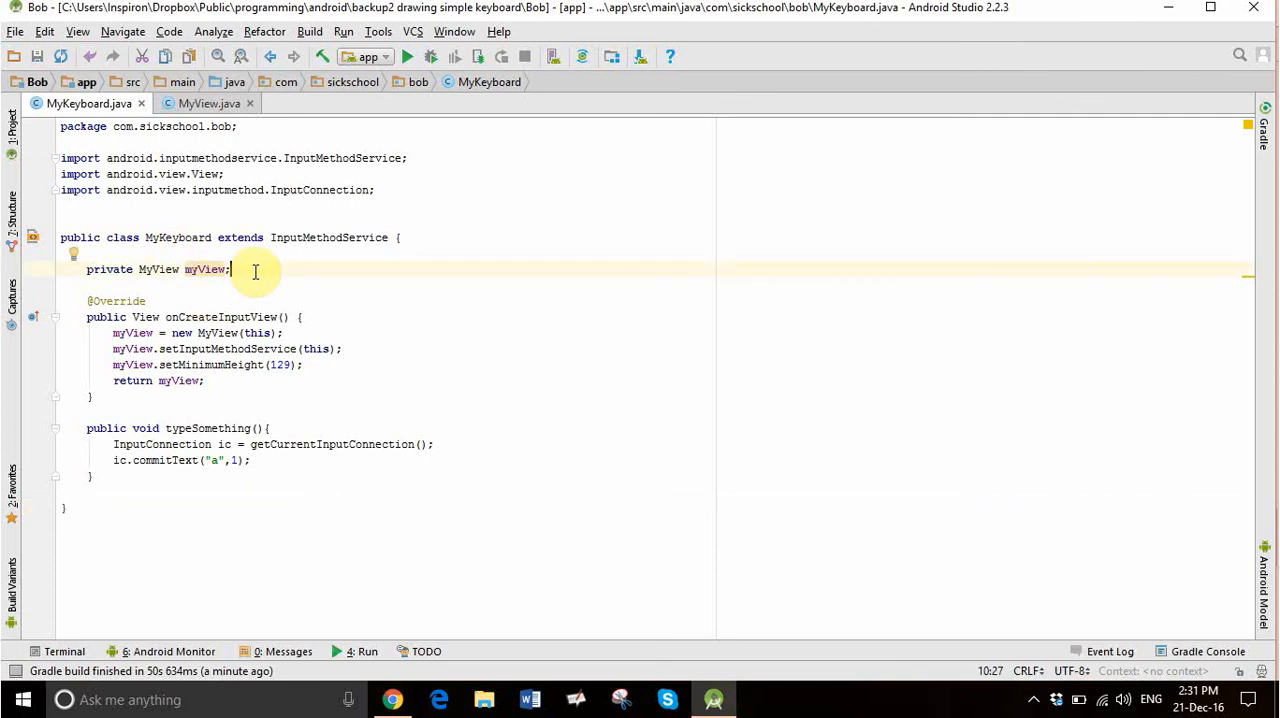
pyautogui.moveTo(260, 317)
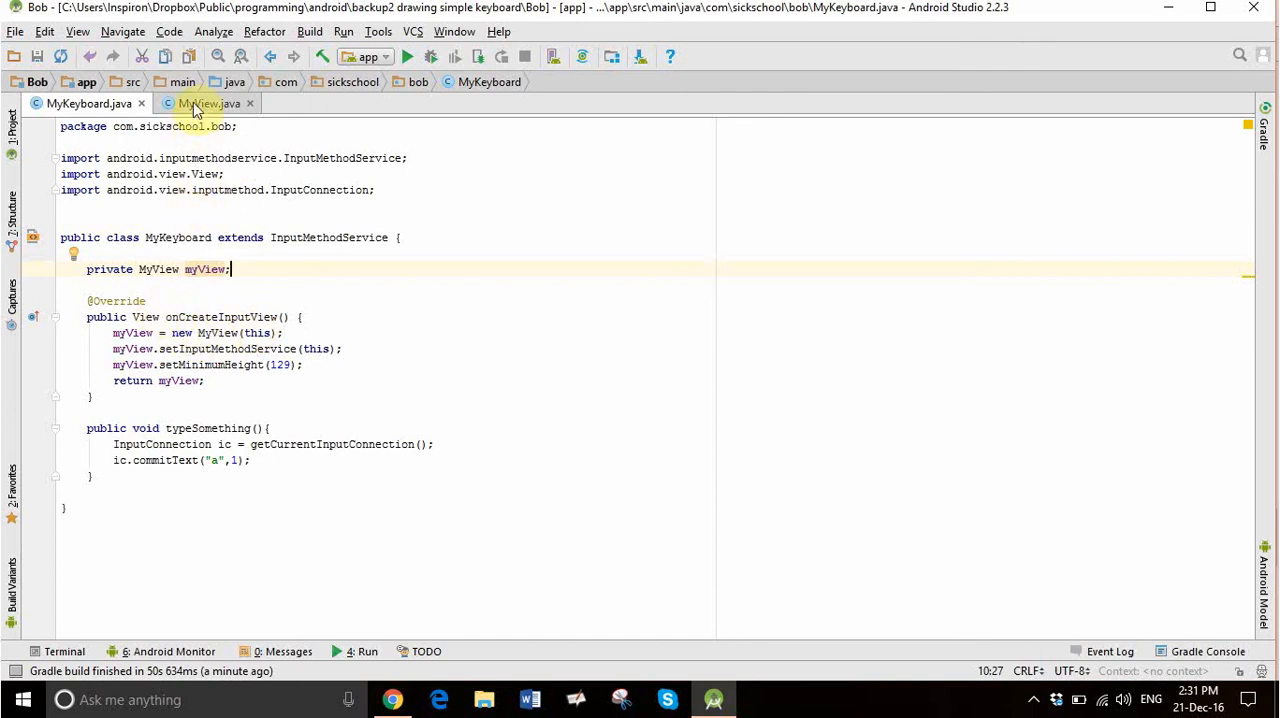
pyautogui.click(204, 104)
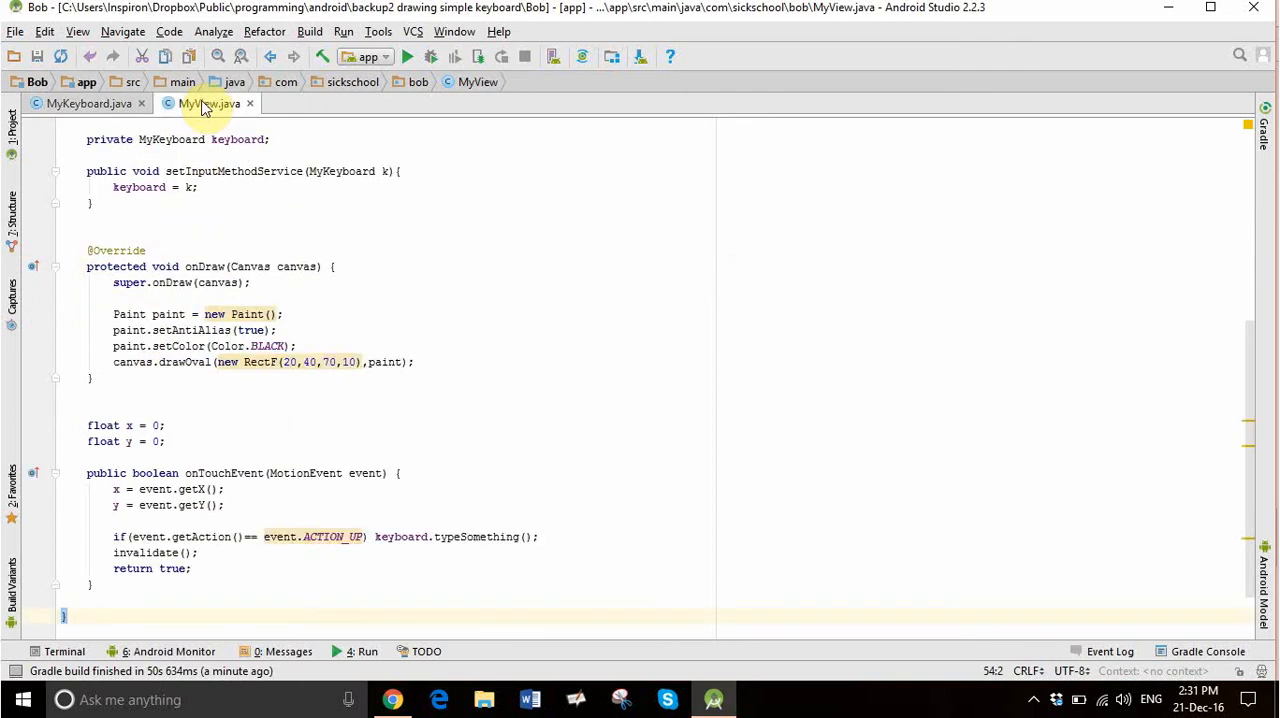
pyautogui.click(63, 104)
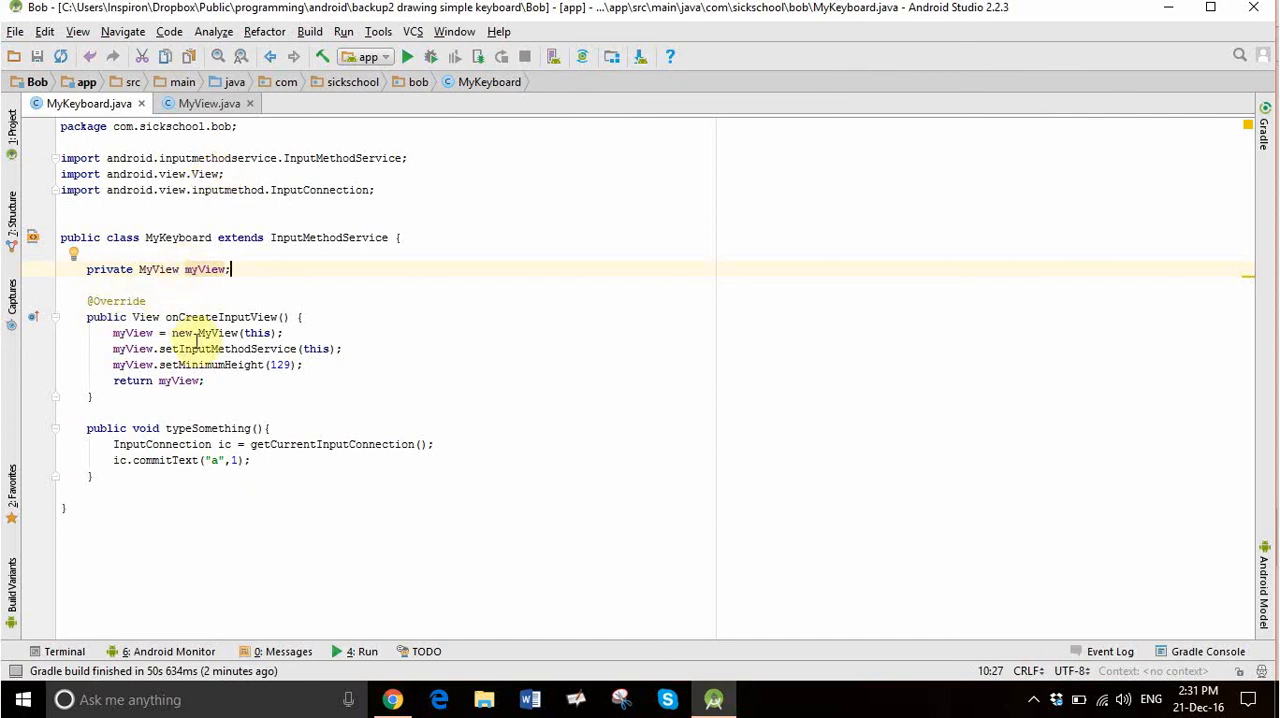
pyautogui.moveTo(255, 380)
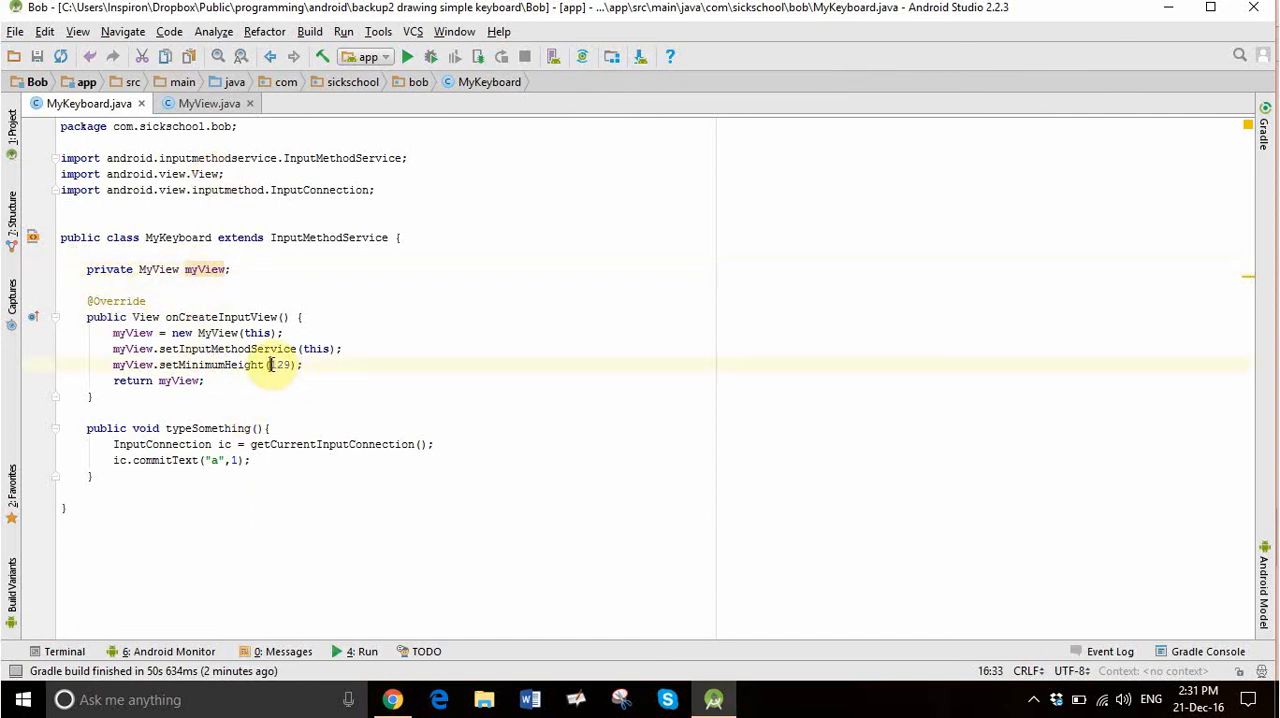
# Inspect MyKeyboard's minimum height 129 and the commitText line, typing '.' after ic, then view MyView.java.
pyautogui.doubleClick(283, 365)
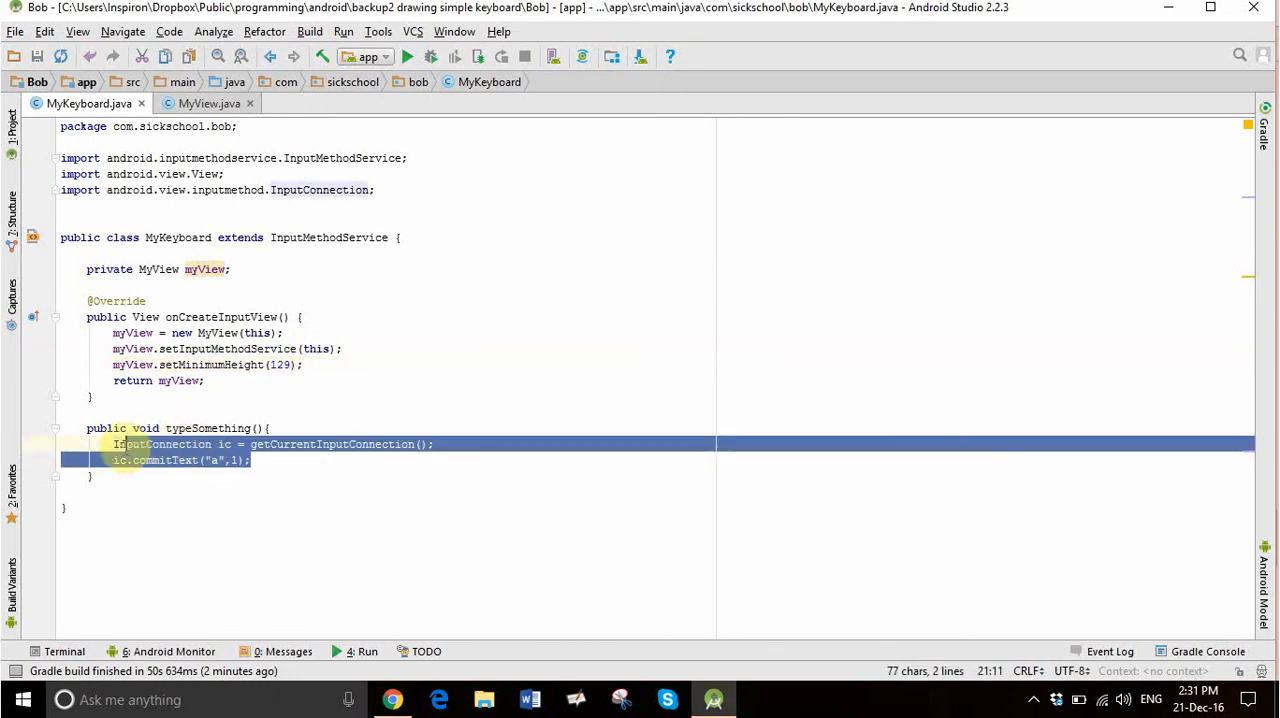
pyautogui.click(252, 459)
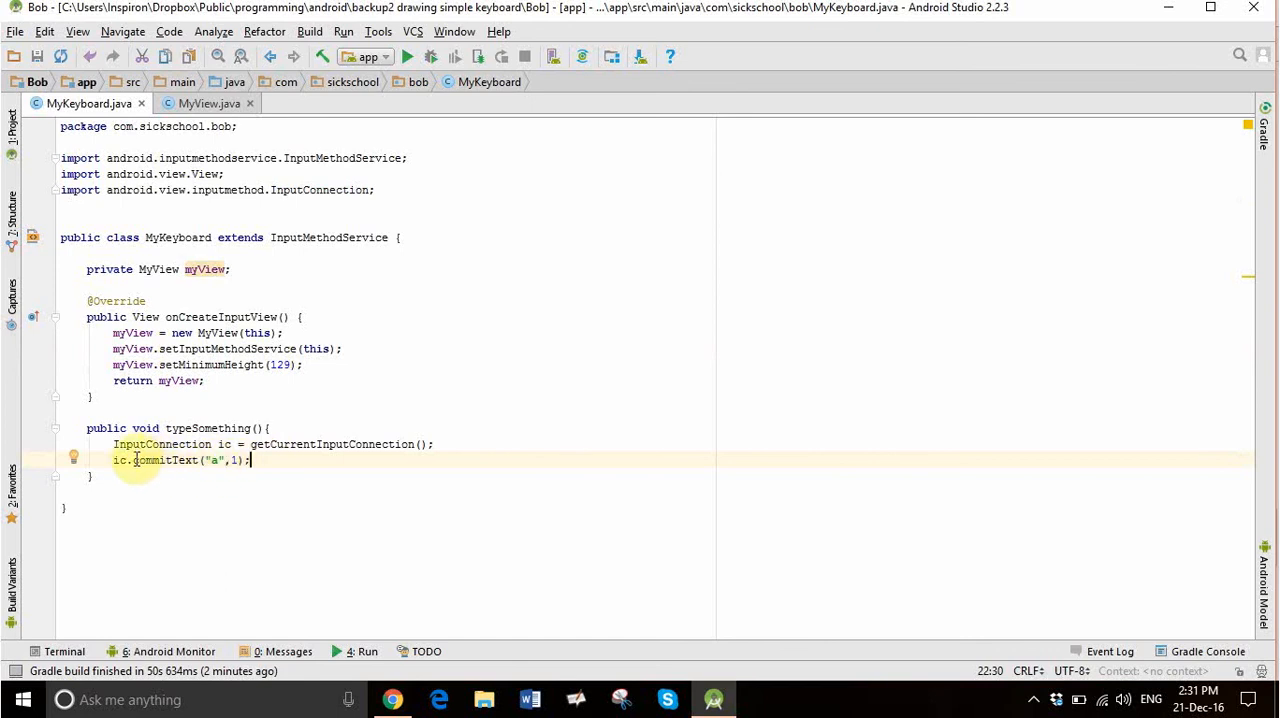
pyautogui.doubleClick(166, 460)
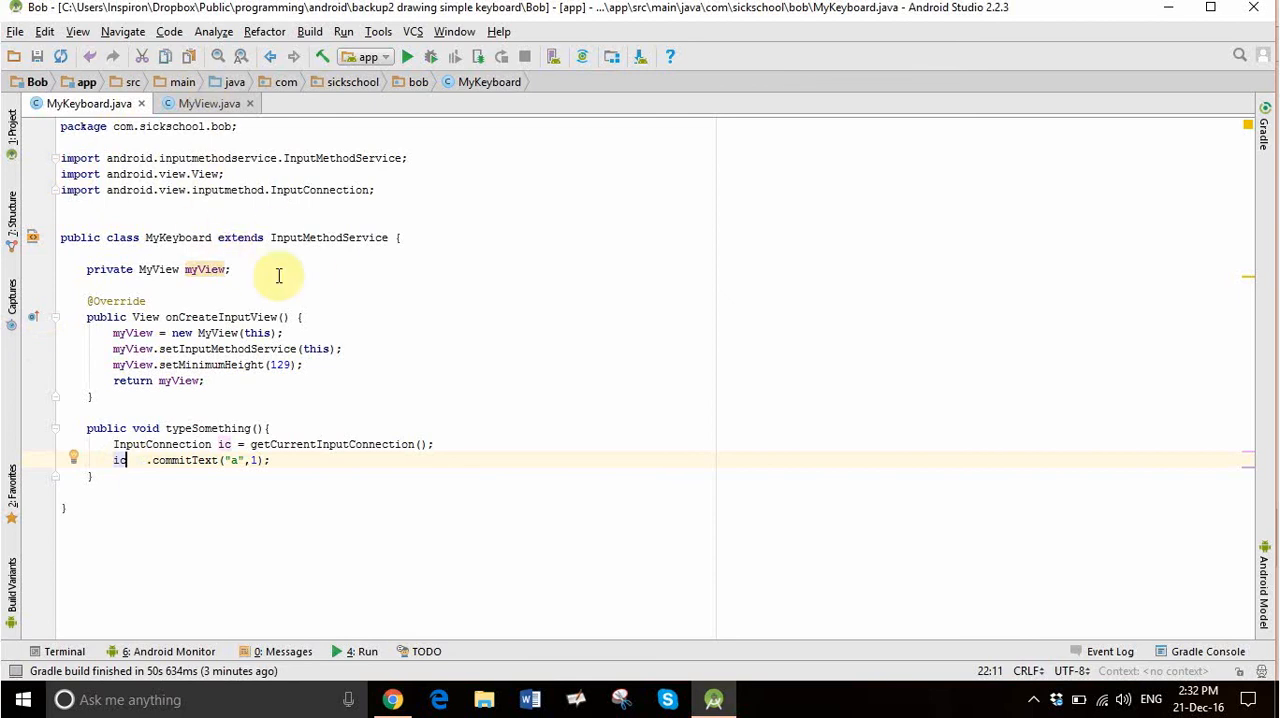
pyautogui.write('.')
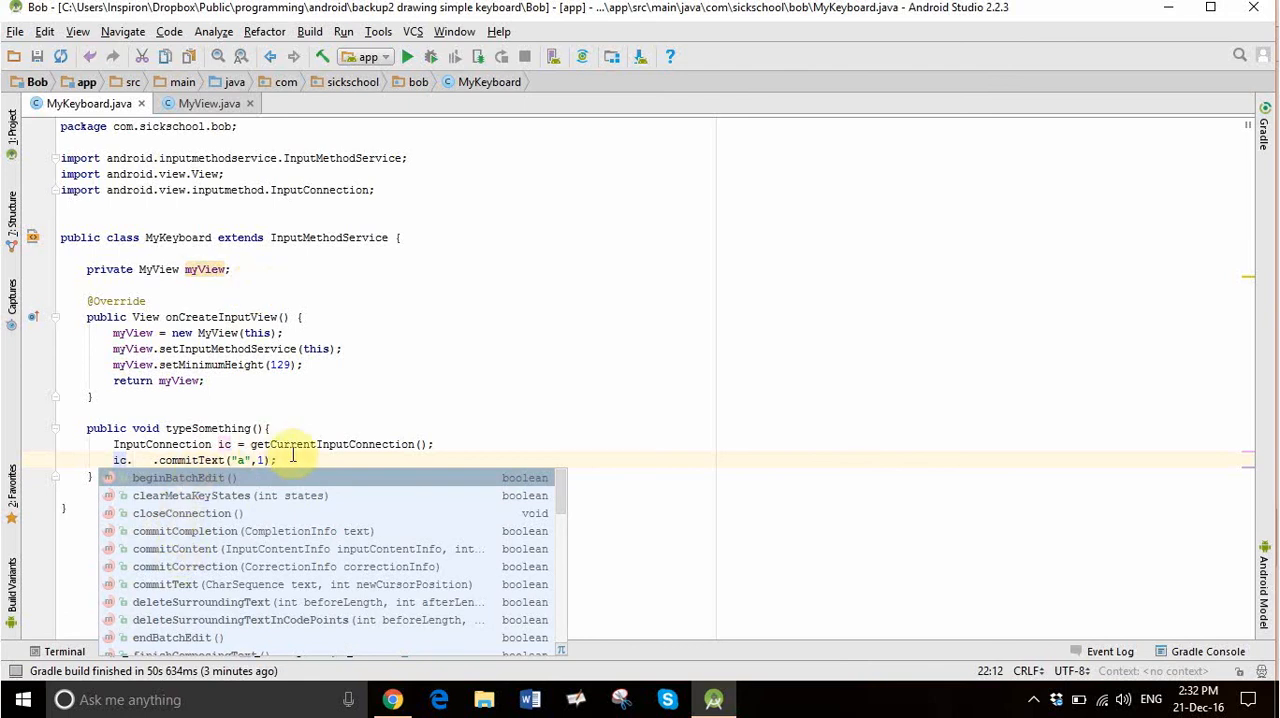
pyautogui.moveTo(298, 458)
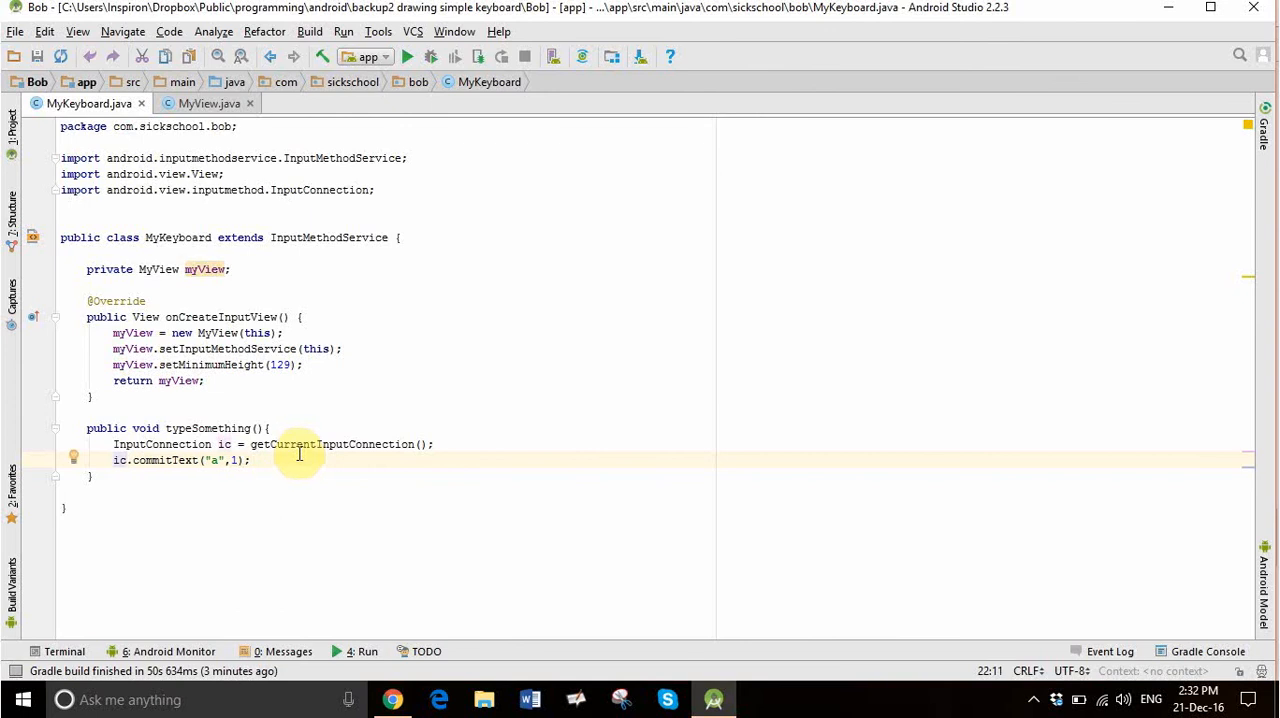
pyautogui.click(204, 103)
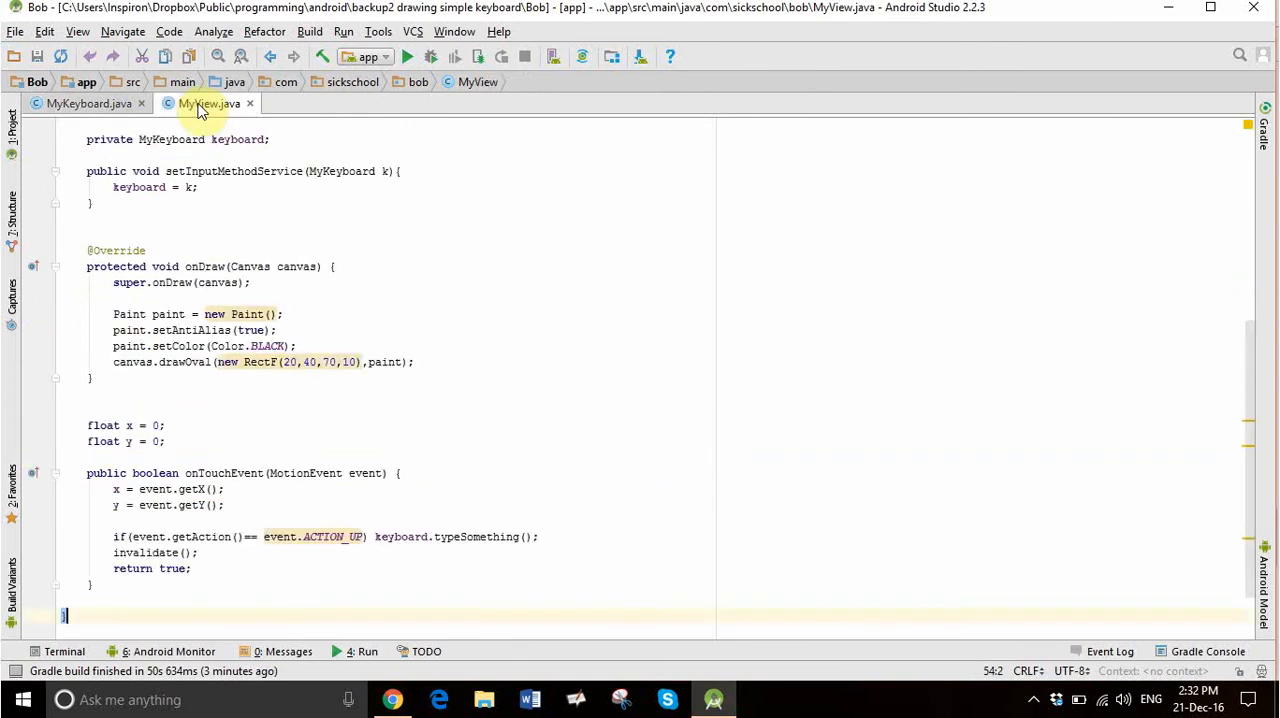
pyautogui.moveTo(210, 300)
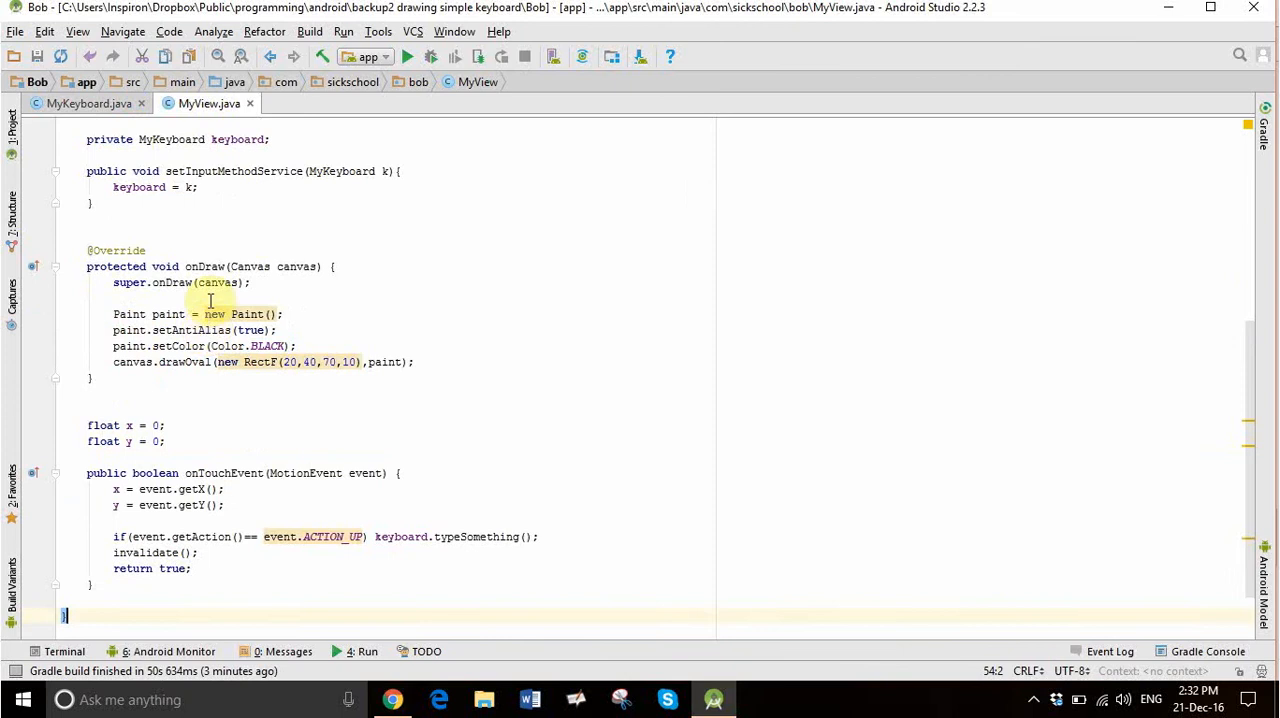
pyautogui.moveTo(227, 240)
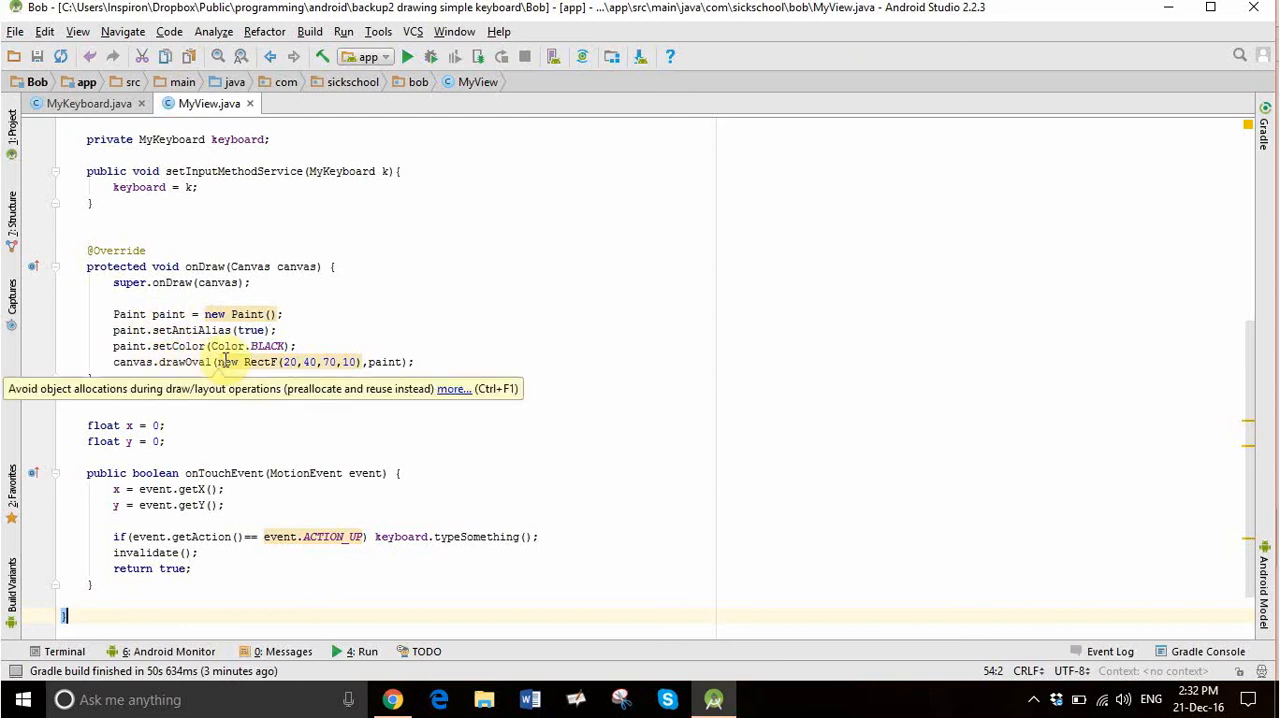
pyautogui.moveTo(305, 362)
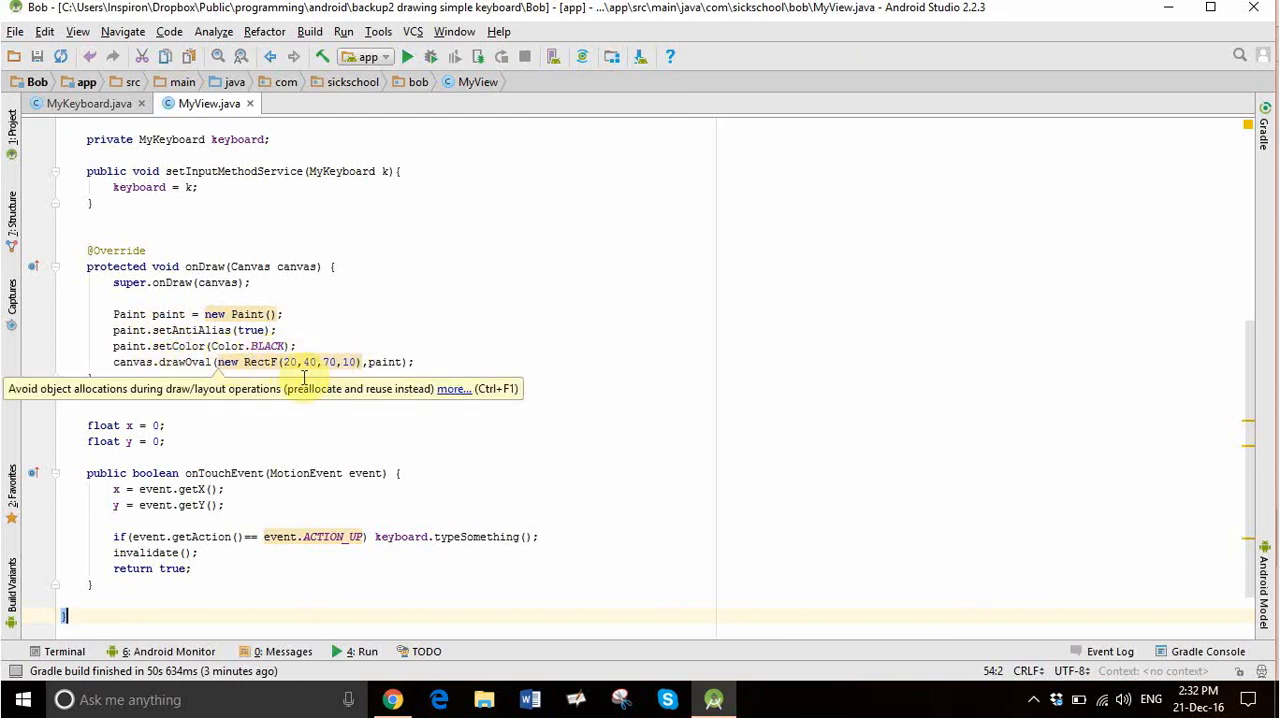
pyautogui.moveTo(253, 346)
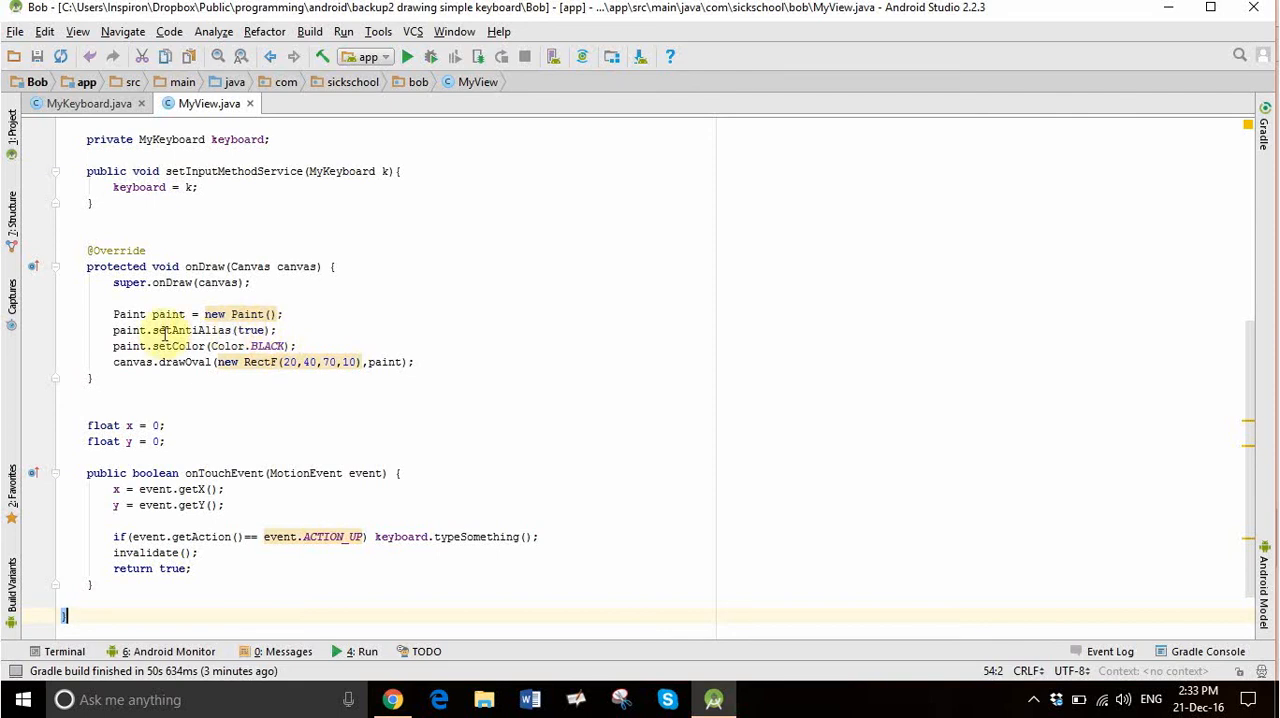
pyautogui.moveTo(240, 362)
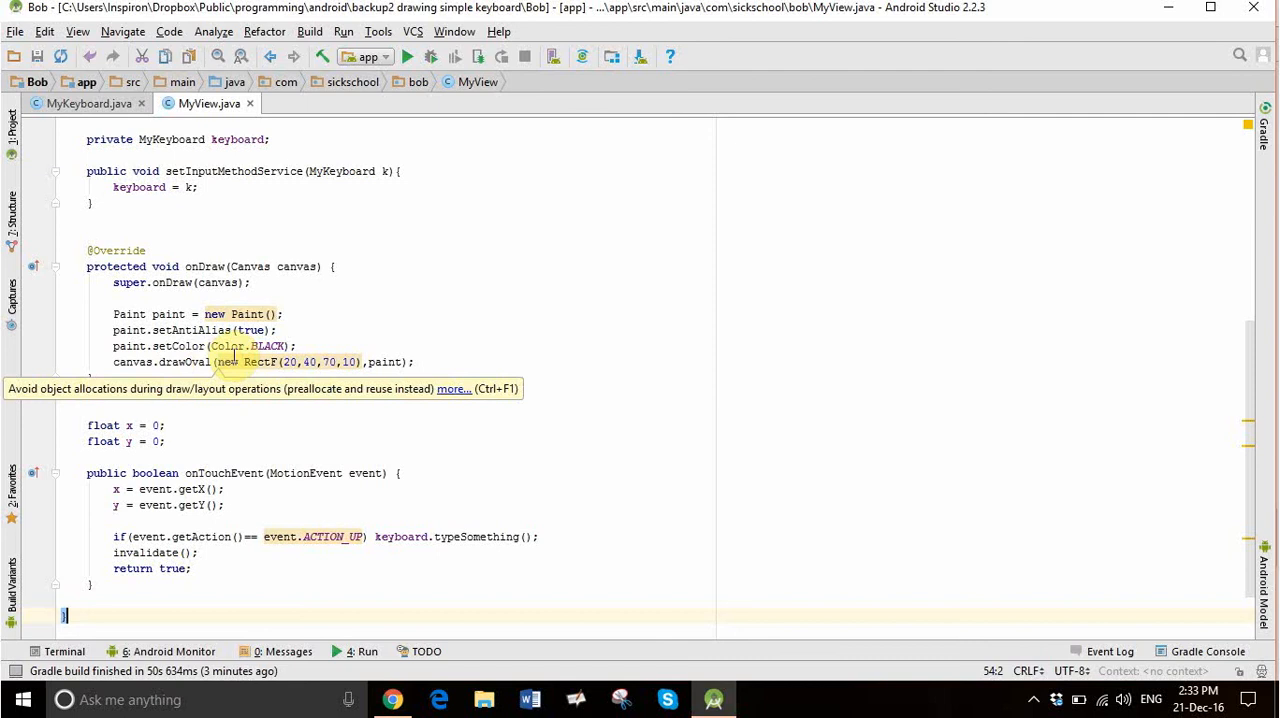
pyautogui.moveTo(185, 489)
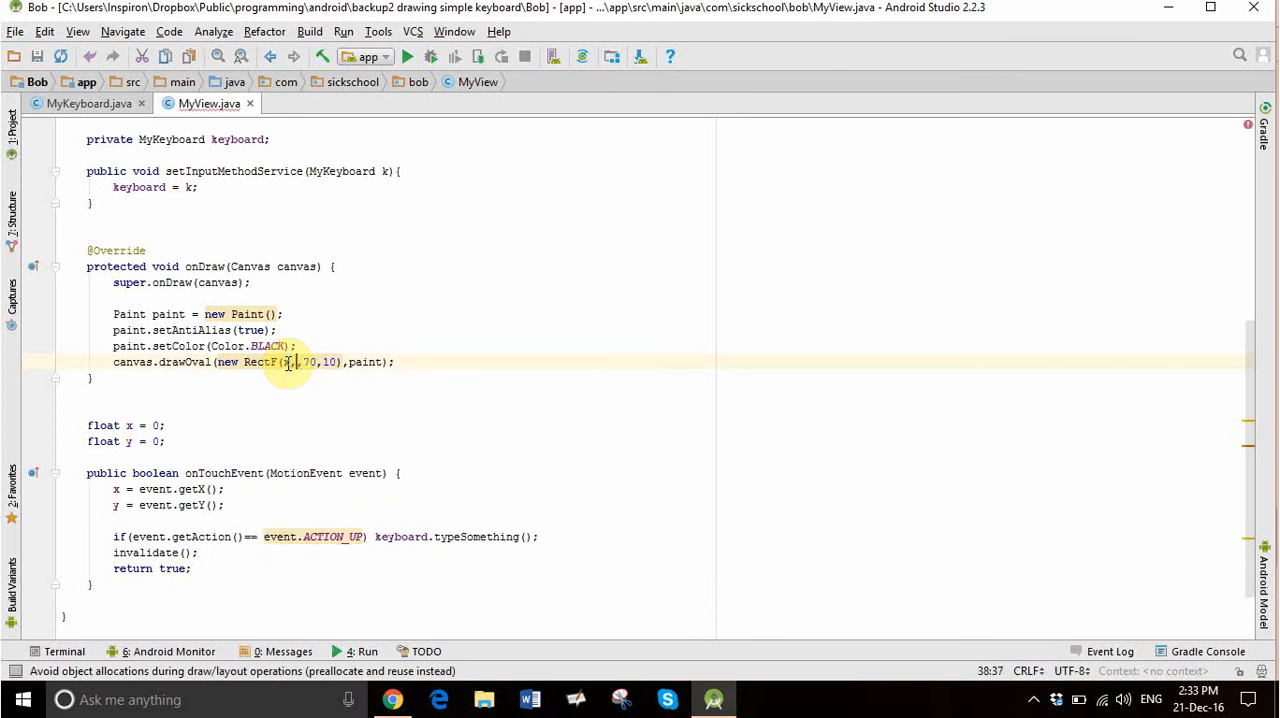
# Make the oval call RectF(x,y,70,10) and select the typeSomething call in onTouchEvent.
pyautogui.write('y,')
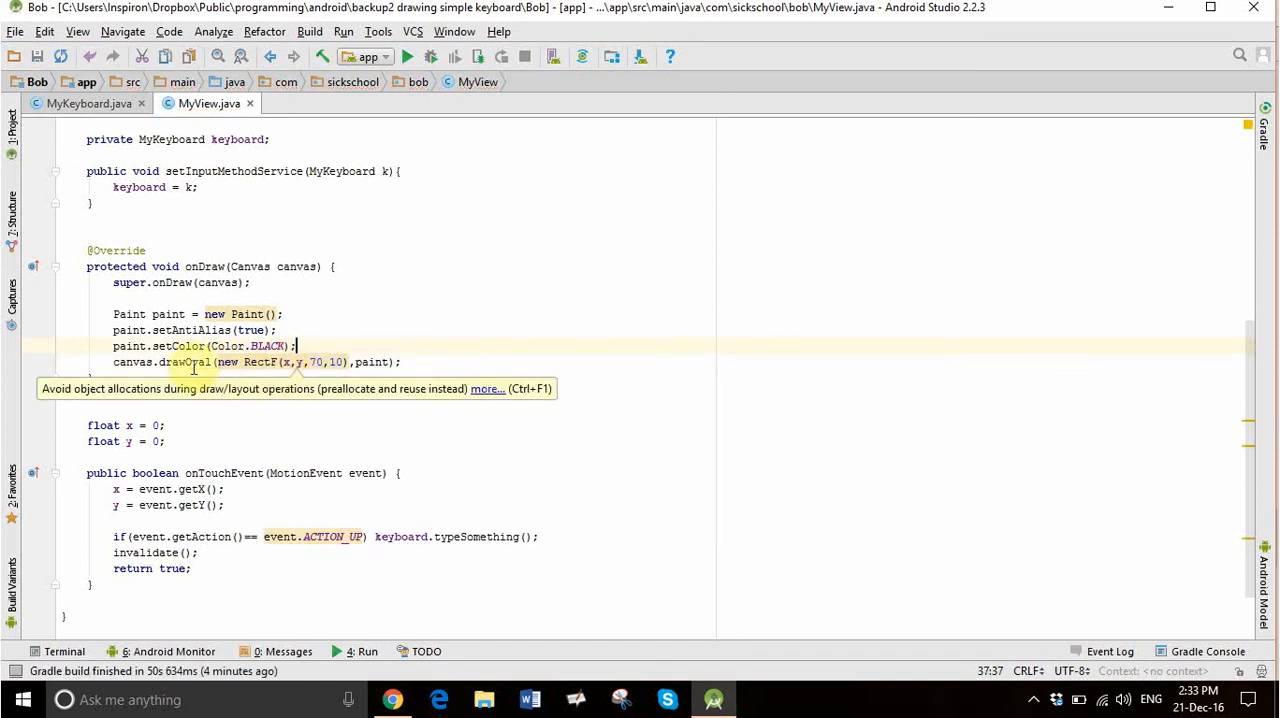
pyautogui.moveTo(195, 387)
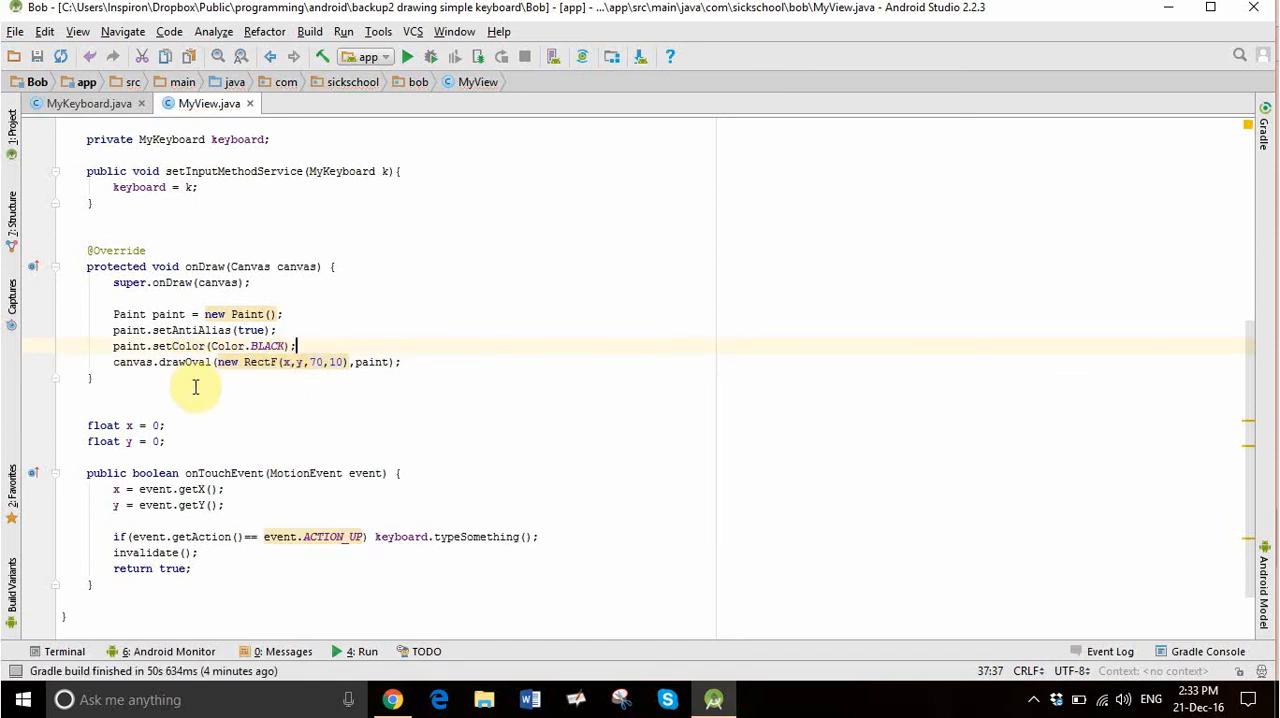
pyautogui.moveTo(205, 388)
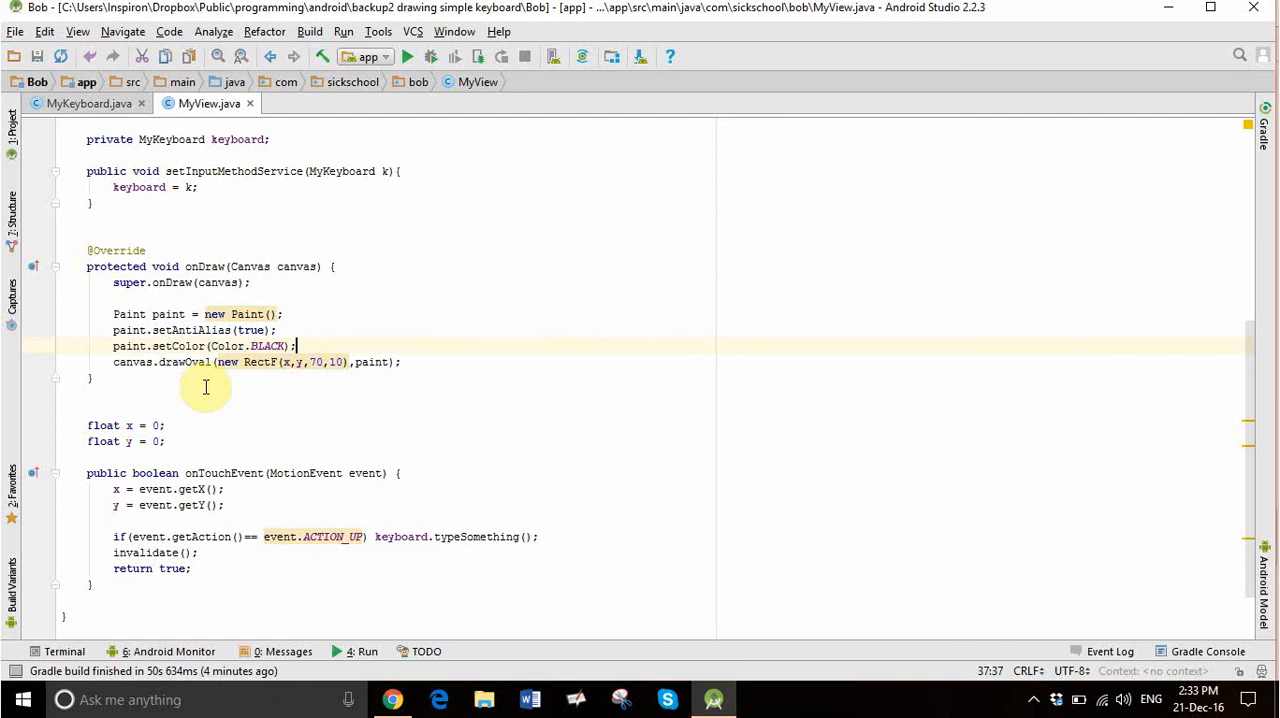
pyautogui.moveTo(204, 426)
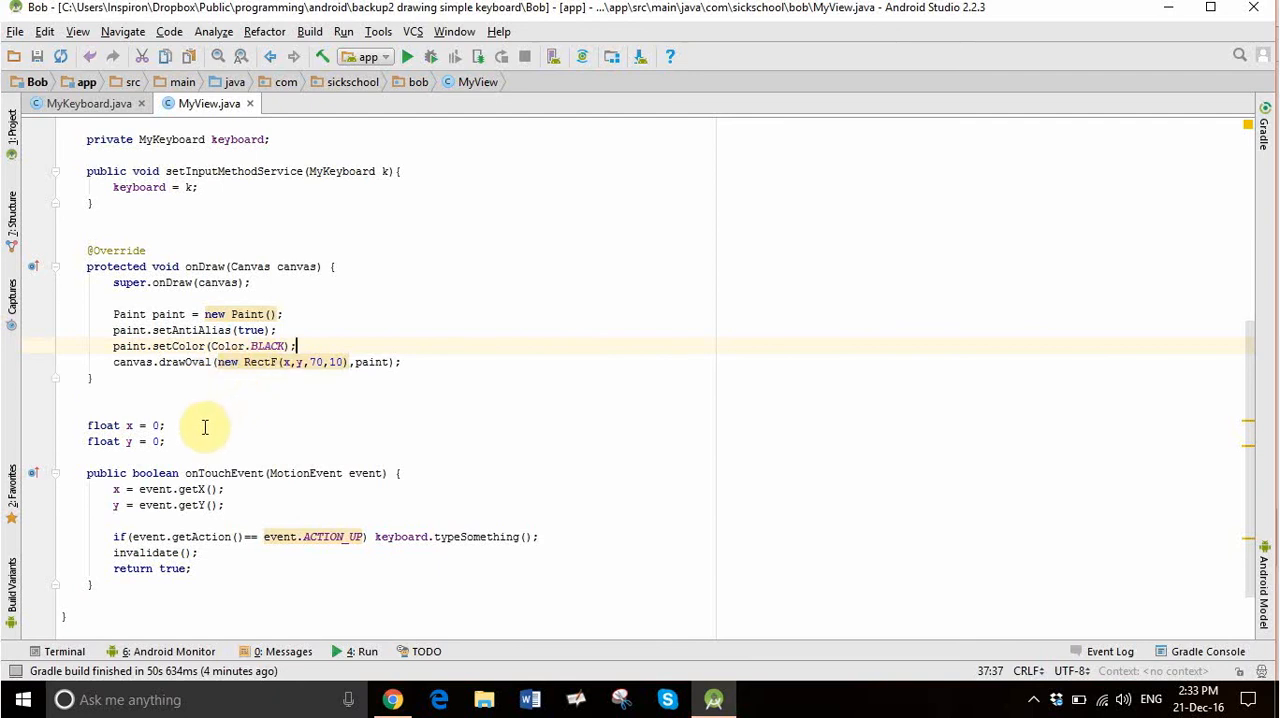
pyautogui.moveTo(165, 489)
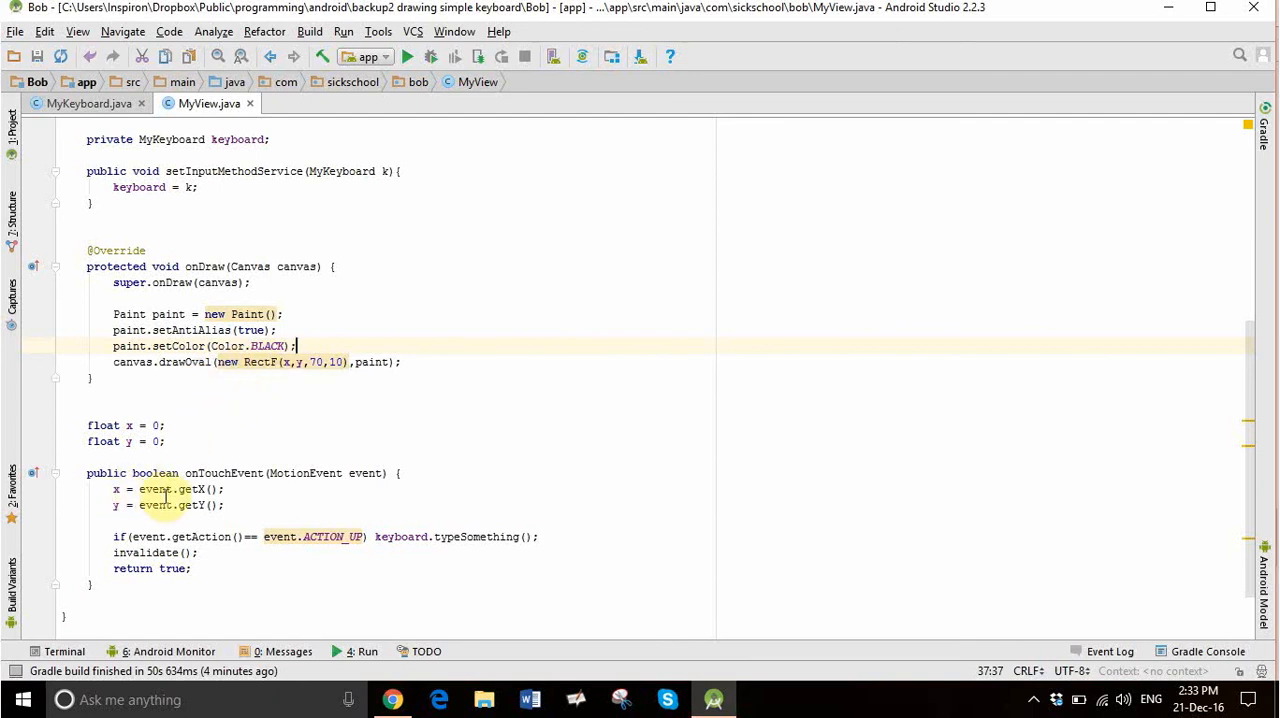
pyautogui.moveTo(227, 536)
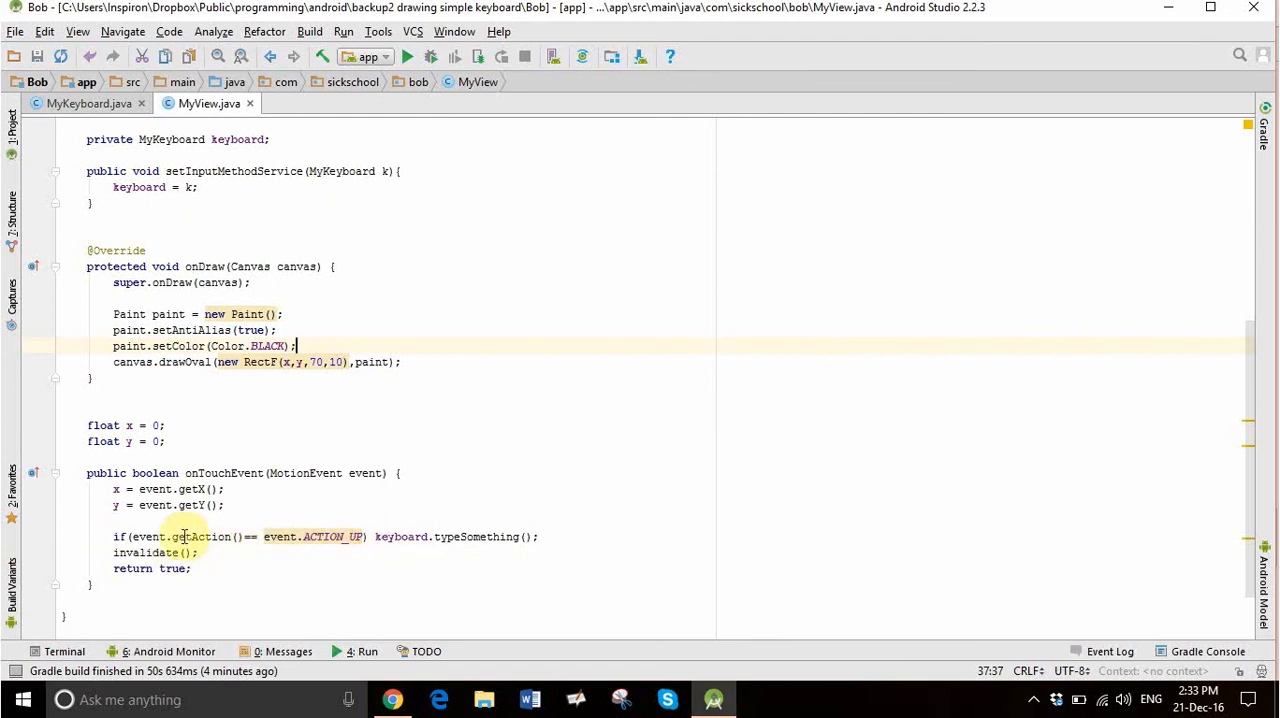
pyautogui.moveTo(230, 489)
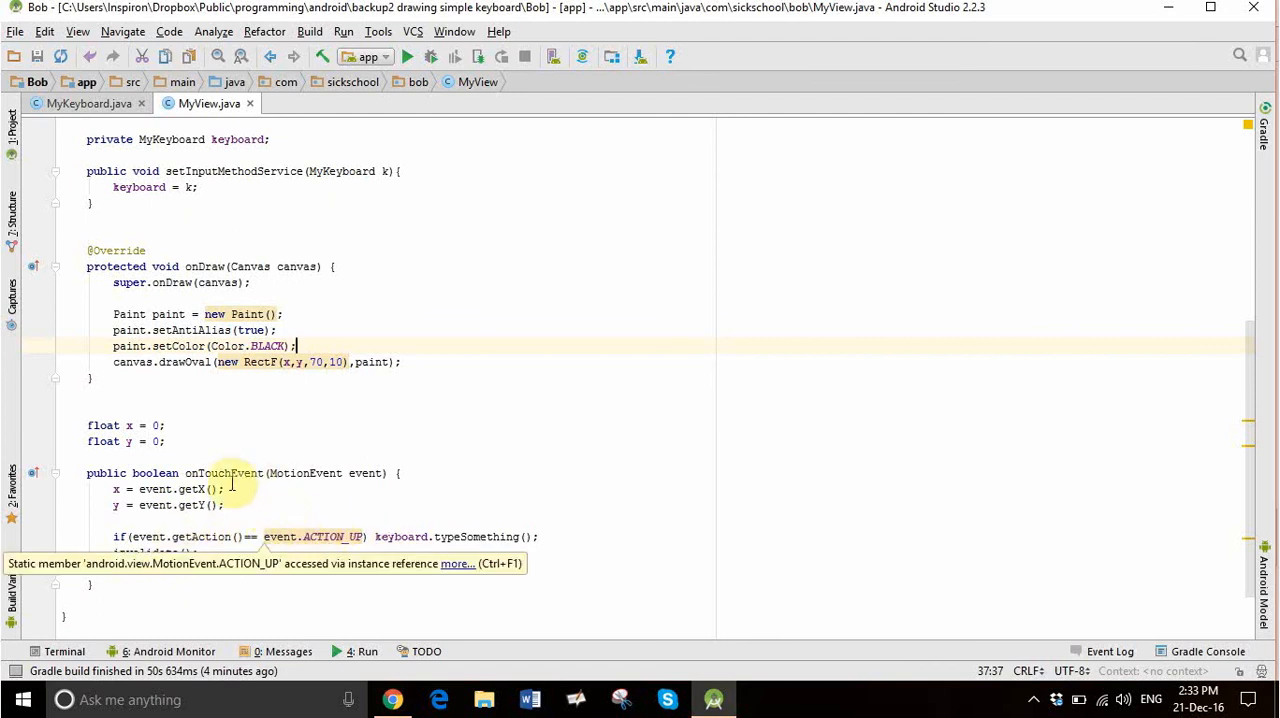
pyautogui.moveTo(296, 507)
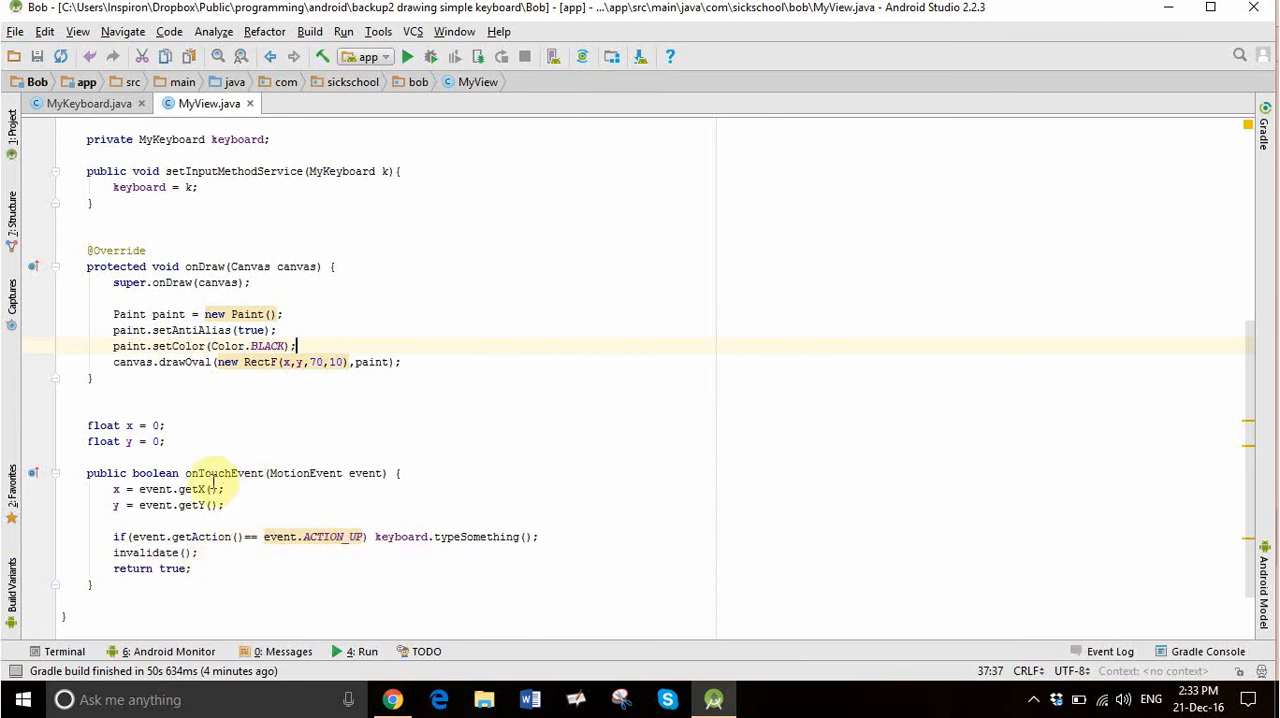
pyautogui.moveTo(257, 508)
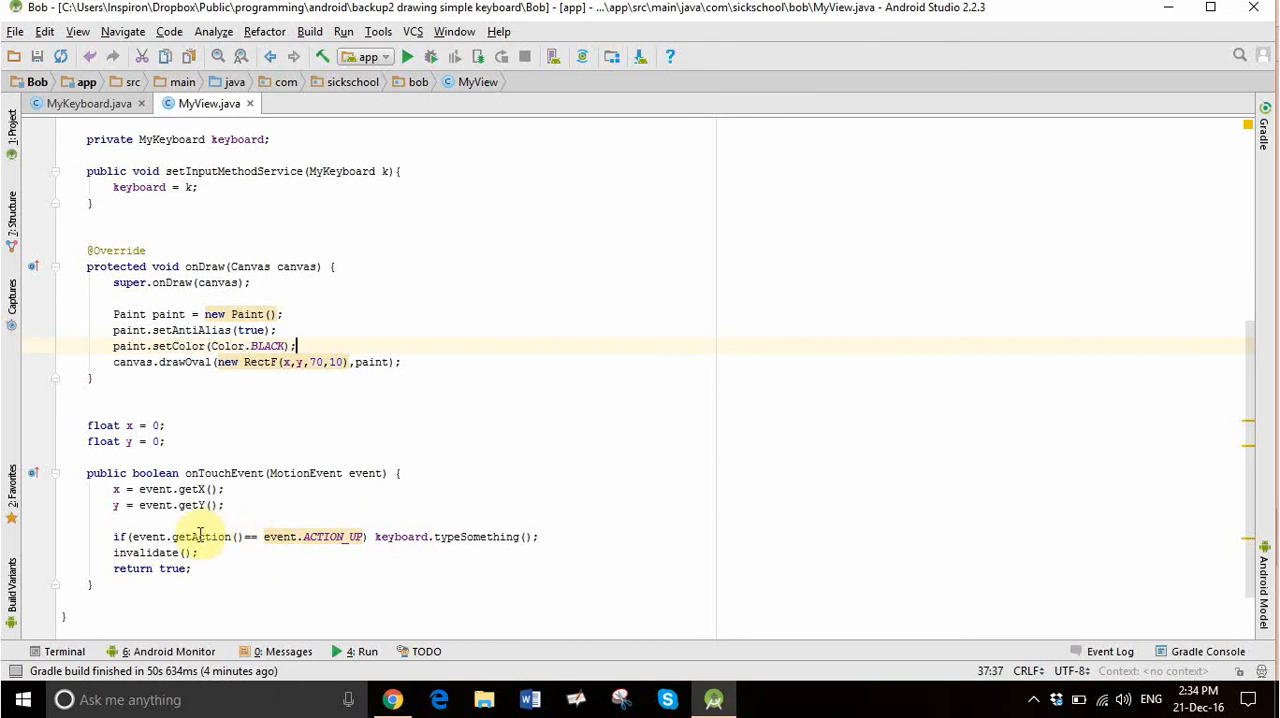
pyautogui.moveTo(283, 536)
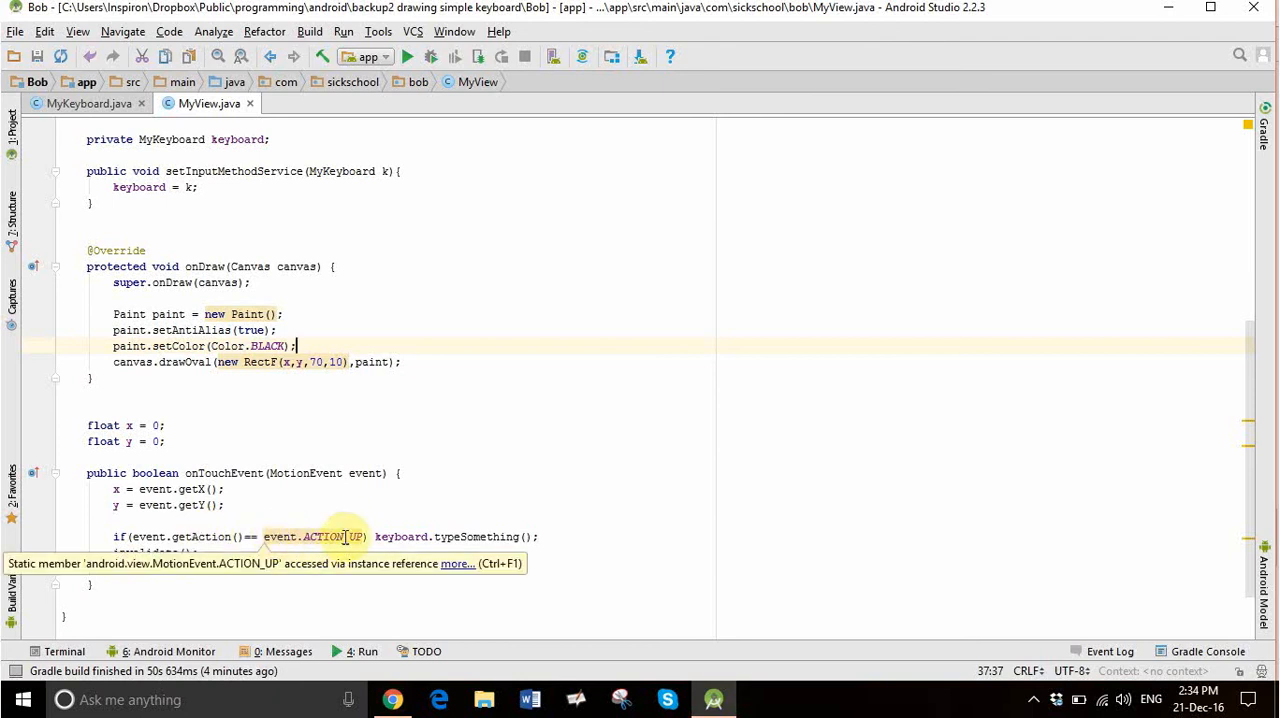
pyautogui.moveTo(357, 532)
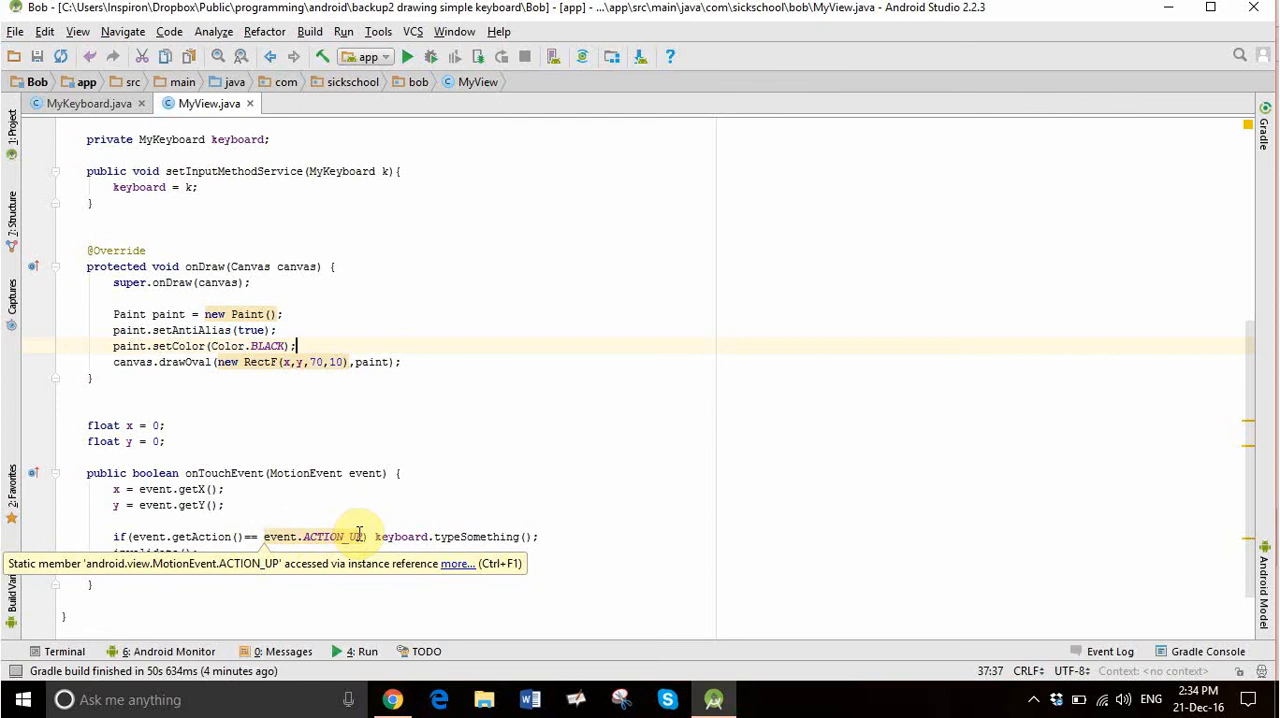
pyautogui.moveTo(358, 498)
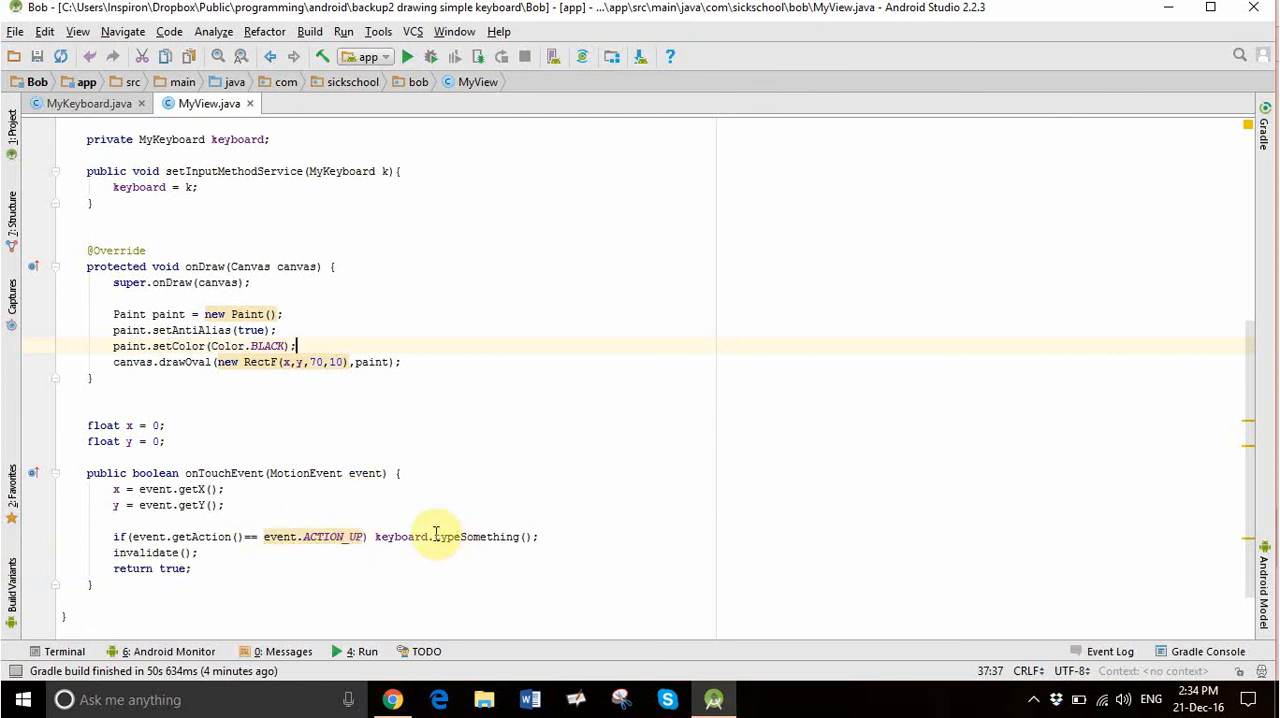
pyautogui.doubleClick(470, 536)
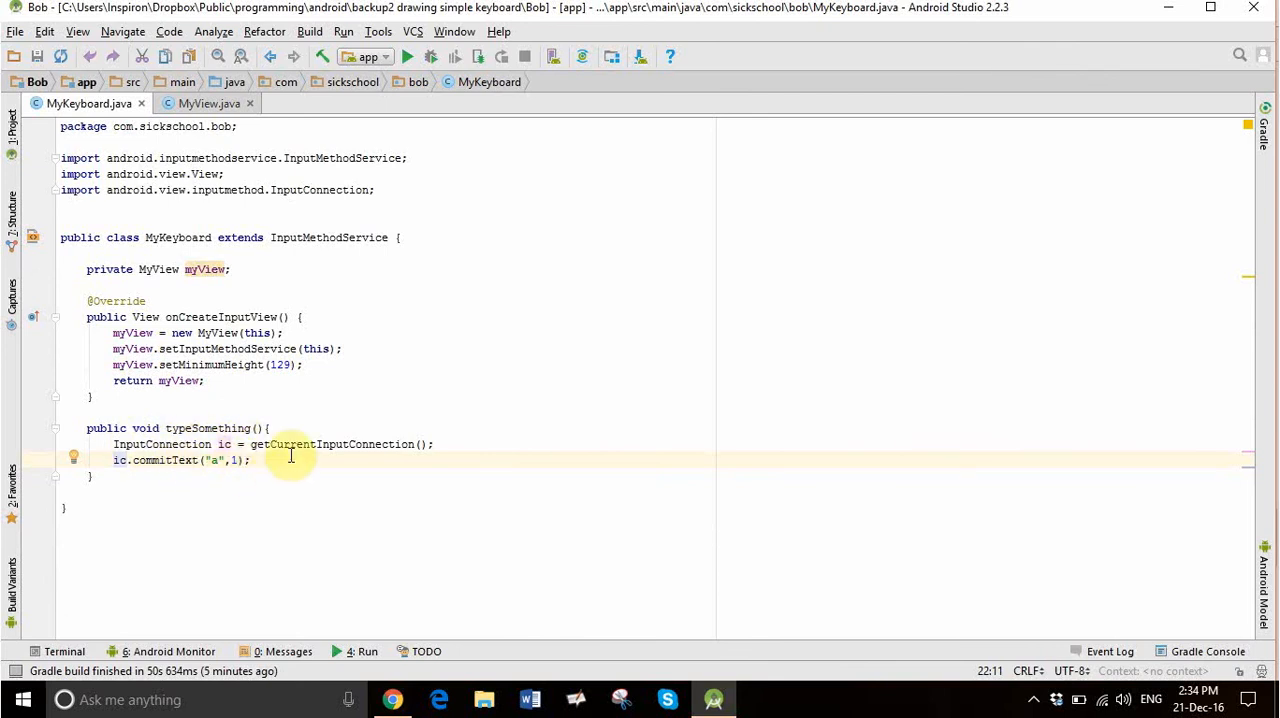
pyautogui.moveTo(366, 311)
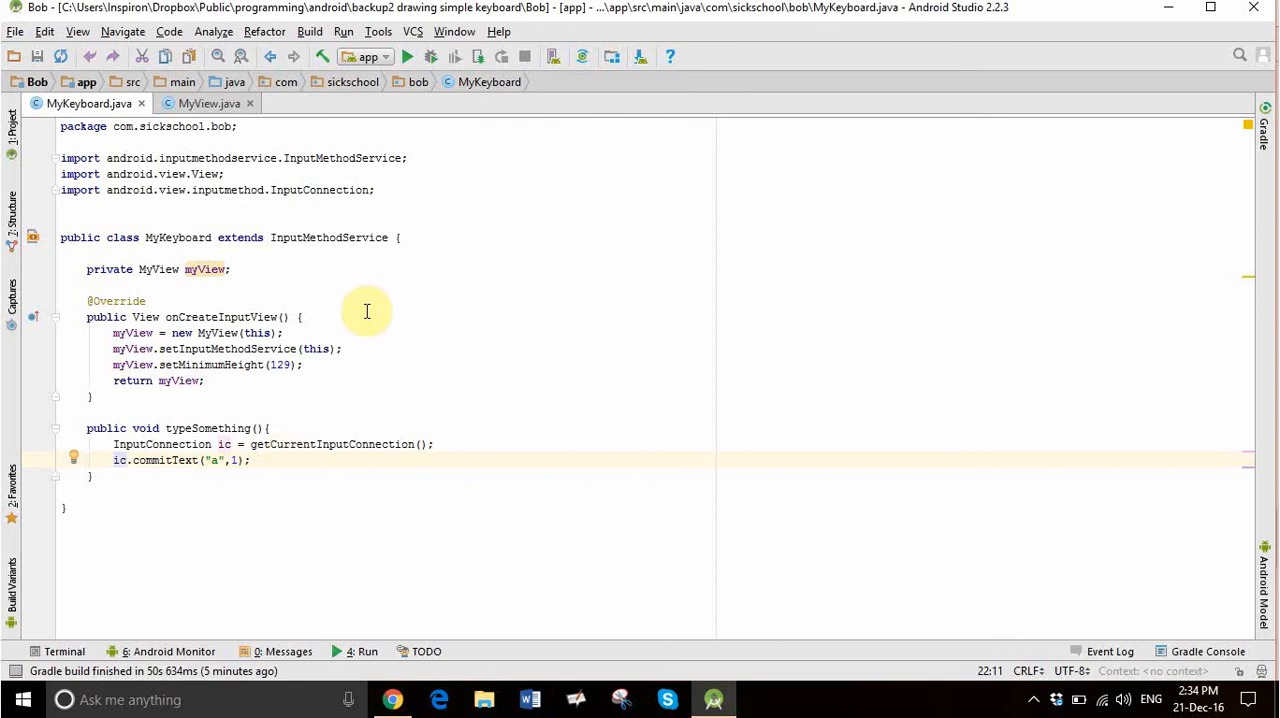
pyautogui.moveTo(383, 410)
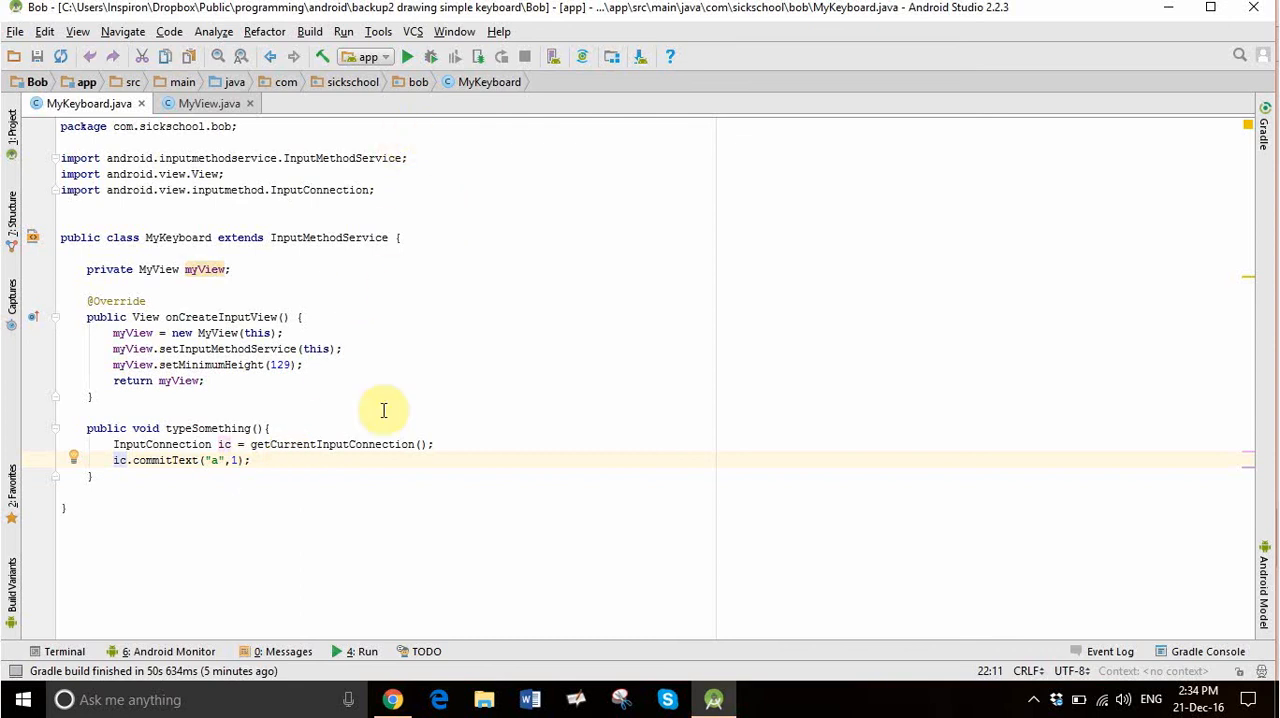